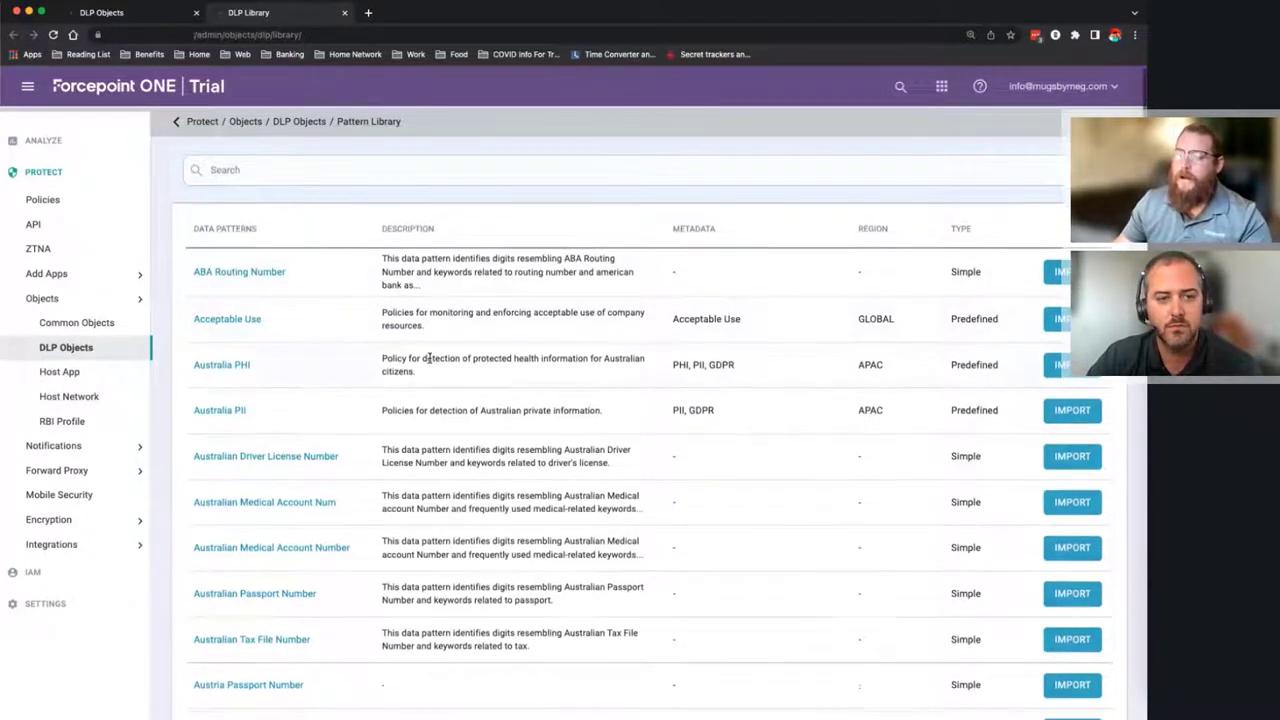
pyautogui.moveTo(460, 335)
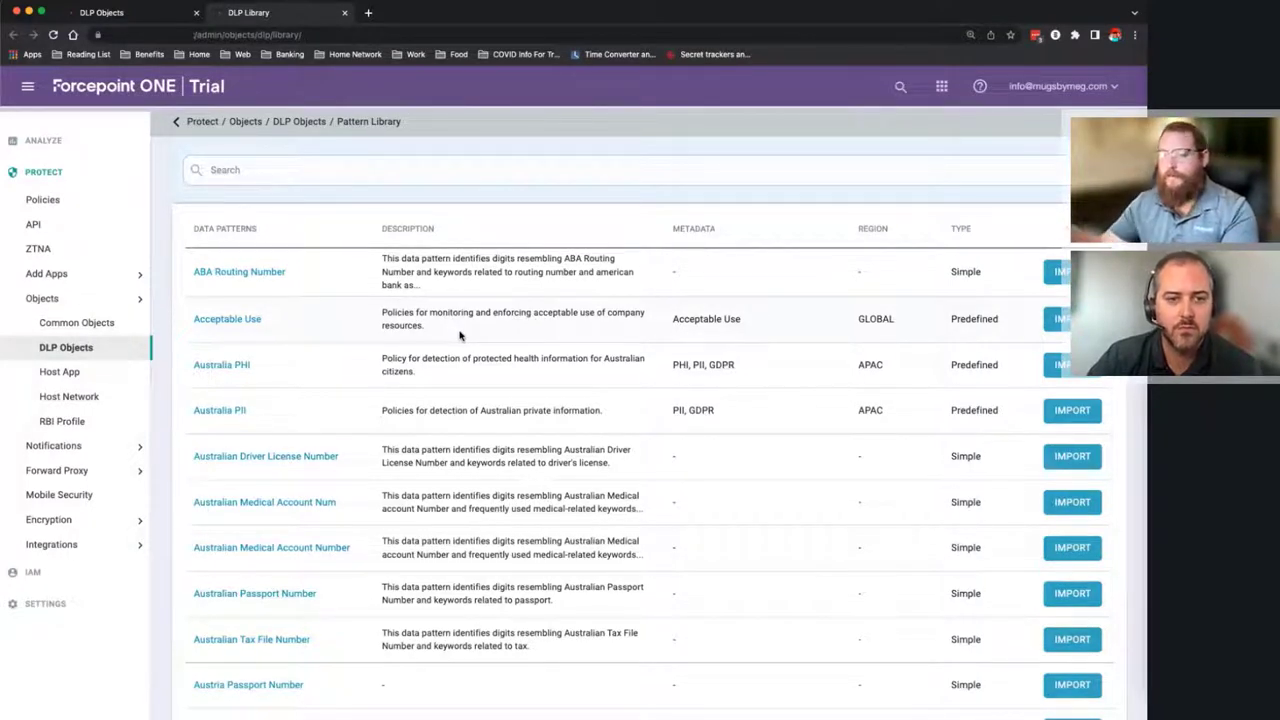
pyautogui.moveTo(265, 367)
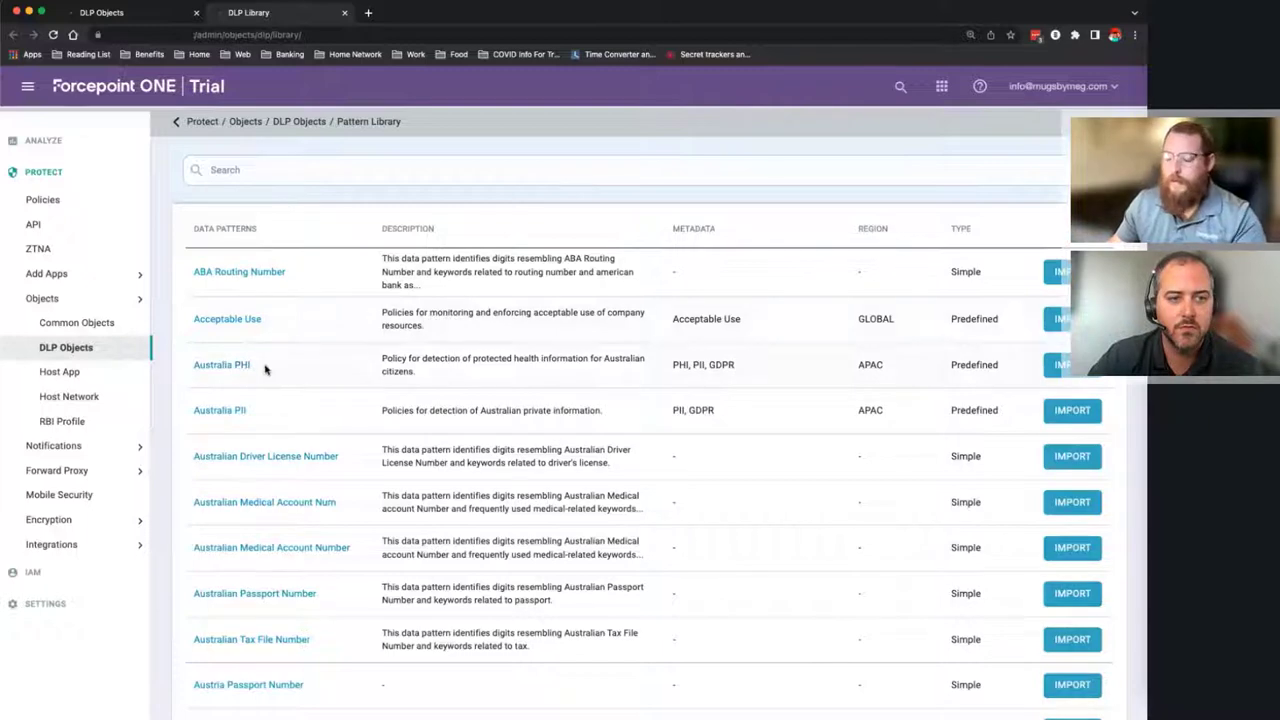
# - Scroll through the DLP Pattern Library list of importable data patterns
pyautogui.scroll(-3)
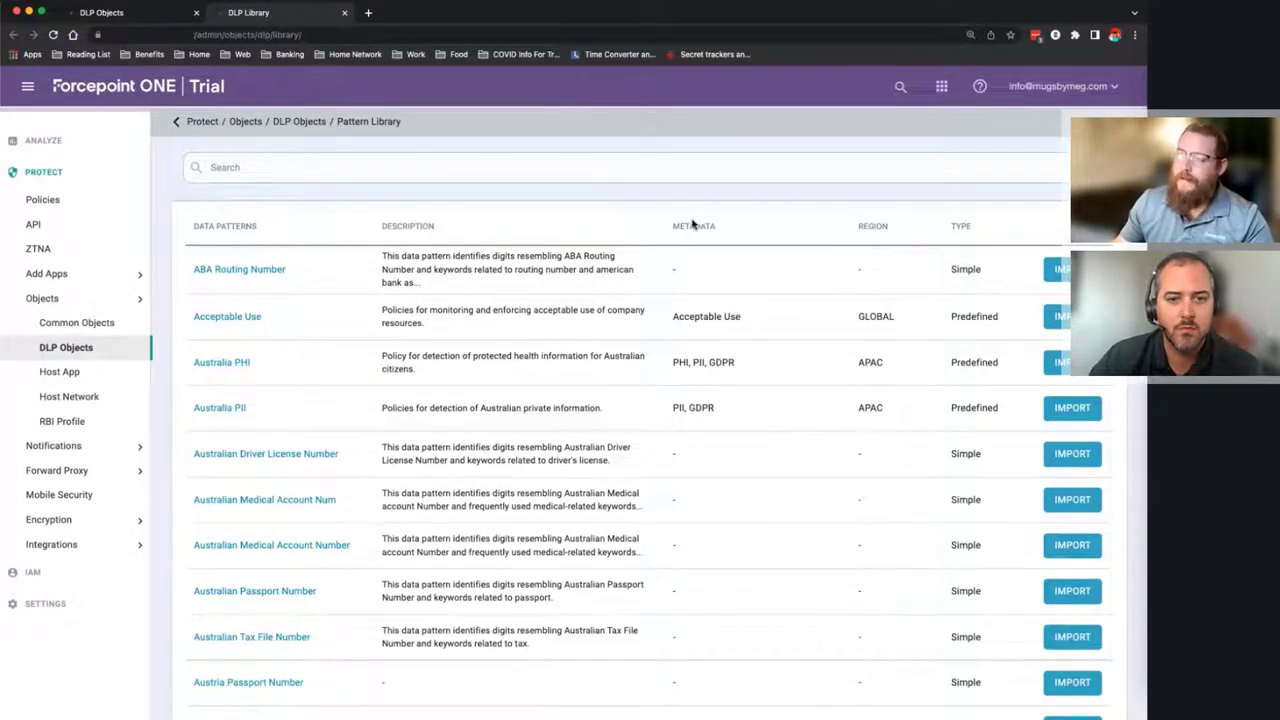
pyautogui.moveTo(859, 328)
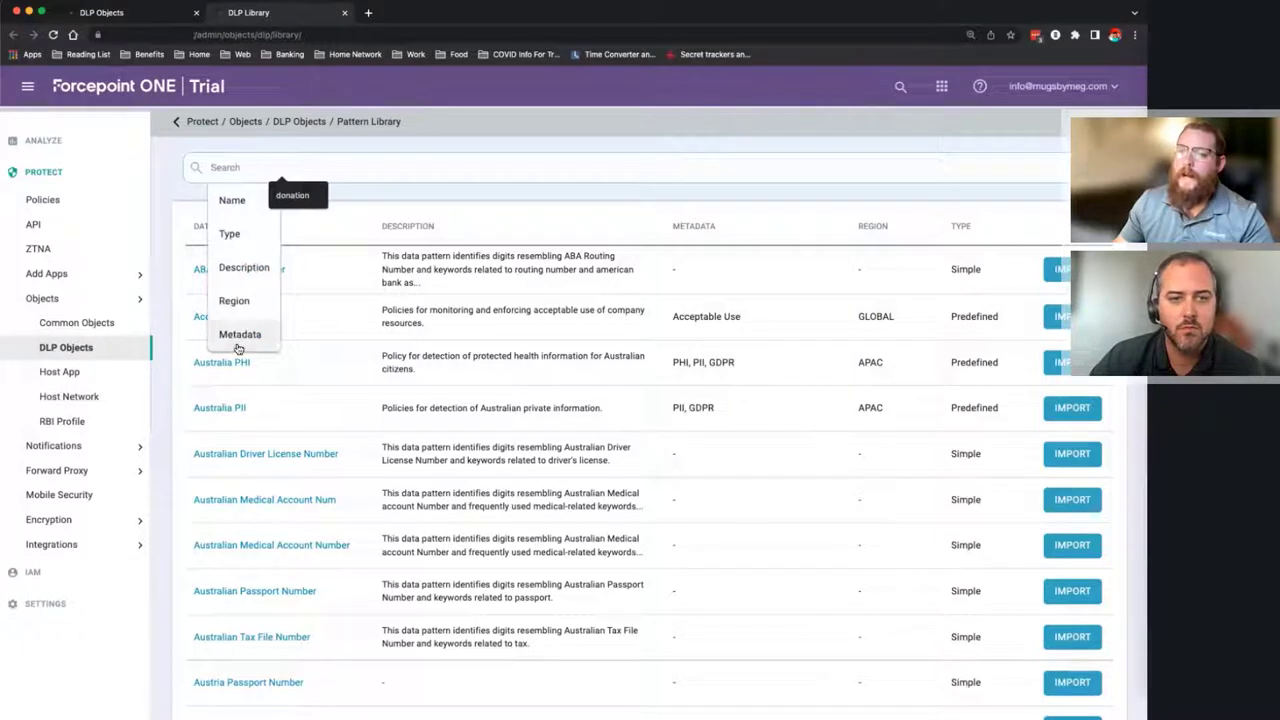
# - Filter the pattern library by Metadata set to Regulatory and Compliance, then browse the results
pyautogui.click(240, 334)
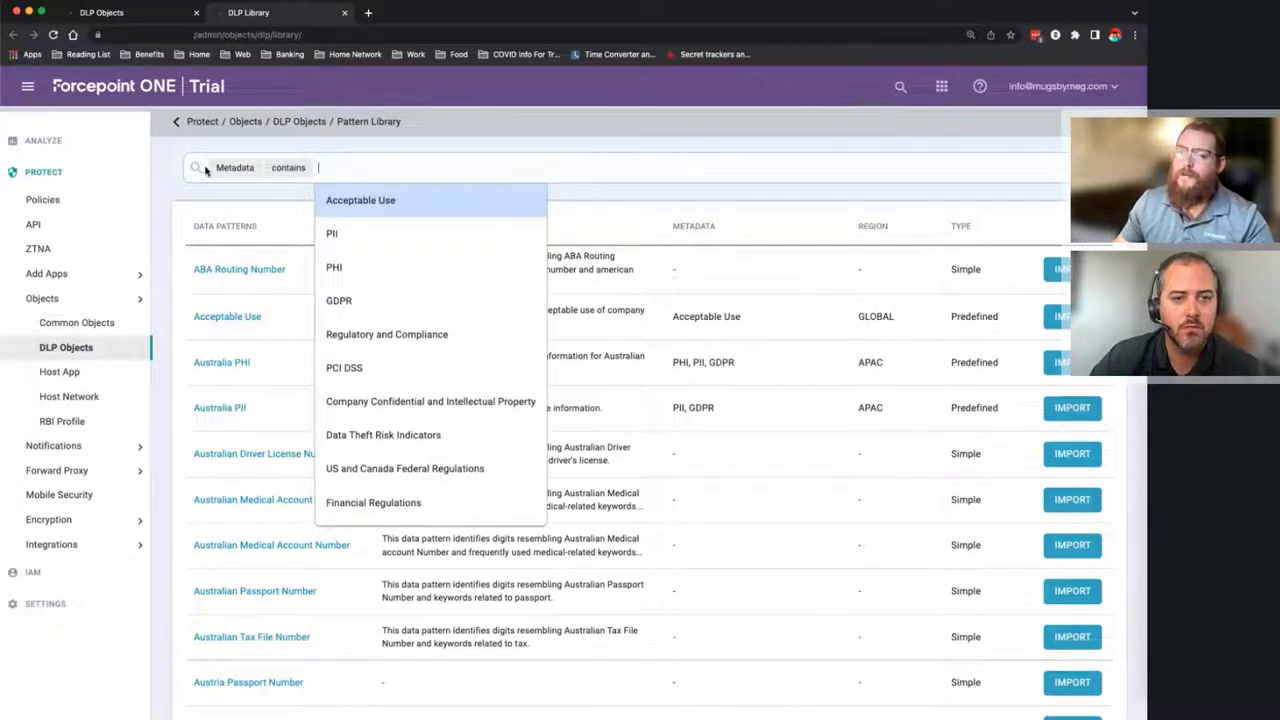
pyautogui.moveTo(387, 334)
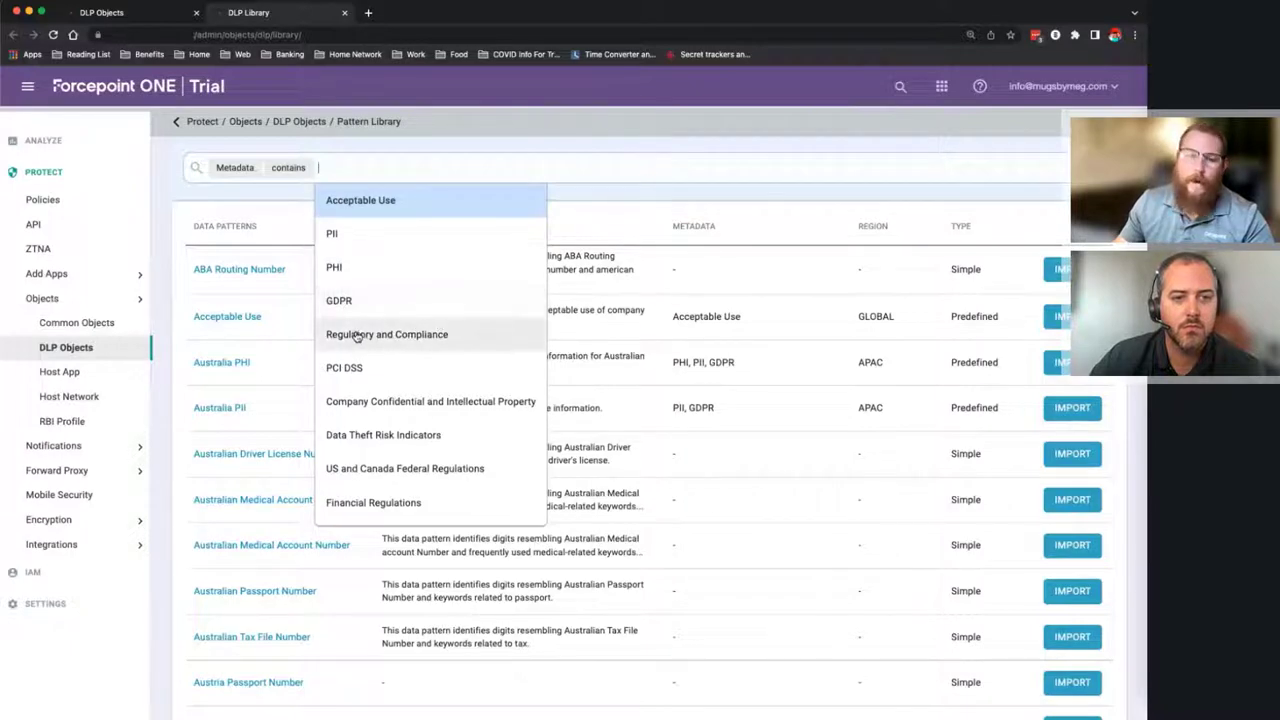
pyautogui.click(387, 334)
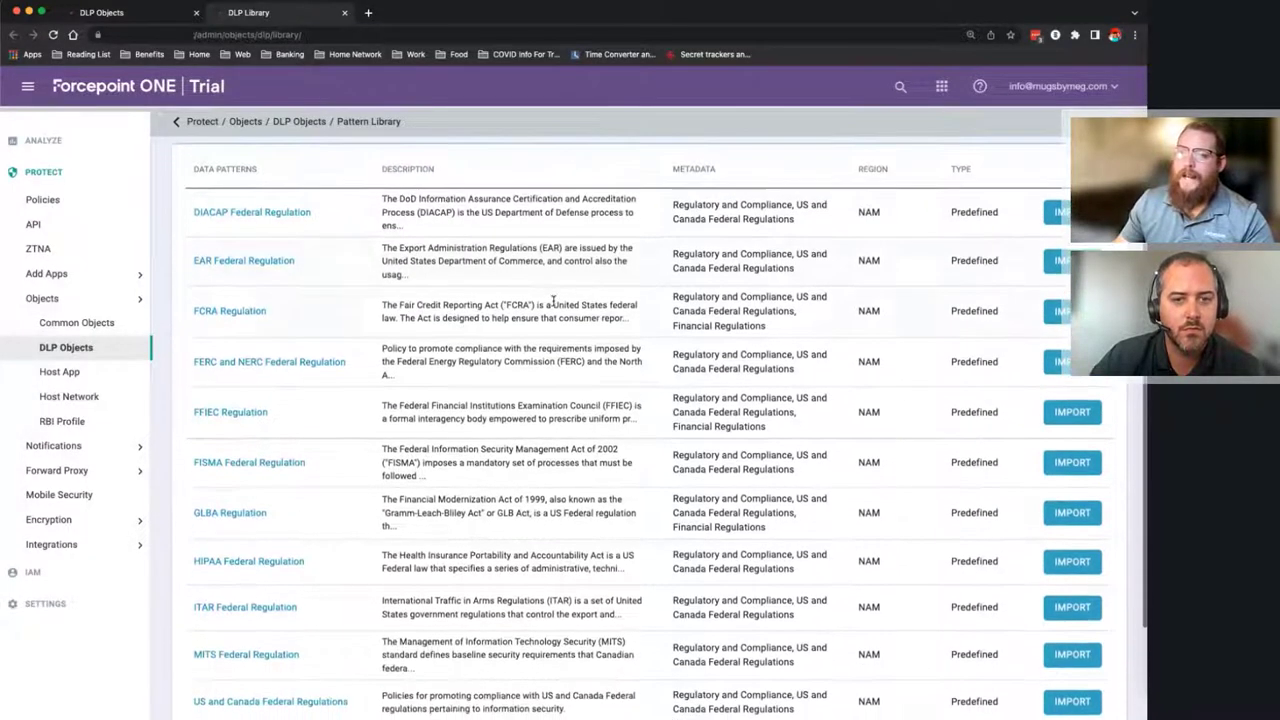
pyautogui.scroll(-3)
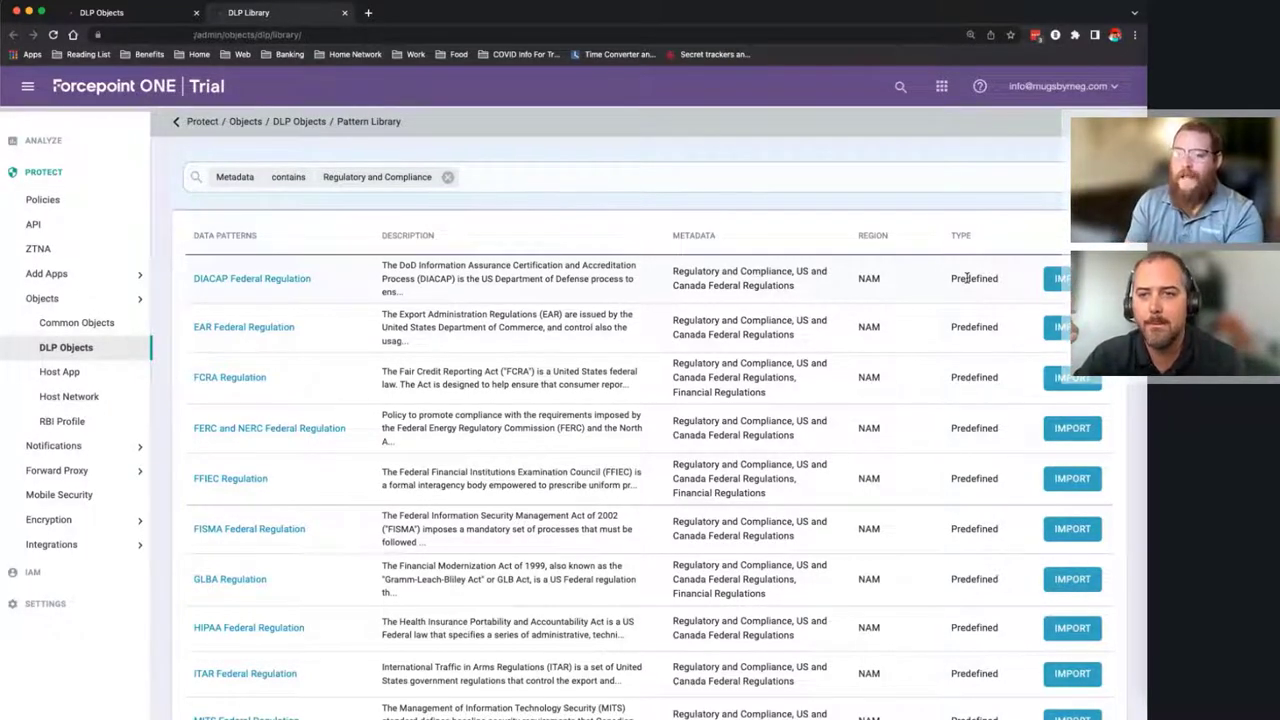
pyautogui.moveTo(265, 337)
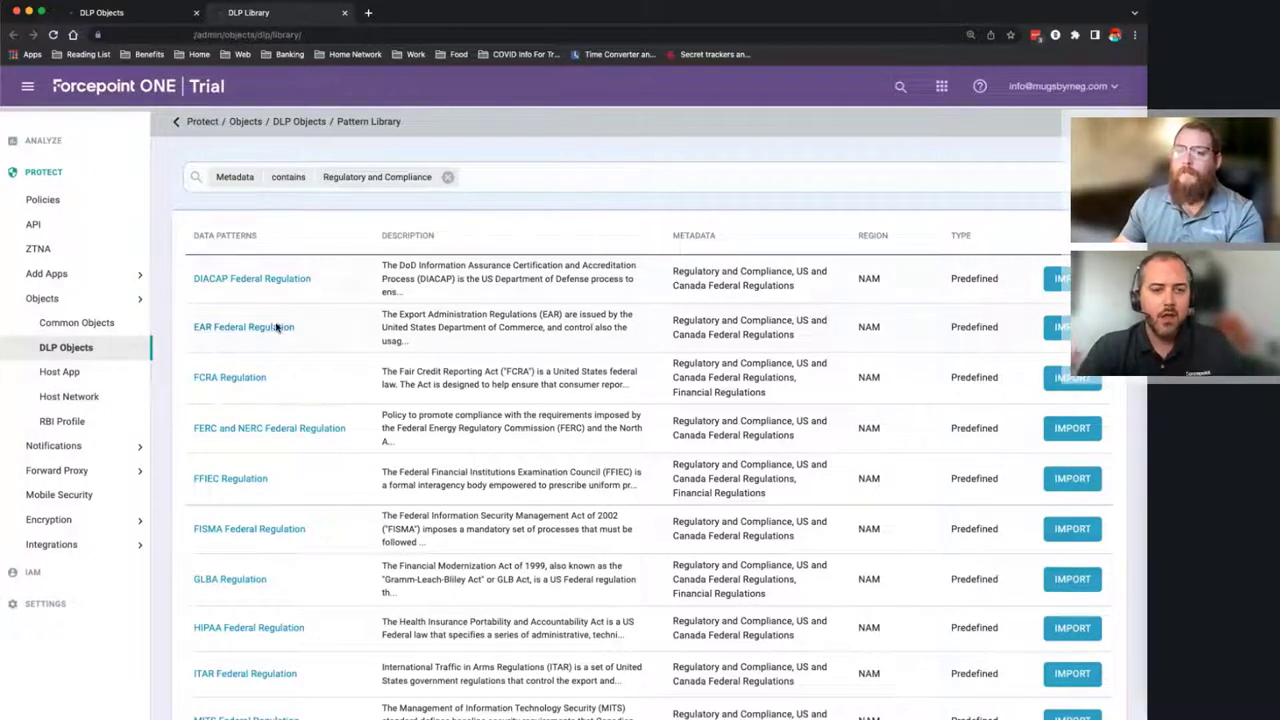
pyautogui.click(243, 327)
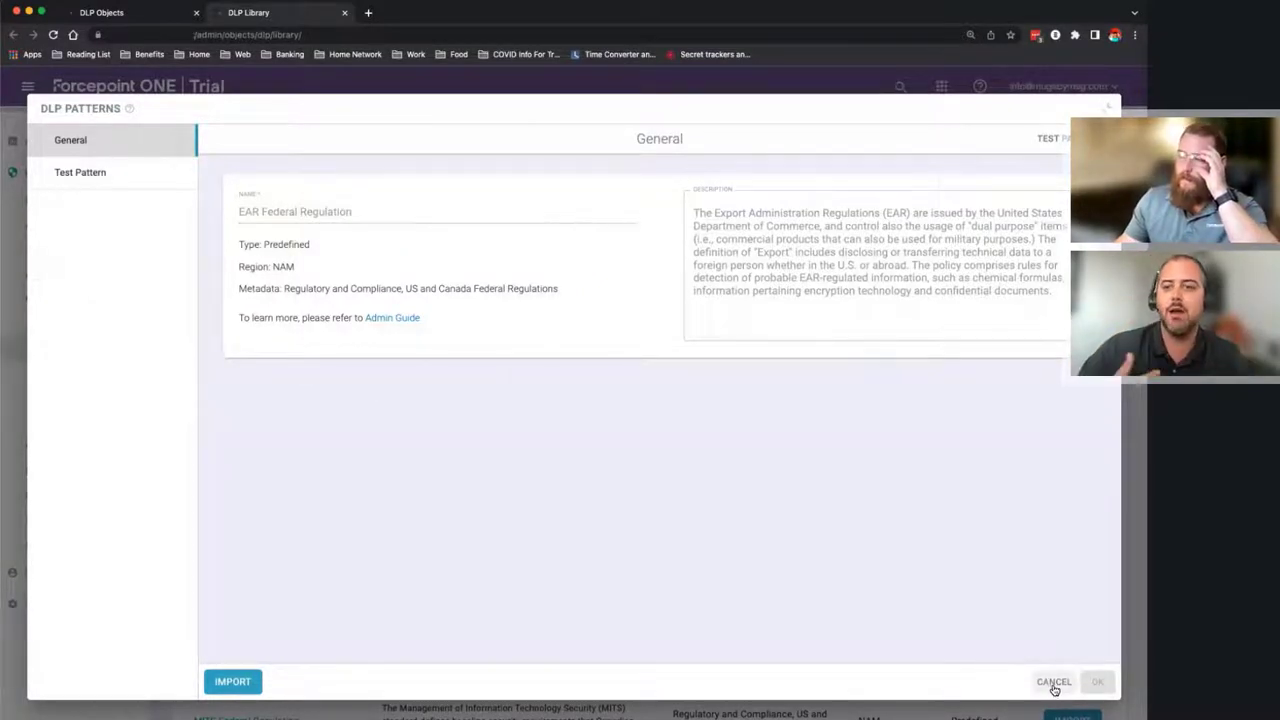
pyautogui.click(1054, 681)
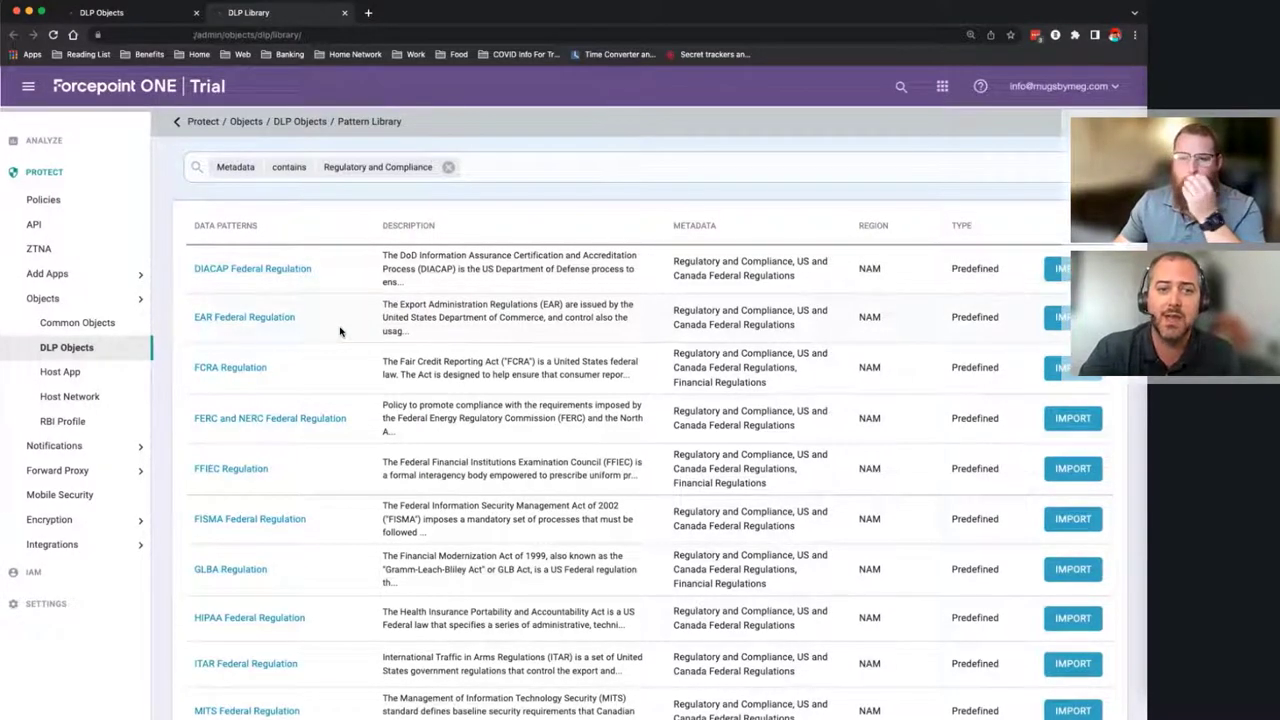
pyautogui.moveTo(351, 331)
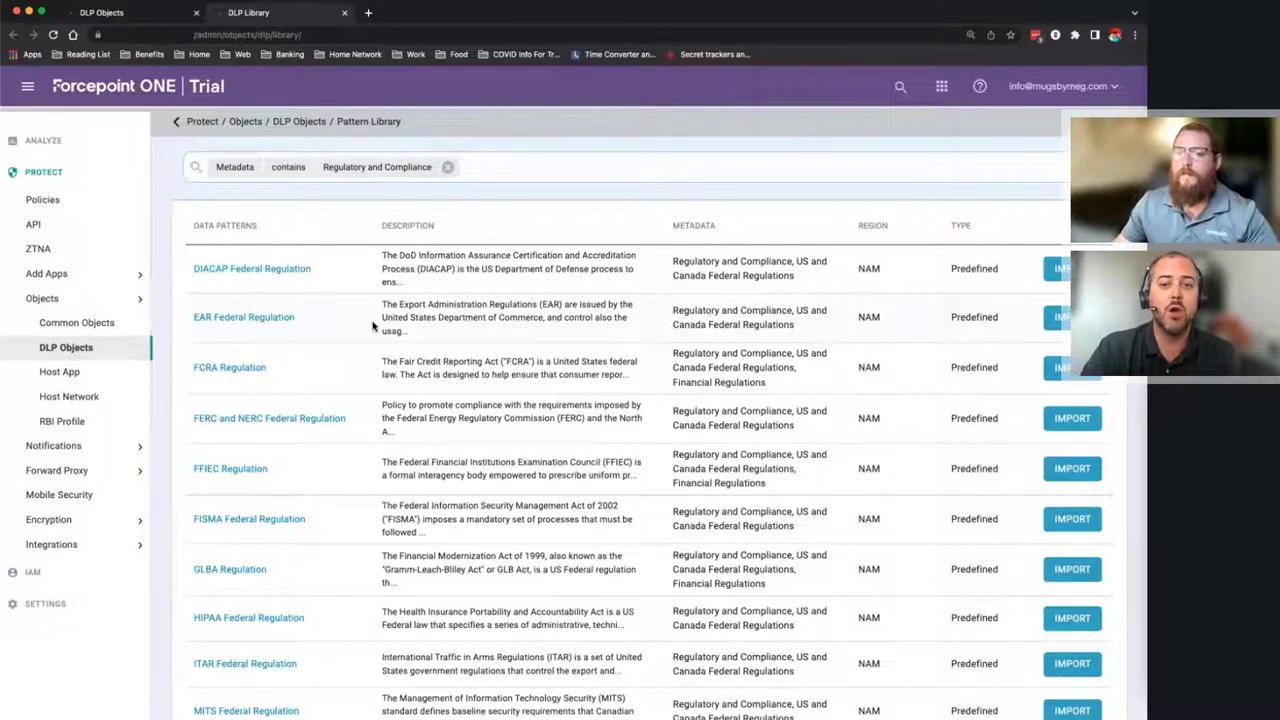
pyautogui.moveTo(359, 325)
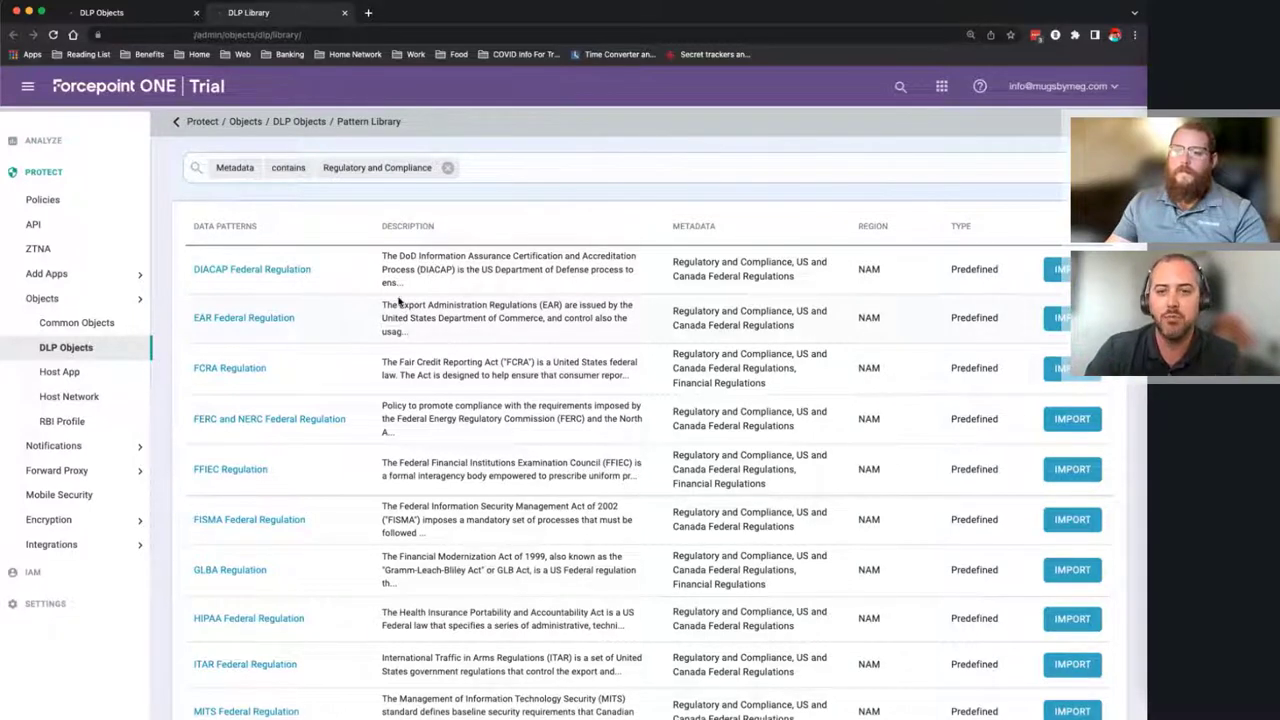
pyautogui.moveTo(344, 320)
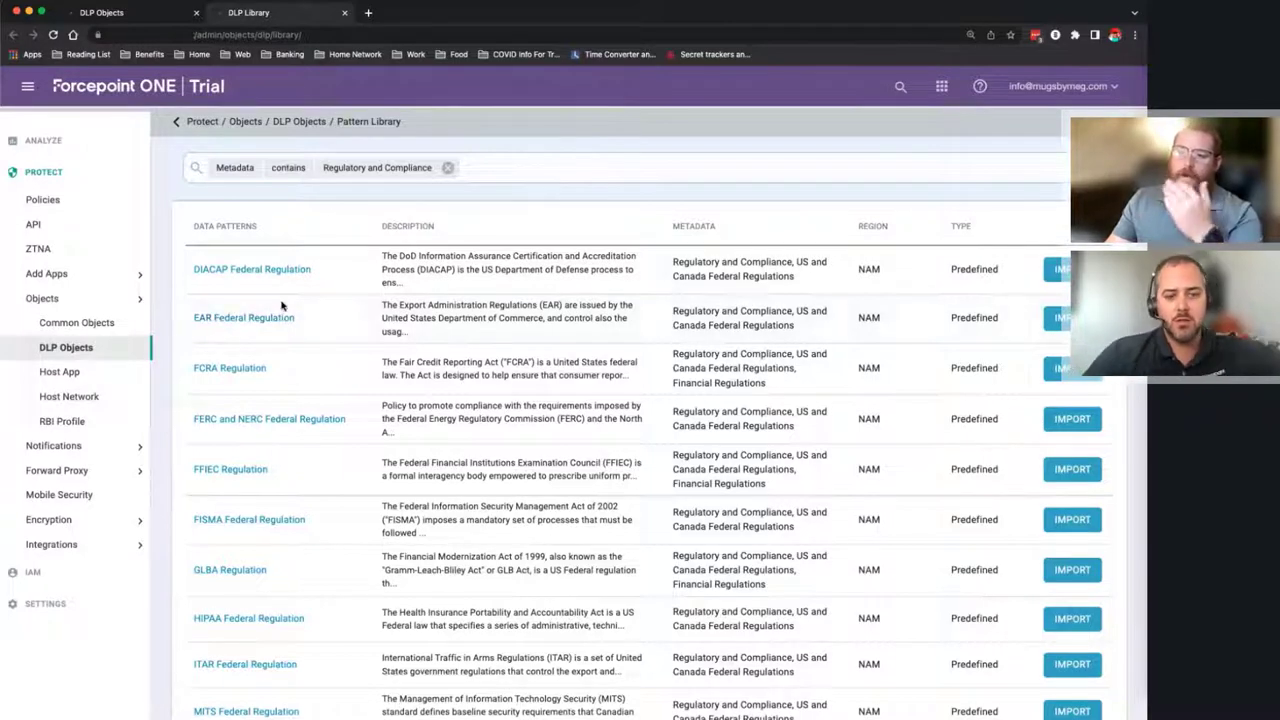
# - Check the EAR Federal Regulation test pattern, then import it with Auto Update kept on
pyautogui.click(243, 317)
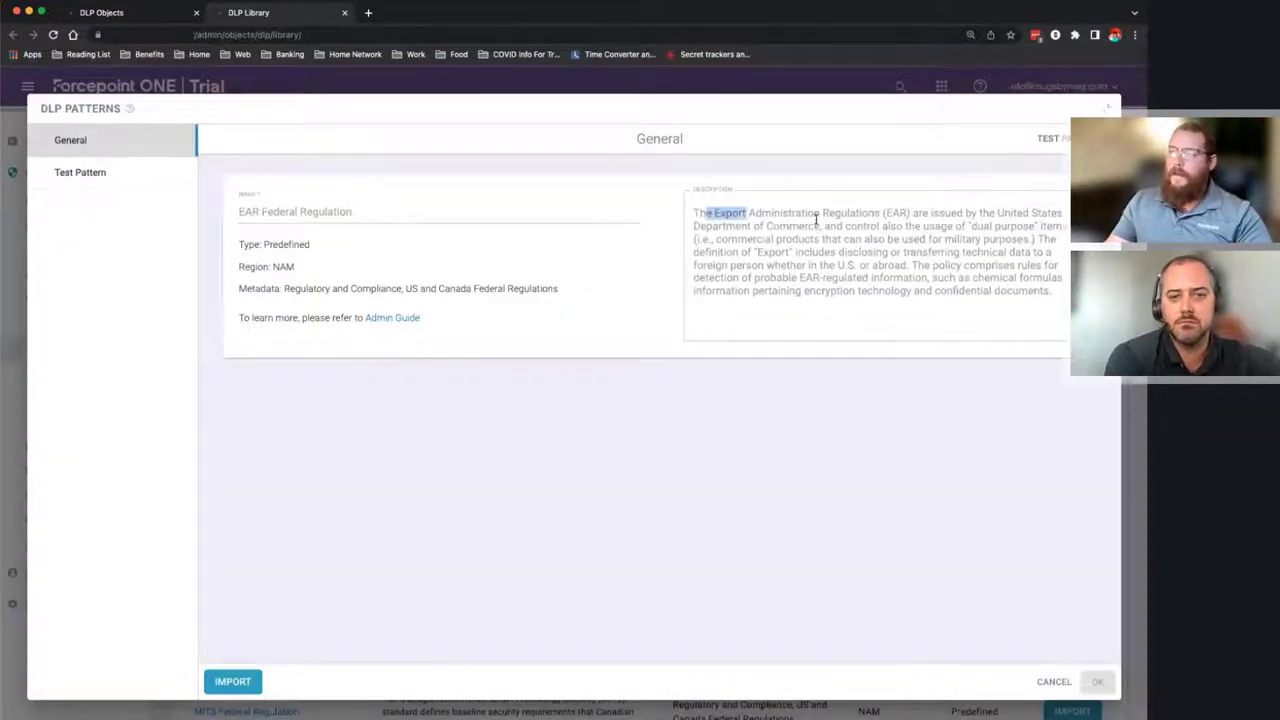
pyautogui.click(80, 172)
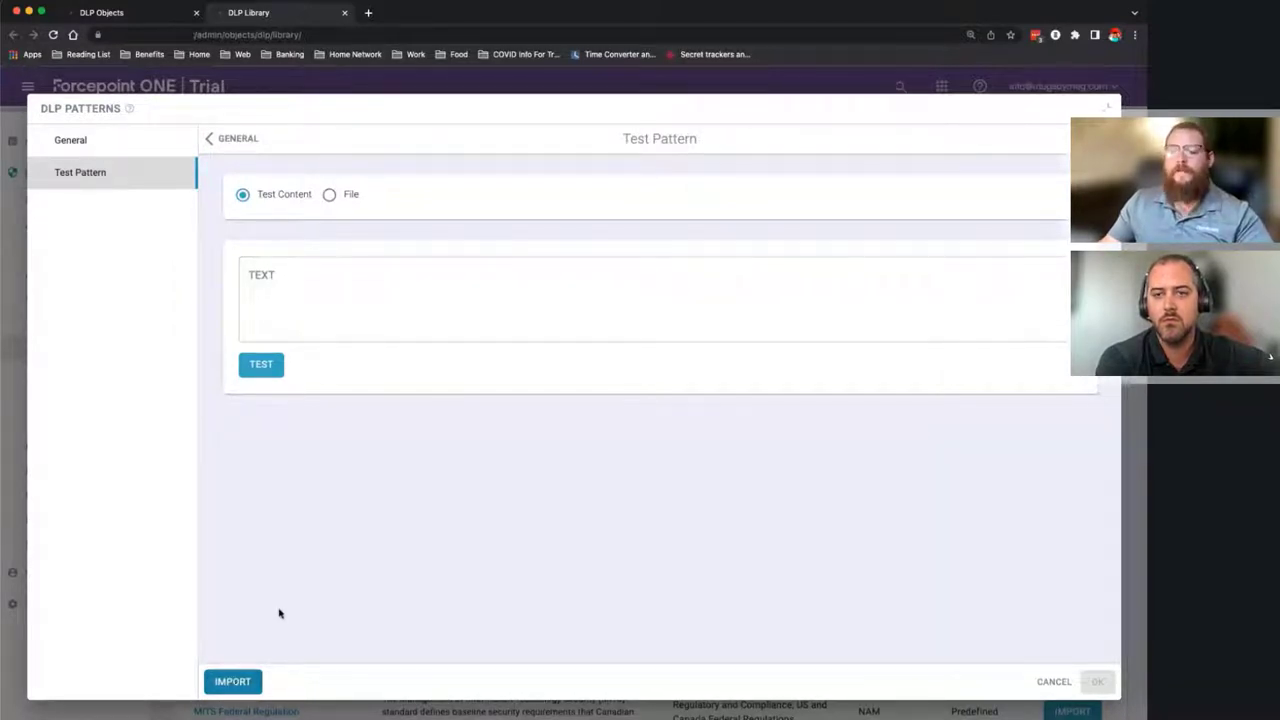
pyautogui.moveTo(100, 201)
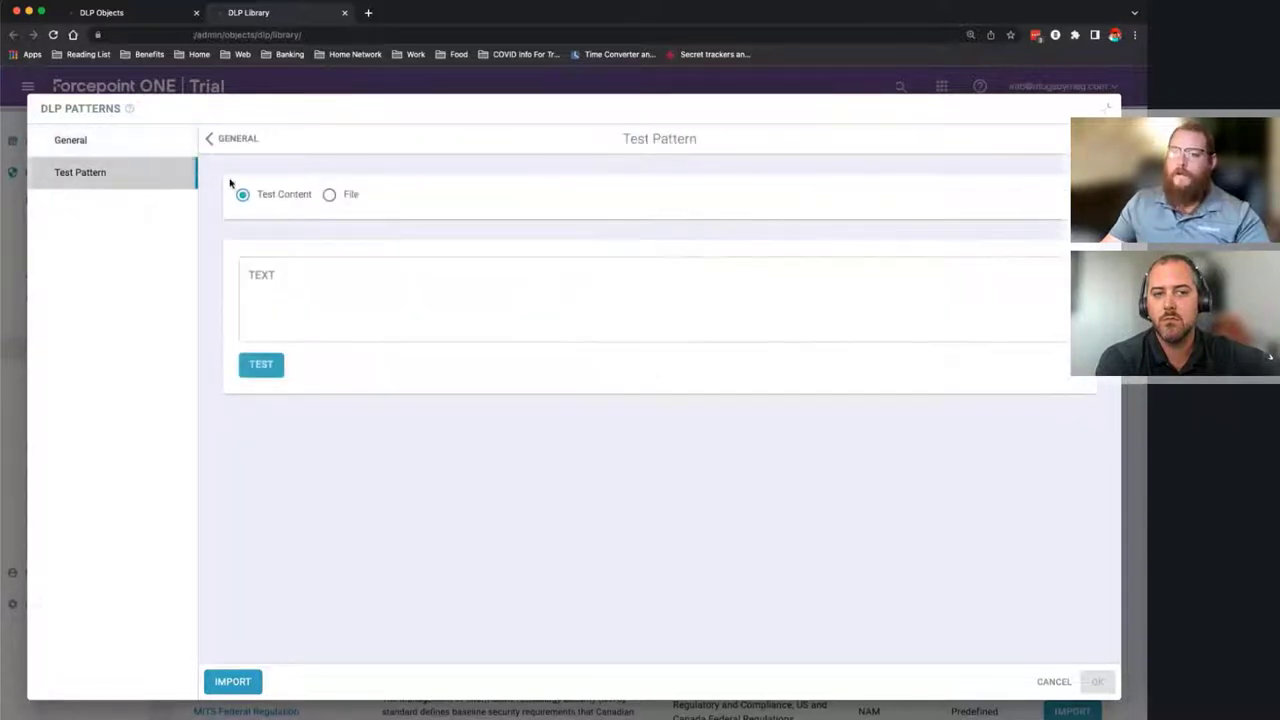
pyautogui.click(1051, 682)
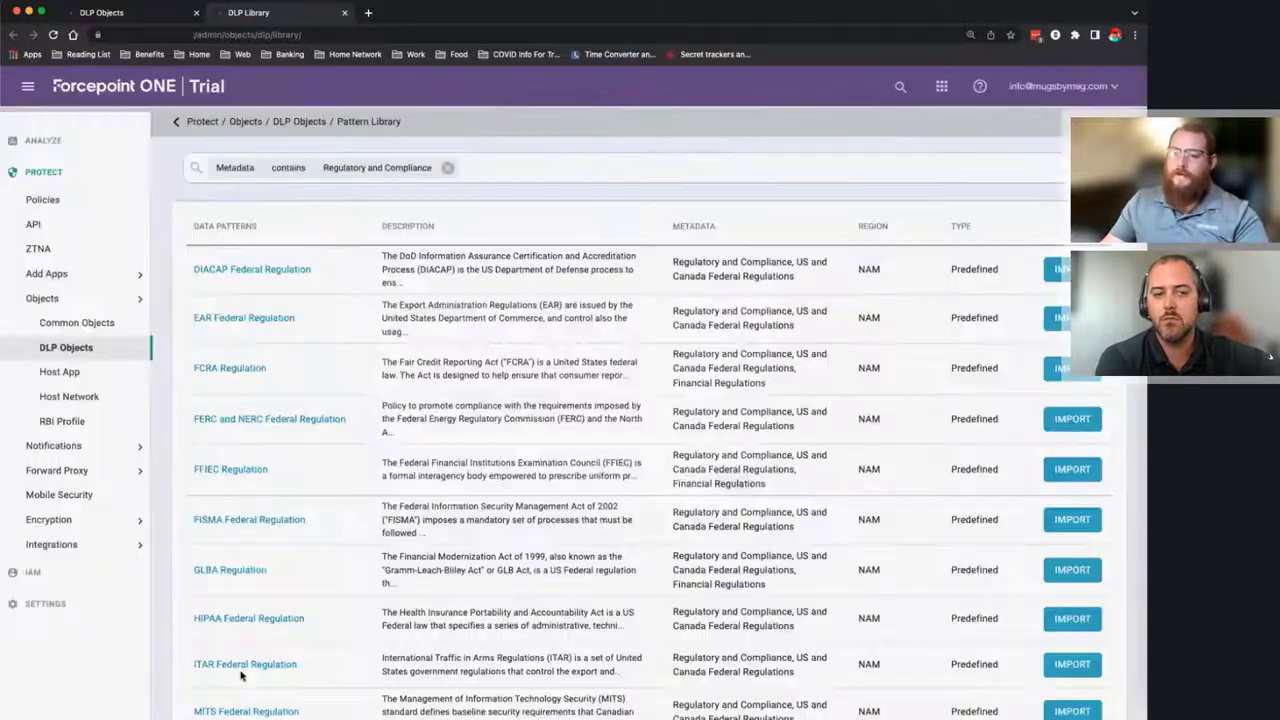
pyautogui.click(1070, 317)
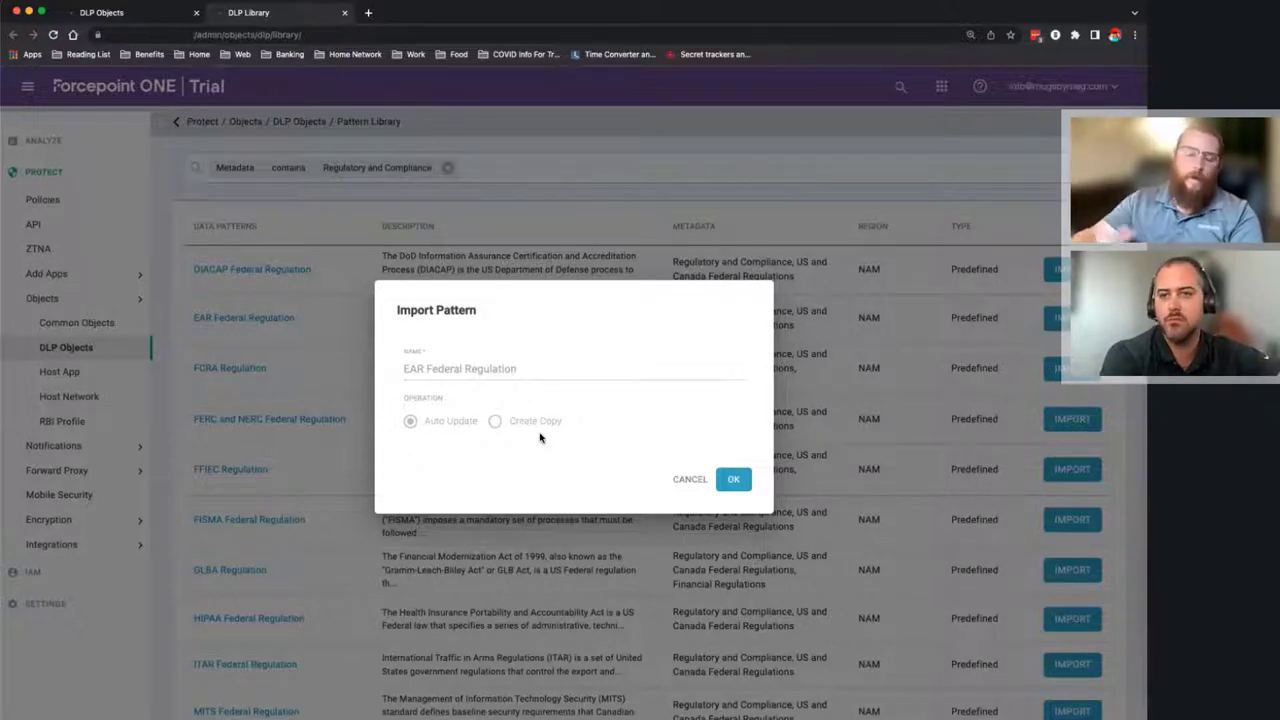
pyautogui.moveTo(733, 482)
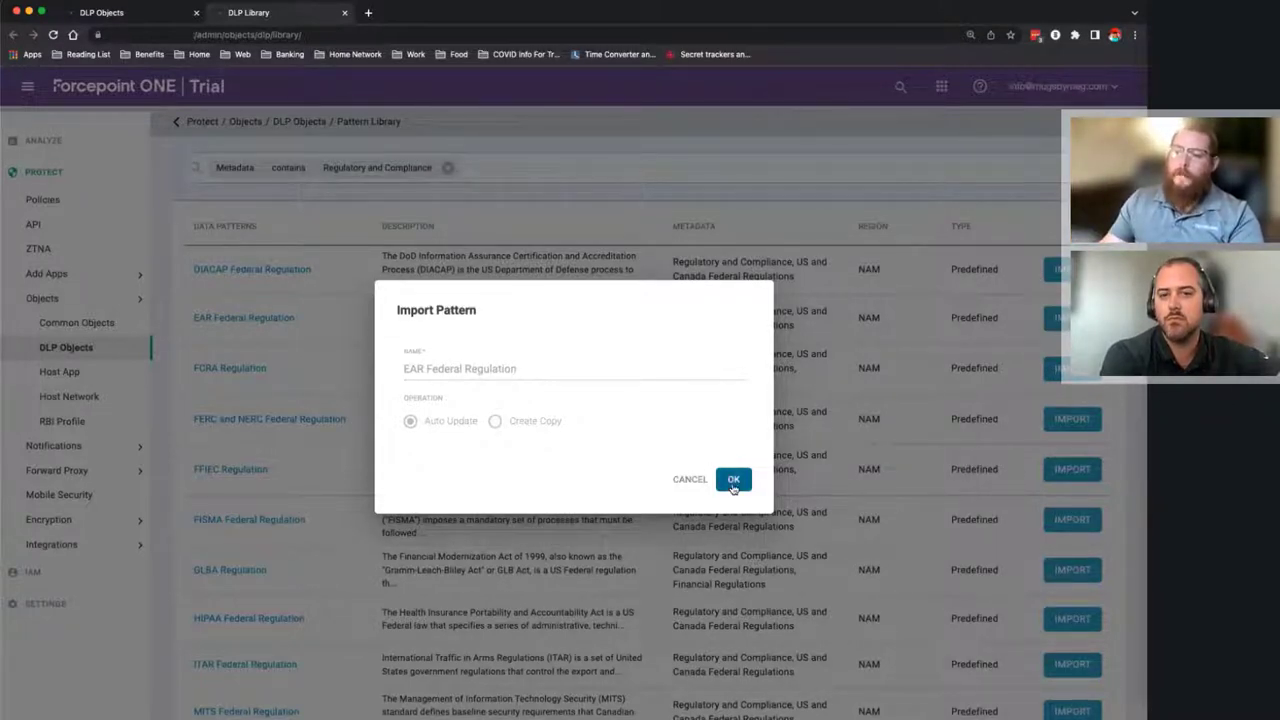
pyautogui.click(733, 479)
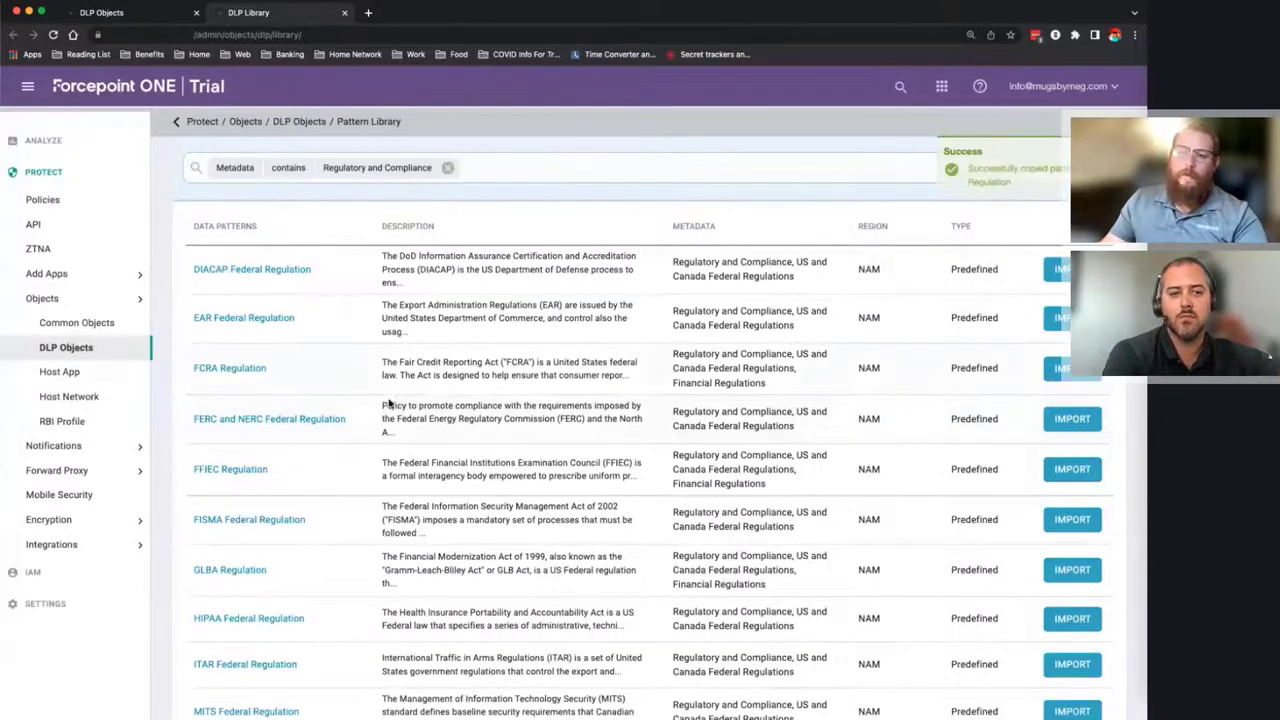
pyautogui.scroll(-3)
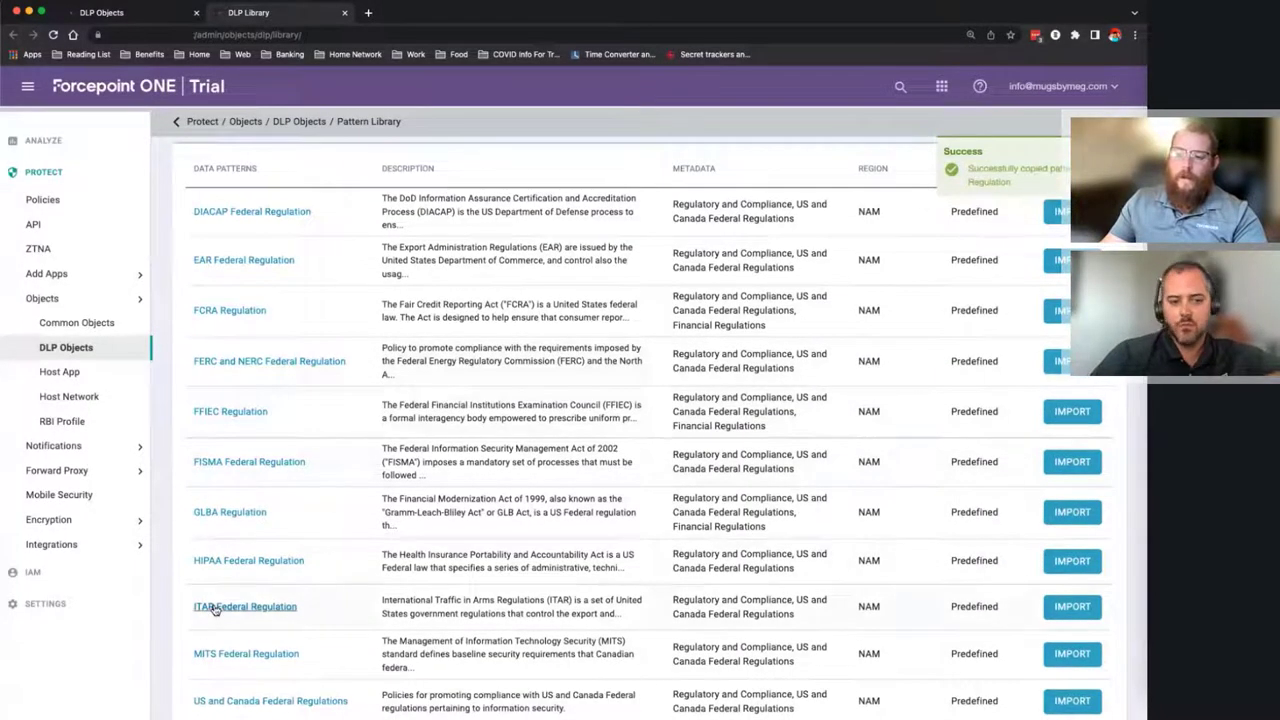
# - View the ITAR Federal Regulation pattern details, then go back to DLP Objects
pyautogui.click(244, 607)
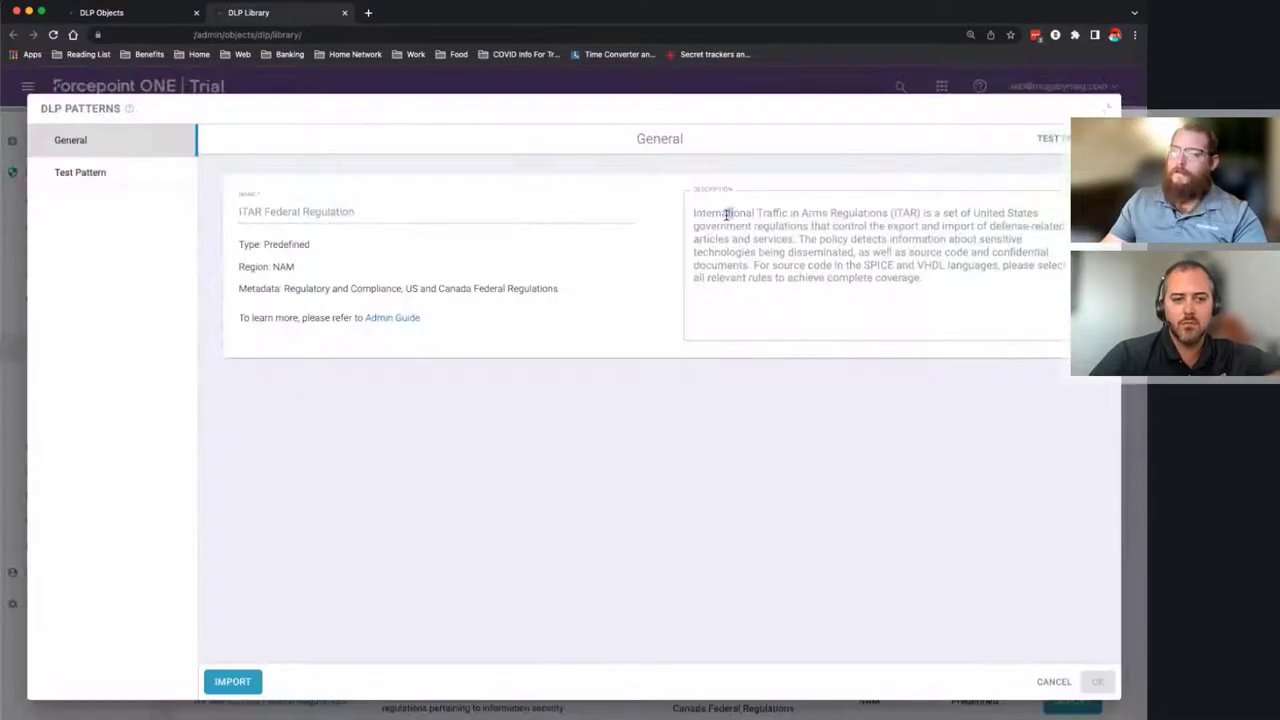
pyautogui.click(80, 172)
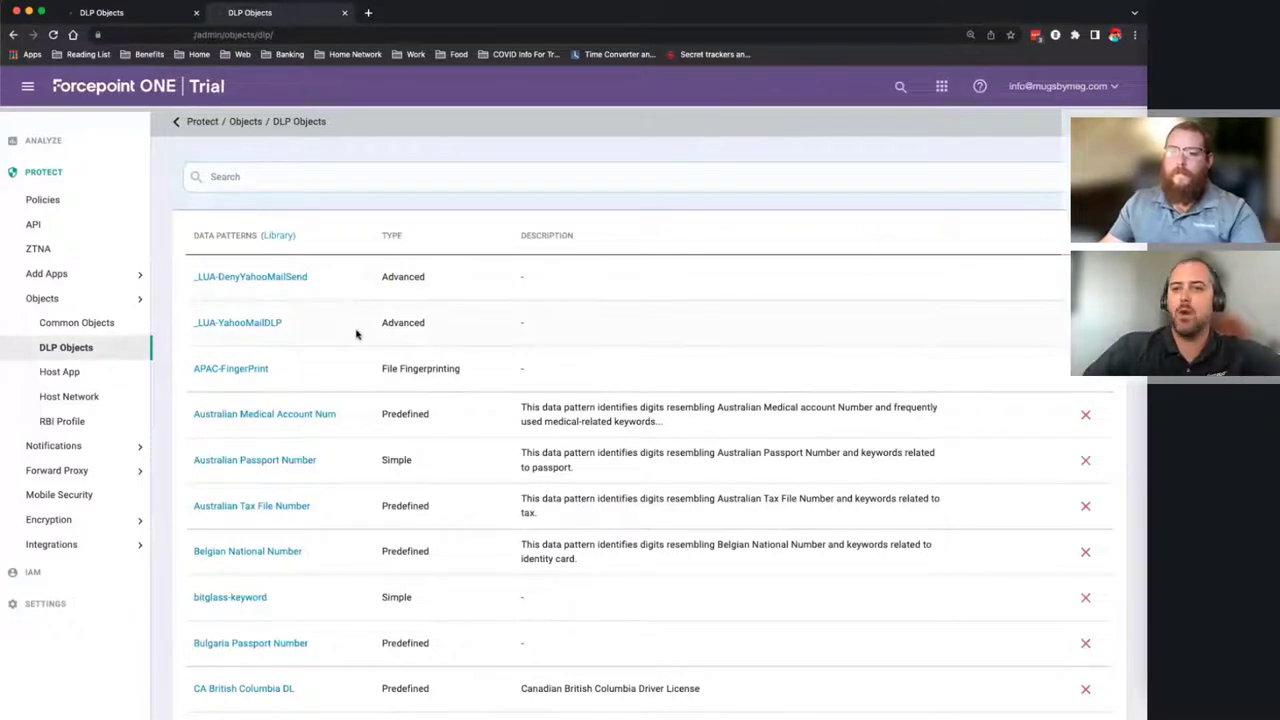
pyautogui.scroll(-3)
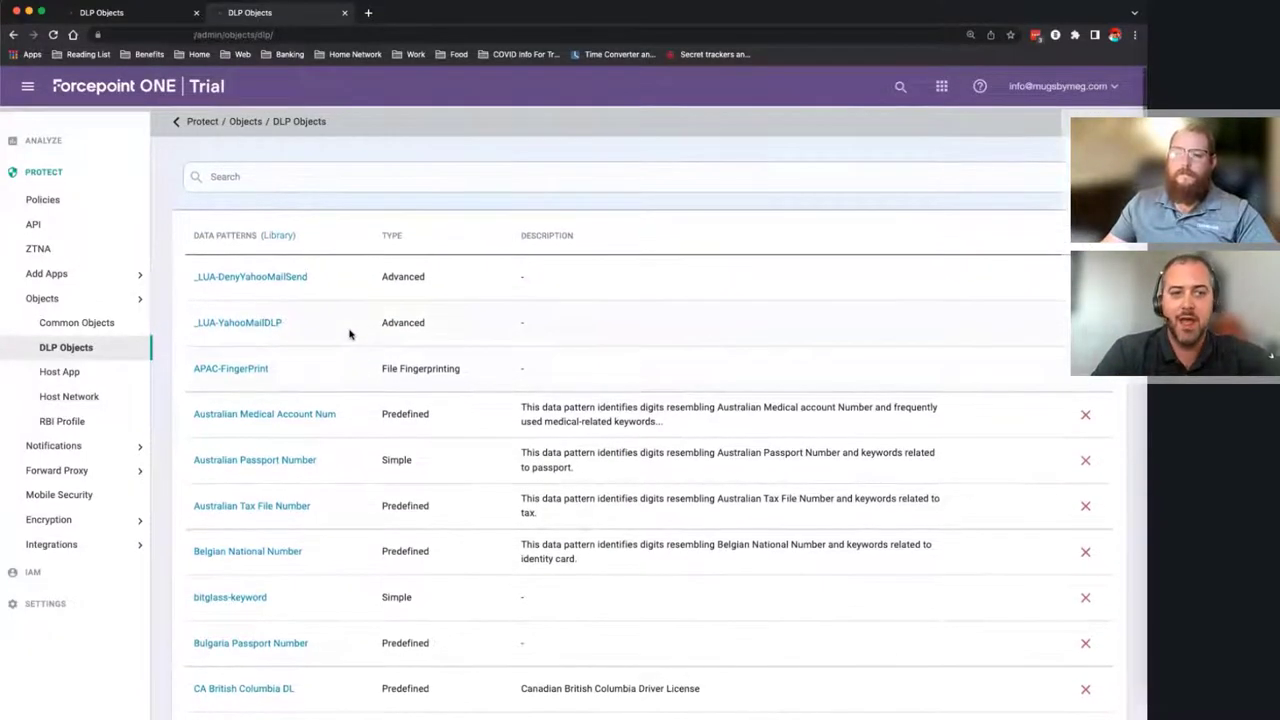
pyautogui.moveTo(346, 326)
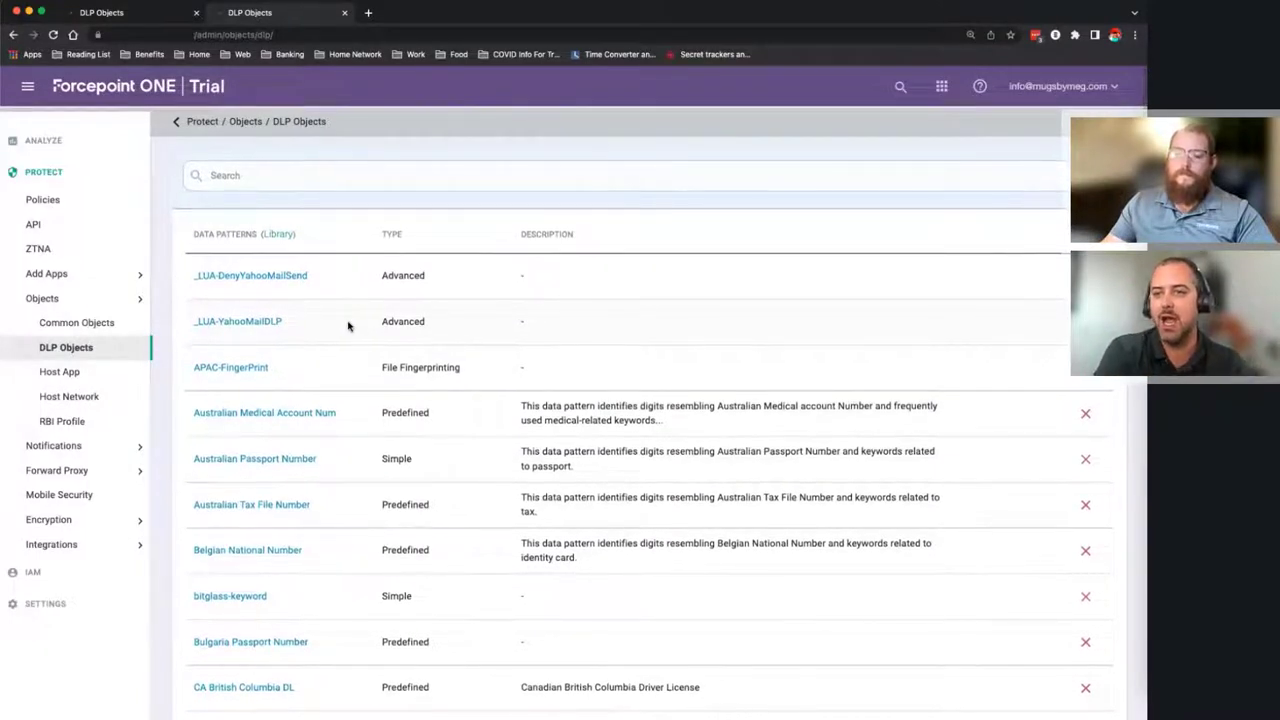
pyautogui.scroll(-3)
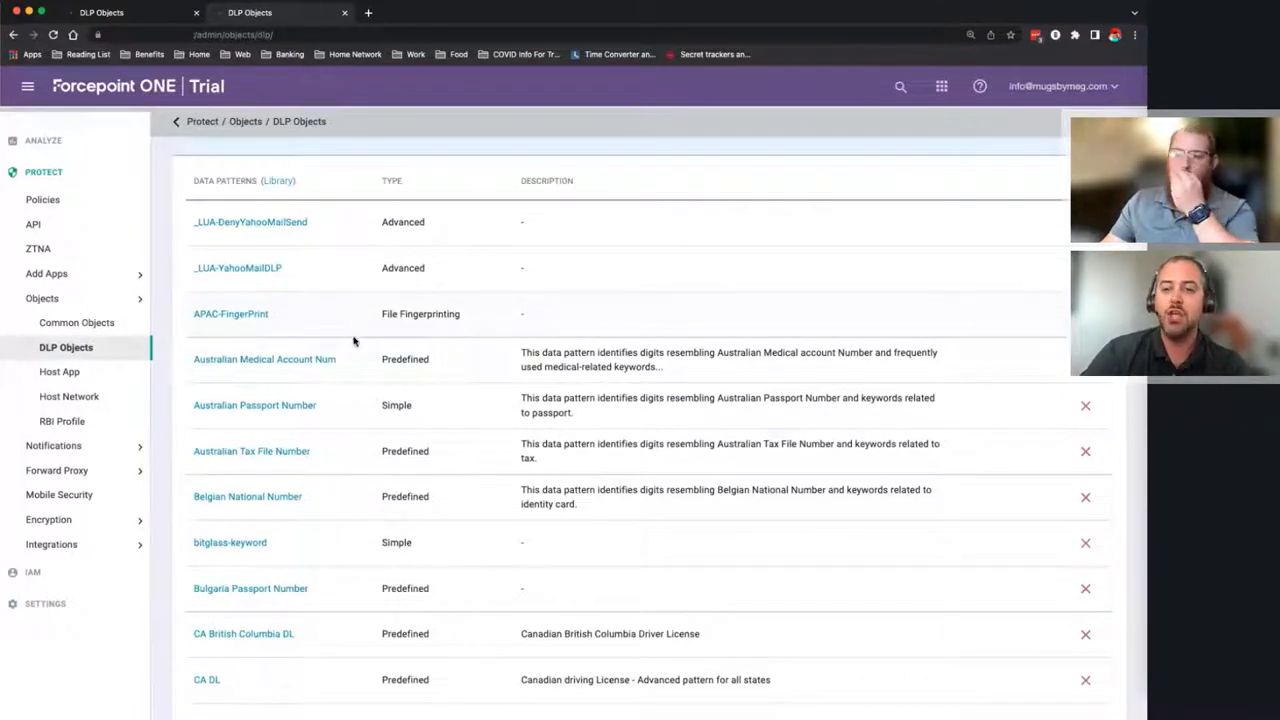
pyautogui.scroll(-3)
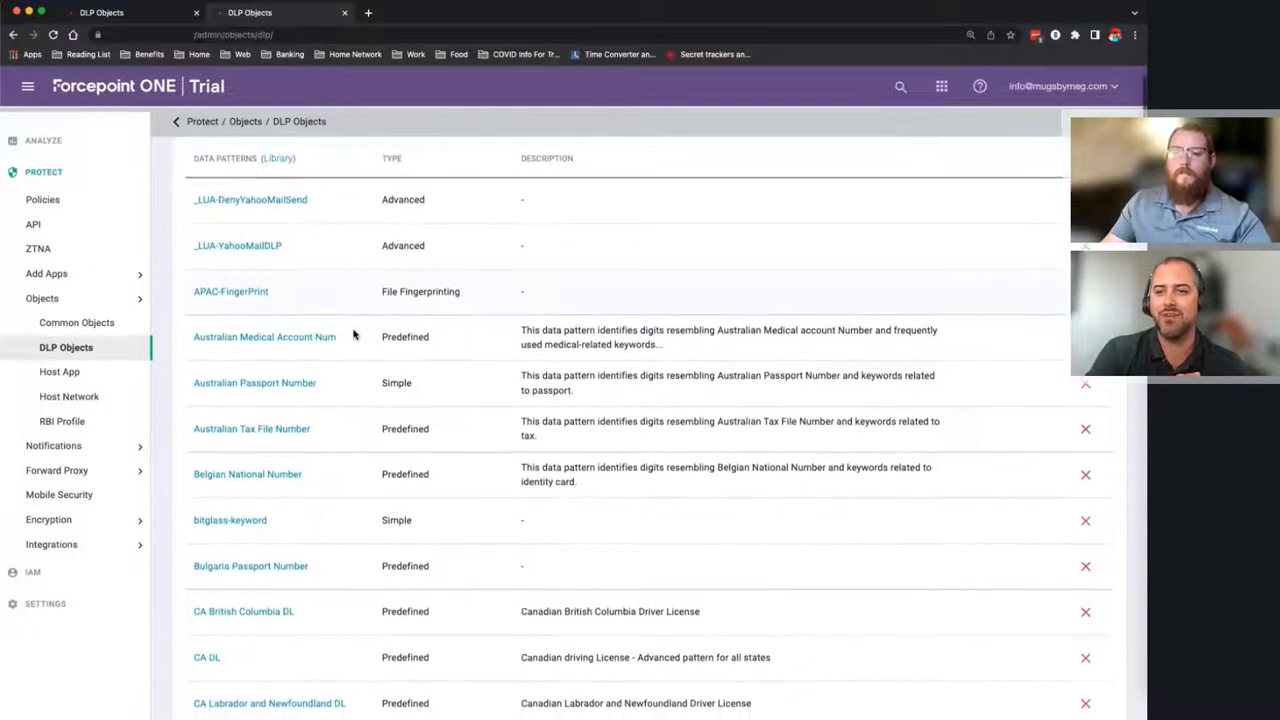
pyautogui.scroll(-3)
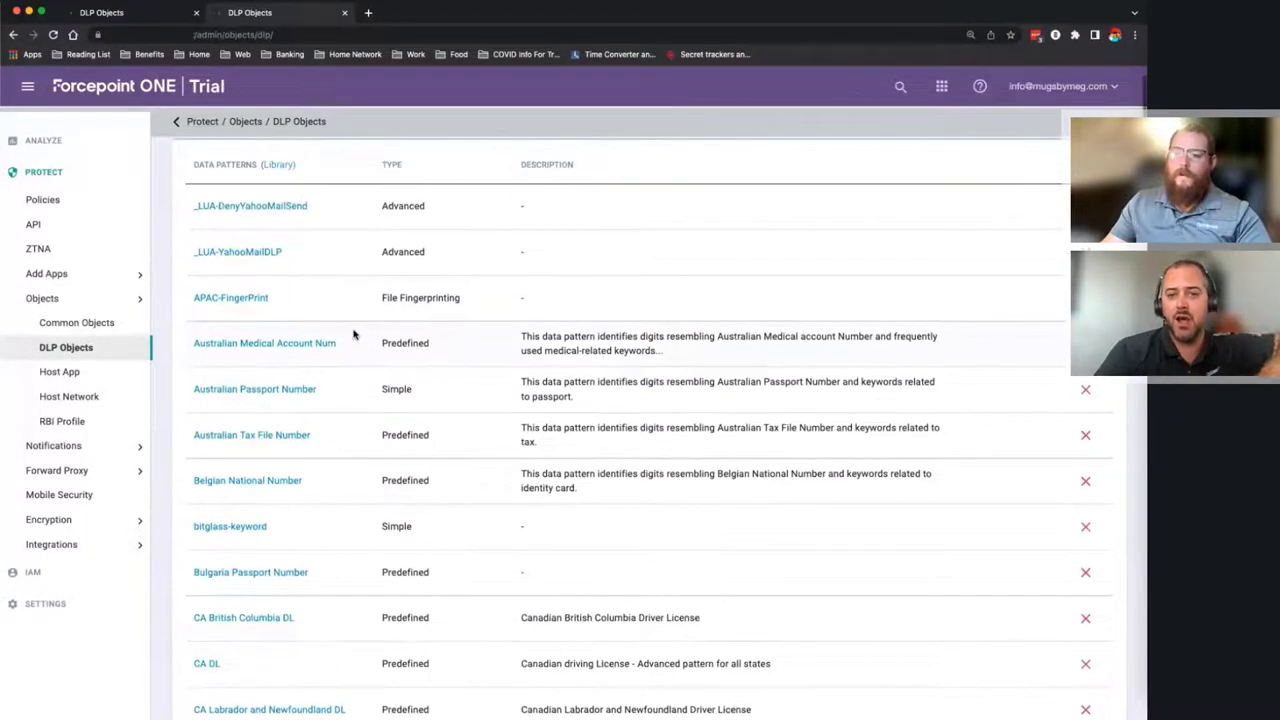
pyautogui.moveTo(360, 217)
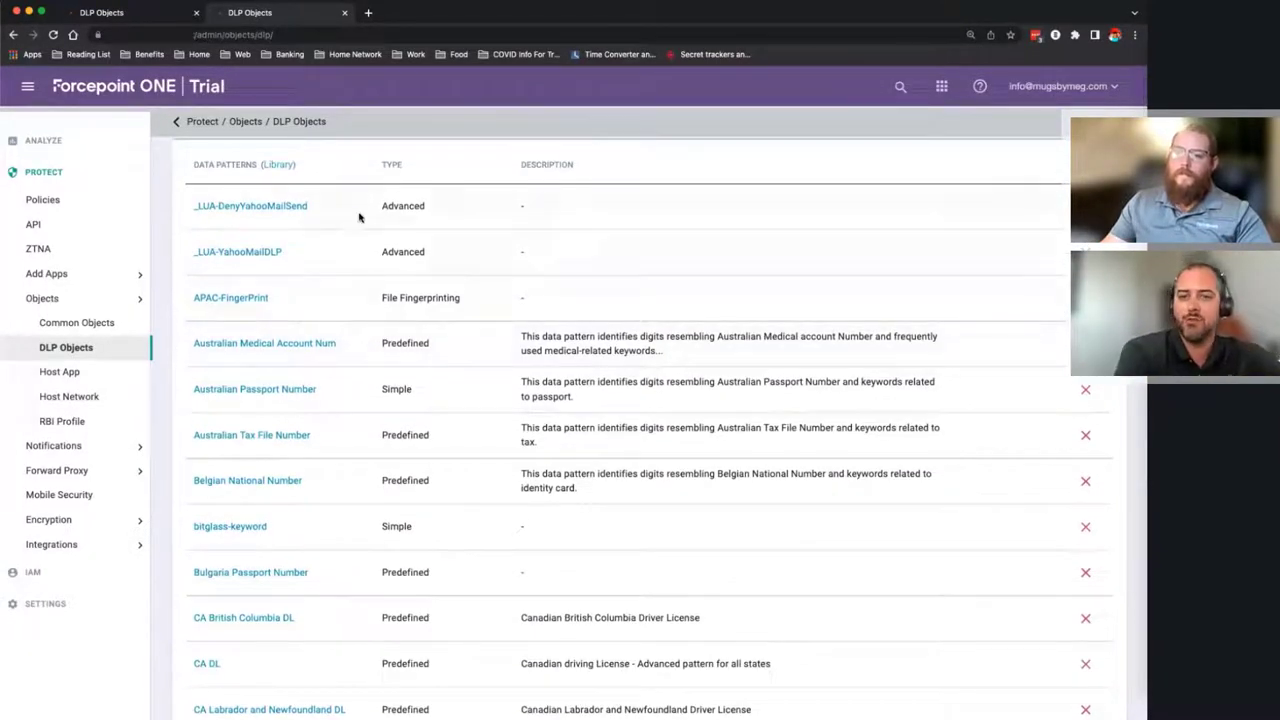
pyautogui.doubleClick(405, 343)
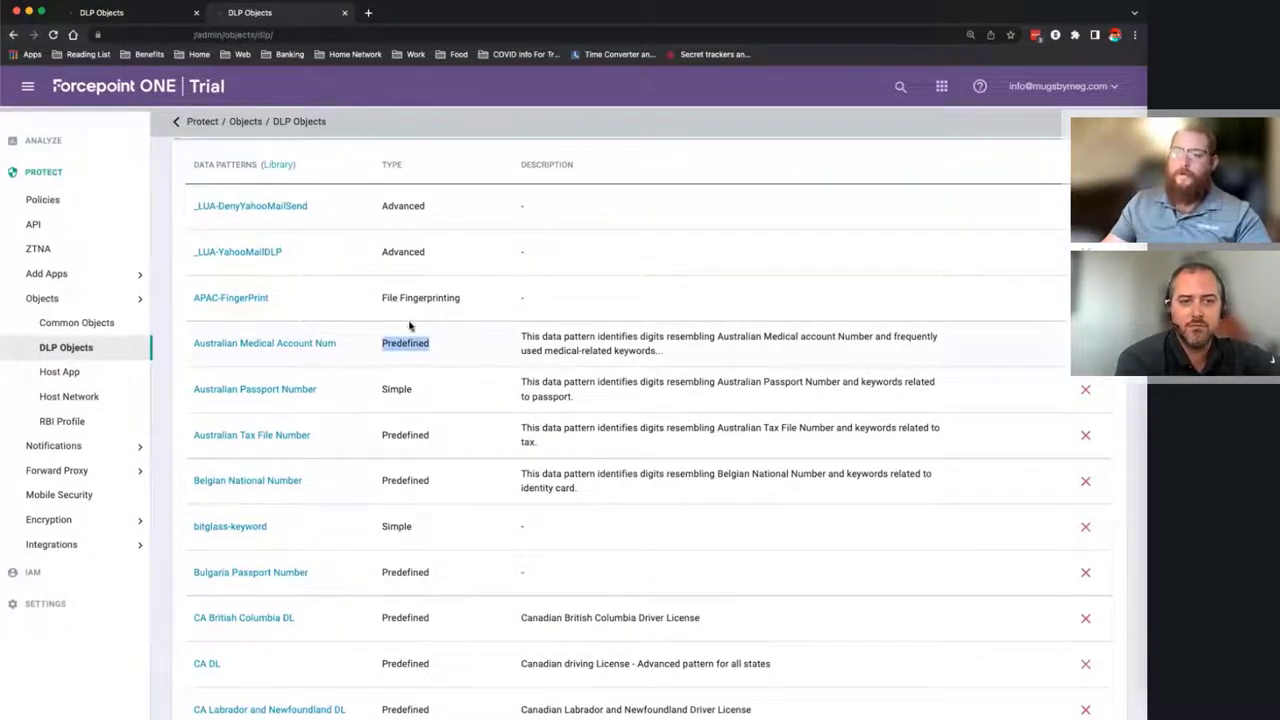
pyautogui.moveTo(420, 313)
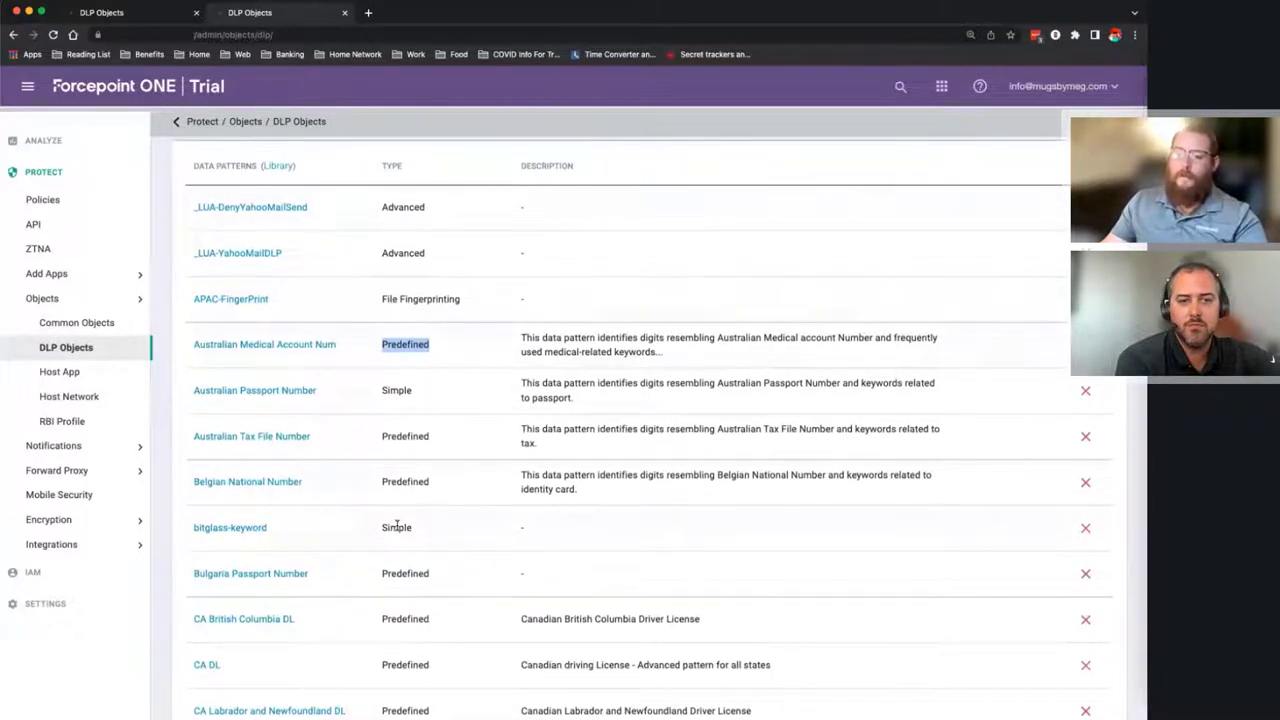
pyautogui.scroll(-3)
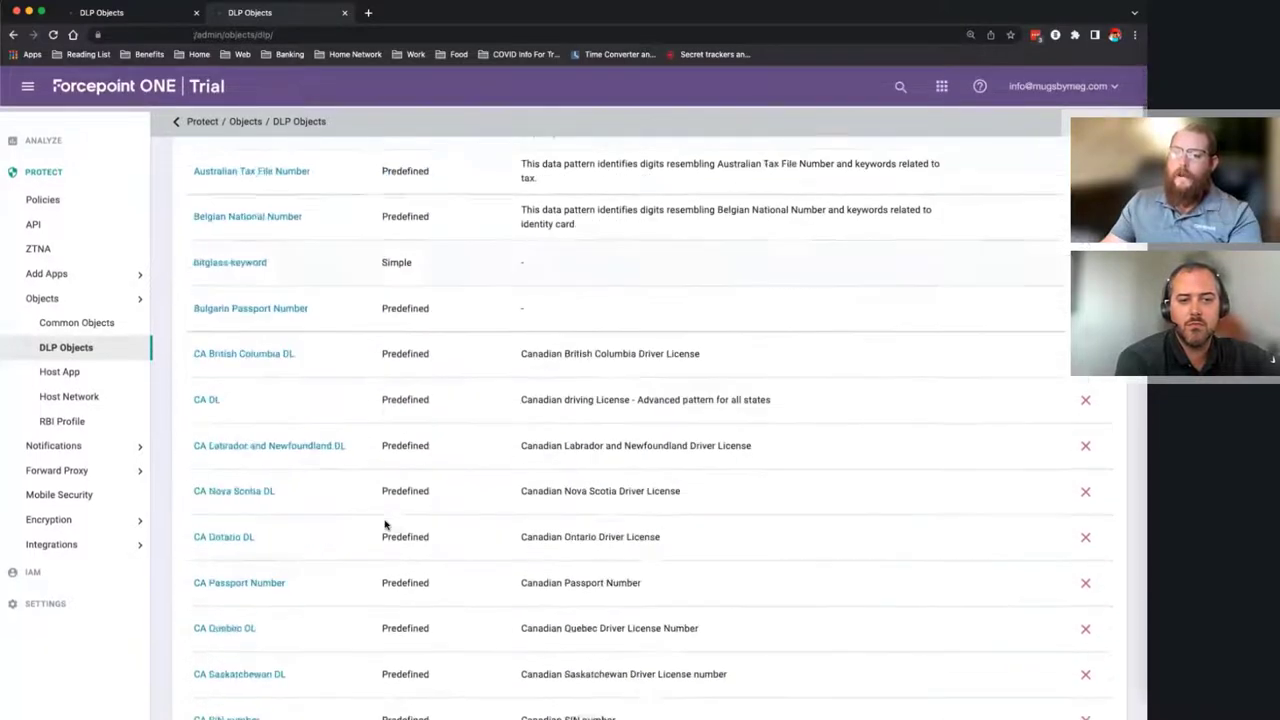
pyautogui.scroll(-3)
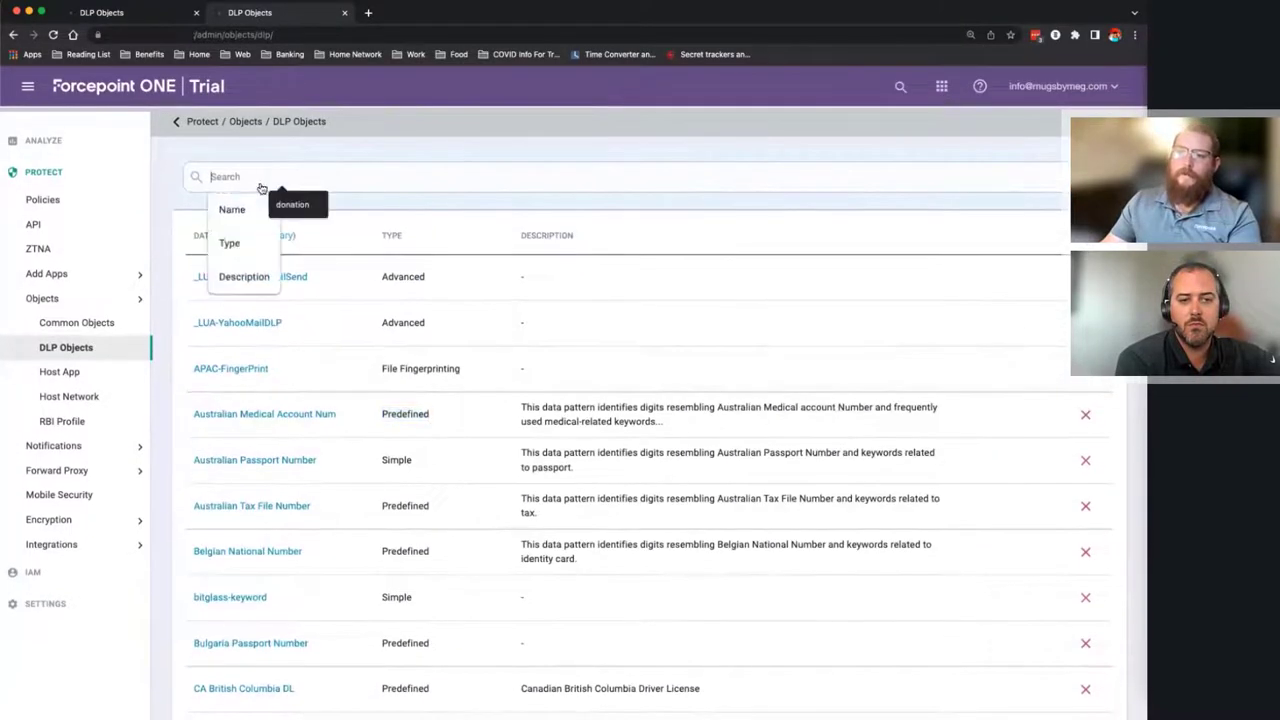
# - Filter DLP data patterns by Name containing 'EAR'
pyautogui.click(231, 209)
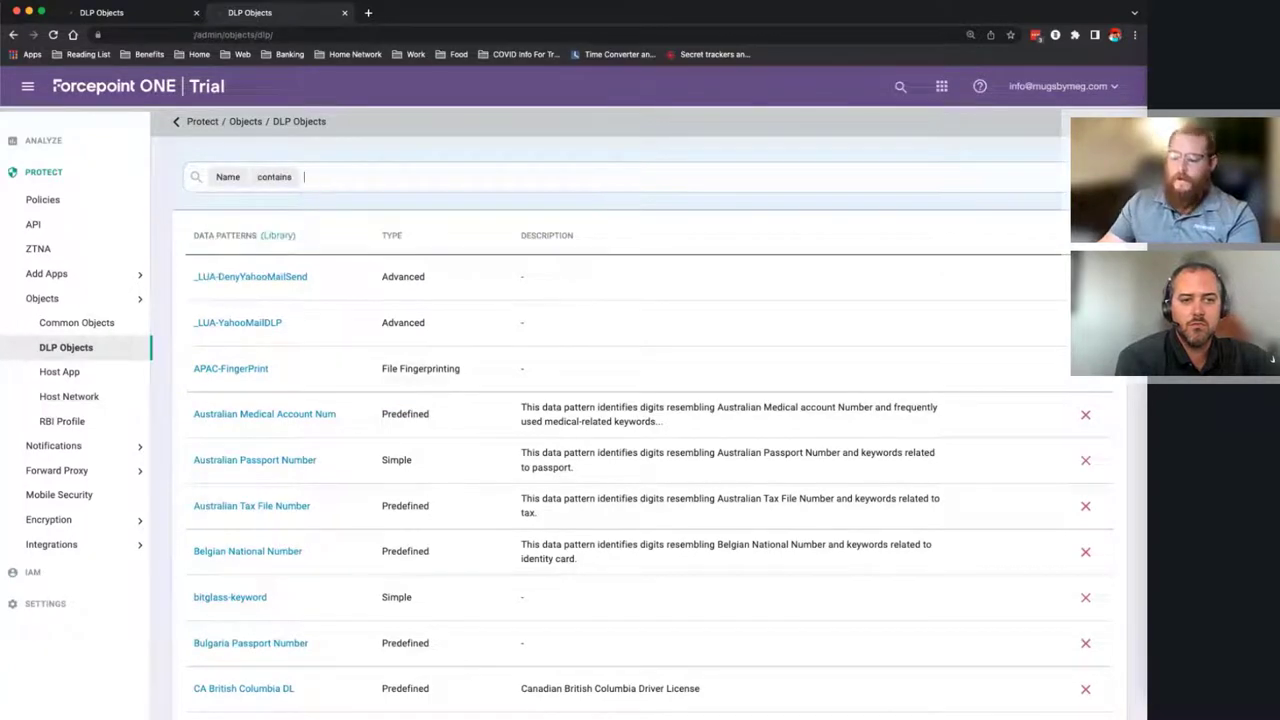
pyautogui.write('EAR')
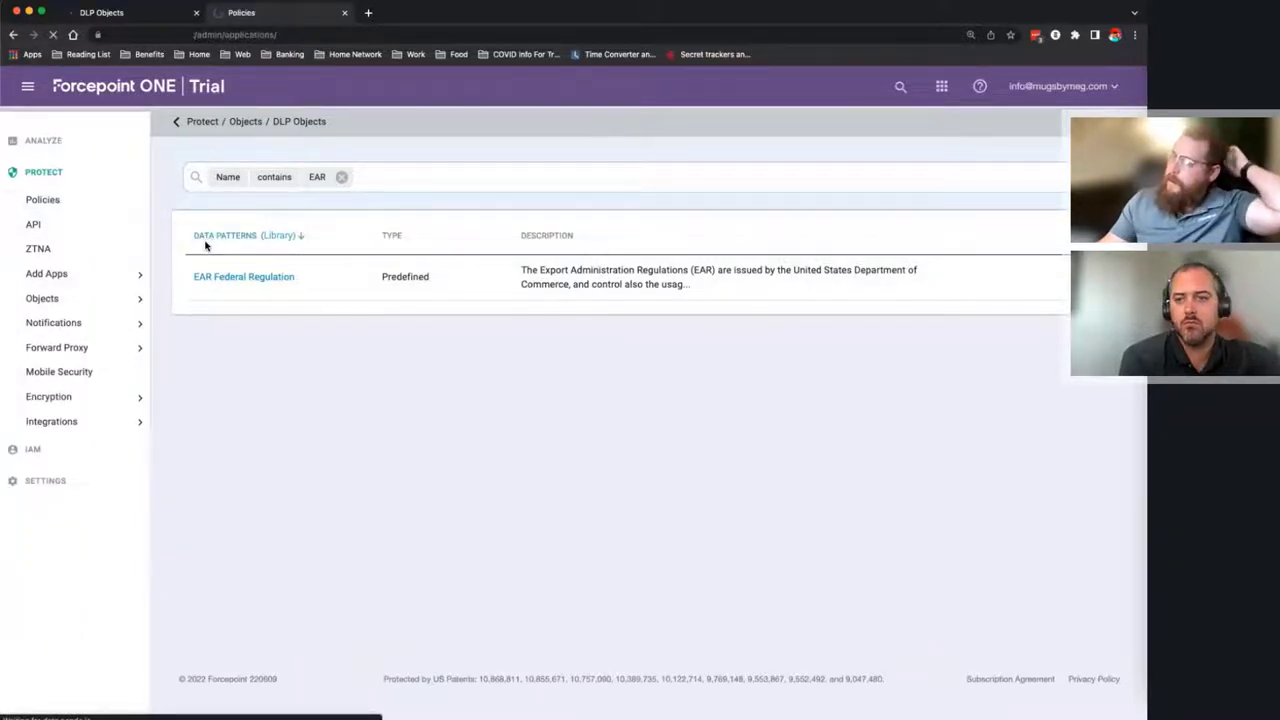
# - On the Policies page, add a Google Workspace proxy rule with Groups set to Compliance Team
pyautogui.click(42, 199)
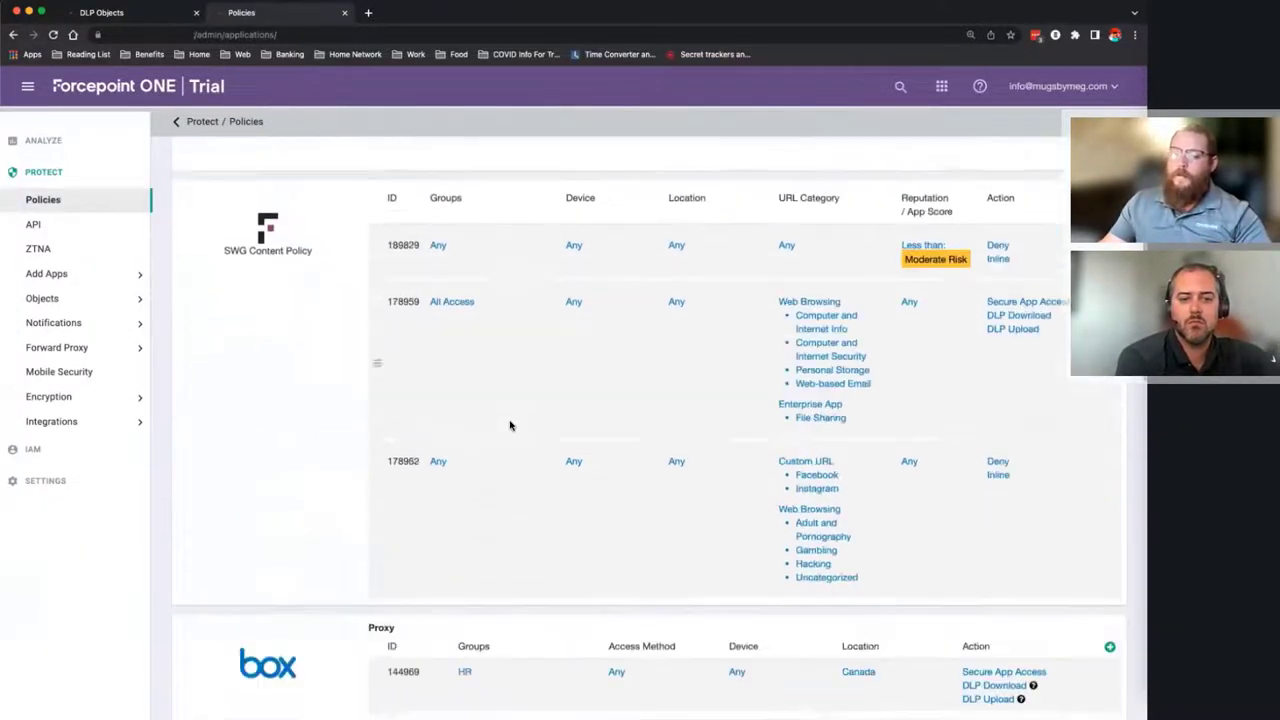
pyautogui.scroll(-3)
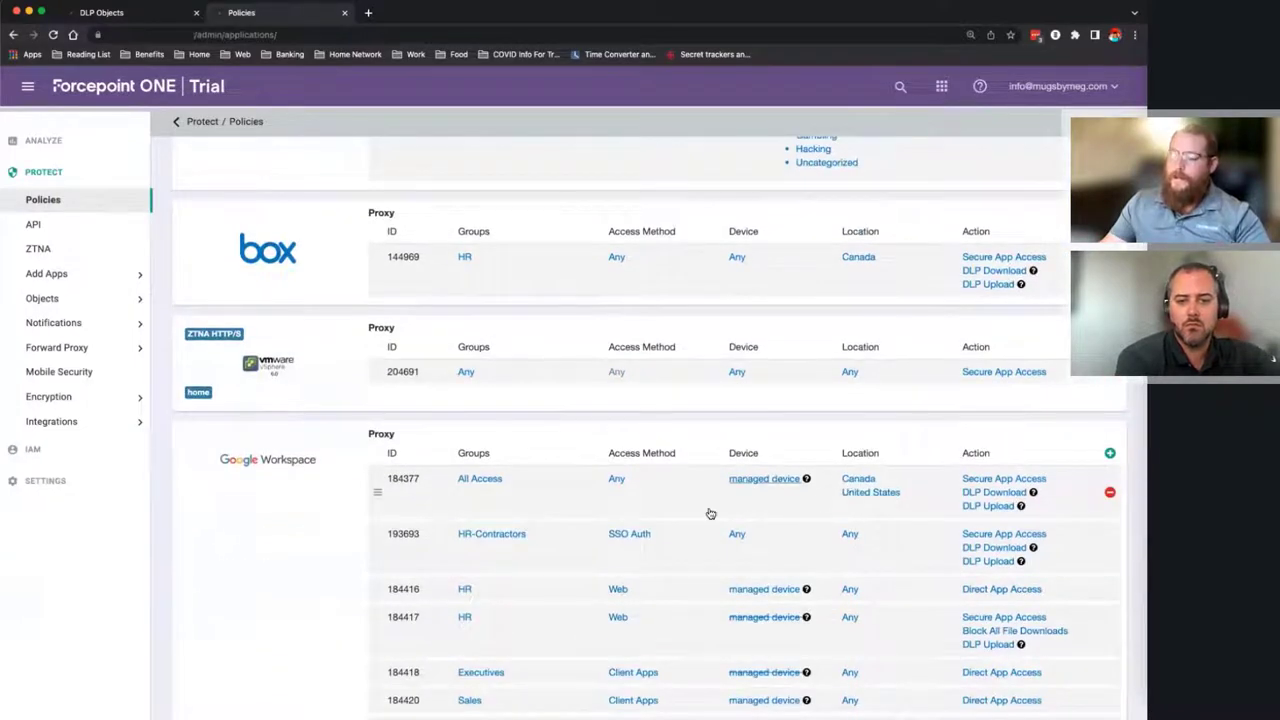
pyautogui.scroll(-3)
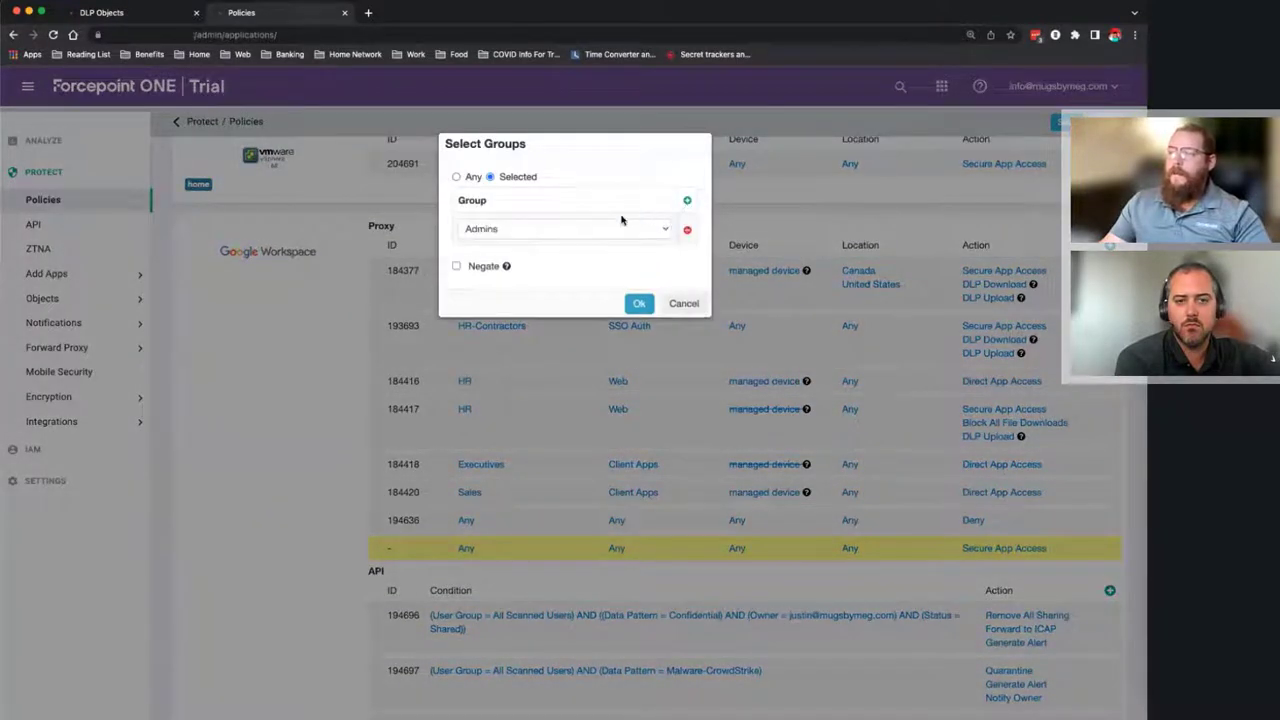
pyautogui.click(563, 229)
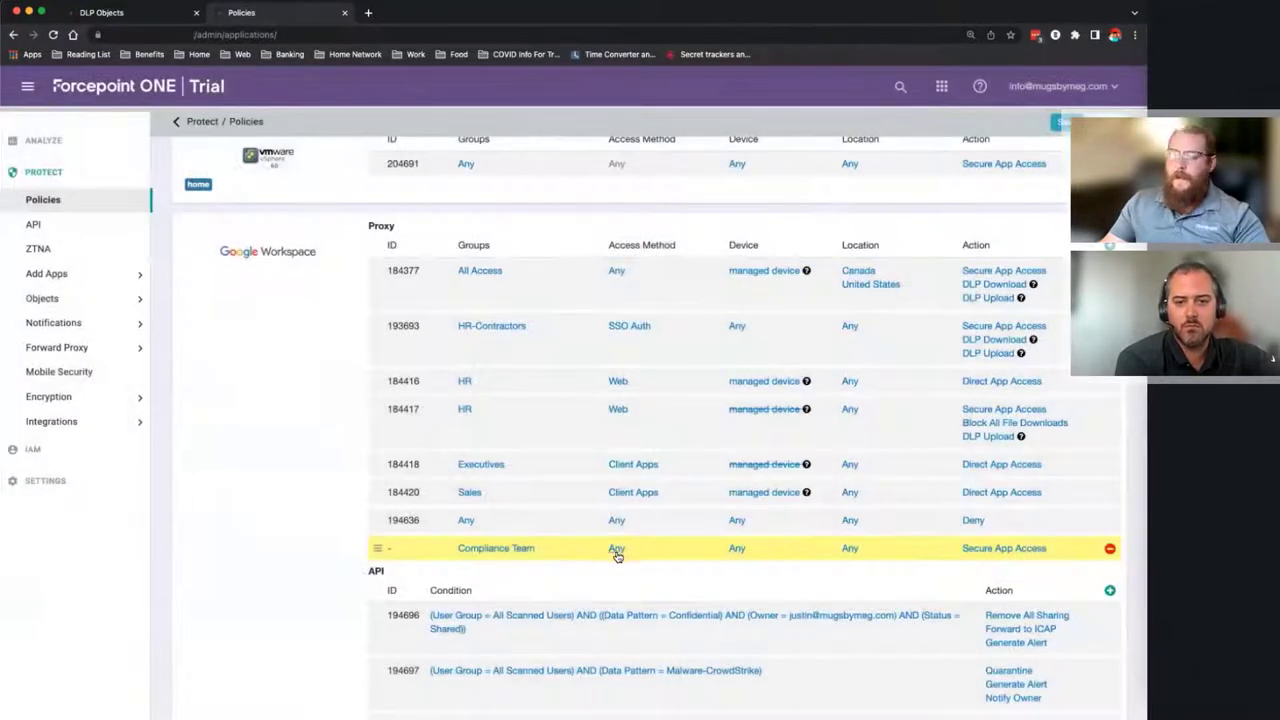
pyautogui.click(616, 548)
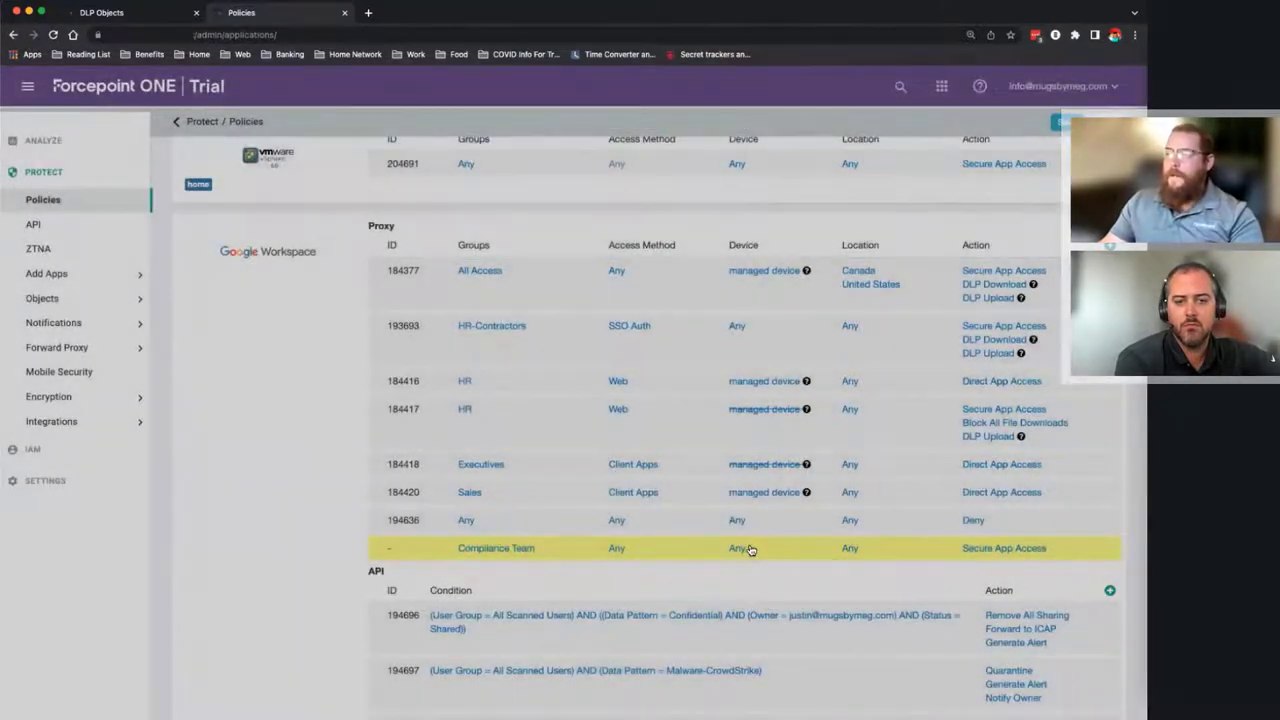
# - Limit the rule to location HQ and device OS Microsoft Windows PC
pyautogui.click(739, 548)
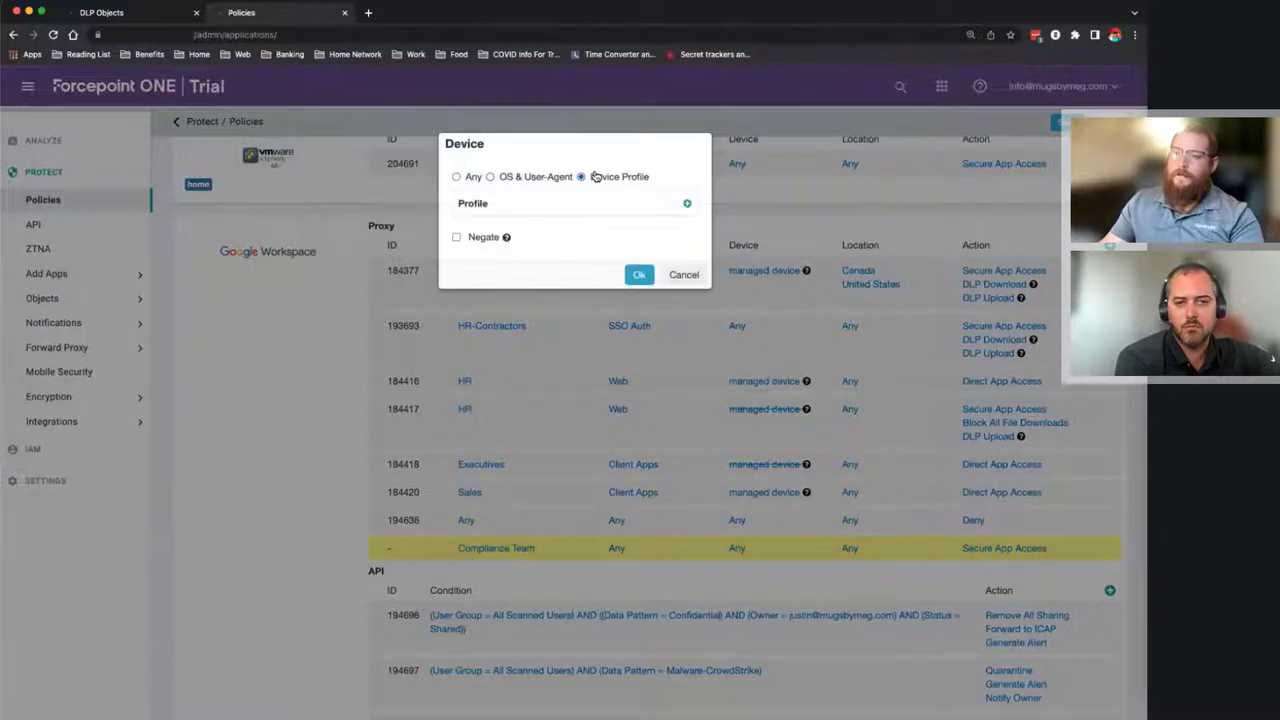
pyautogui.click(570, 203)
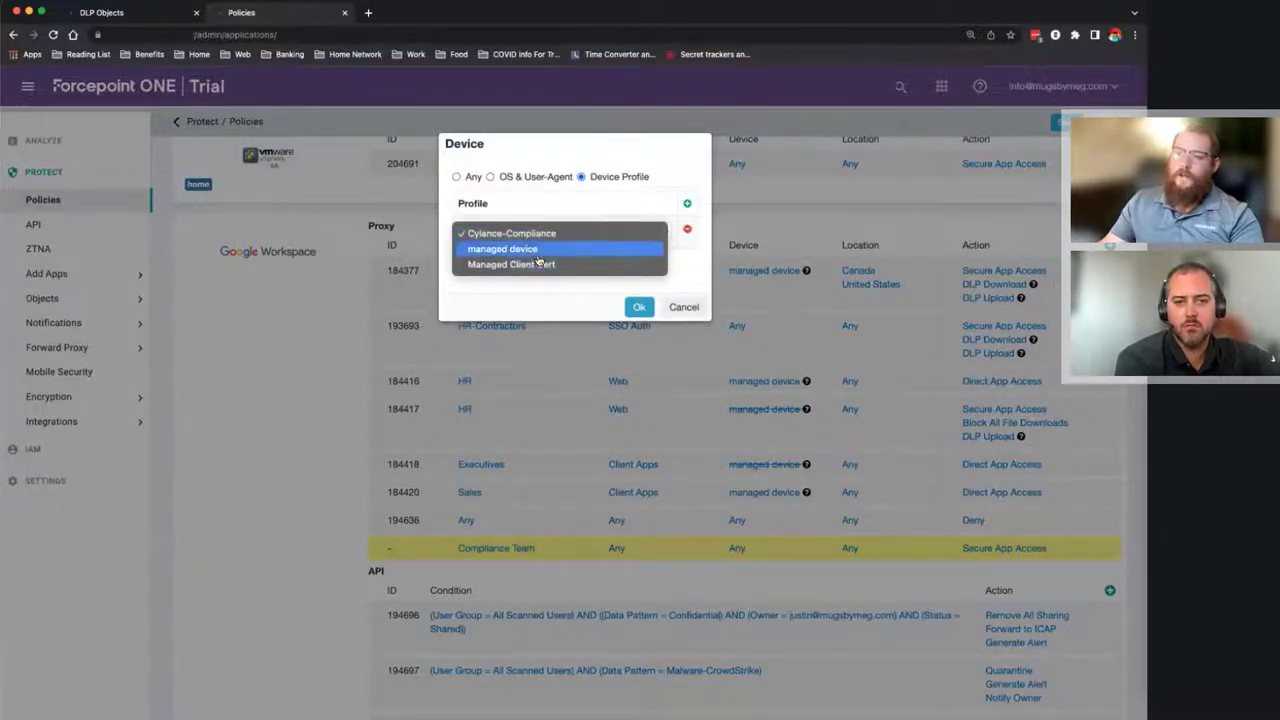
pyautogui.click(490, 176)
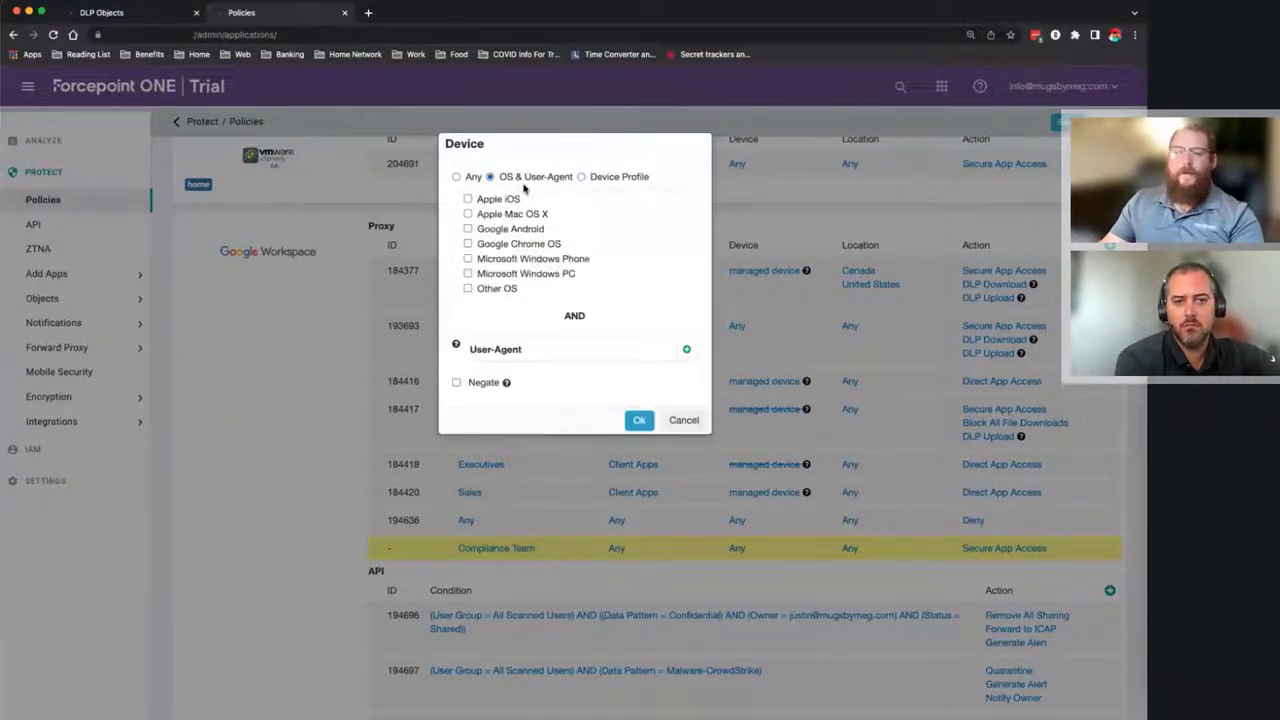
pyautogui.moveTo(658, 355)
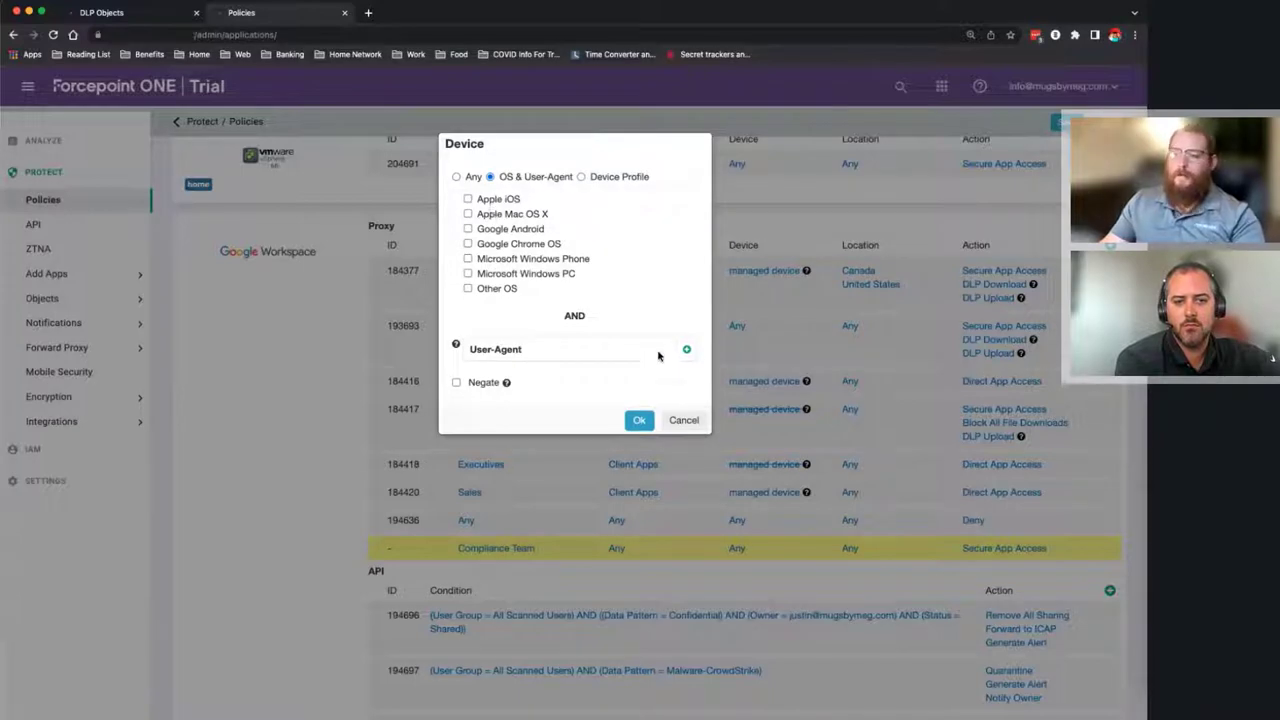
pyautogui.click(683, 420)
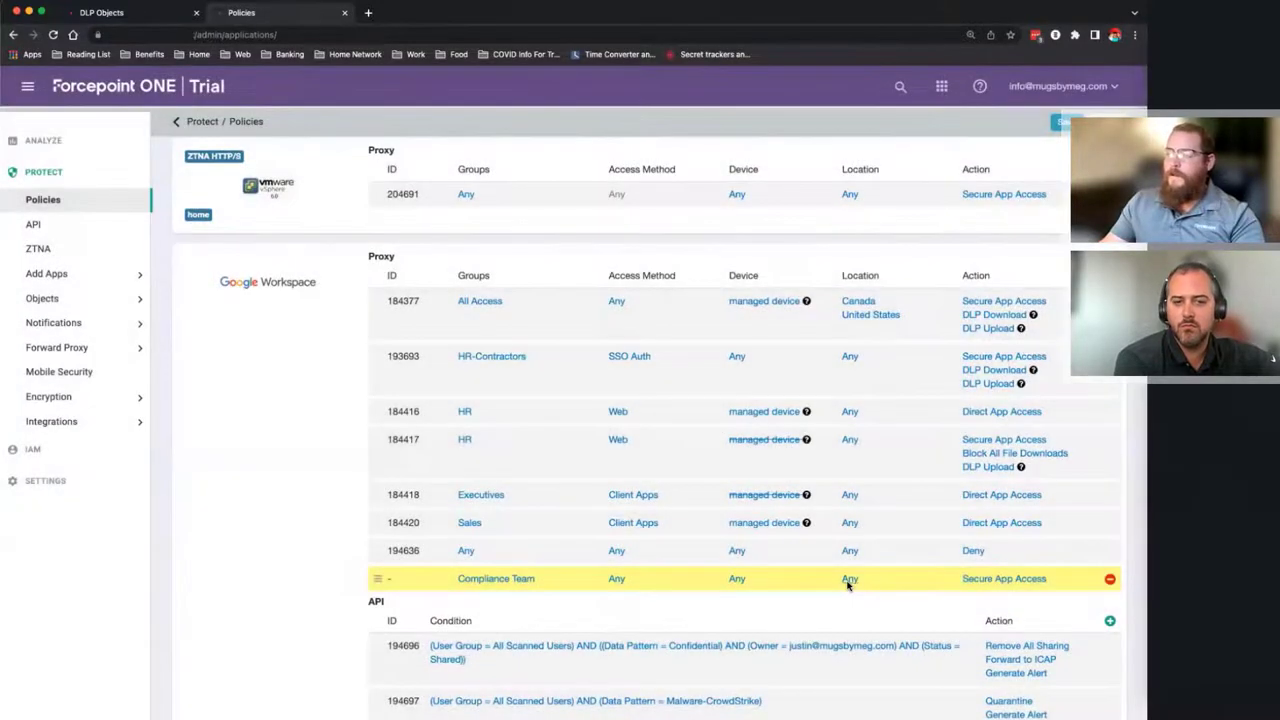
pyautogui.click(849, 578)
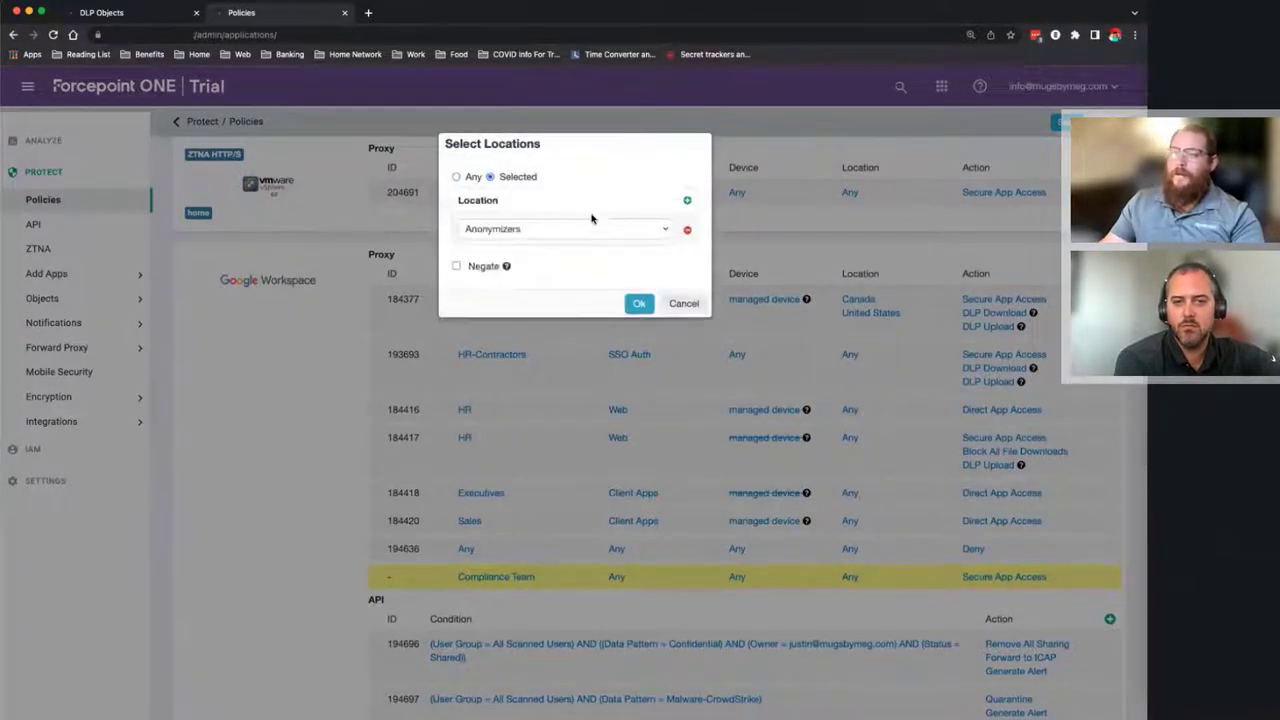
pyautogui.click(565, 229)
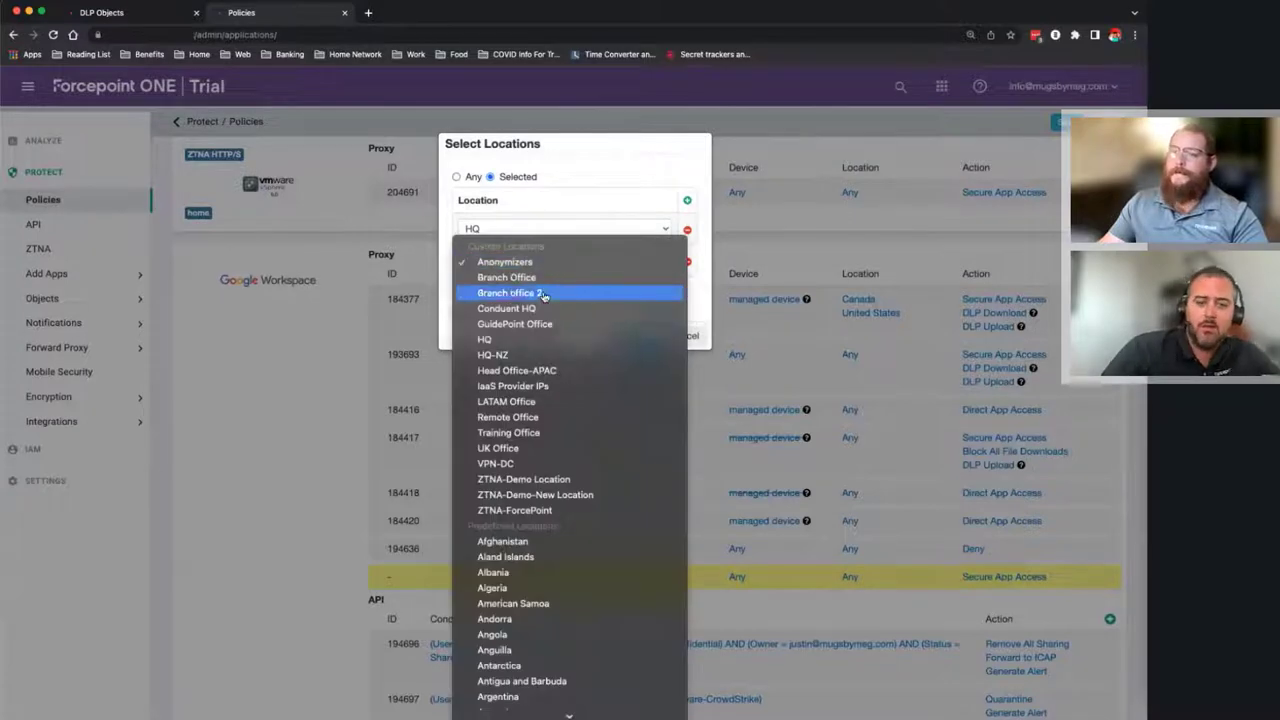
pyautogui.click(508, 261)
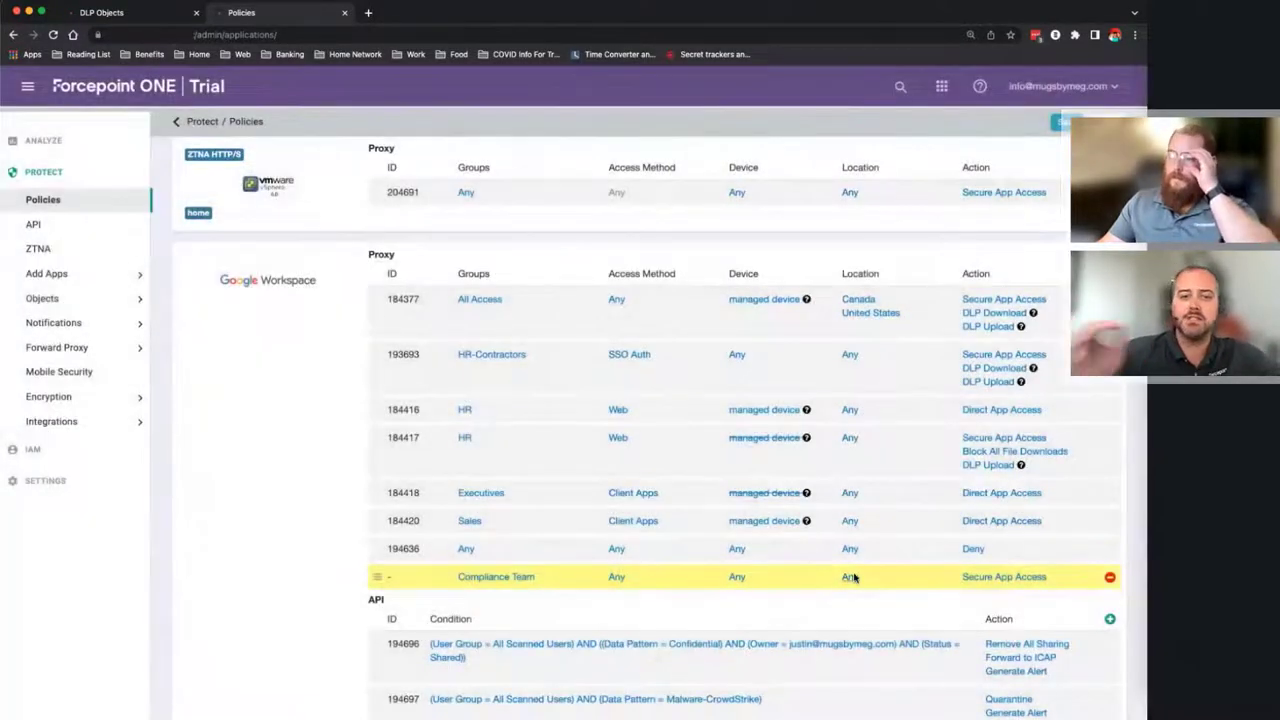
pyautogui.click(847, 577)
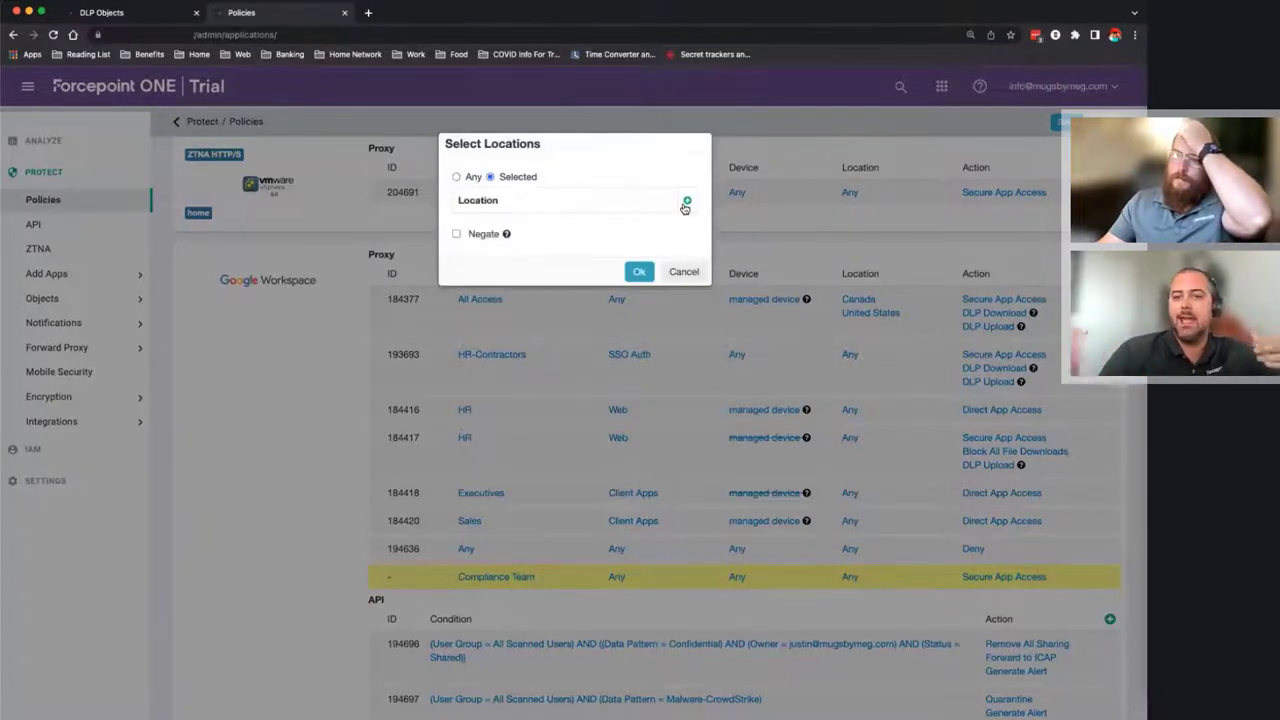
pyautogui.click(684, 200)
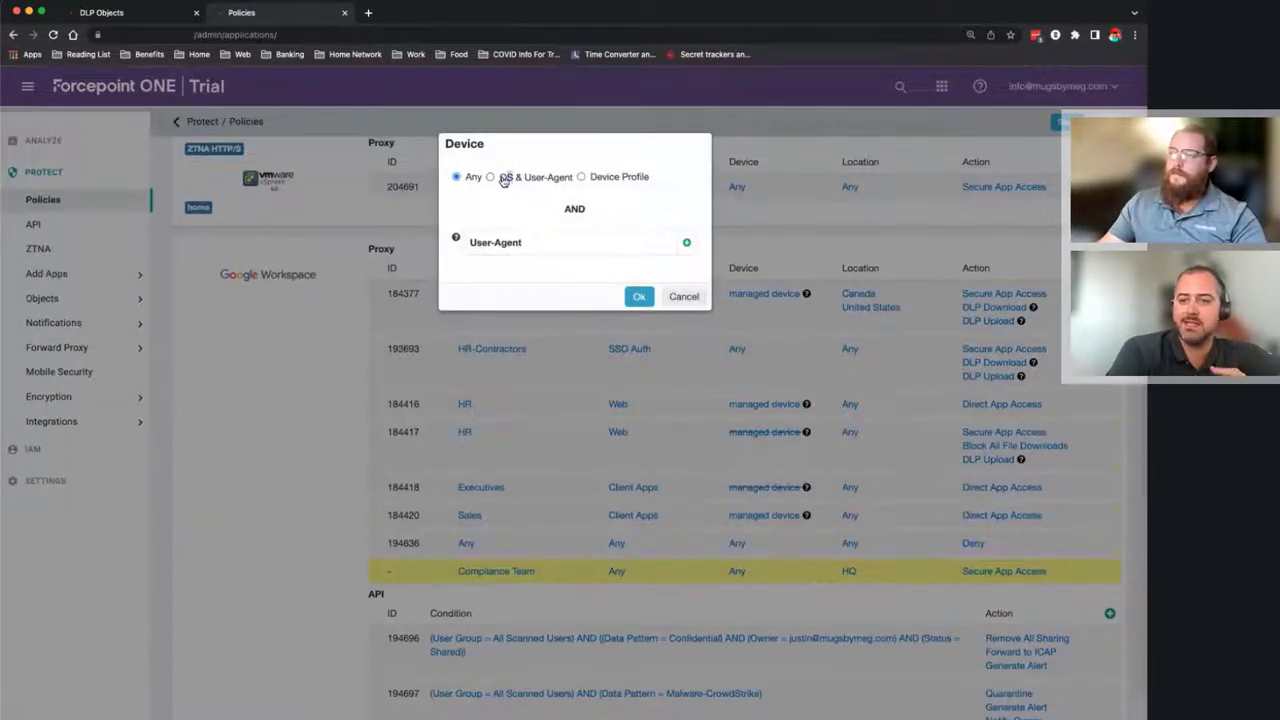
pyautogui.click(490, 177)
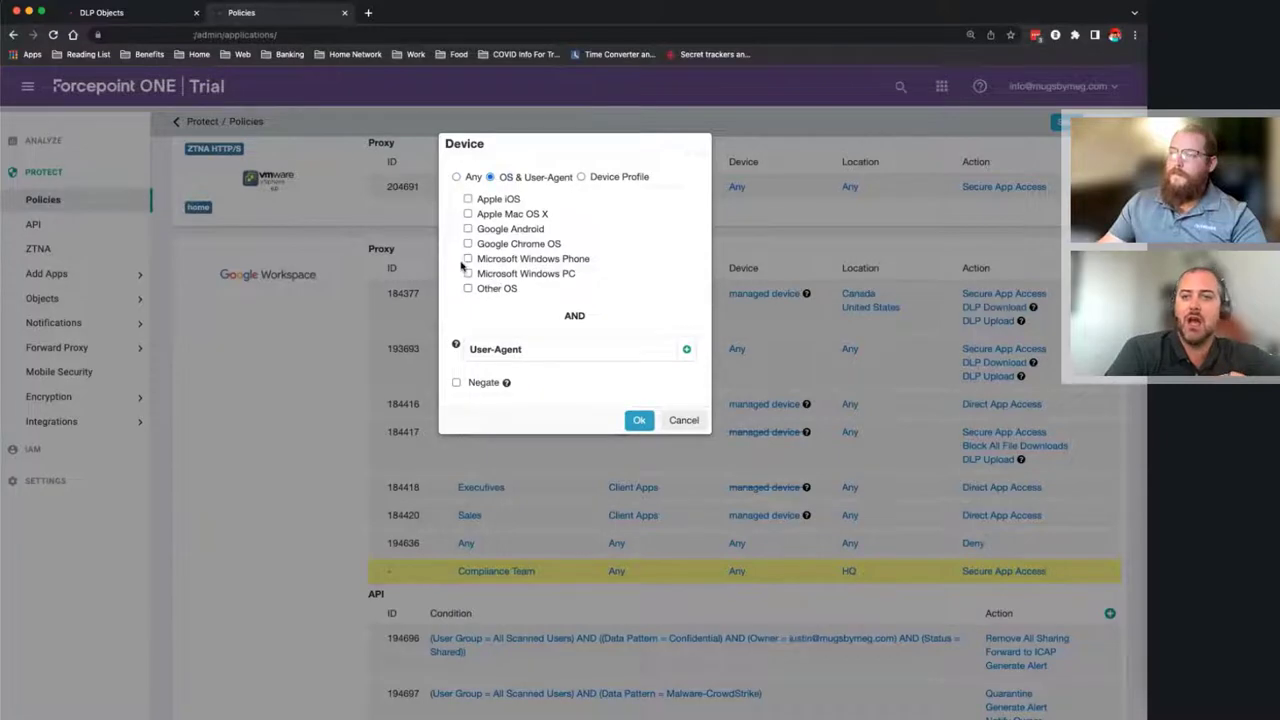
pyautogui.click(639, 420)
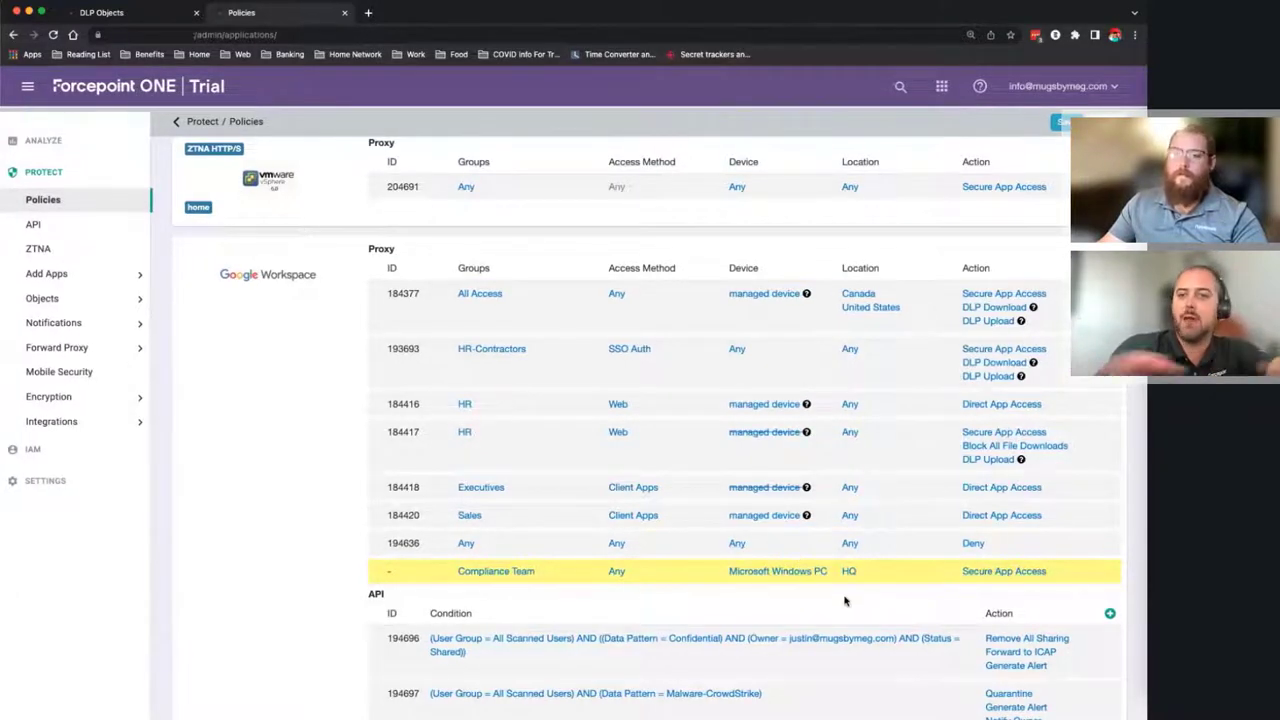
pyautogui.moveTo(955, 593)
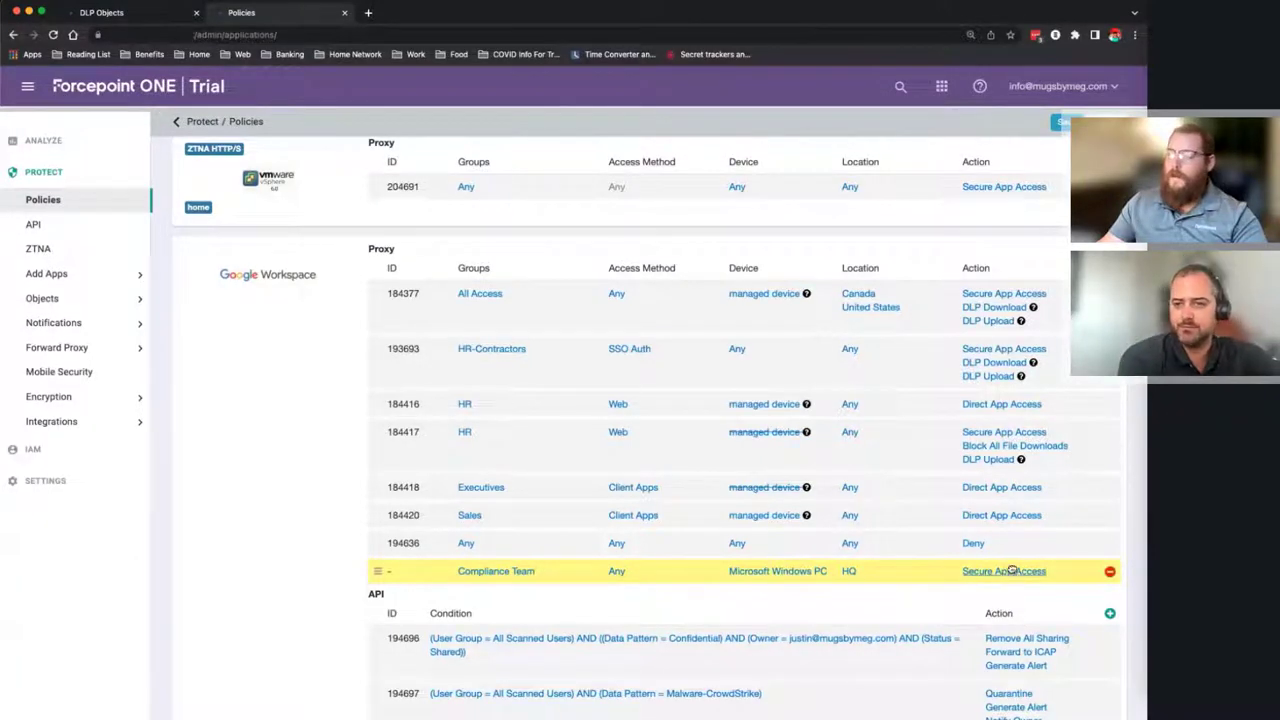
# - In the rule's actions, set EAR Federal Regulation downloads to Block with Notify
pyautogui.click(1004, 571)
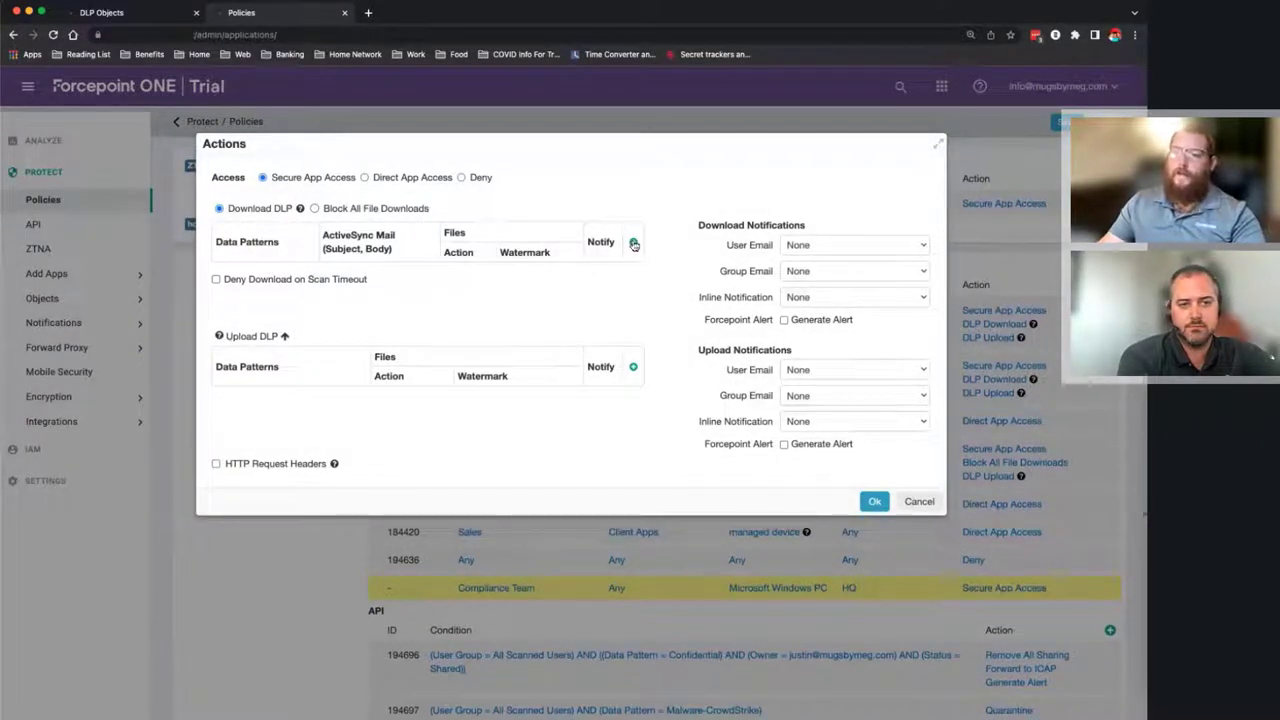
pyautogui.click(633, 241)
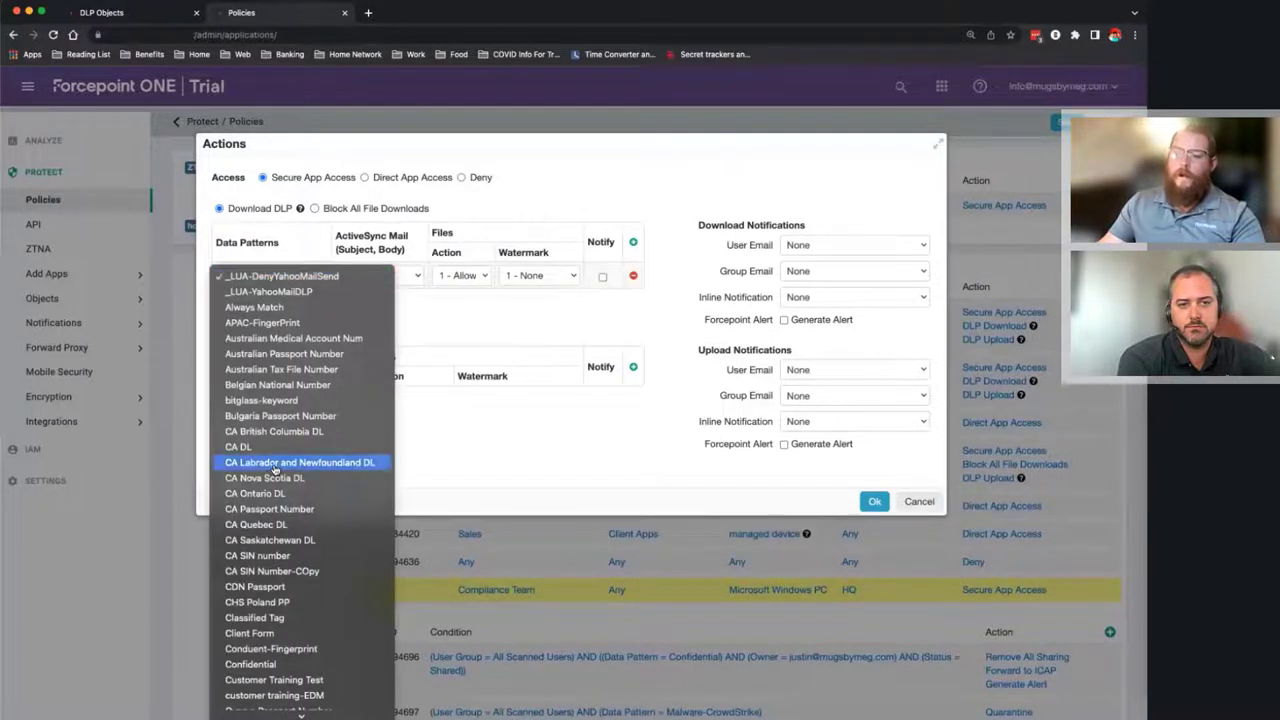
pyautogui.scroll(-3)
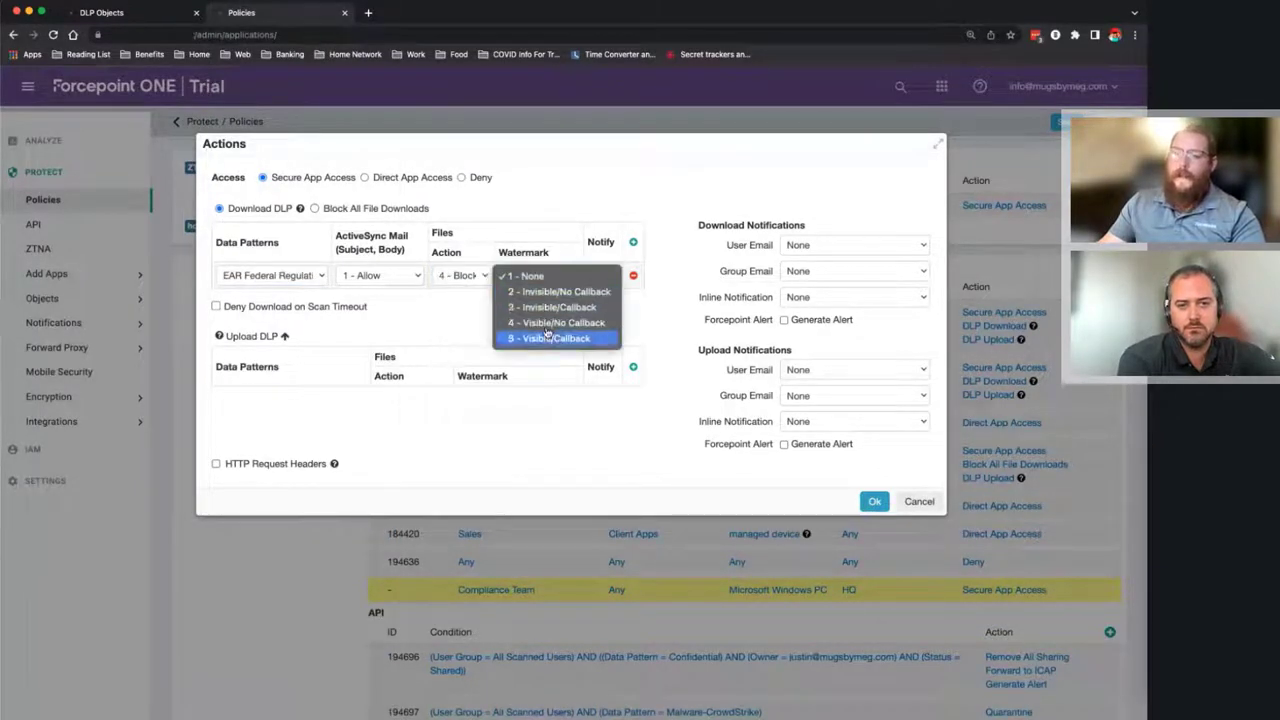
pyautogui.click(526, 275)
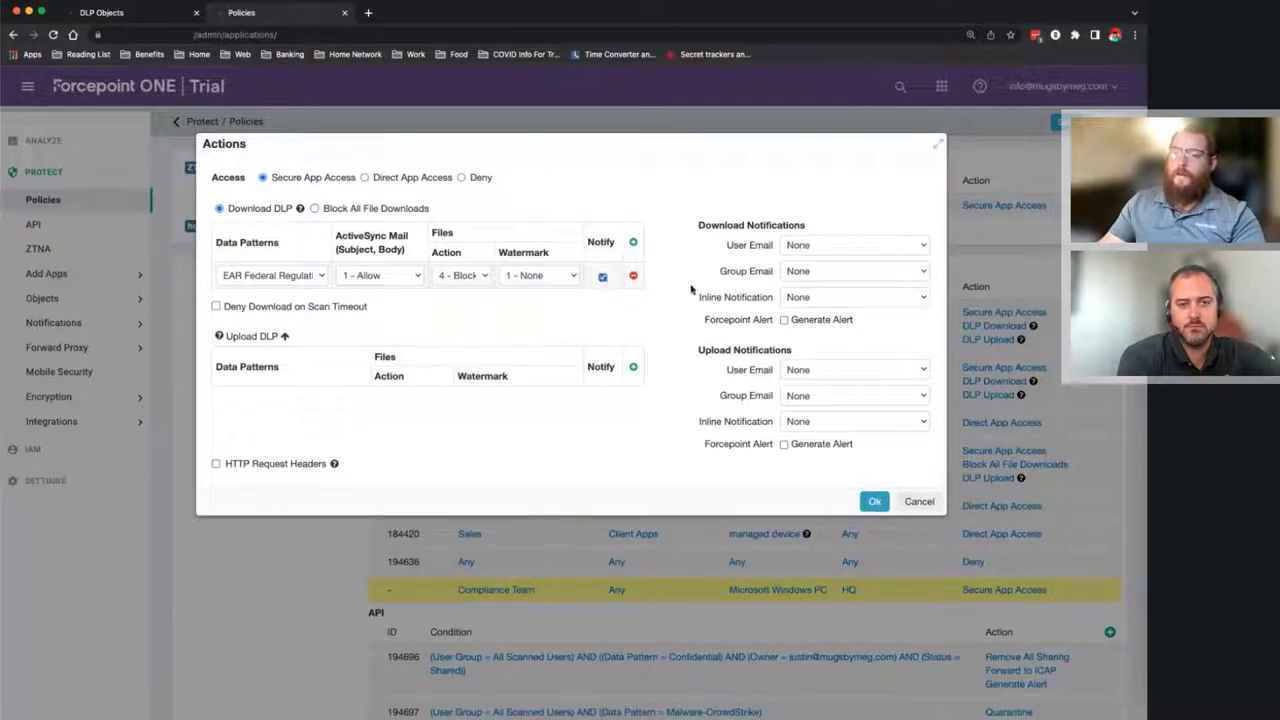
pyautogui.moveTo(450, 308)
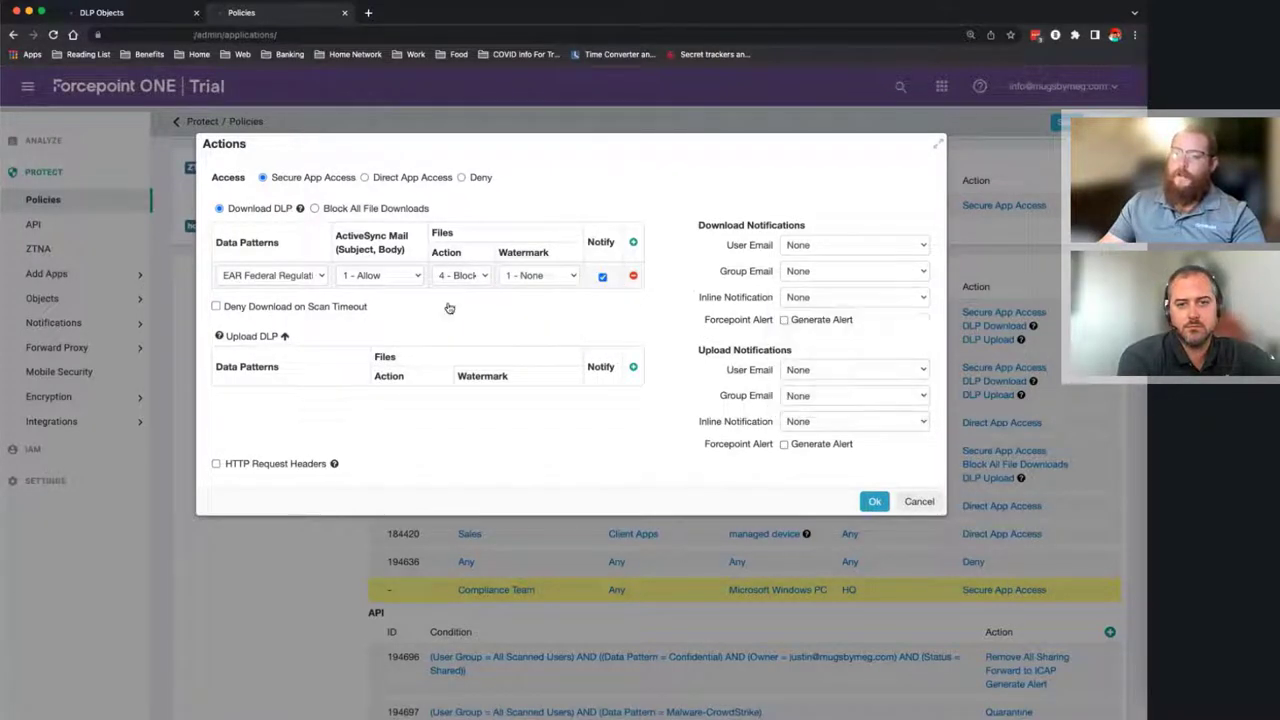
# - Add an ITAR Federal Regulation row set to Encrypt with Notify, plus further pattern rows
pyautogui.click(633, 242)
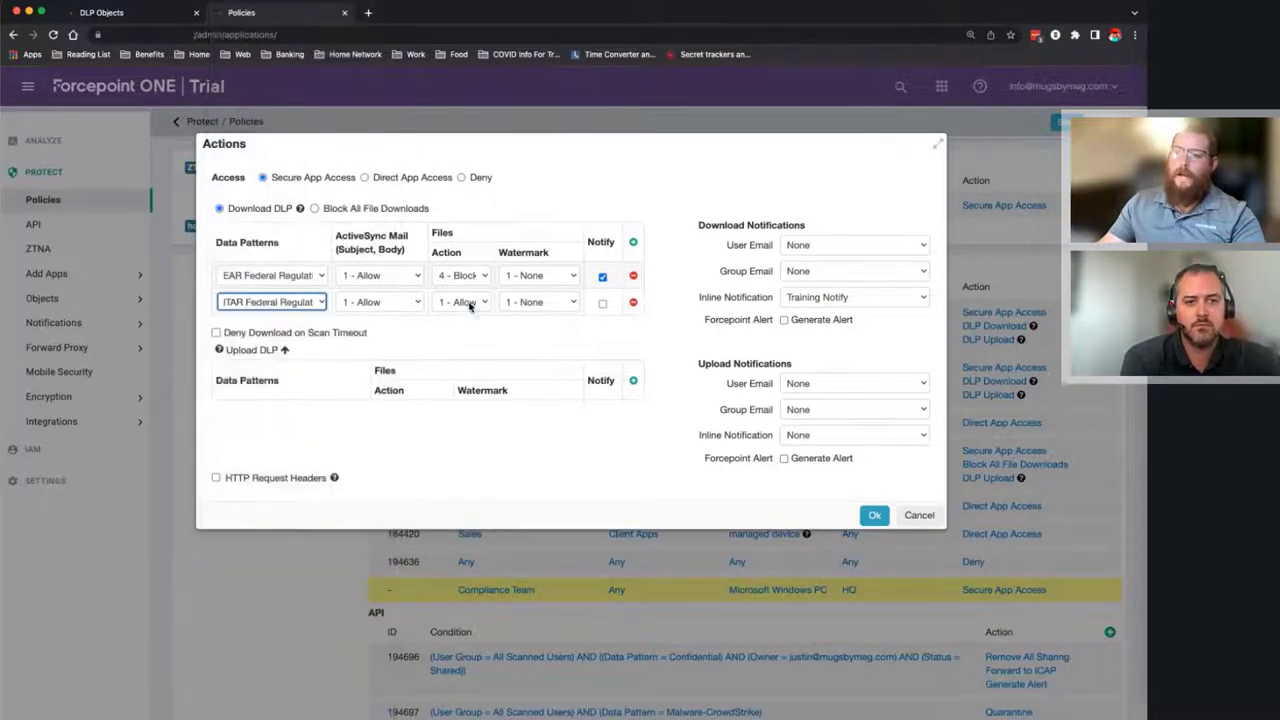
pyautogui.click(461, 301)
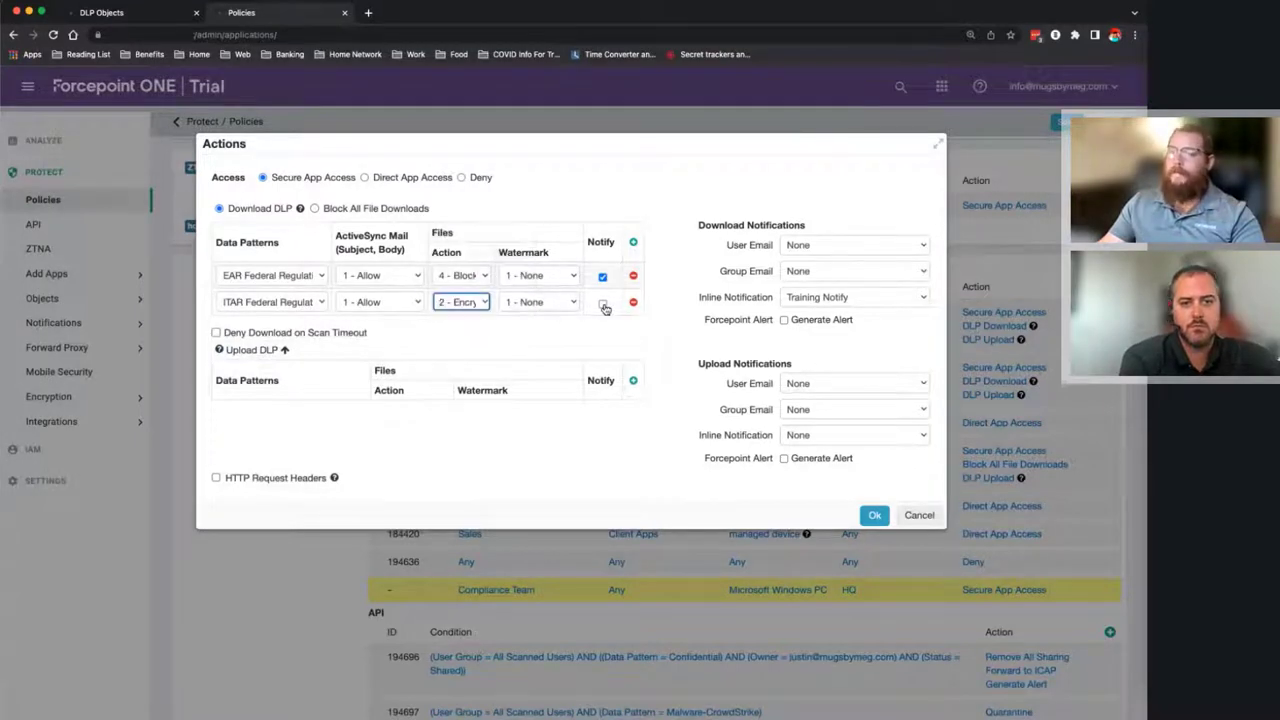
pyautogui.click(601, 302)
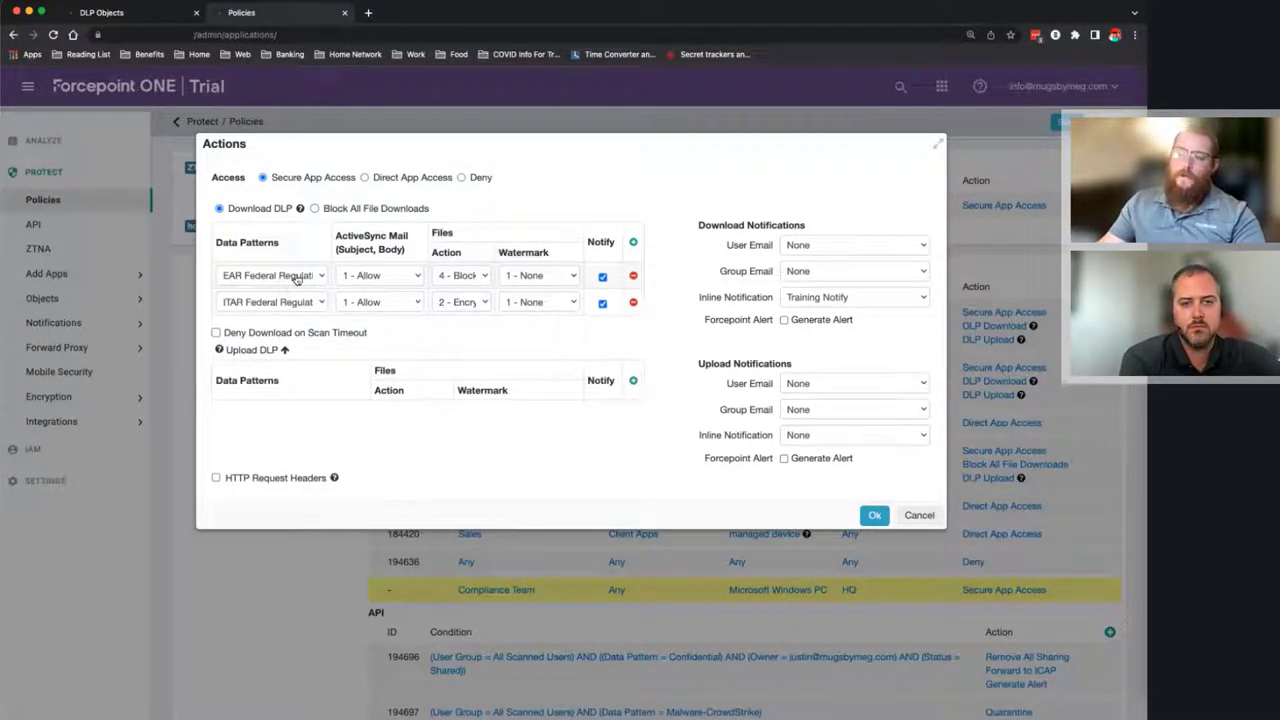
pyautogui.moveTo(622, 258)
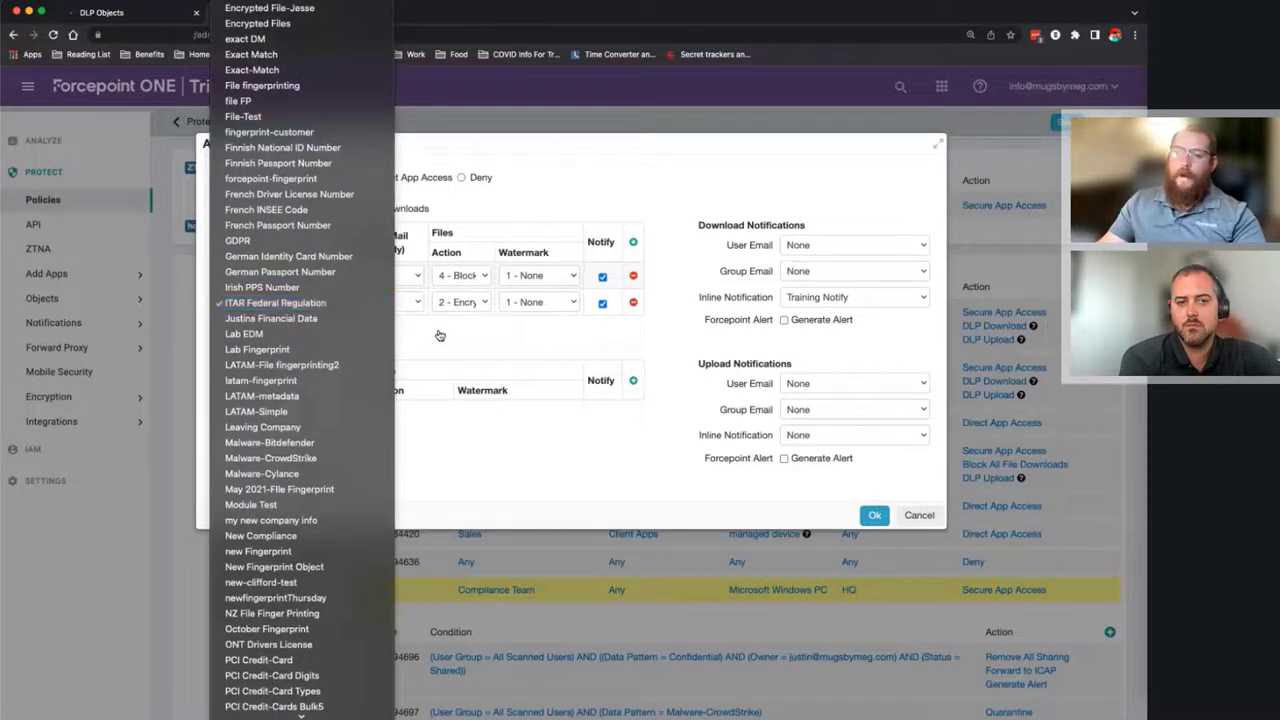
pyautogui.click(276, 302)
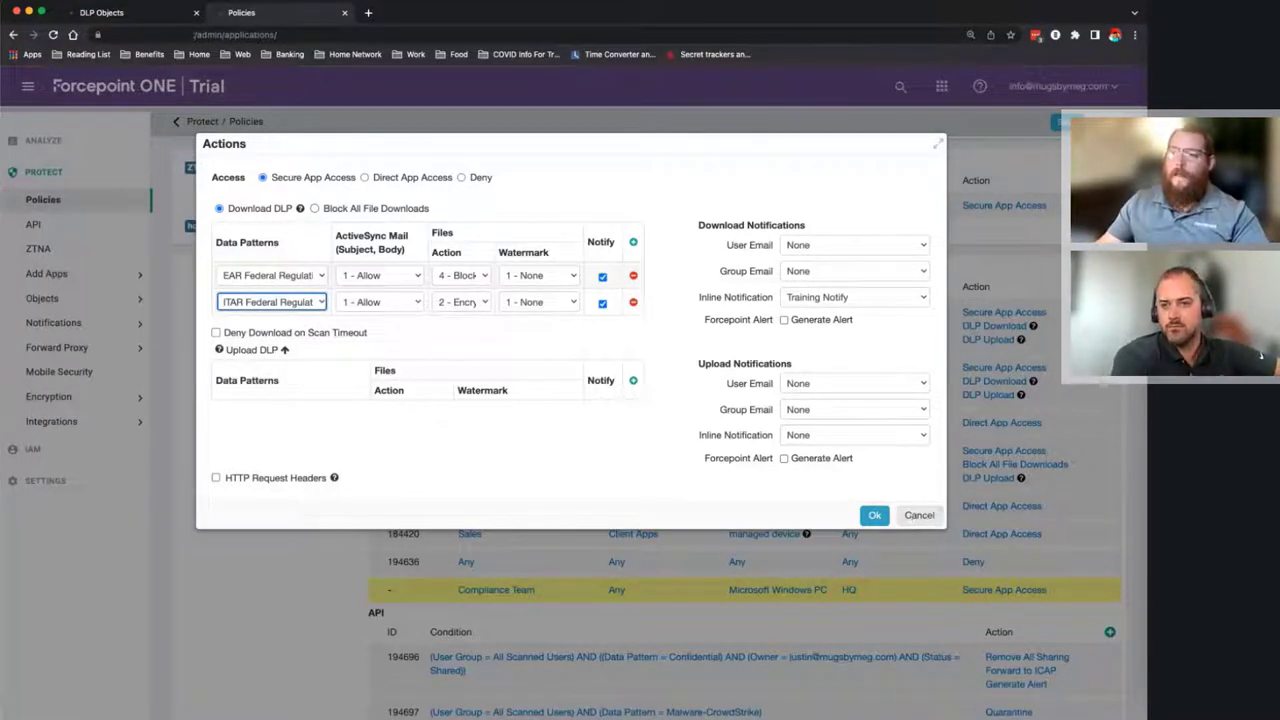
pyautogui.click(634, 241)
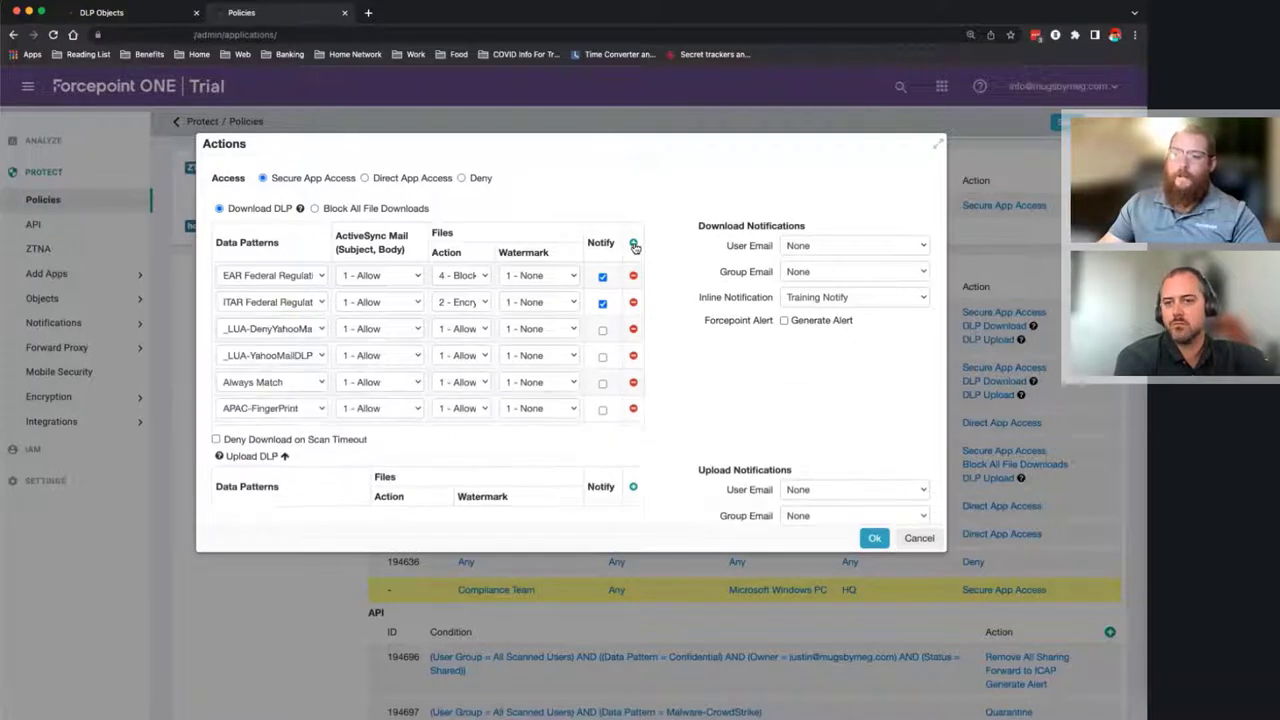
pyautogui.click(633, 243)
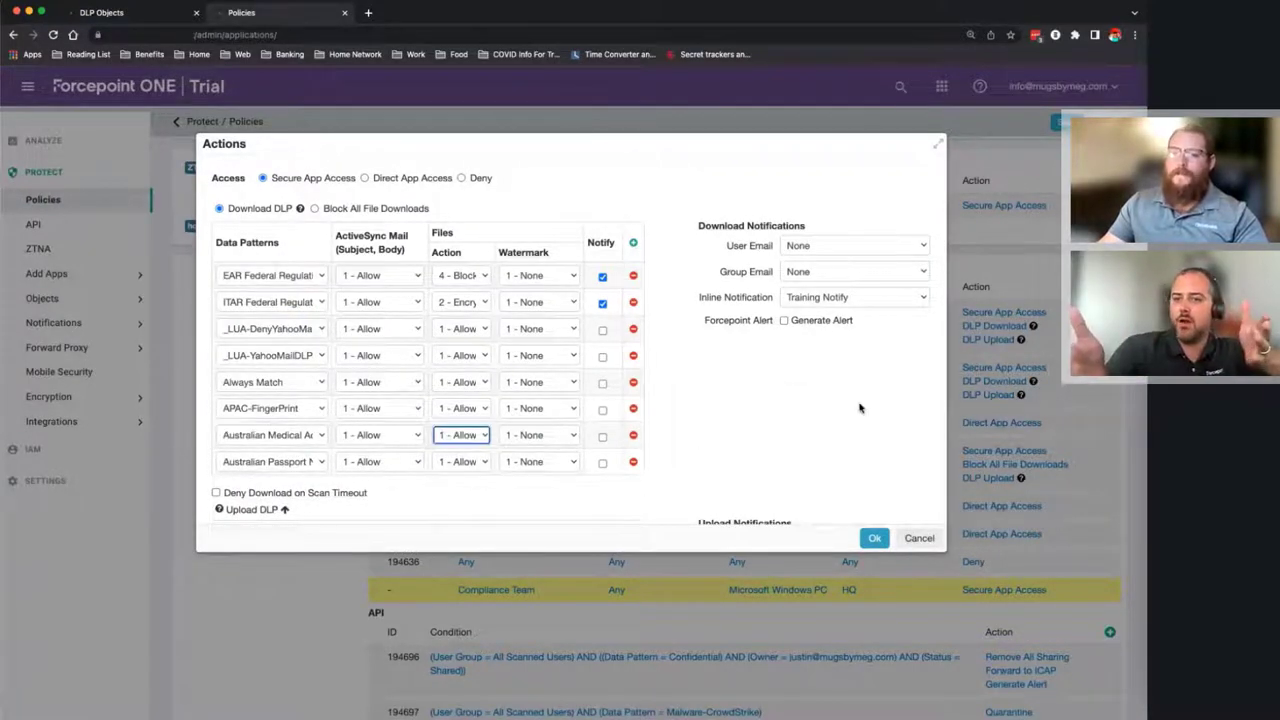
pyautogui.moveTo(808, 455)
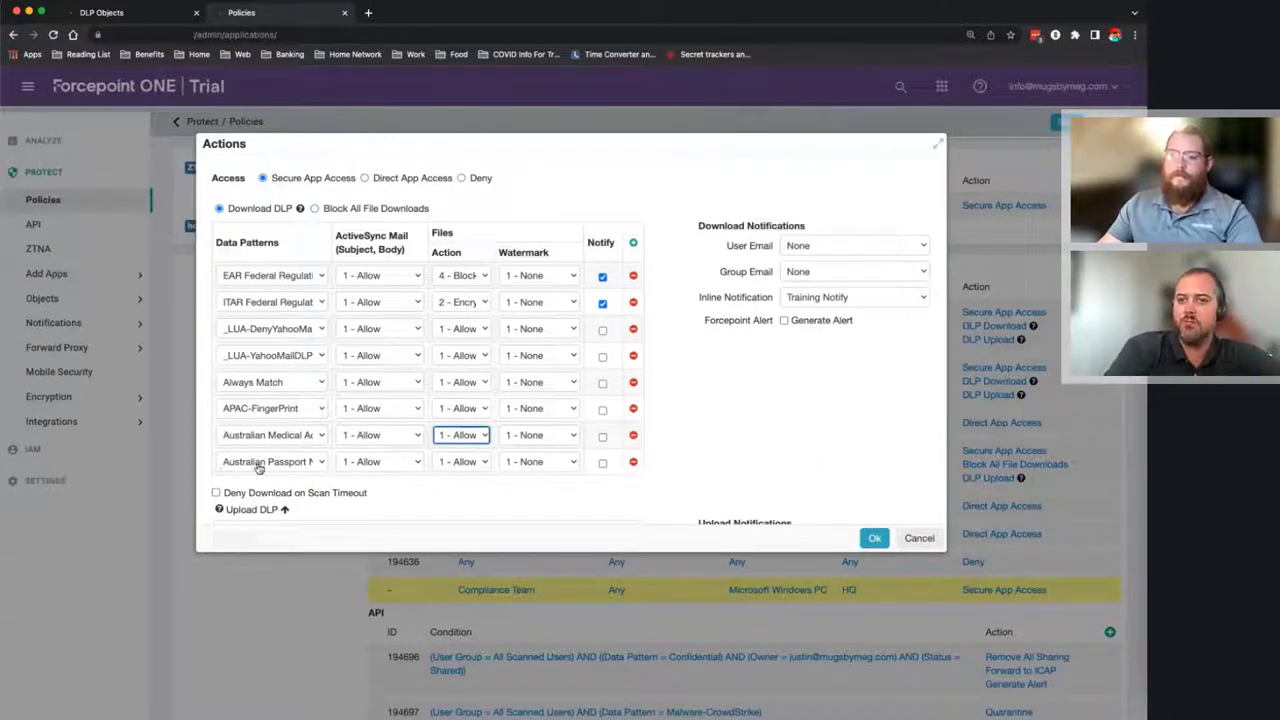
pyautogui.moveTo(739, 408)
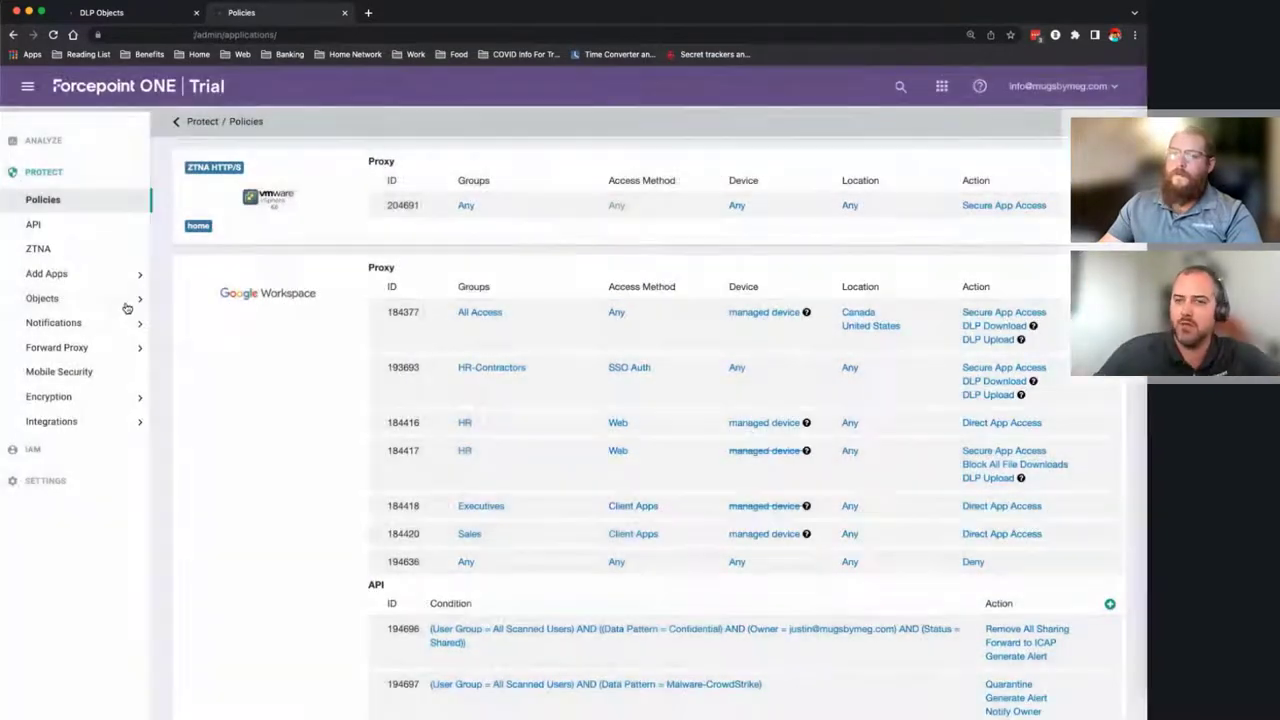
# - Open Objects > DLP Objects and scroll through the data patterns list
pyautogui.click(42, 298)
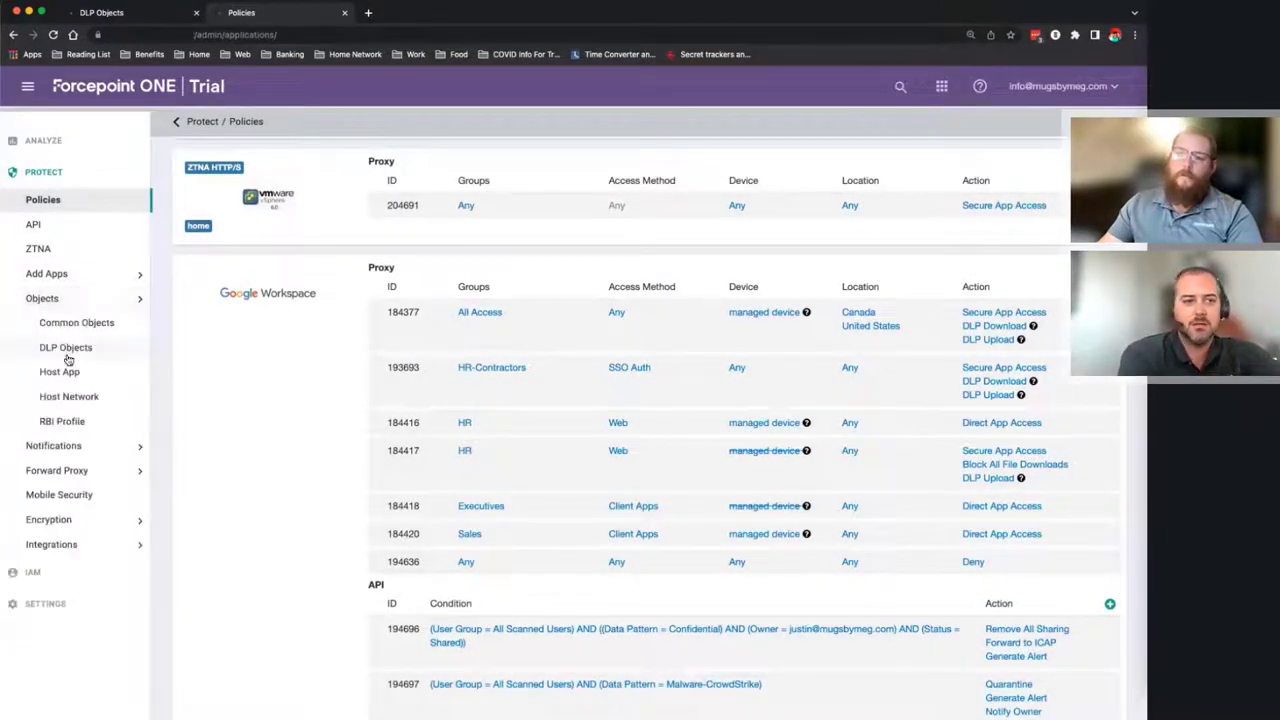
pyautogui.click(65, 347)
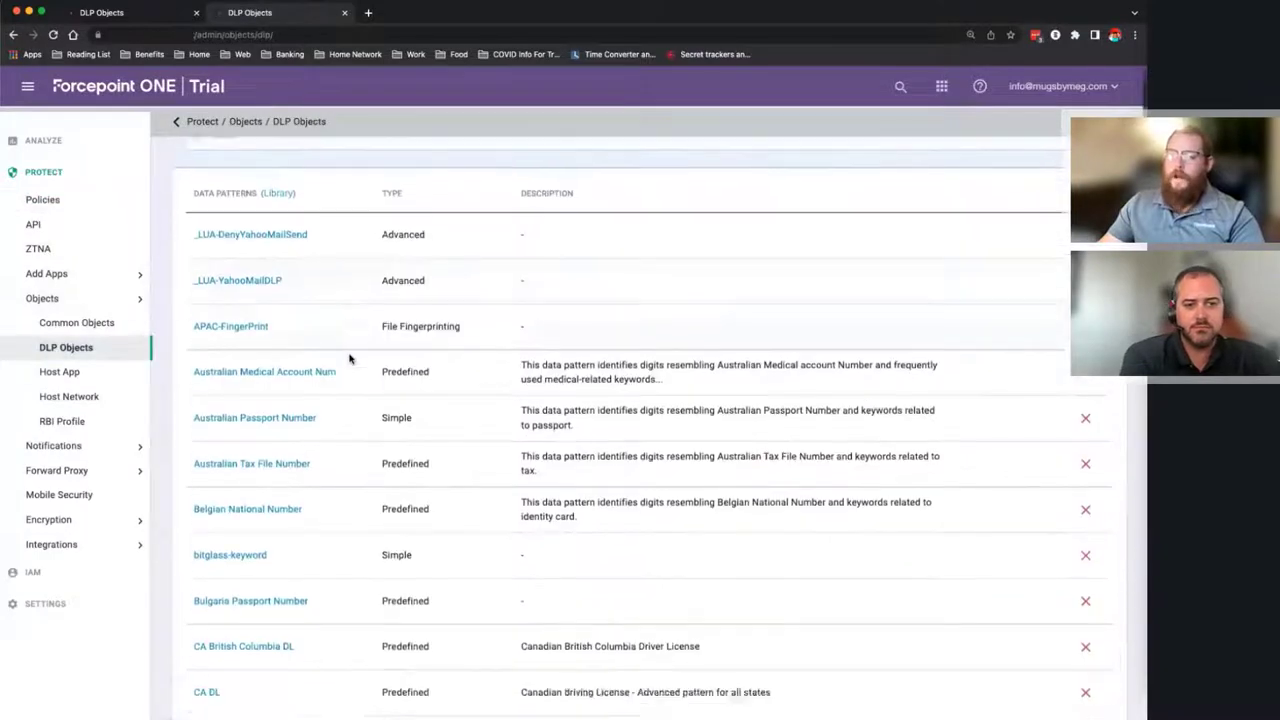
pyautogui.scroll(-3)
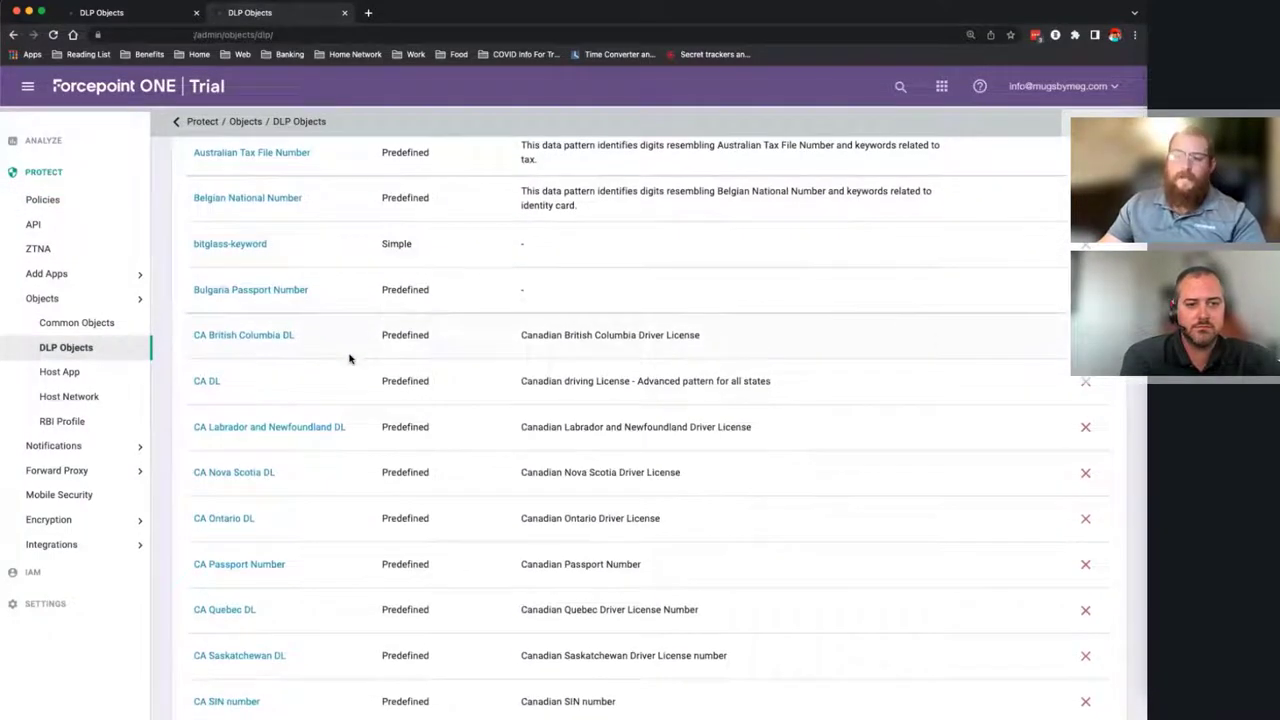
pyautogui.scroll(-3)
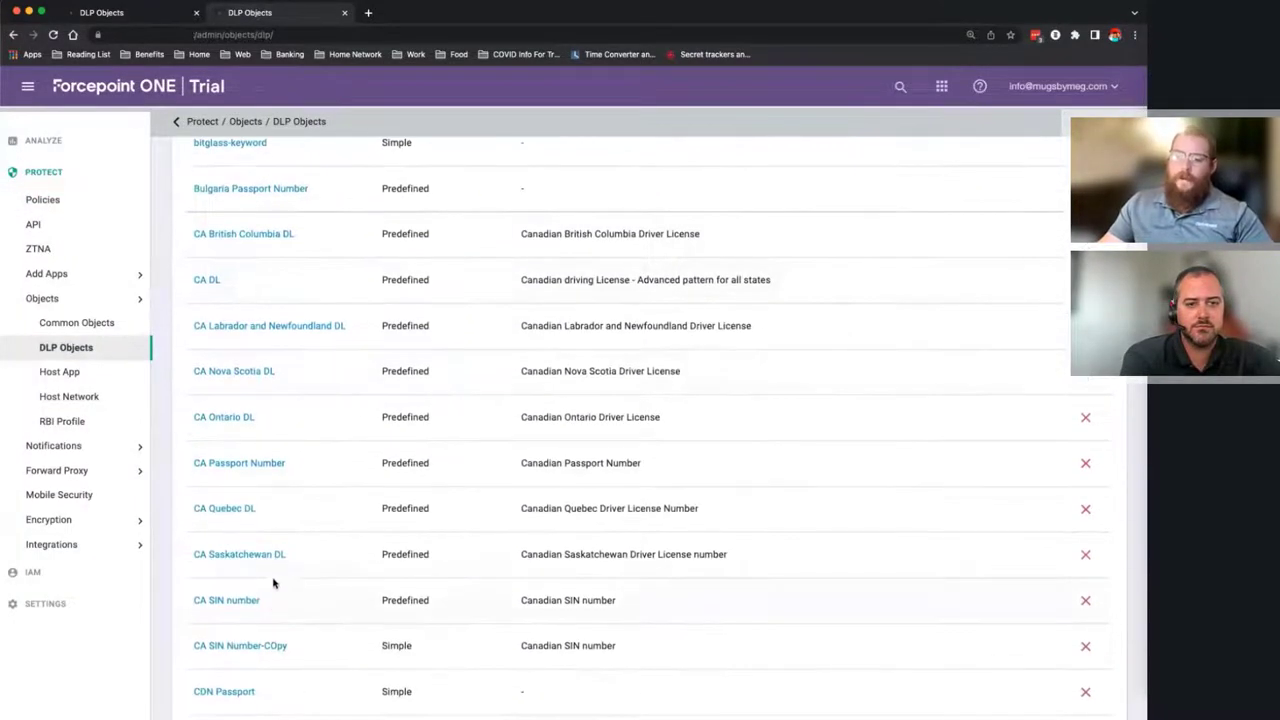
pyautogui.moveTo(249, 561)
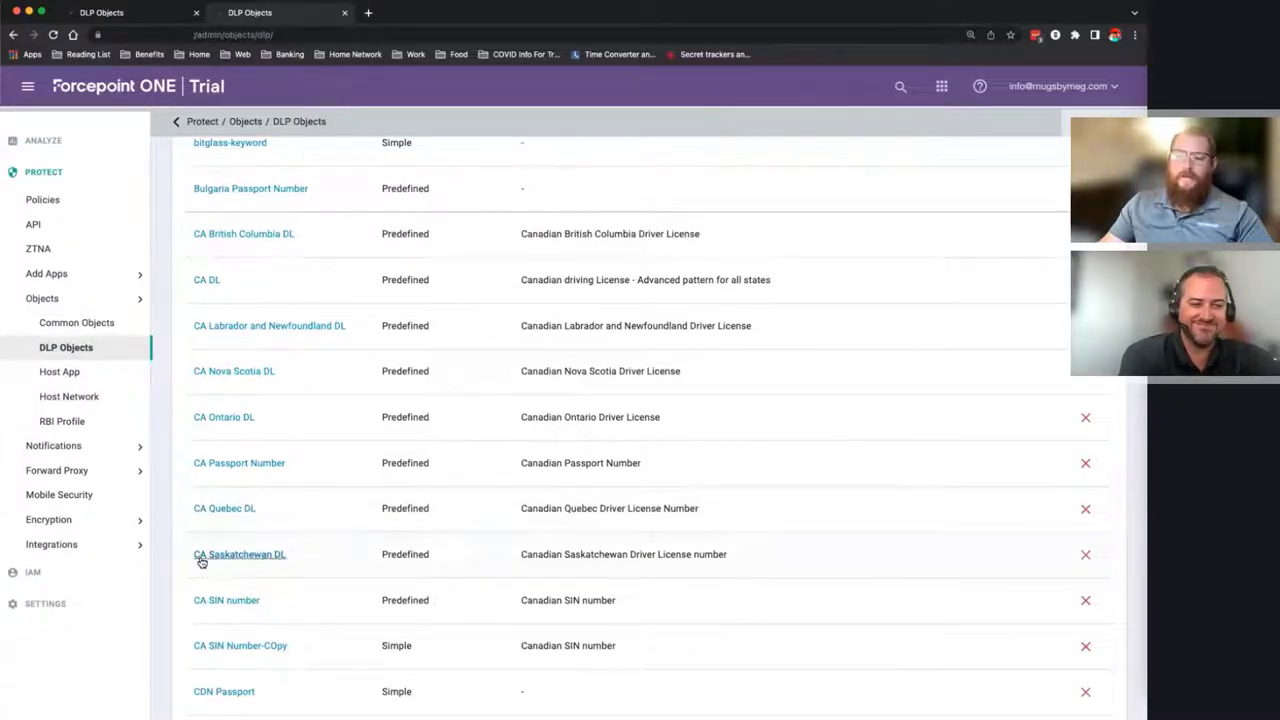
pyautogui.moveTo(245, 425)
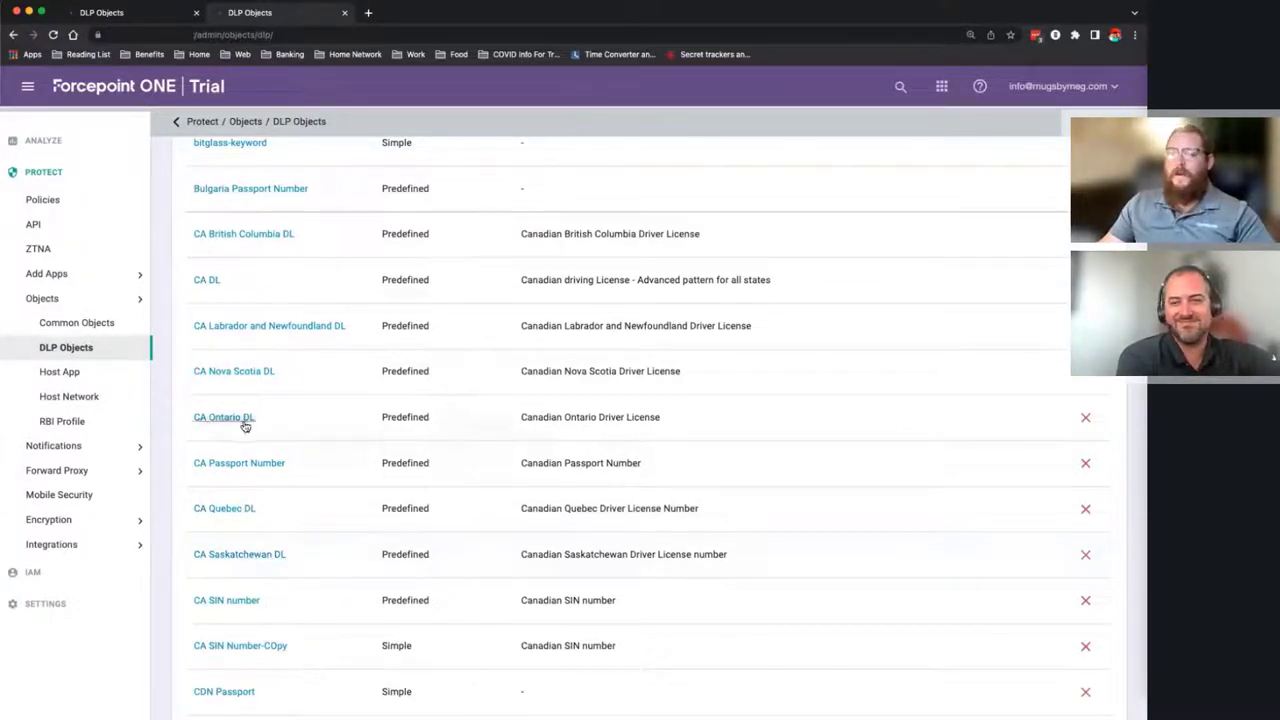
pyautogui.moveTo(306, 331)
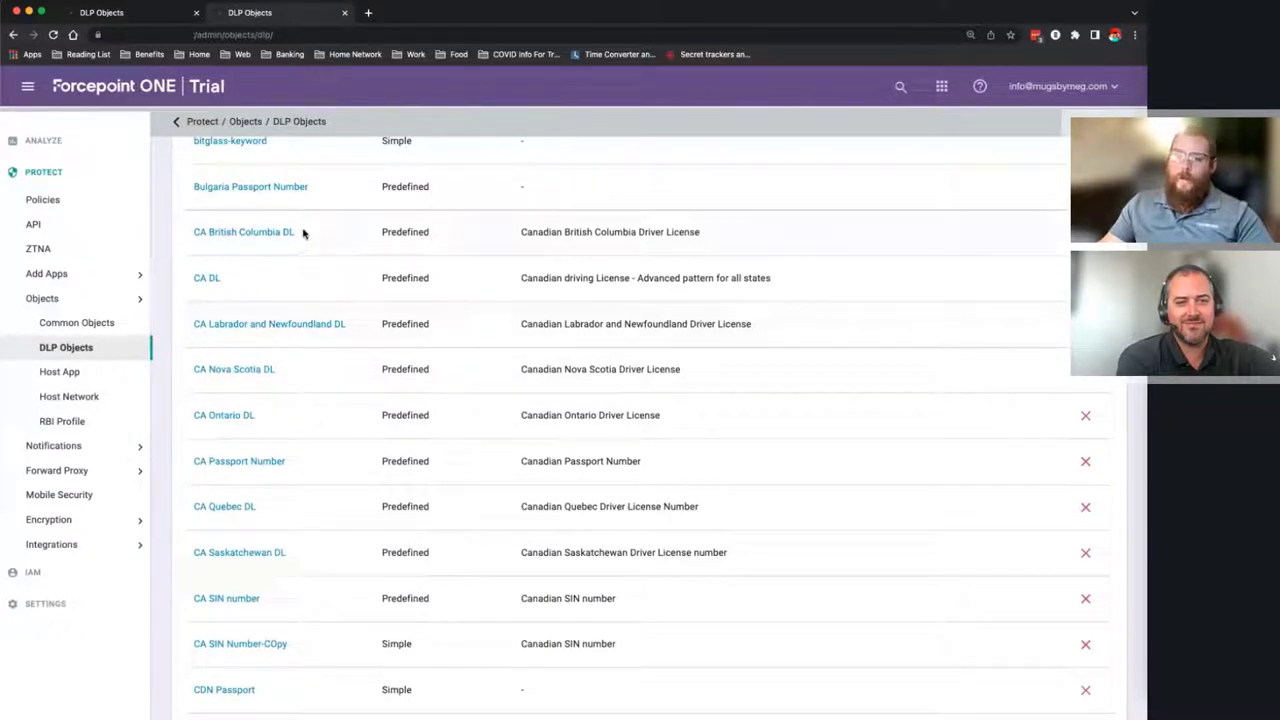
pyautogui.moveTo(317, 513)
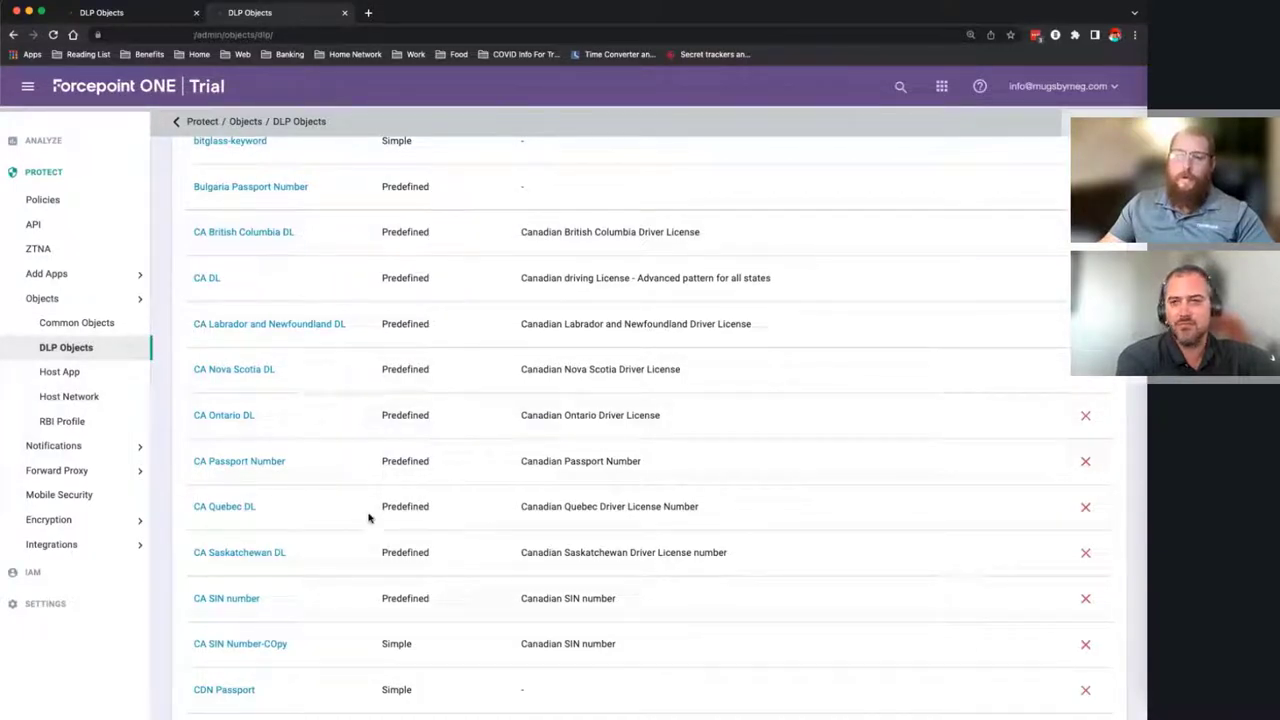
# - Open the CA DL data pattern to view its Match Criteria expression
pyautogui.doubleClick(587, 278)
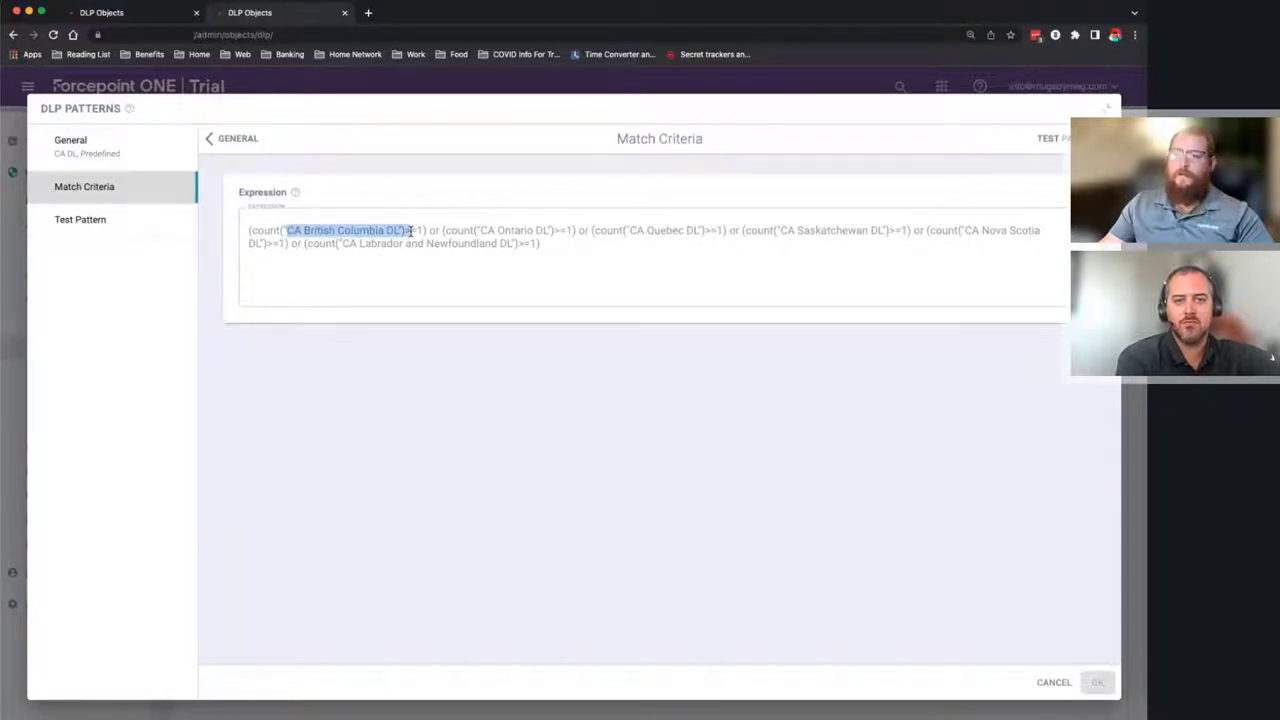
pyautogui.moveTo(493, 229)
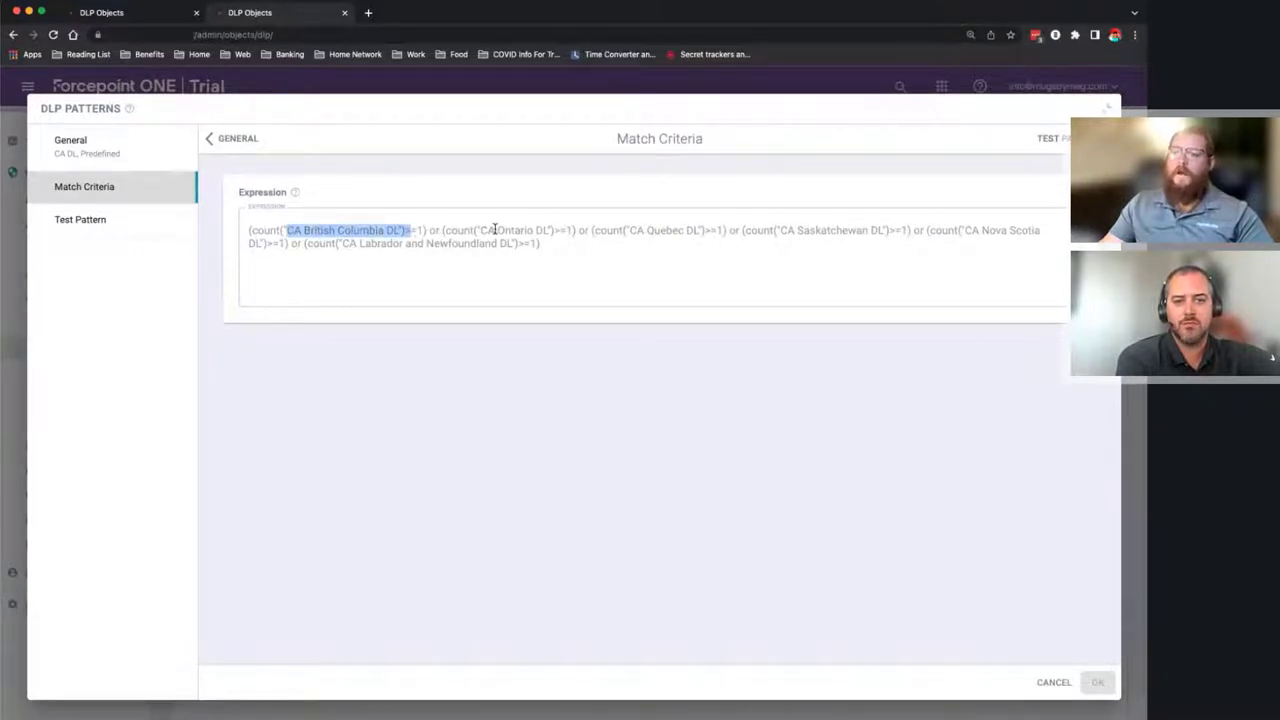
pyautogui.moveTo(908, 228)
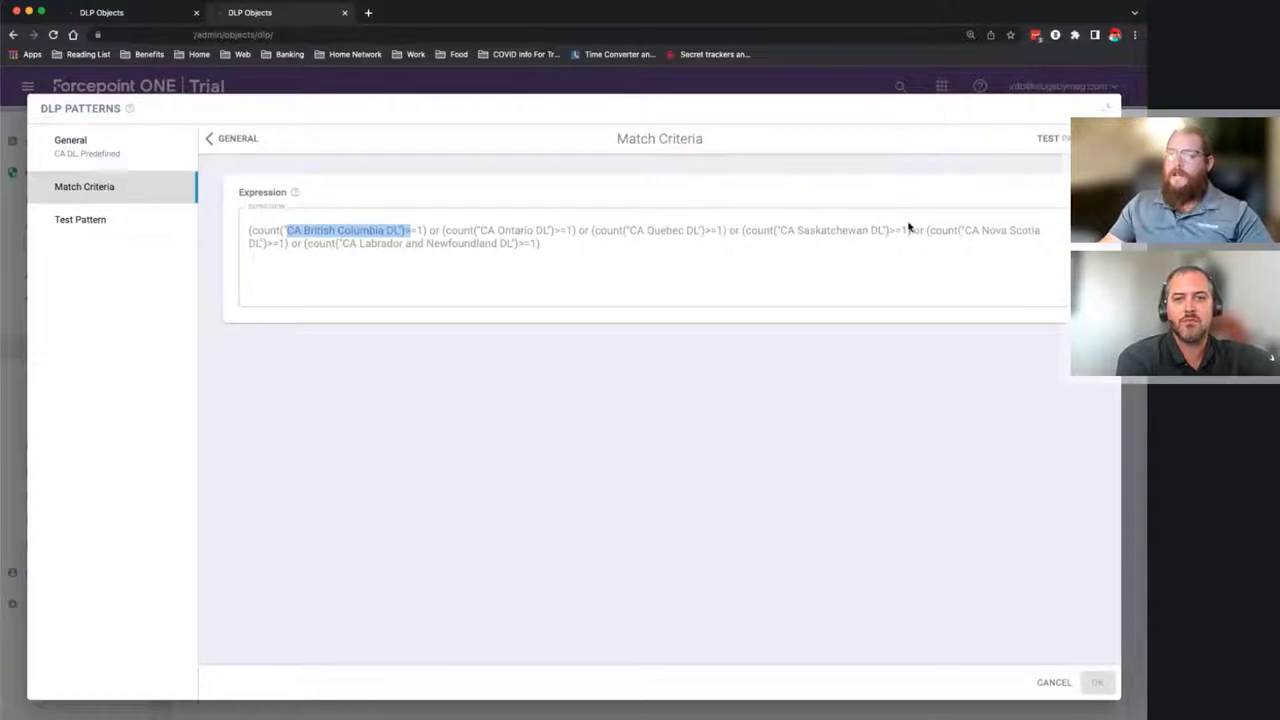
pyautogui.moveTo(1053, 684)
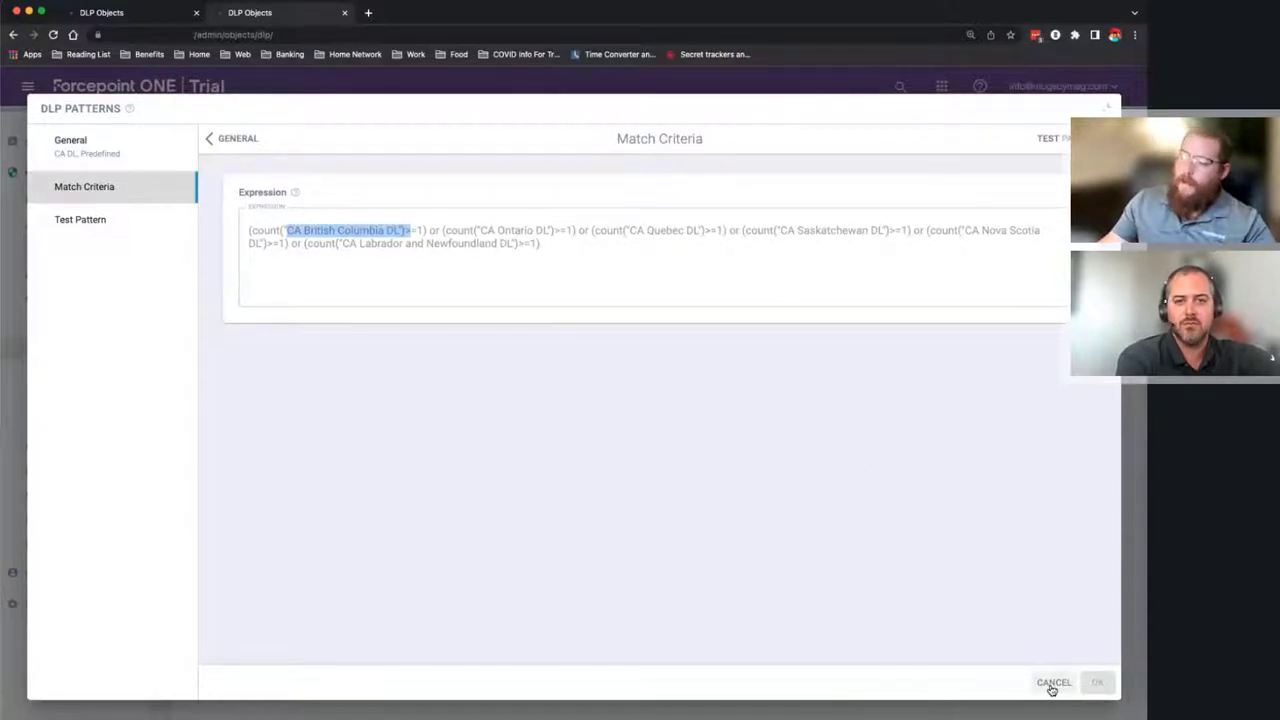
# - Cancel out of the CA DL pattern, discarding the unsaved '(count(' / 'EAR' expression draft
pyautogui.click(1053, 683)
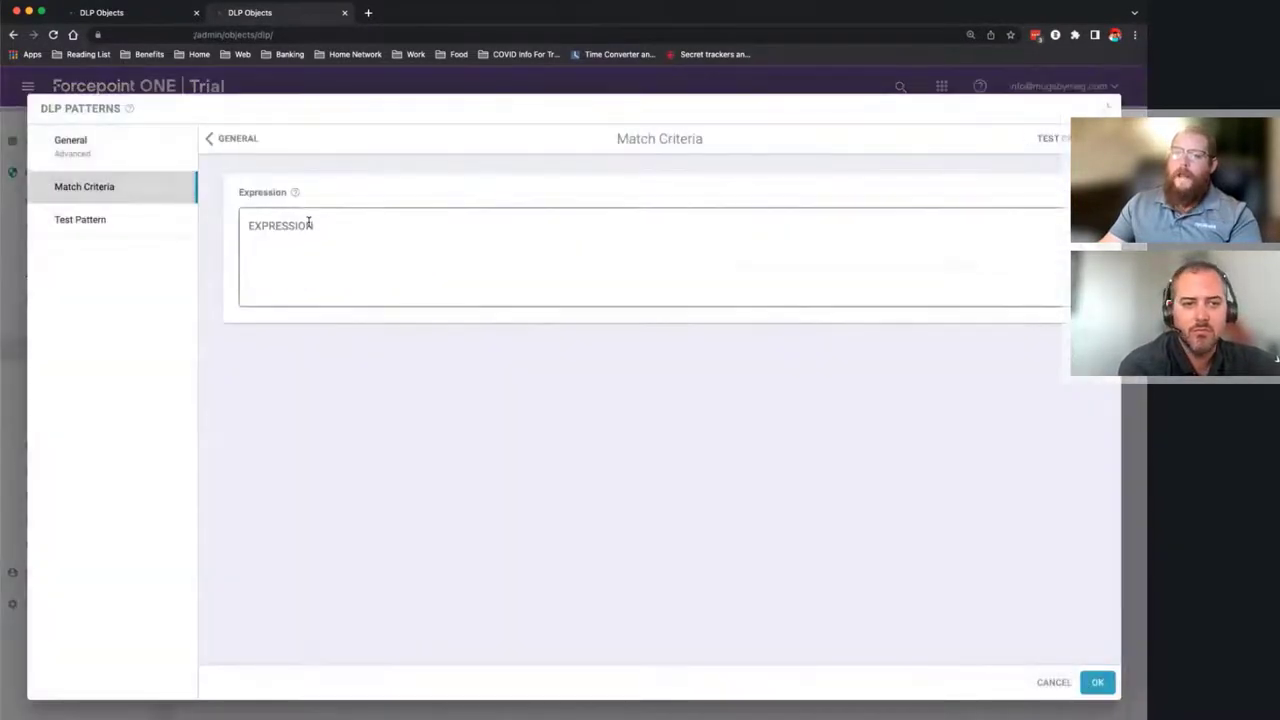
pyautogui.write('(count')
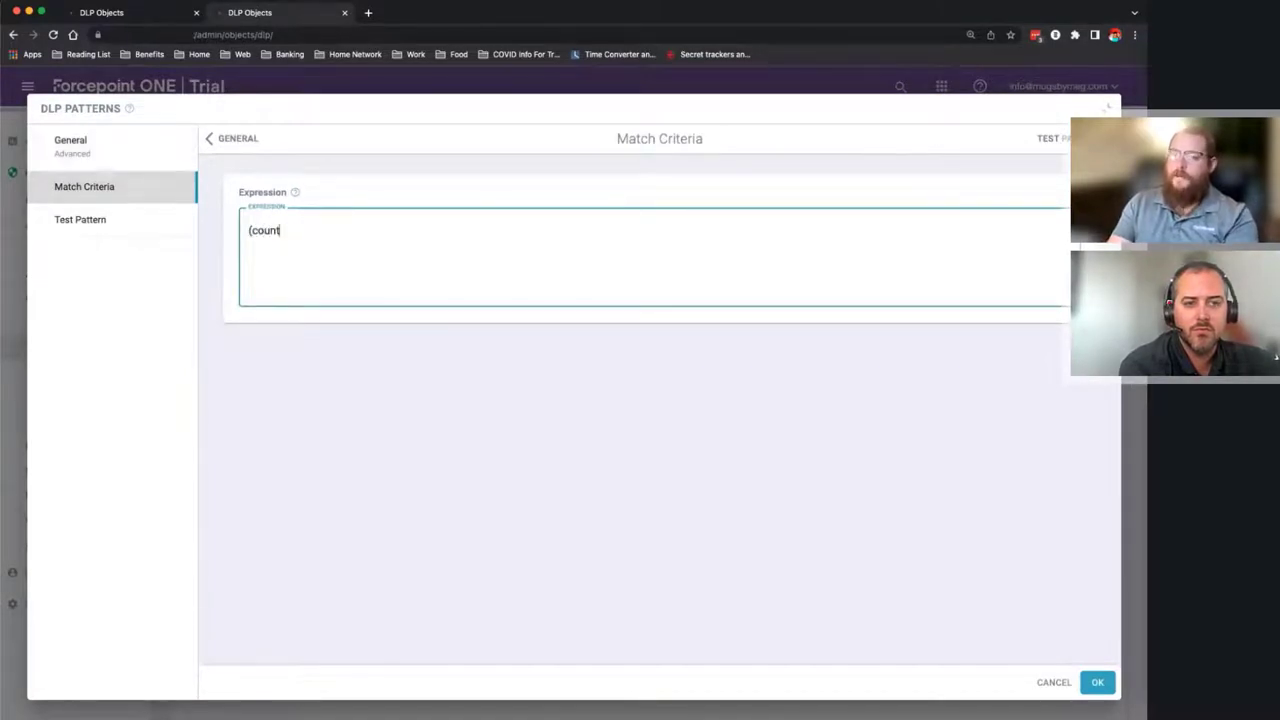
pyautogui.write('(')
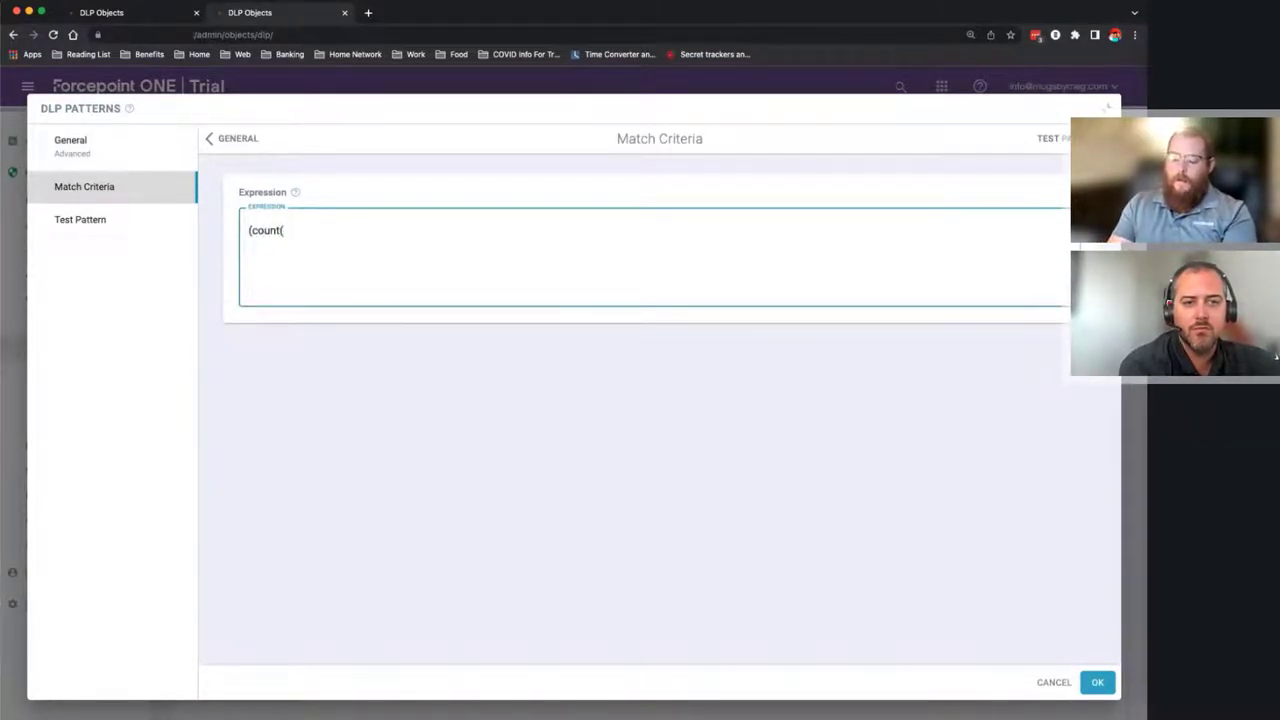
pyautogui.write('EAR')
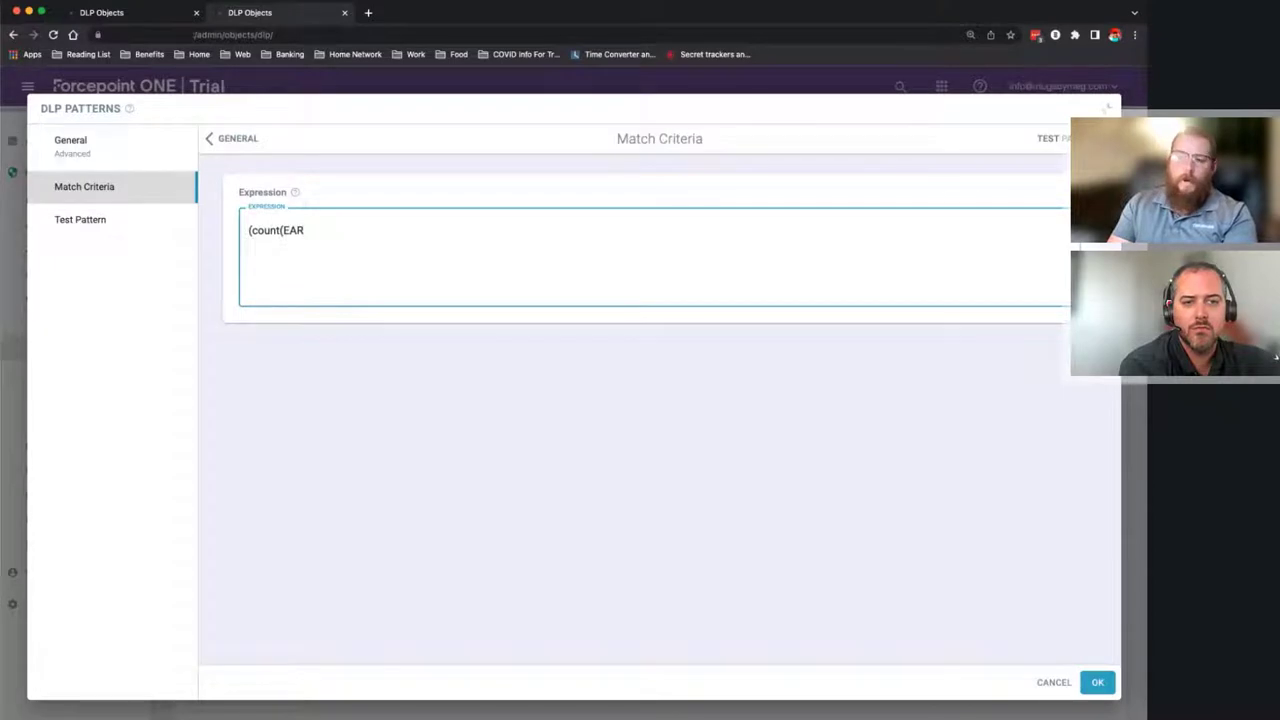
pyautogui.moveTo(1039, 672)
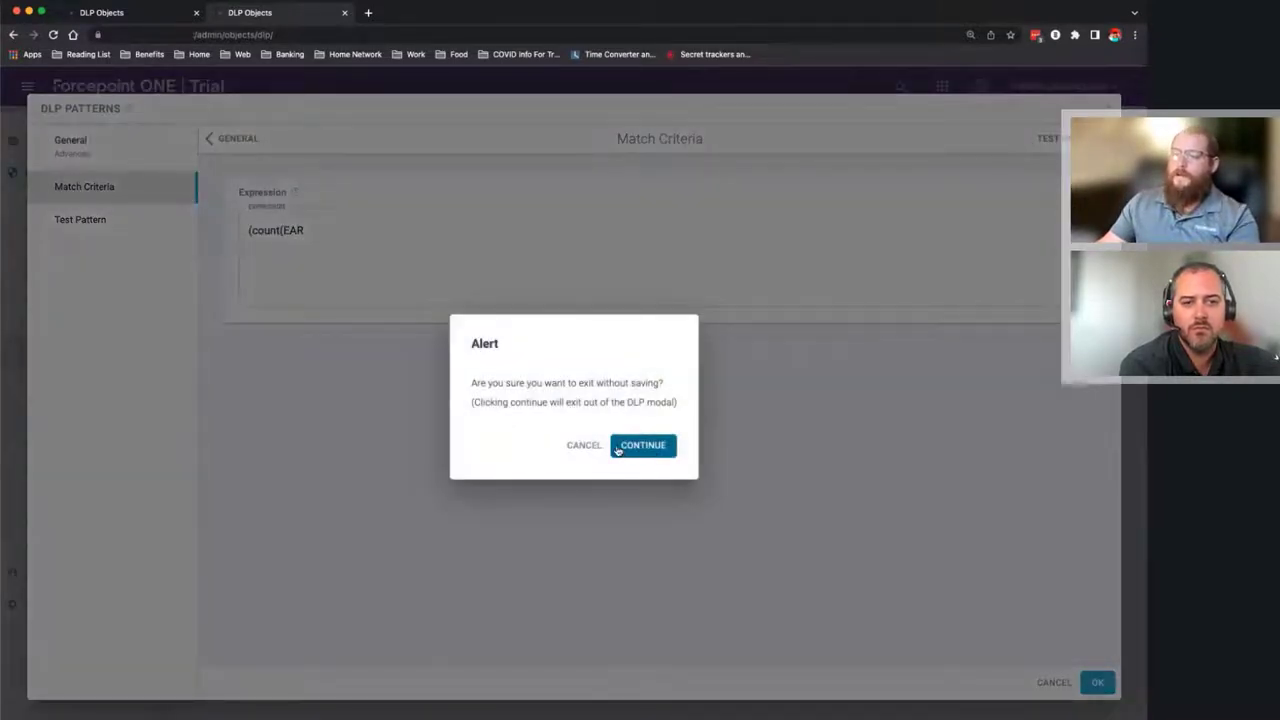
pyautogui.click(642, 445)
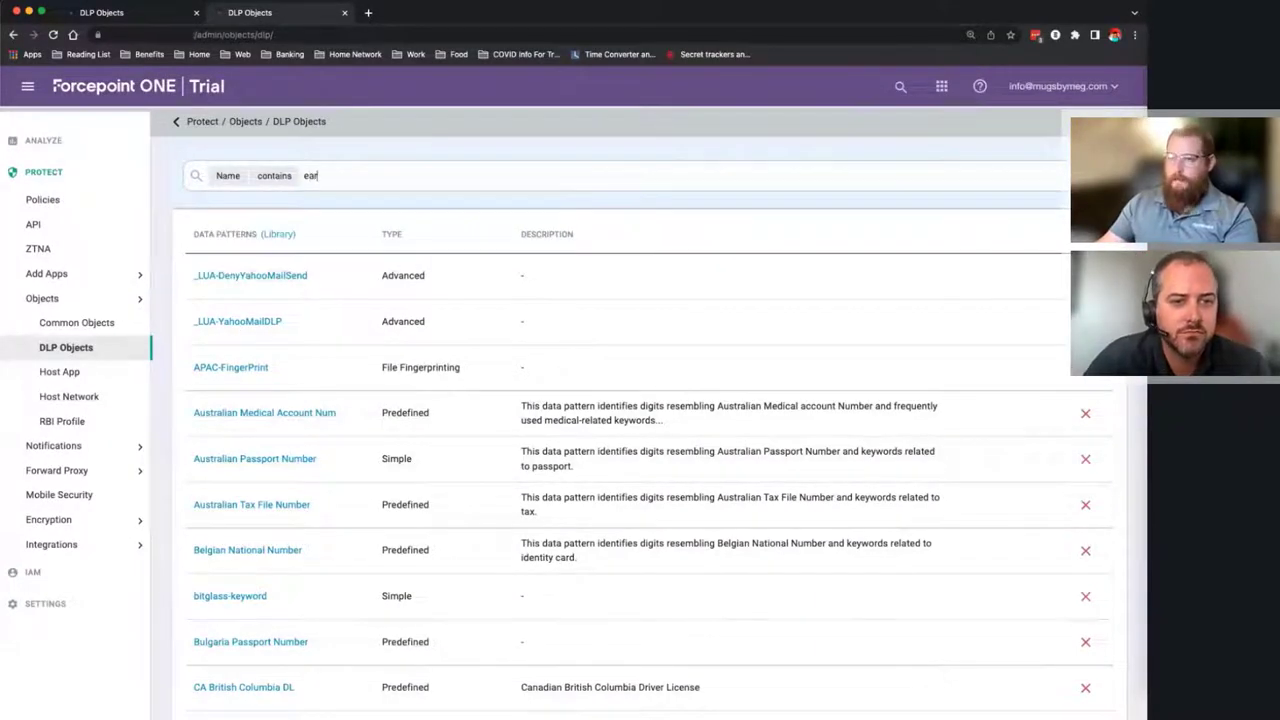
# - Enter count("EAR Federal Regulation") or ( as the advanced pattern expression, dropping the >=3 threshold
pyautogui.write('ear')
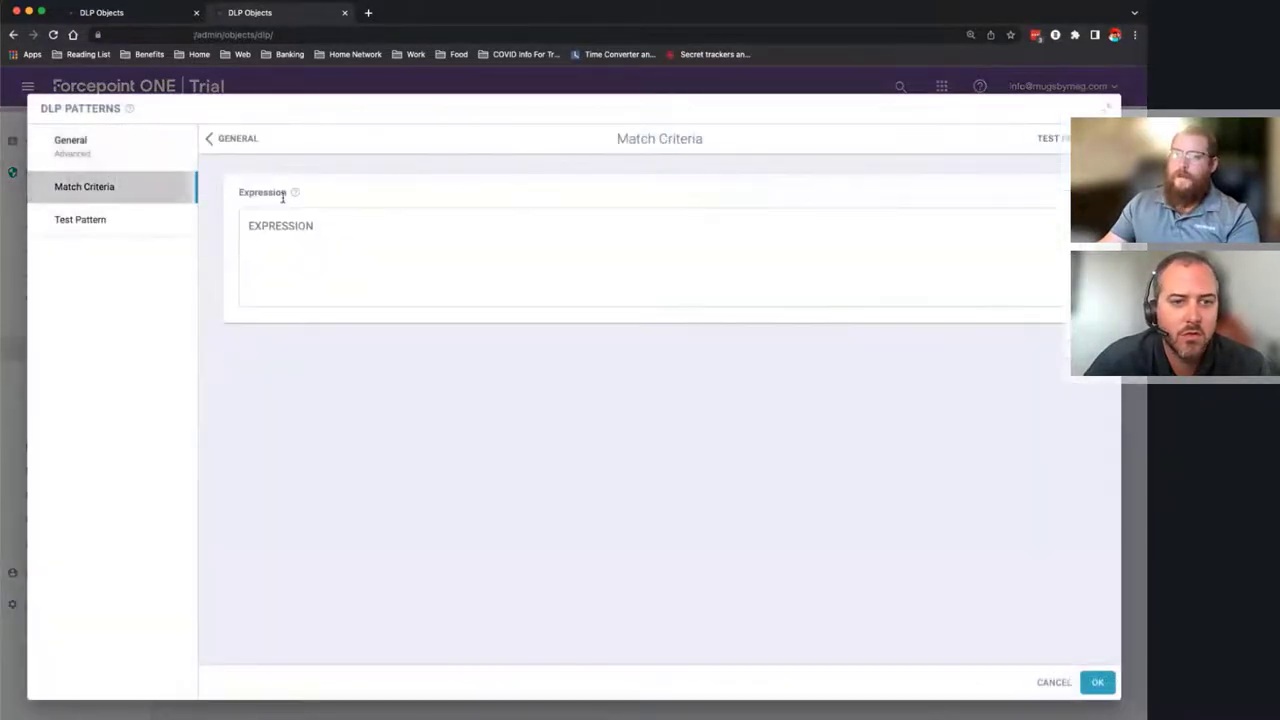
pyautogui.write('(count')
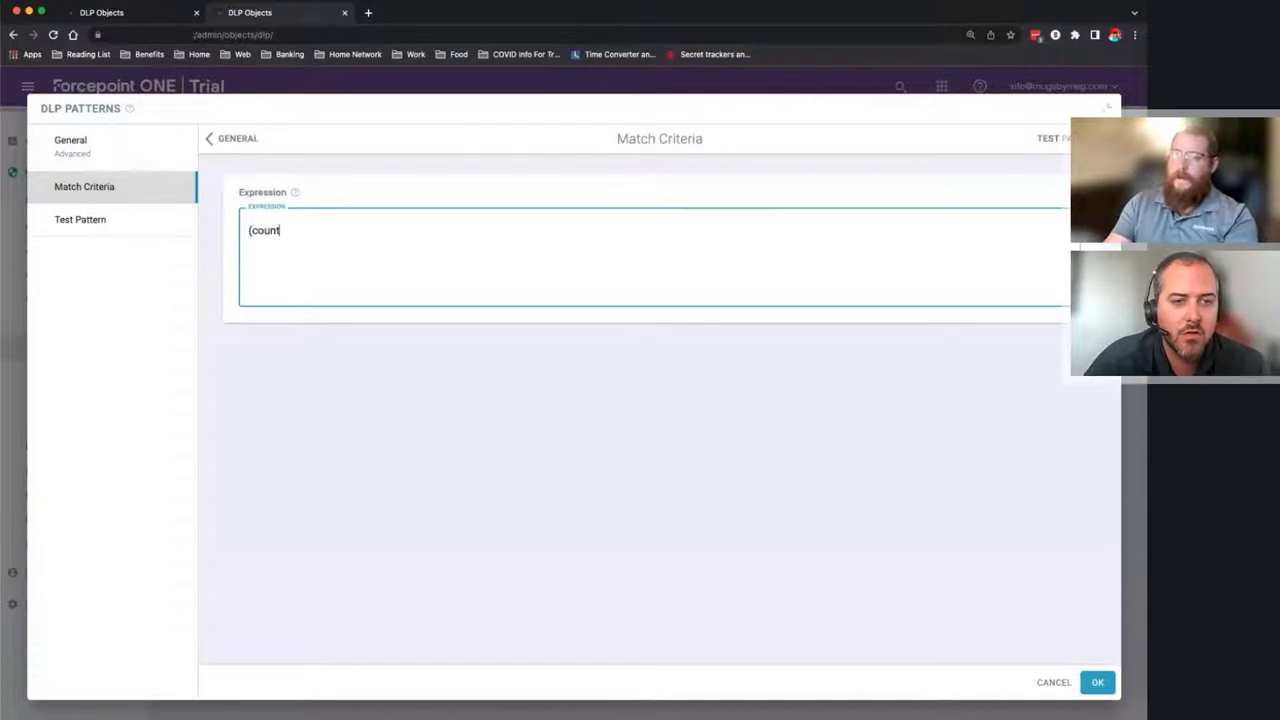
pyautogui.write('(EAR Federal Regulation)')
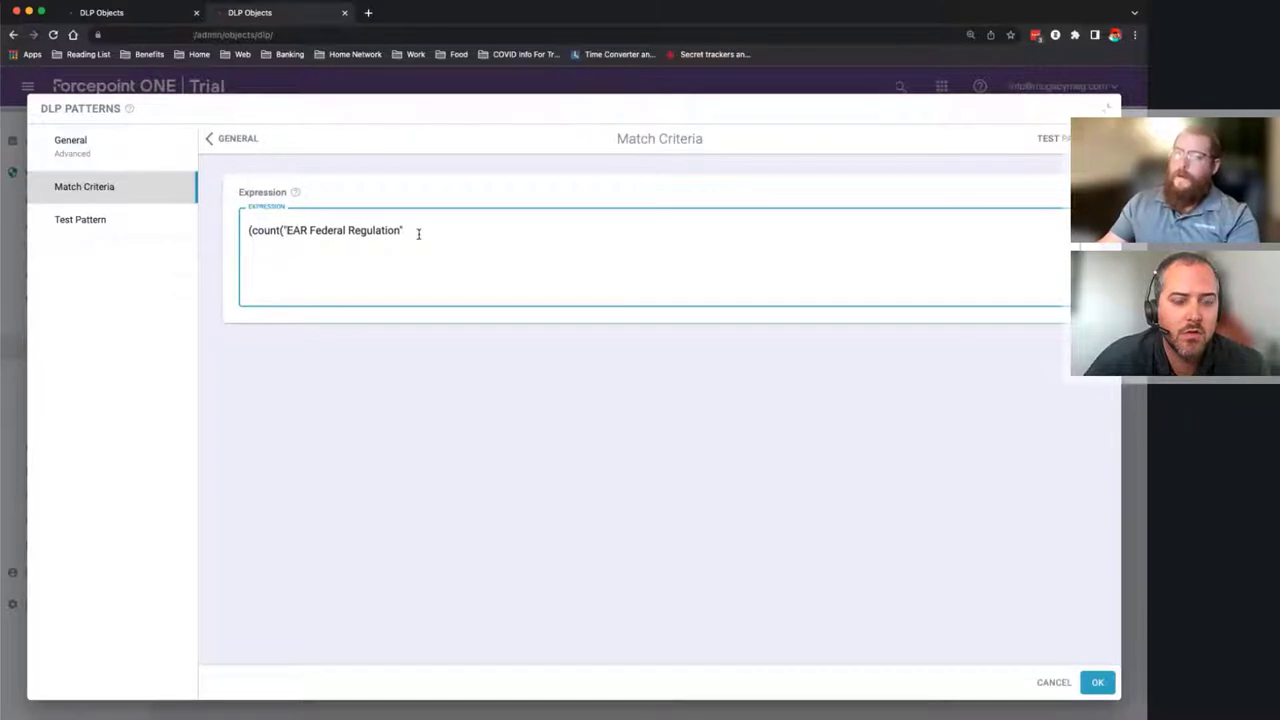
pyautogui.write('")')
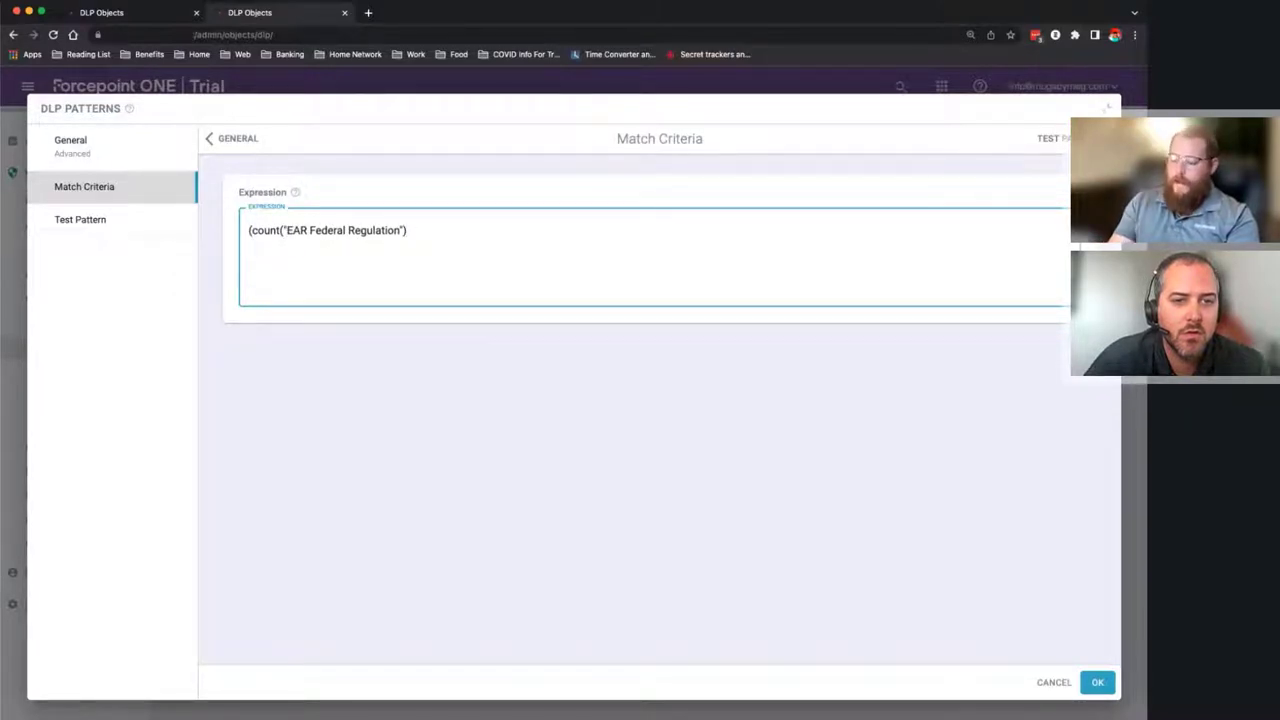
pyautogui.write('>=')
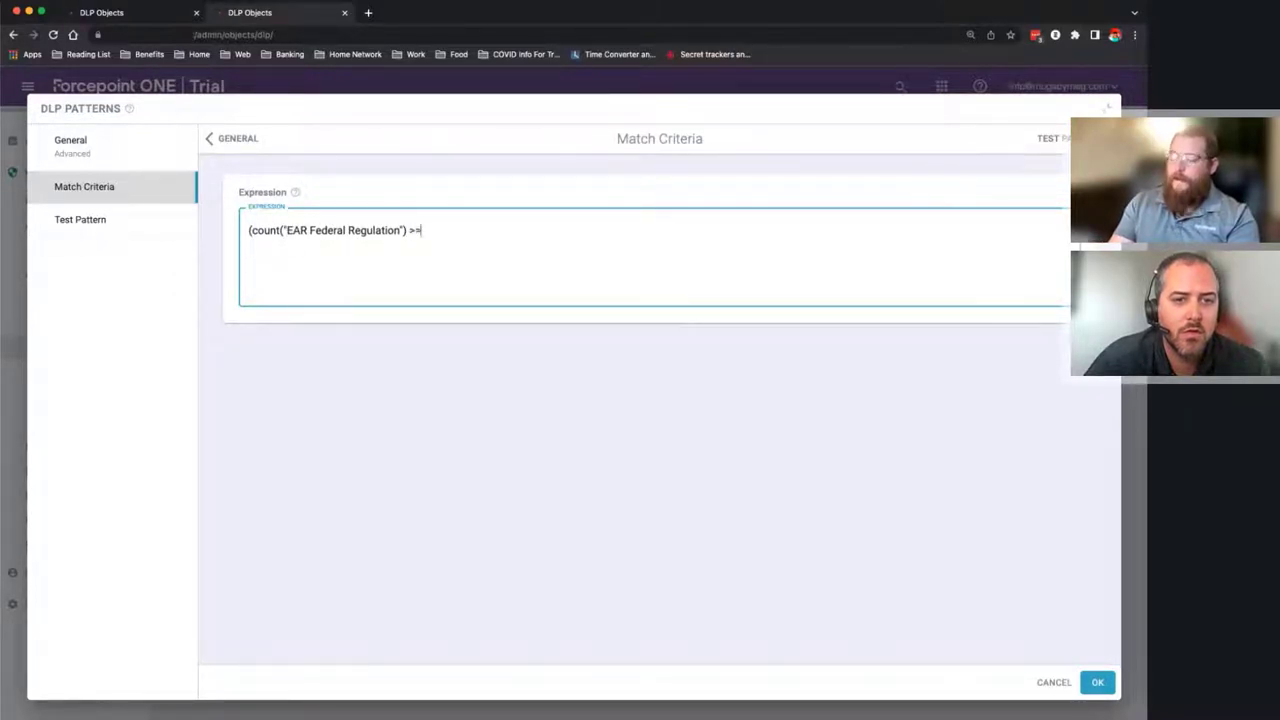
pyautogui.write('3')
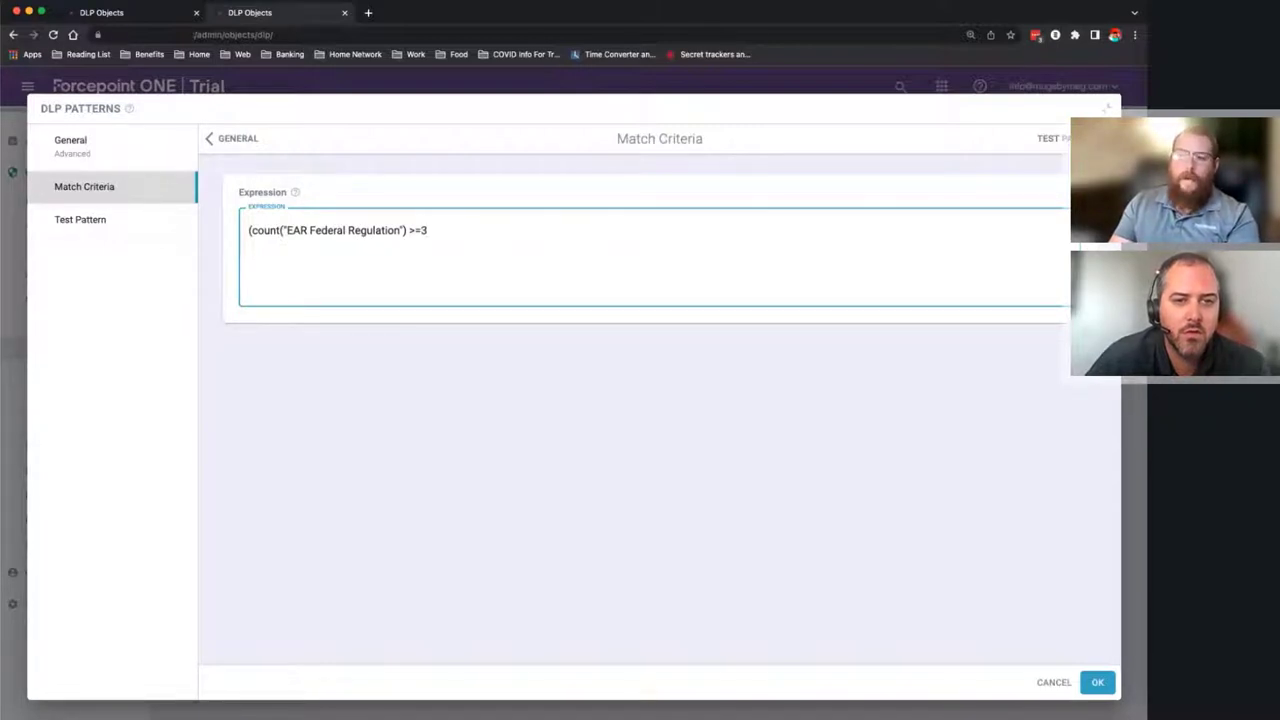
pyautogui.press('Backspace')
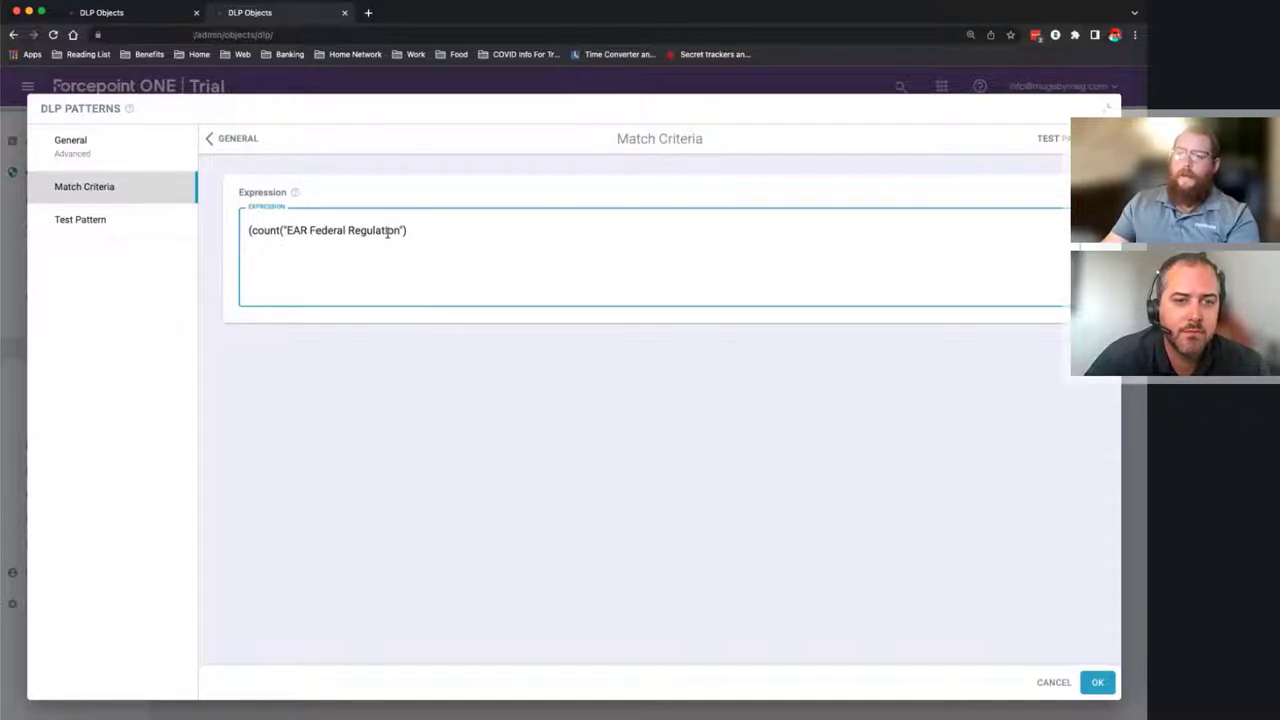
pyautogui.write('or')
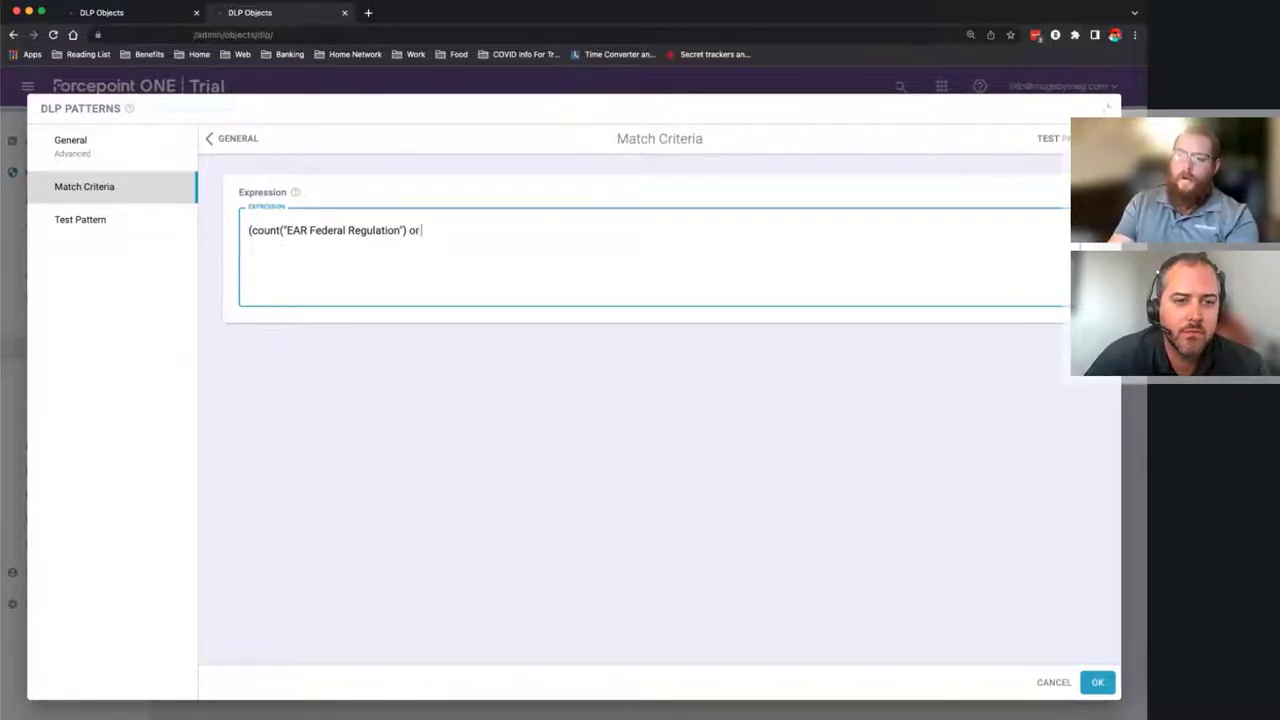
pyautogui.write('(')
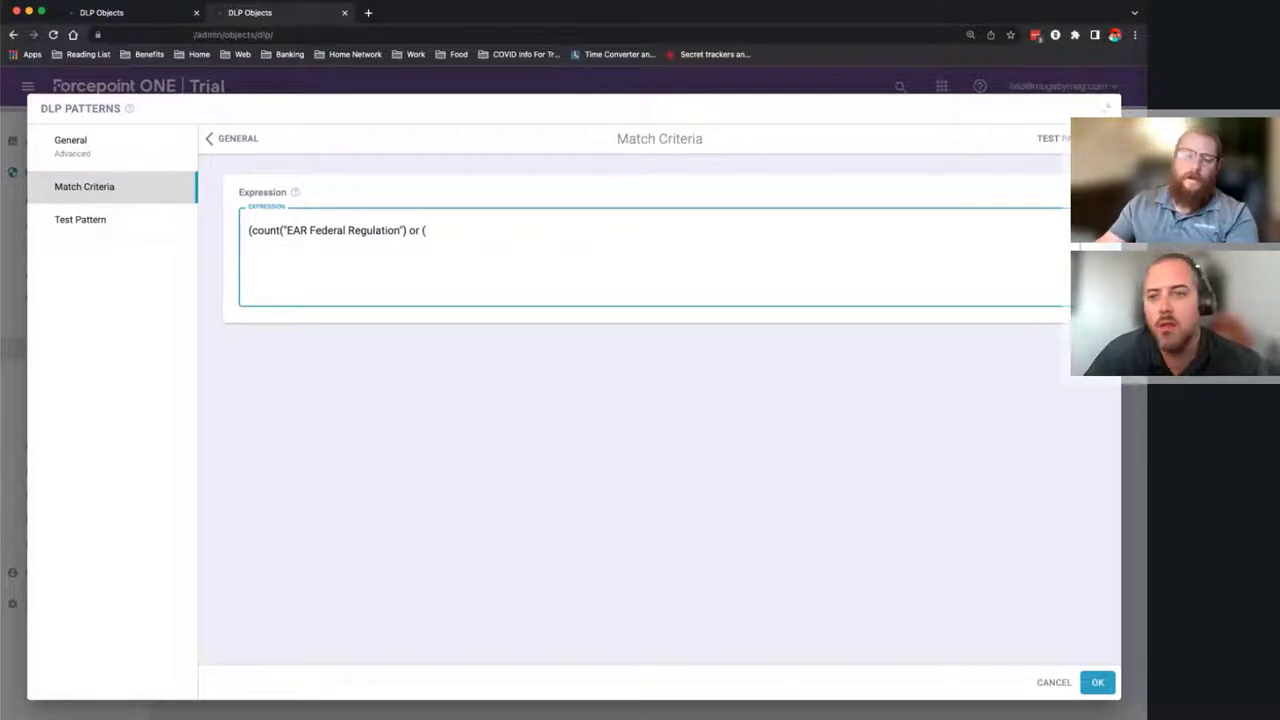
pyautogui.moveTo(967, 386)
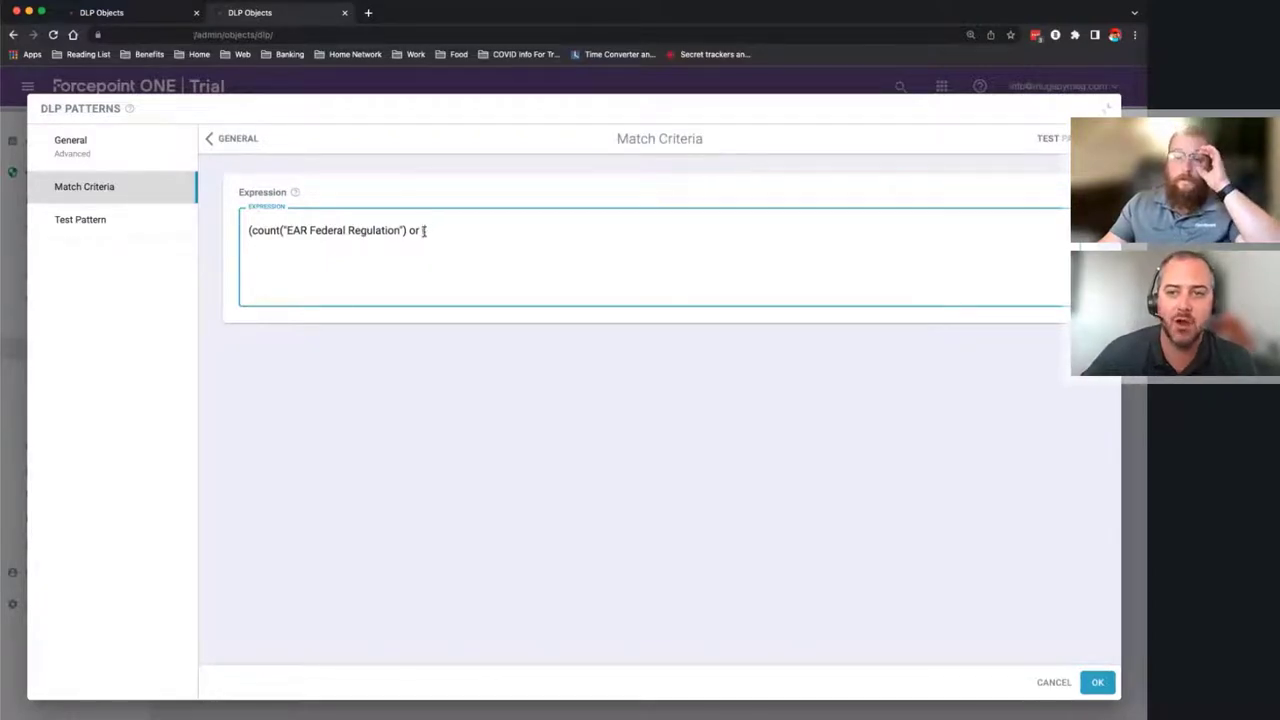
pyautogui.write('(count("EAR')
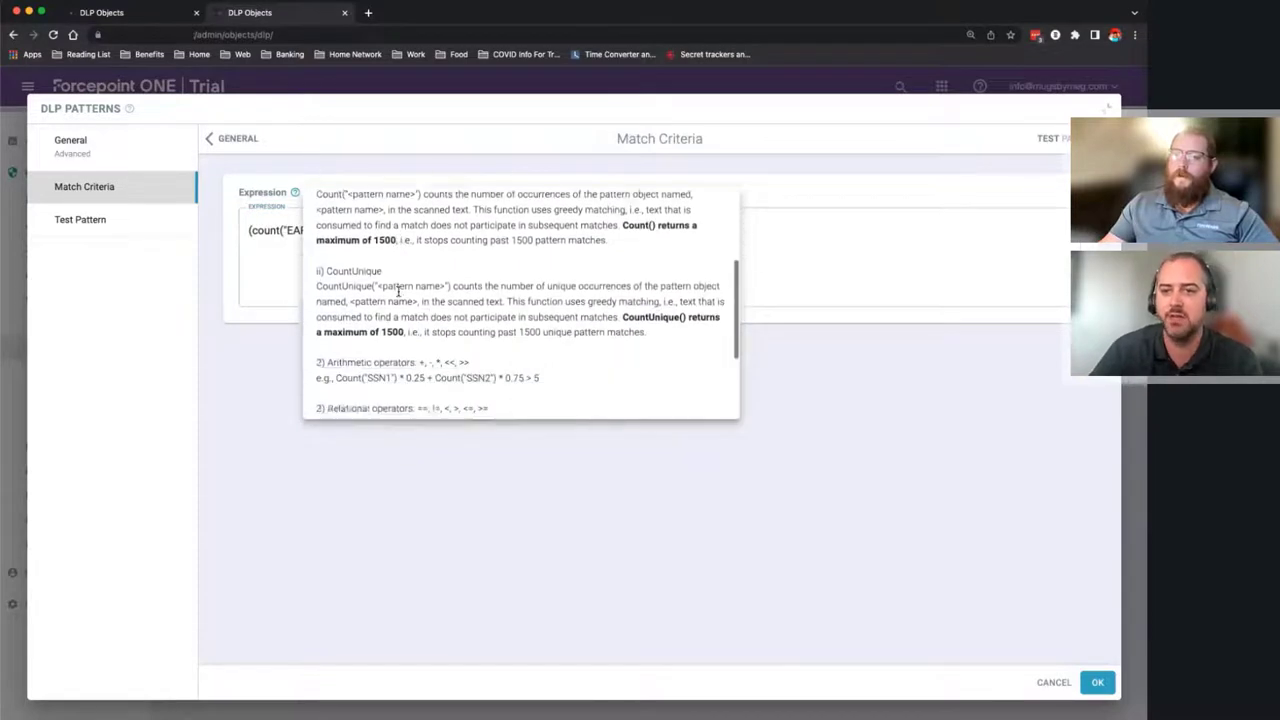
# - Scroll through the expression help's count functions and operator examples
pyautogui.scroll(-3)
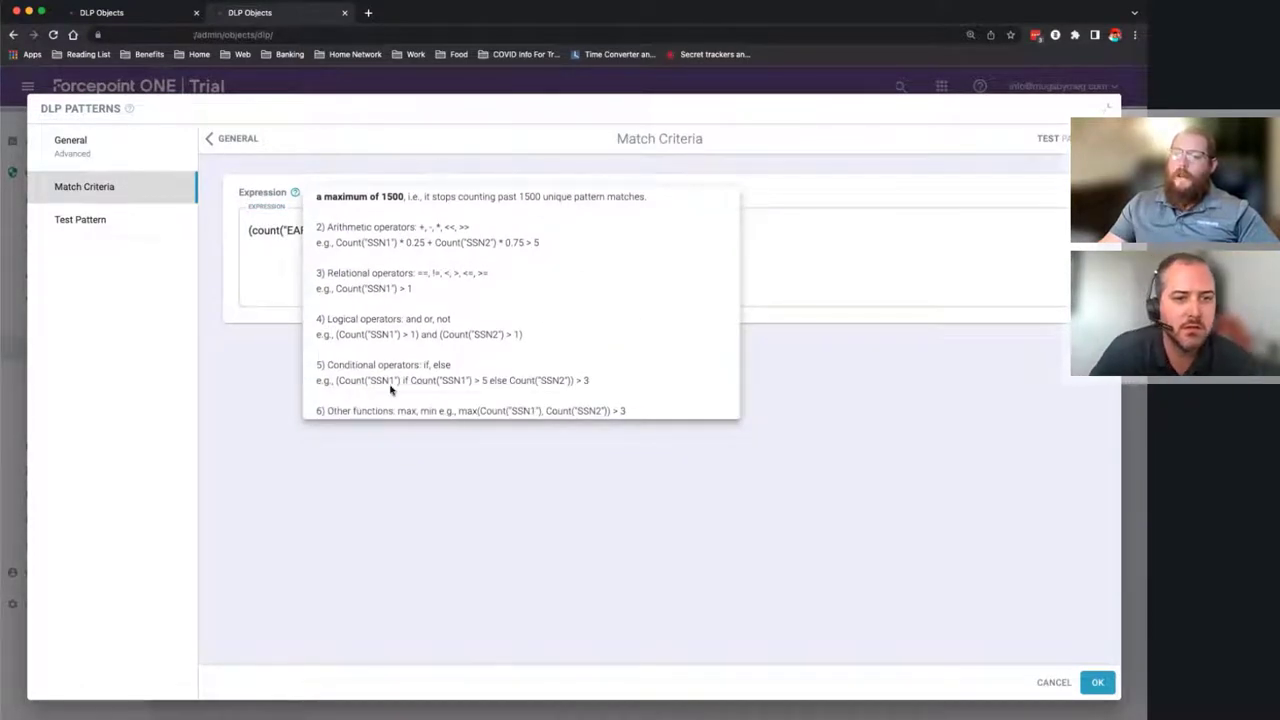
pyautogui.moveTo(619, 407)
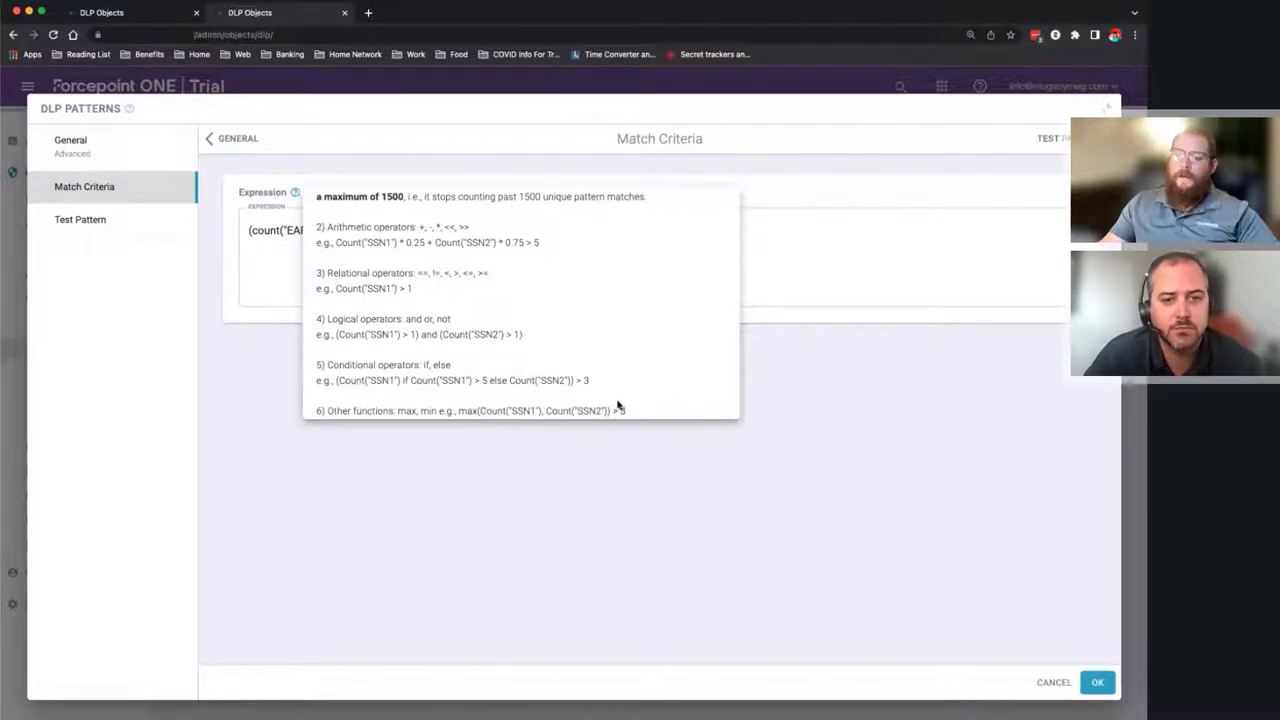
pyautogui.moveTo(336, 281)
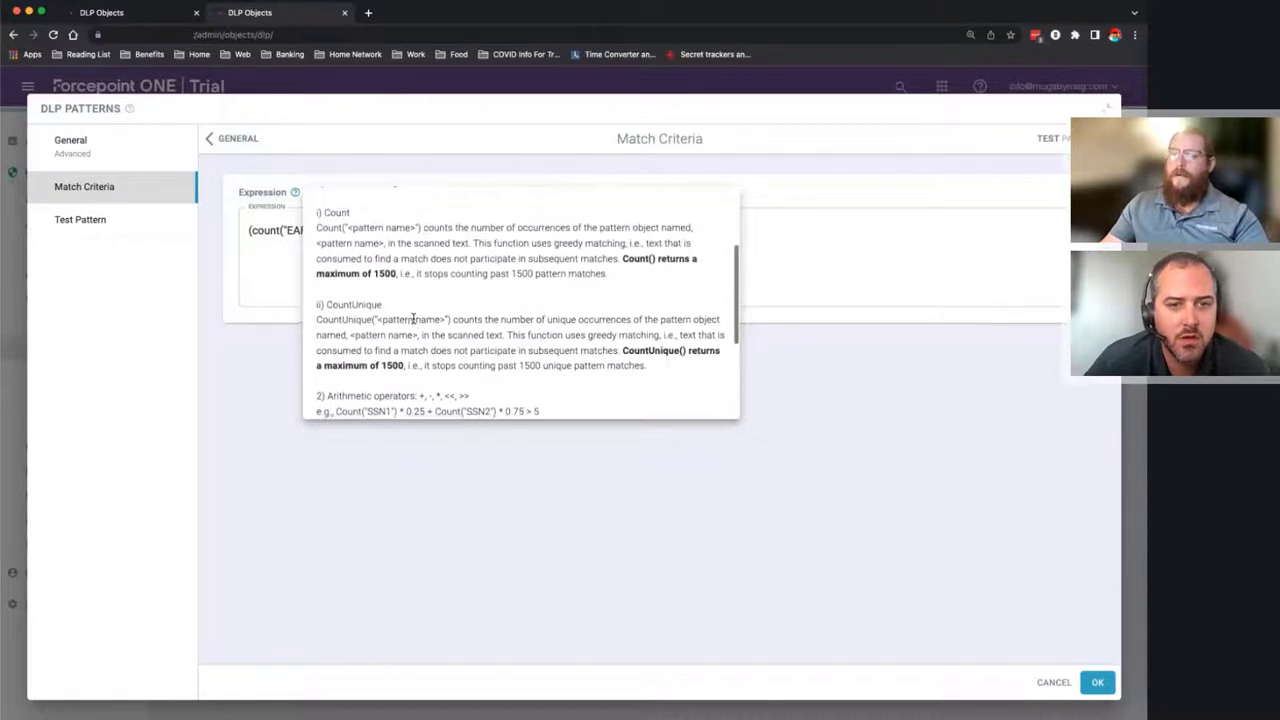
pyautogui.scroll(-3)
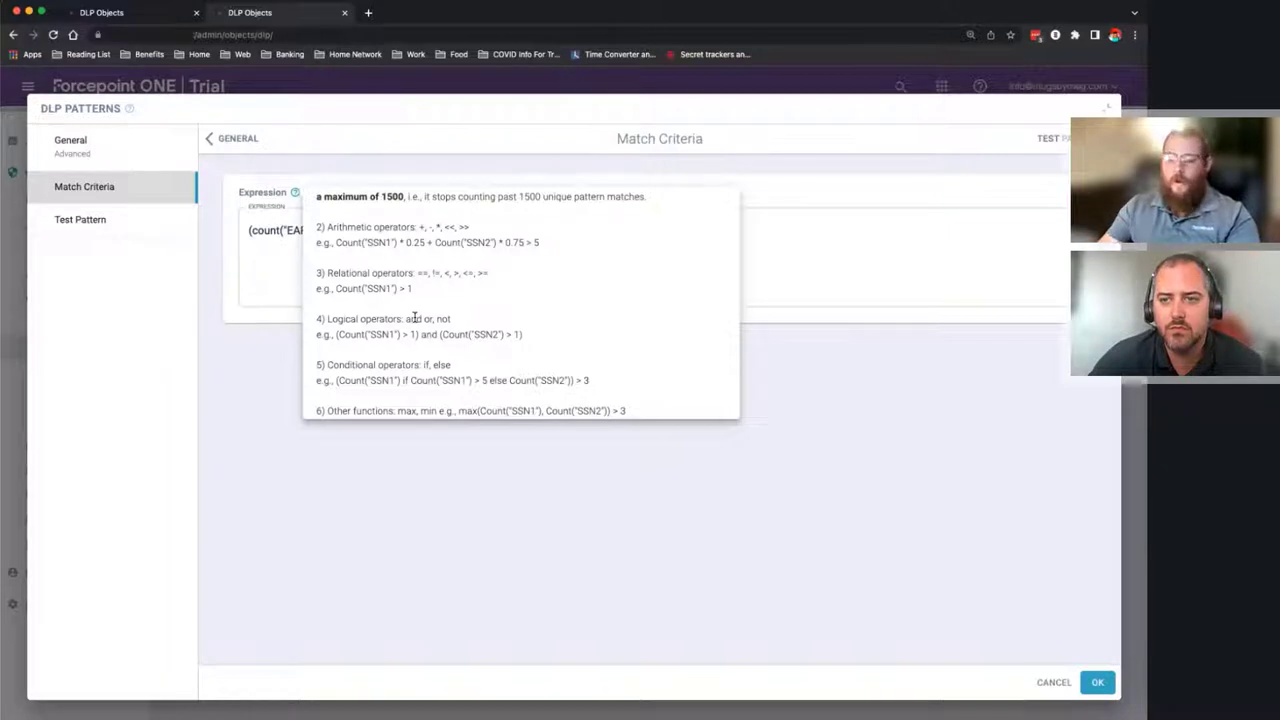
pyautogui.moveTo(921, 347)
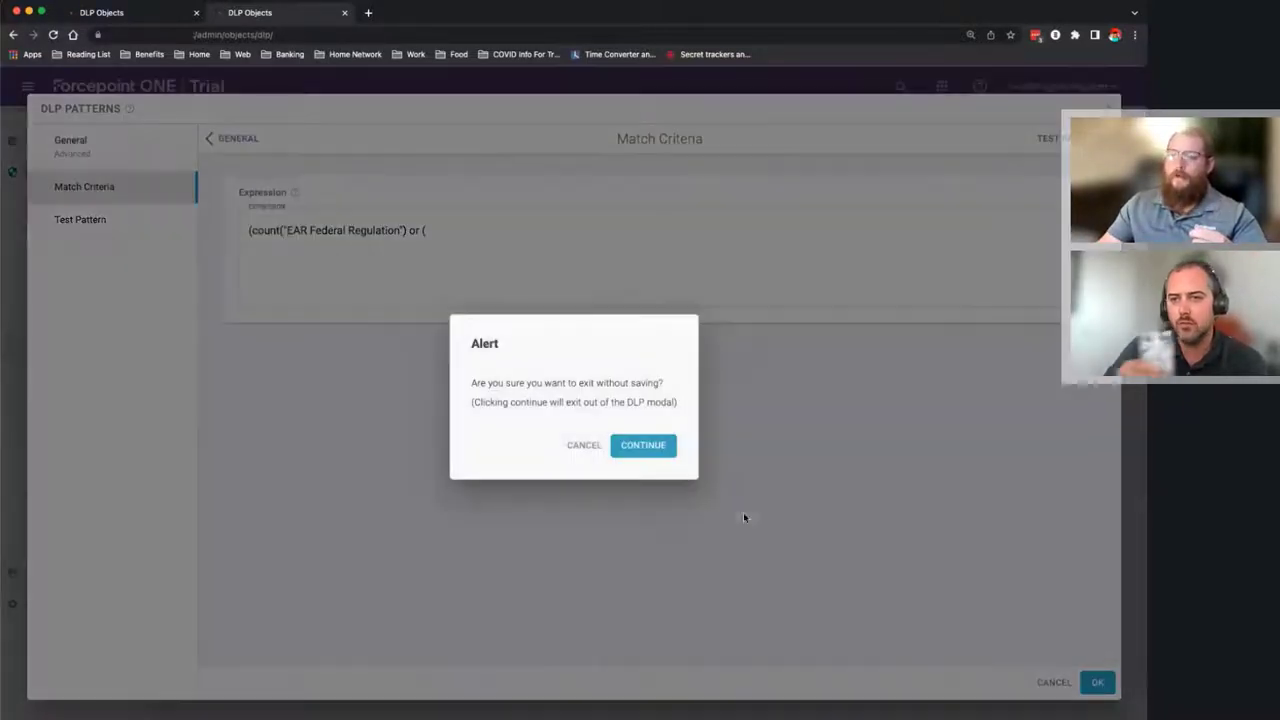
# - Discard the unsaved advanced pattern draft by continuing past the exit alert
pyautogui.click(643, 445)
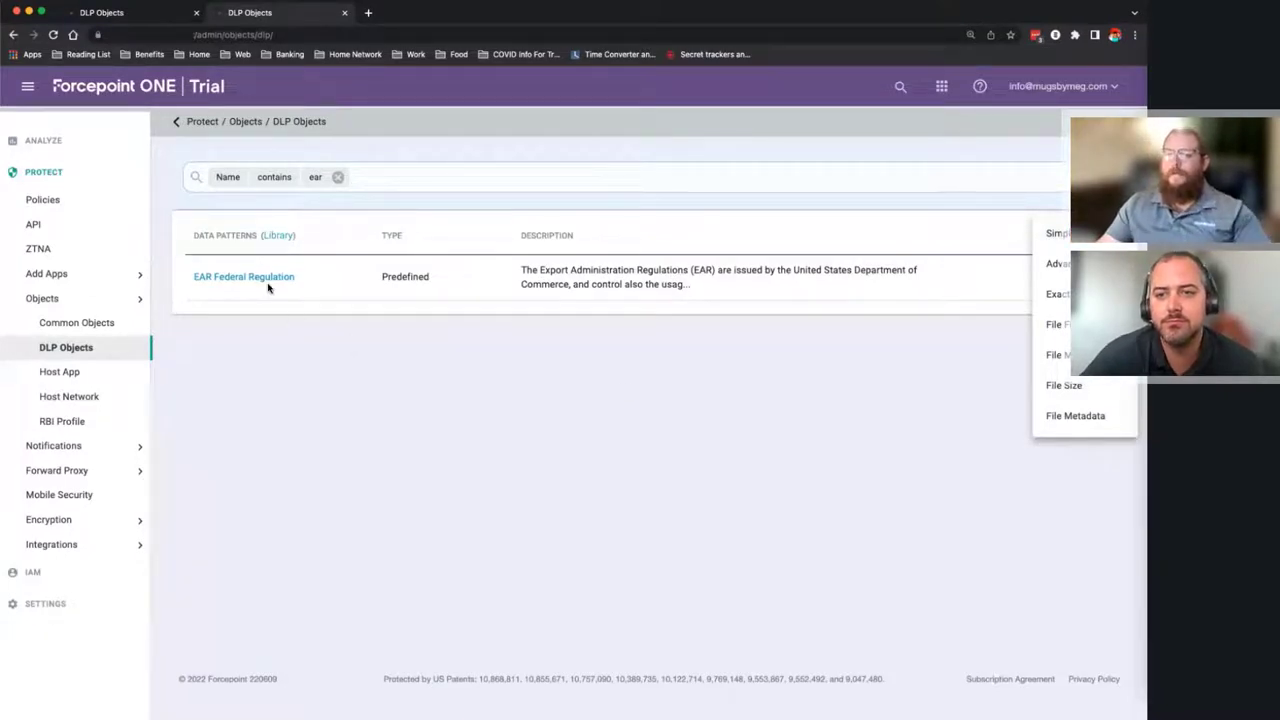
pyautogui.moveTo(360, 285)
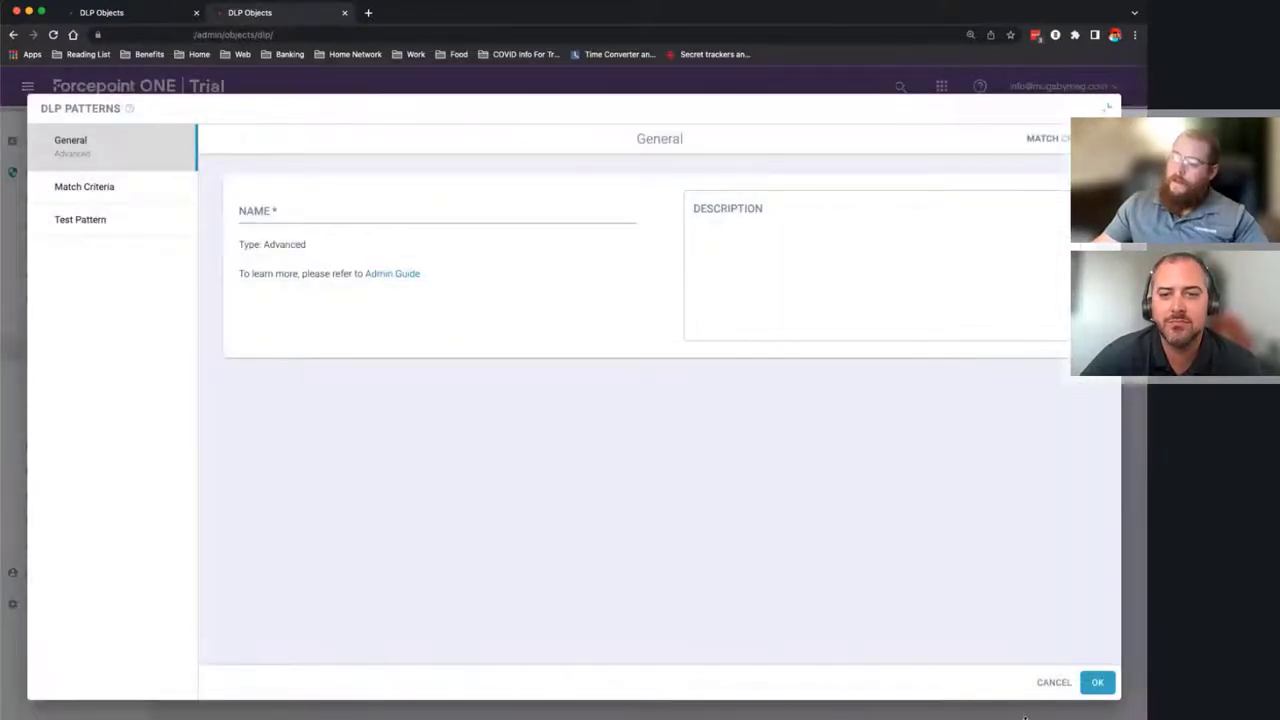
# - Start a simple pattern and add an ABA Routing Number data validator in Match Criteria
pyautogui.click(1055, 682)
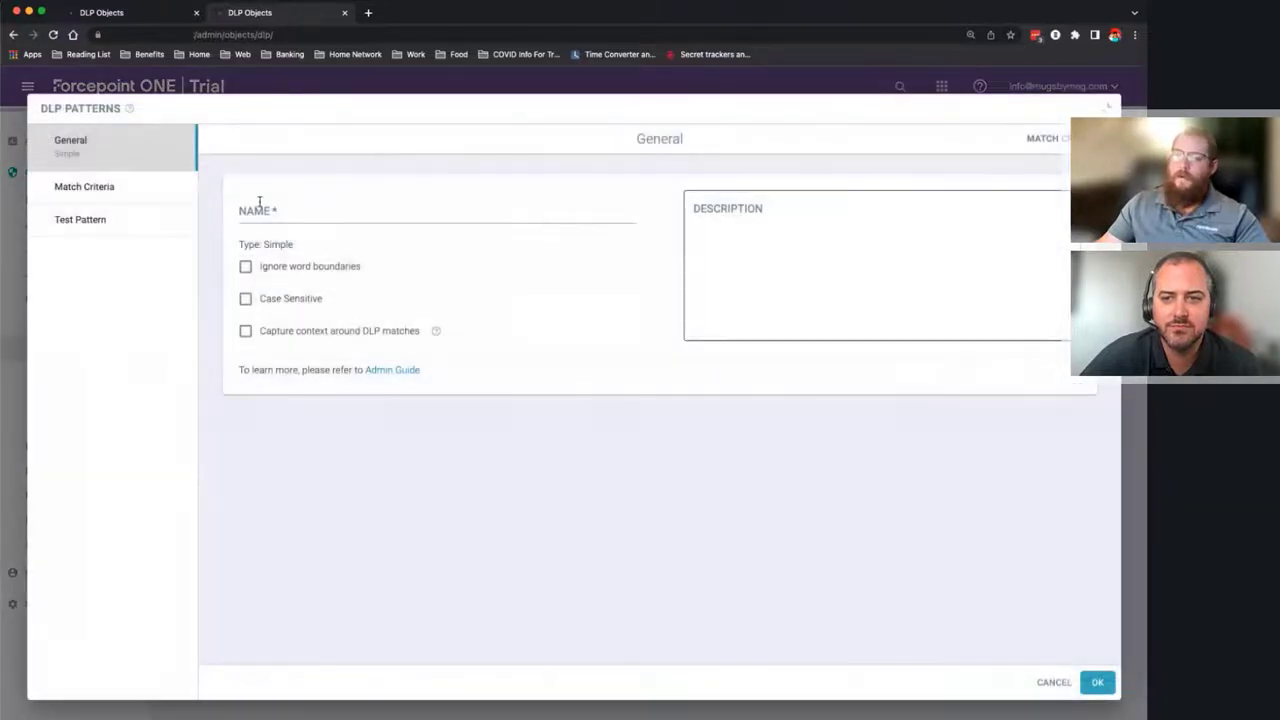
pyautogui.click(84, 186)
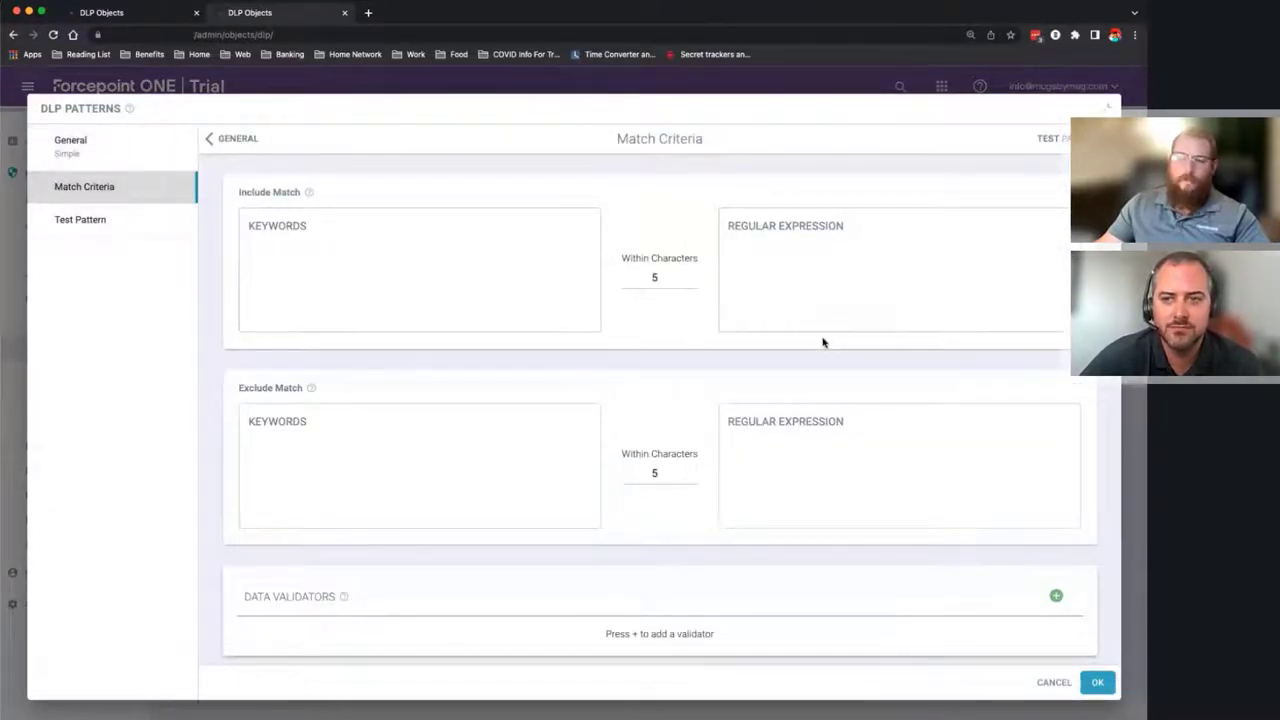
pyautogui.moveTo(1007, 616)
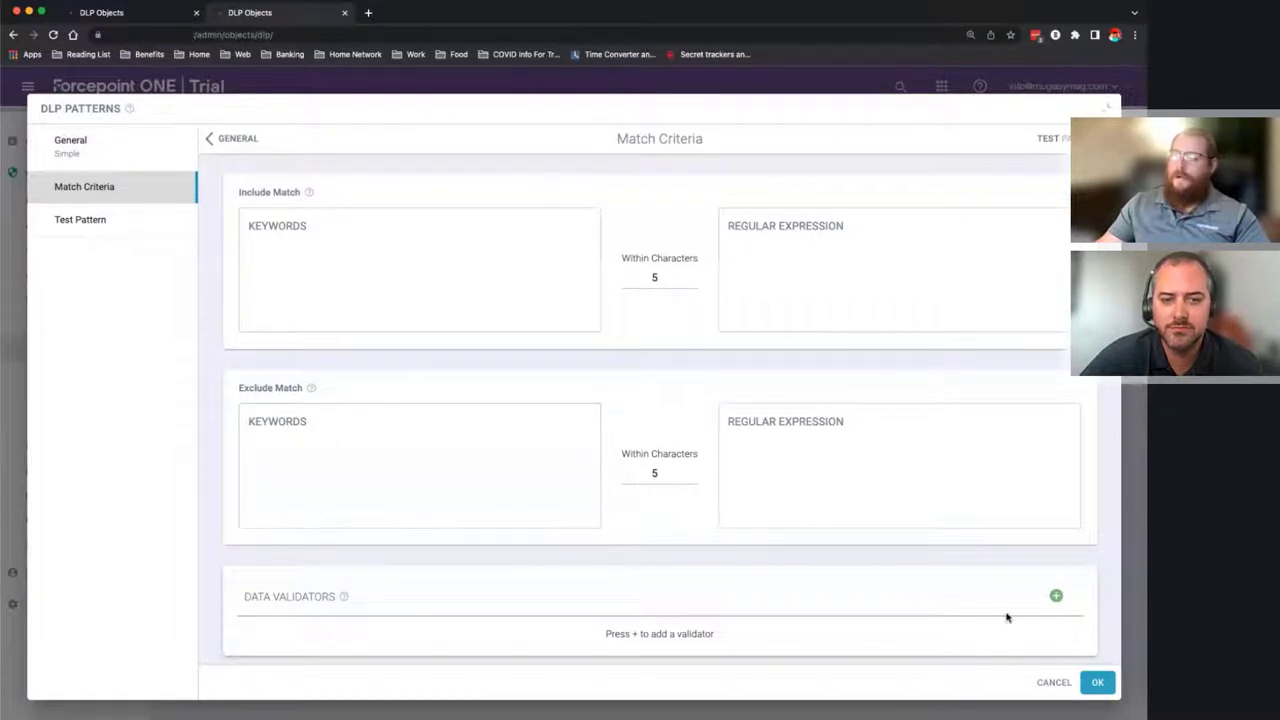
pyautogui.click(1055, 595)
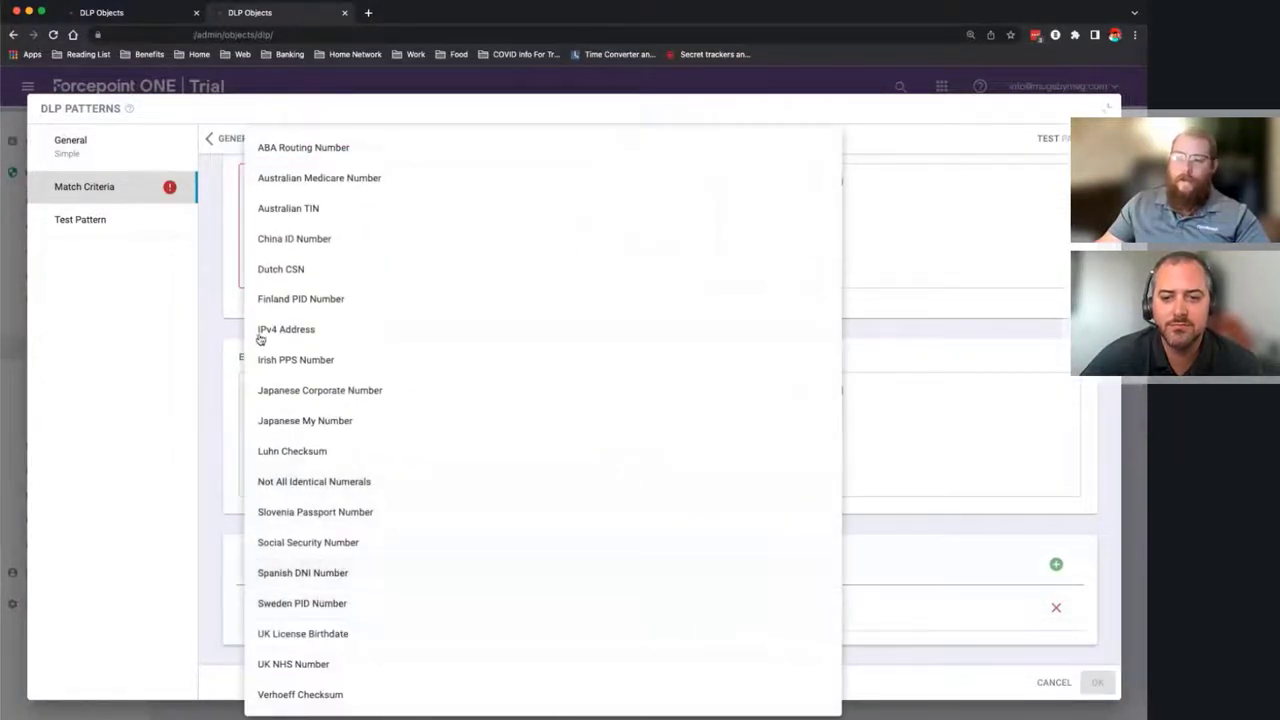
pyautogui.moveTo(458, 268)
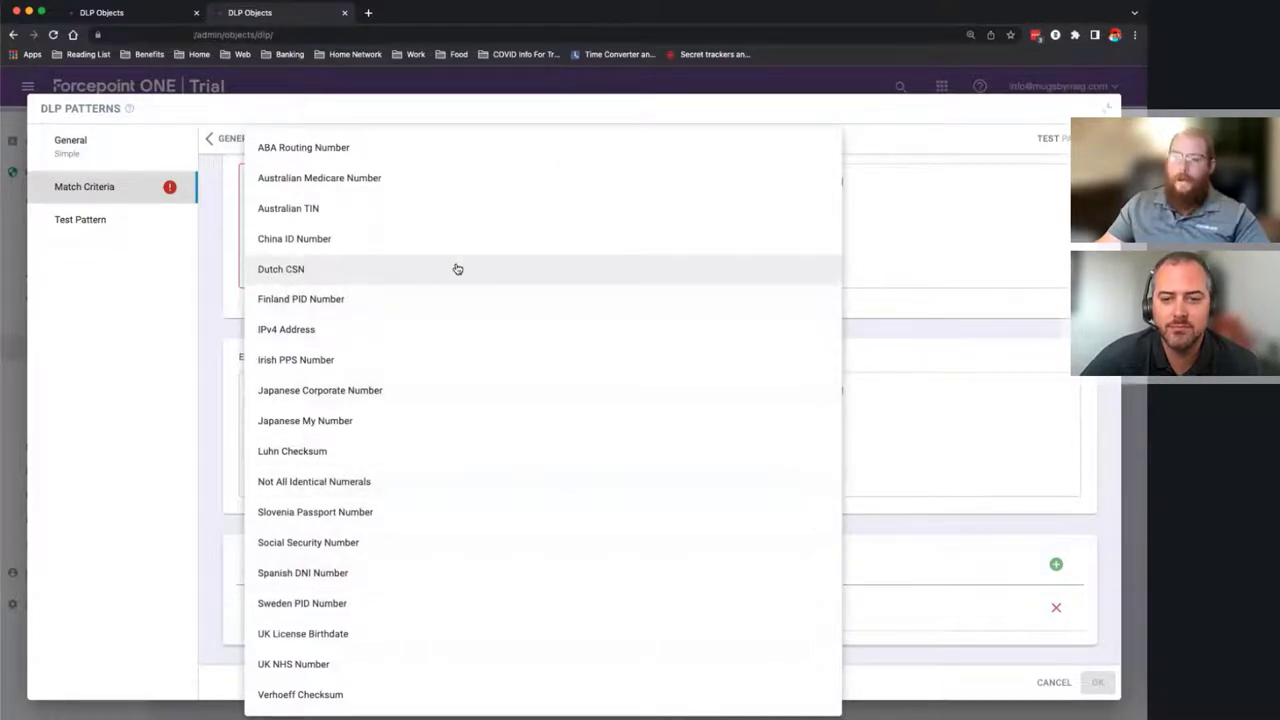
pyautogui.moveTo(973, 561)
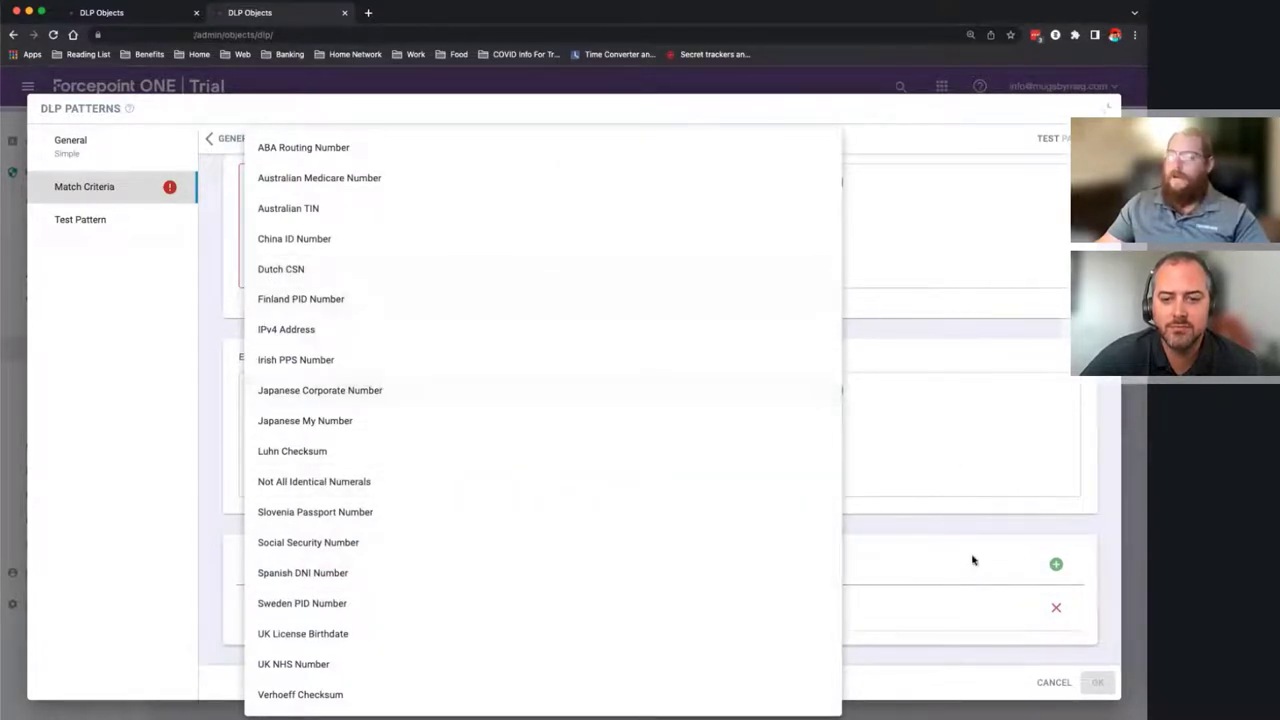
pyautogui.click(303, 147)
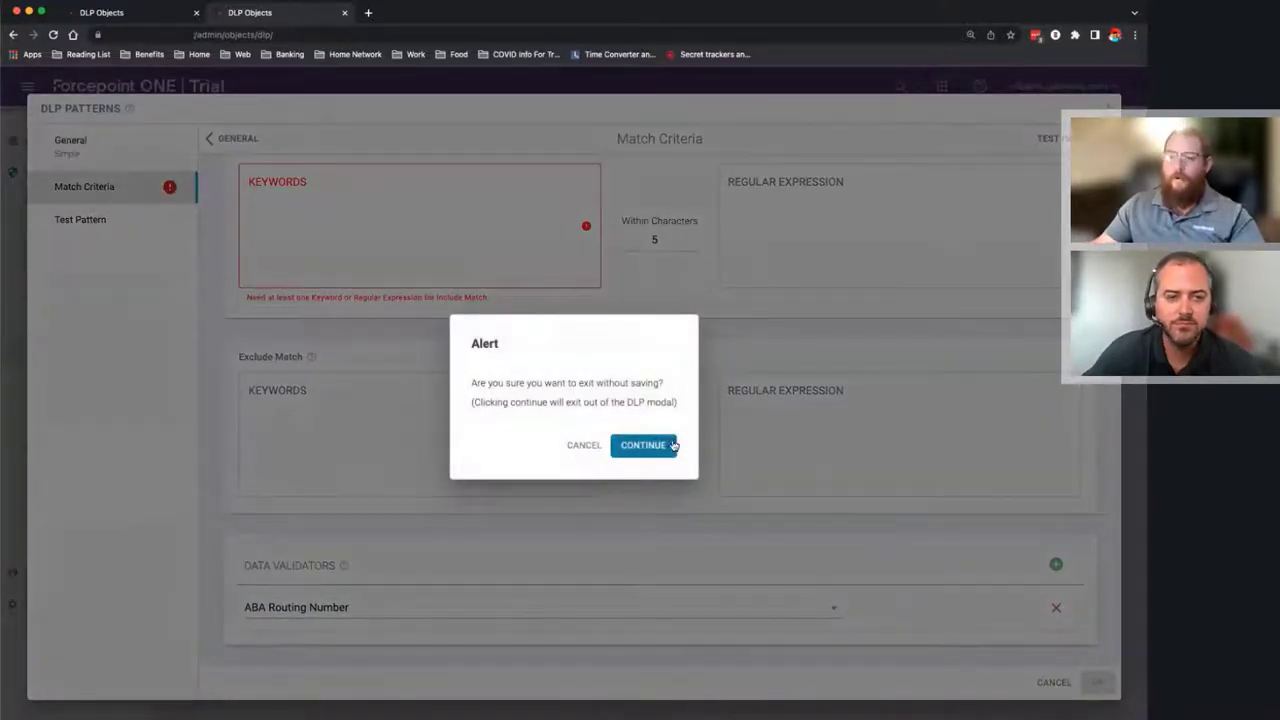
pyautogui.click(644, 445)
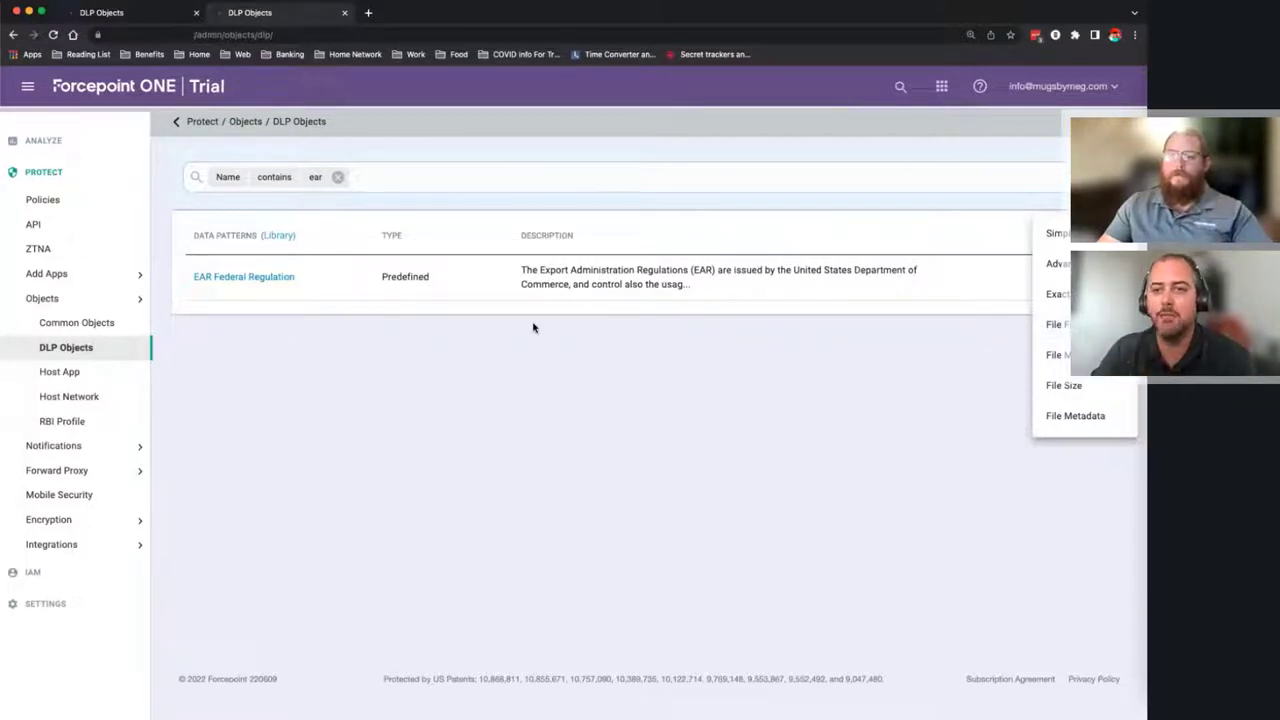
pyautogui.moveTo(505, 330)
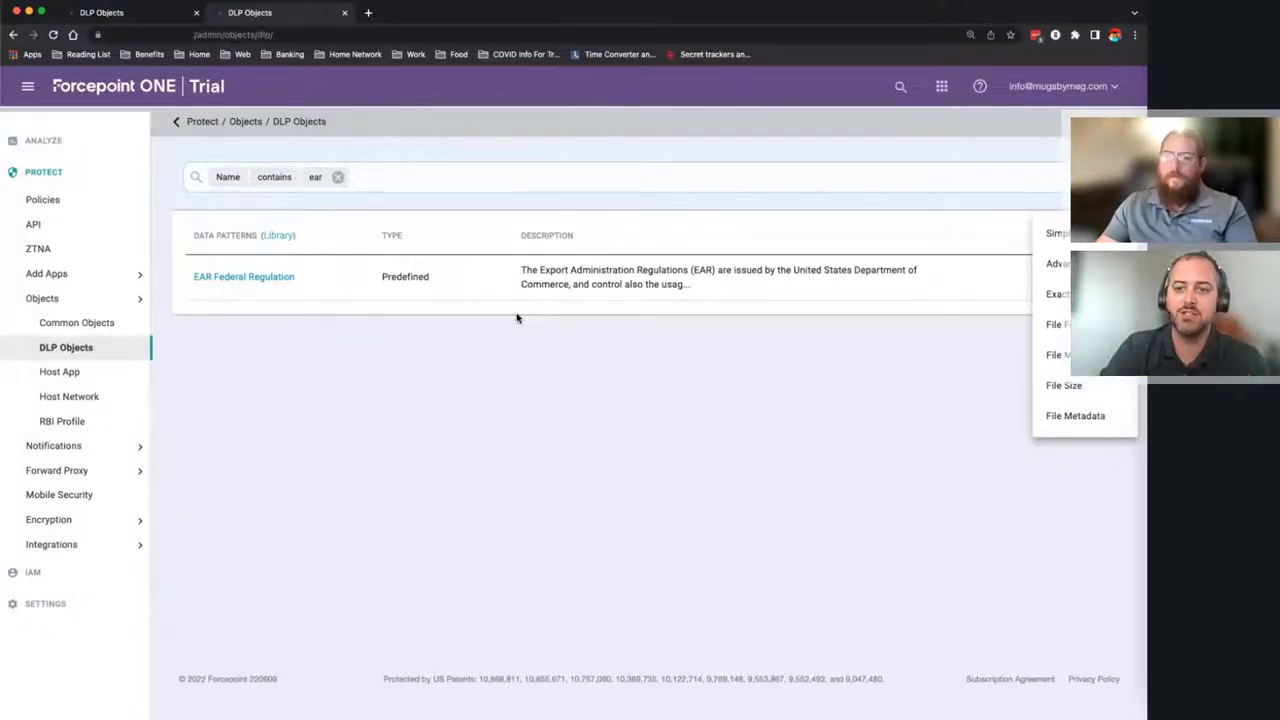
pyautogui.moveTo(504, 319)
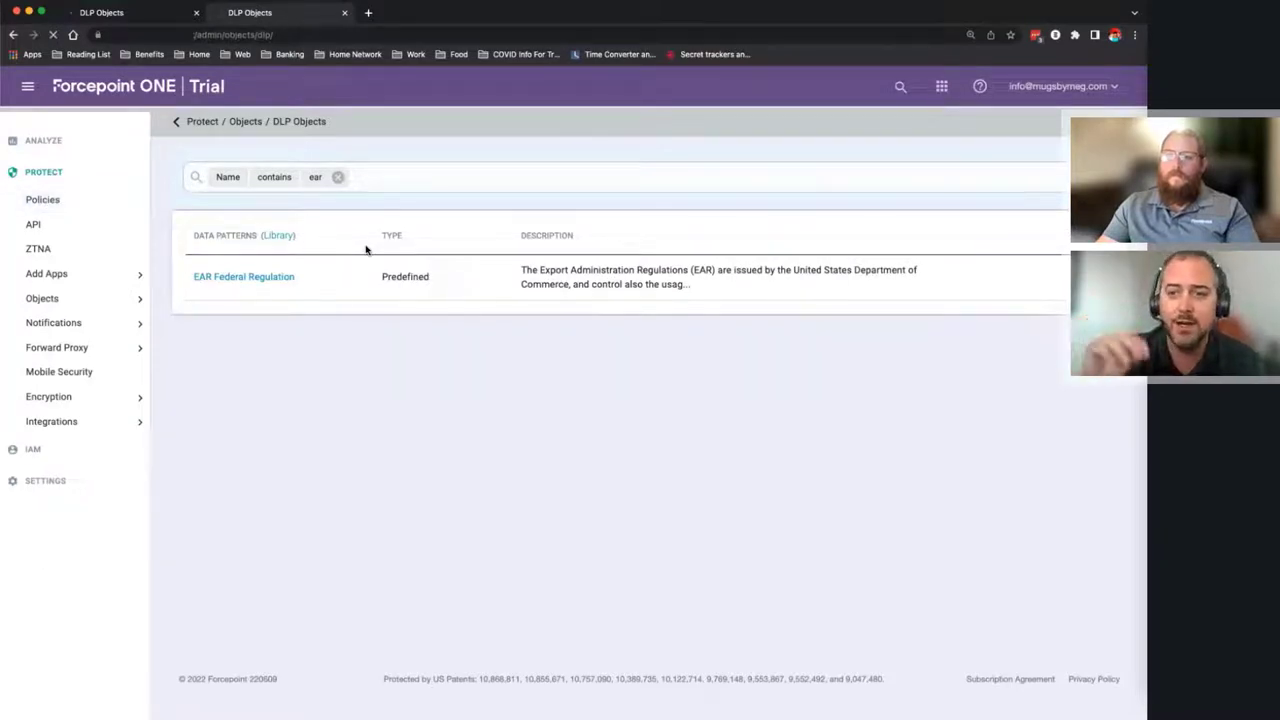
# - Open the Policies page and scroll to the Google Workspace proxy and API rules
pyautogui.click(42, 199)
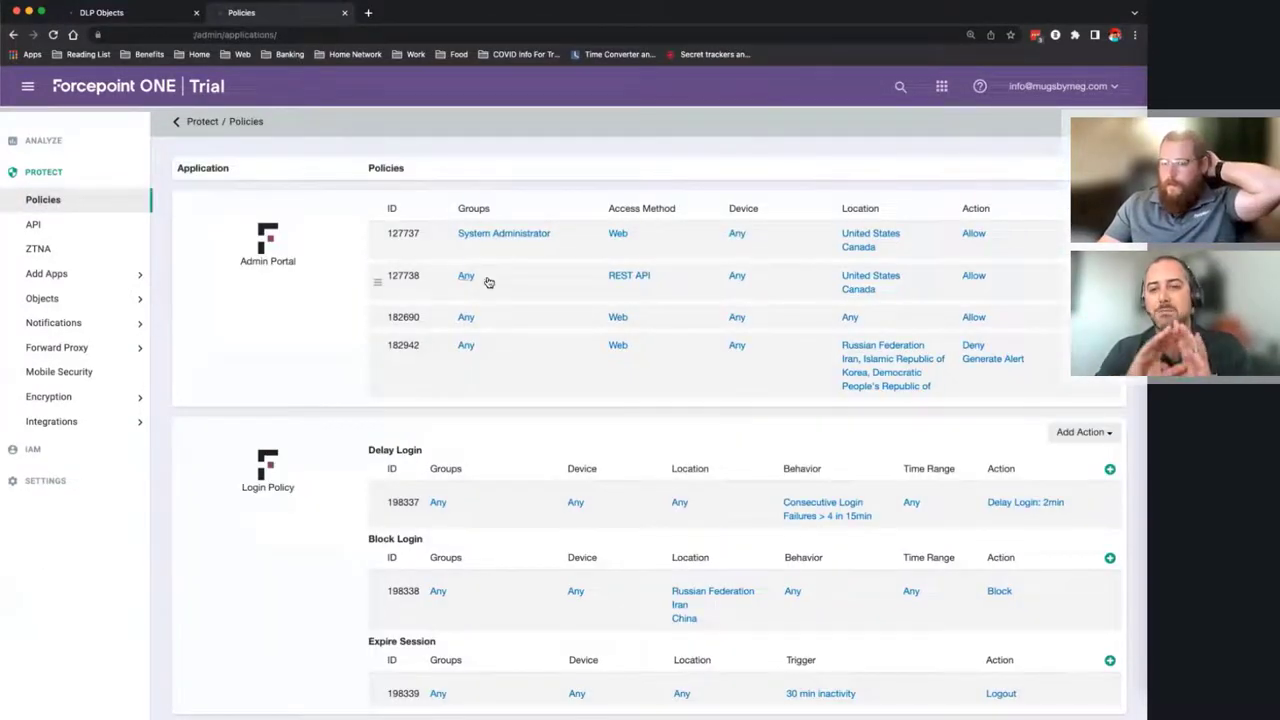
pyautogui.scroll(-3)
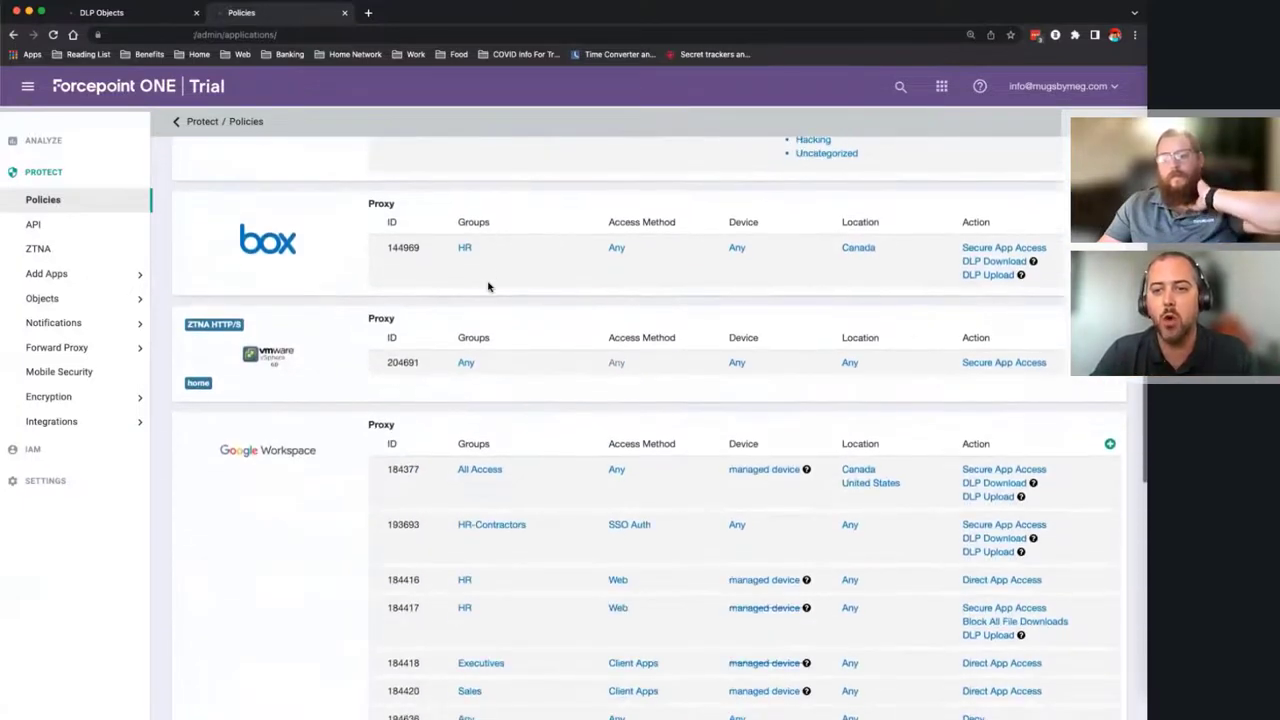
pyautogui.scroll(-3)
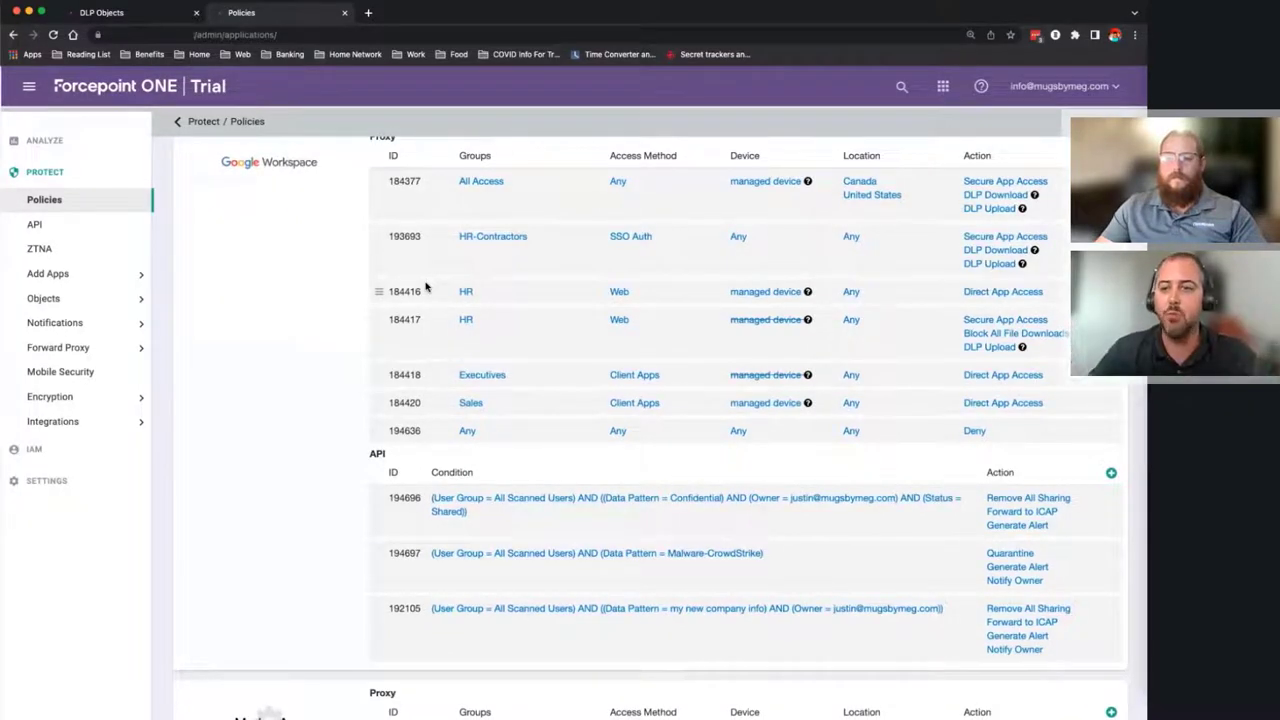
pyautogui.scroll(-3)
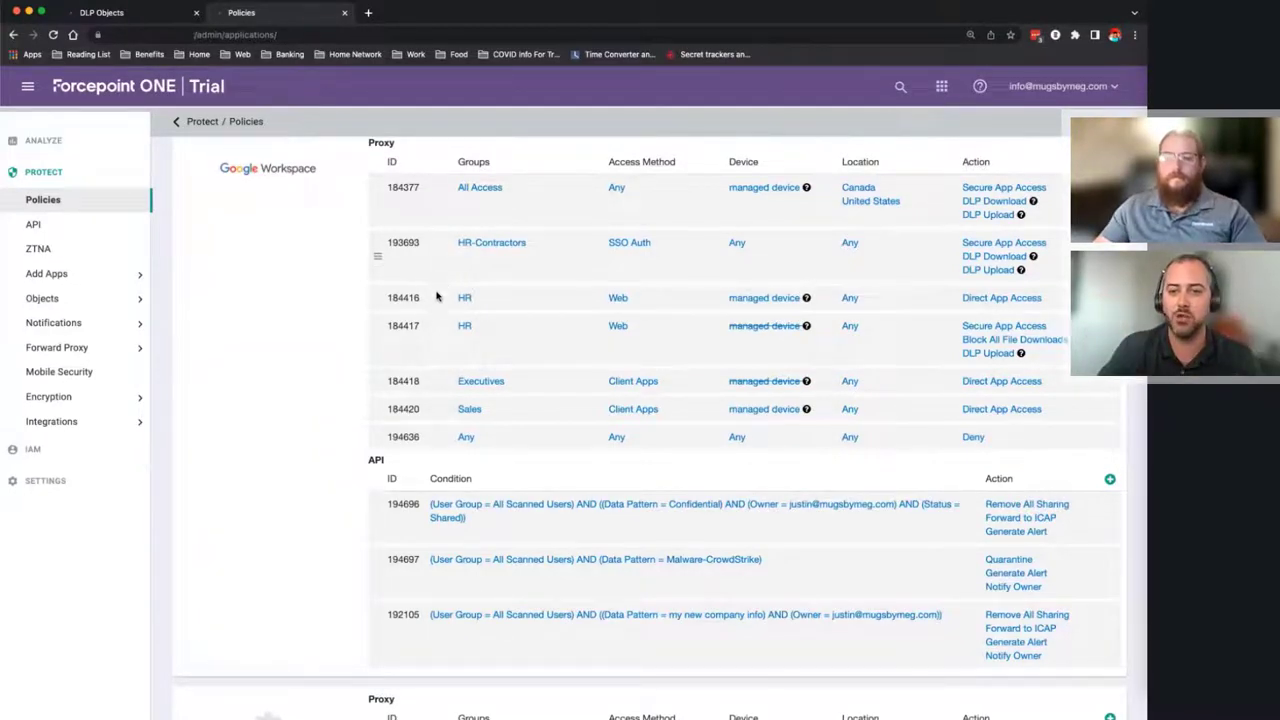
pyautogui.moveTo(352, 317)
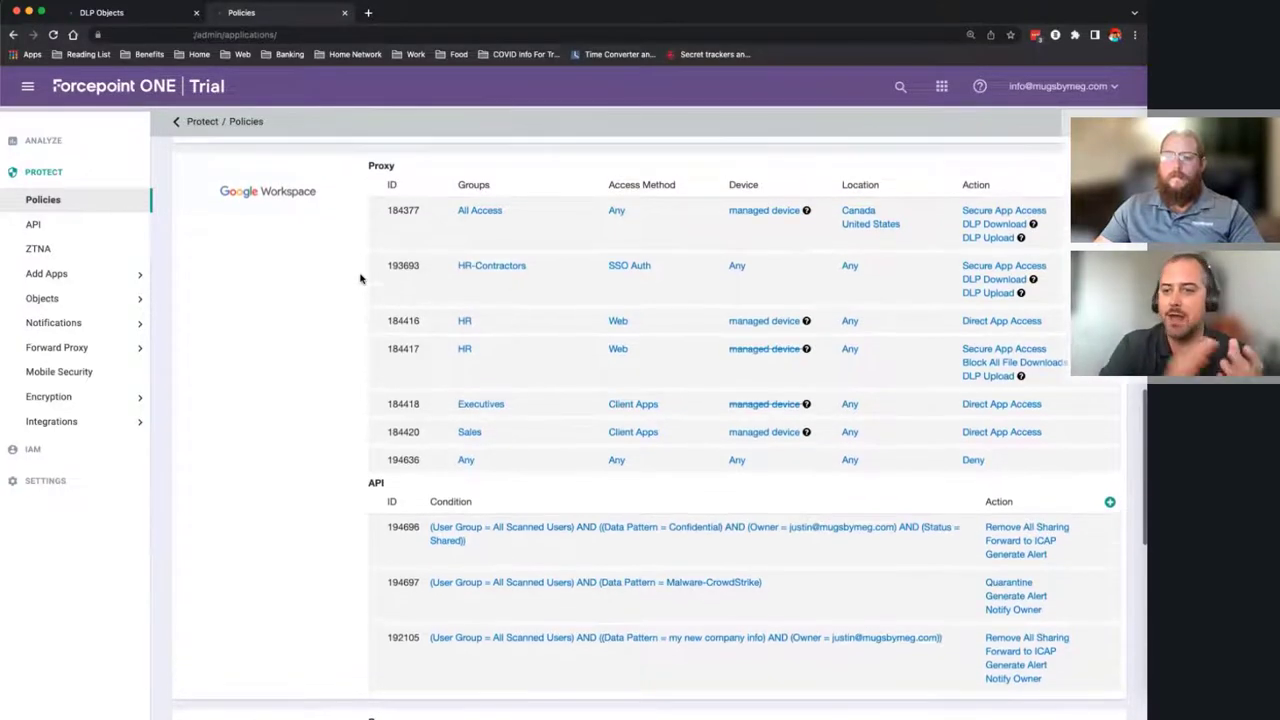
pyautogui.scroll(-3)
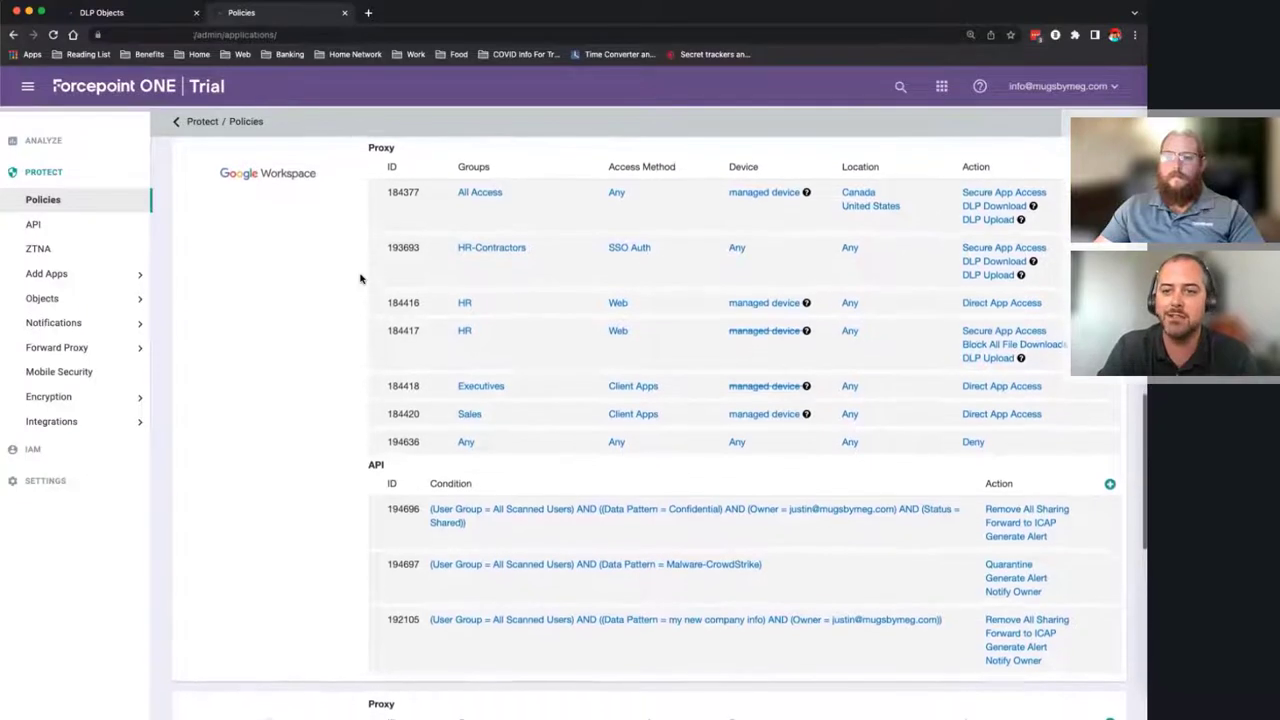
# - Scroll to the new Google Workspace proxy rule and open its Groups selection
pyautogui.scroll(-3)
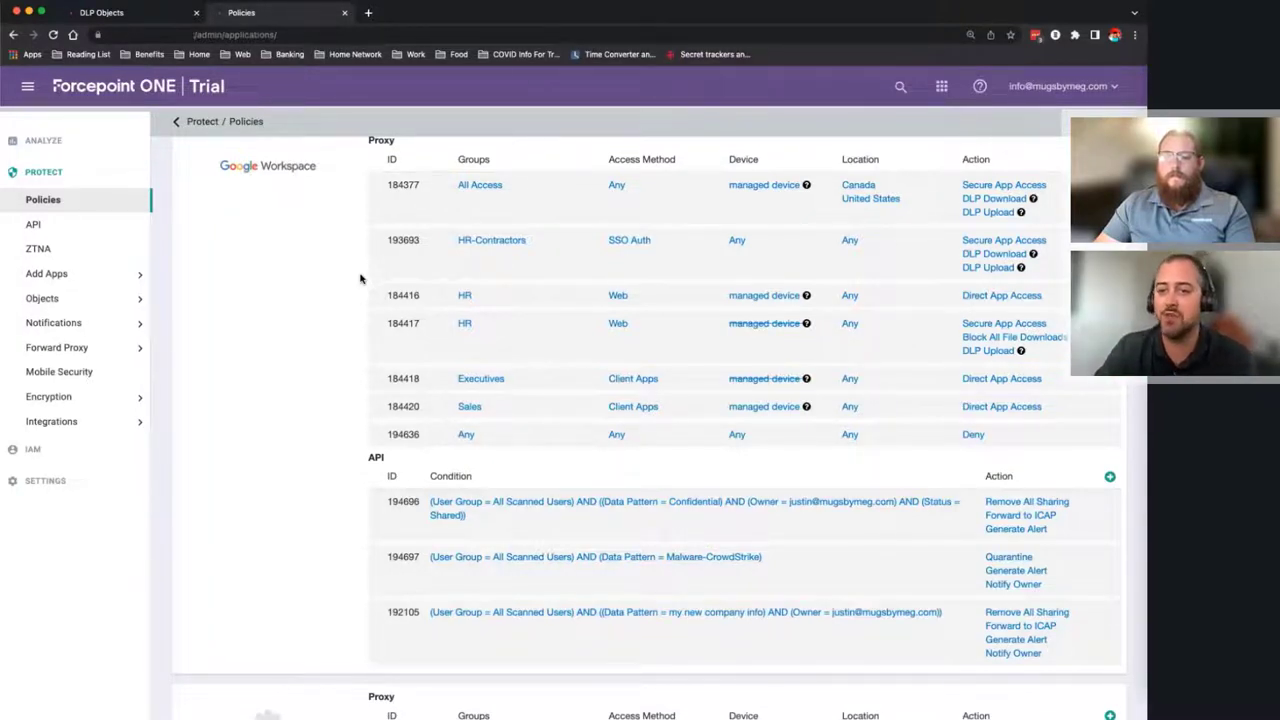
pyautogui.moveTo(346, 284)
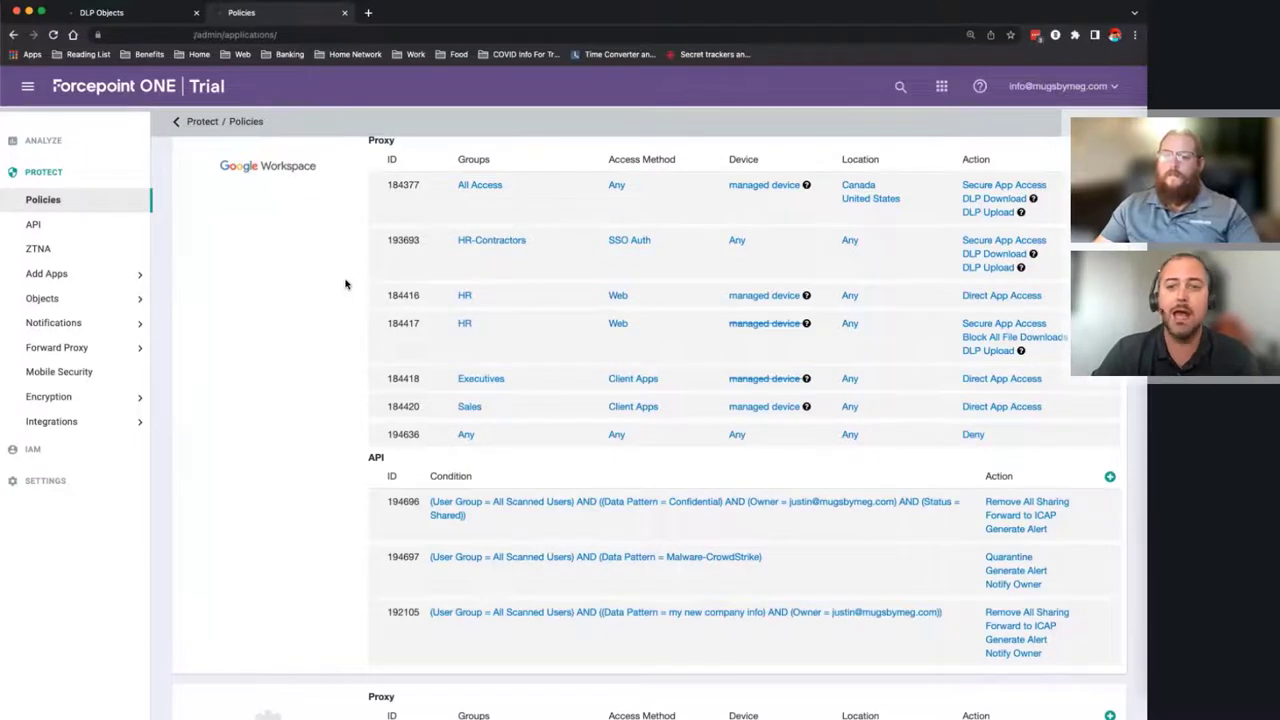
pyautogui.moveTo(362, 278)
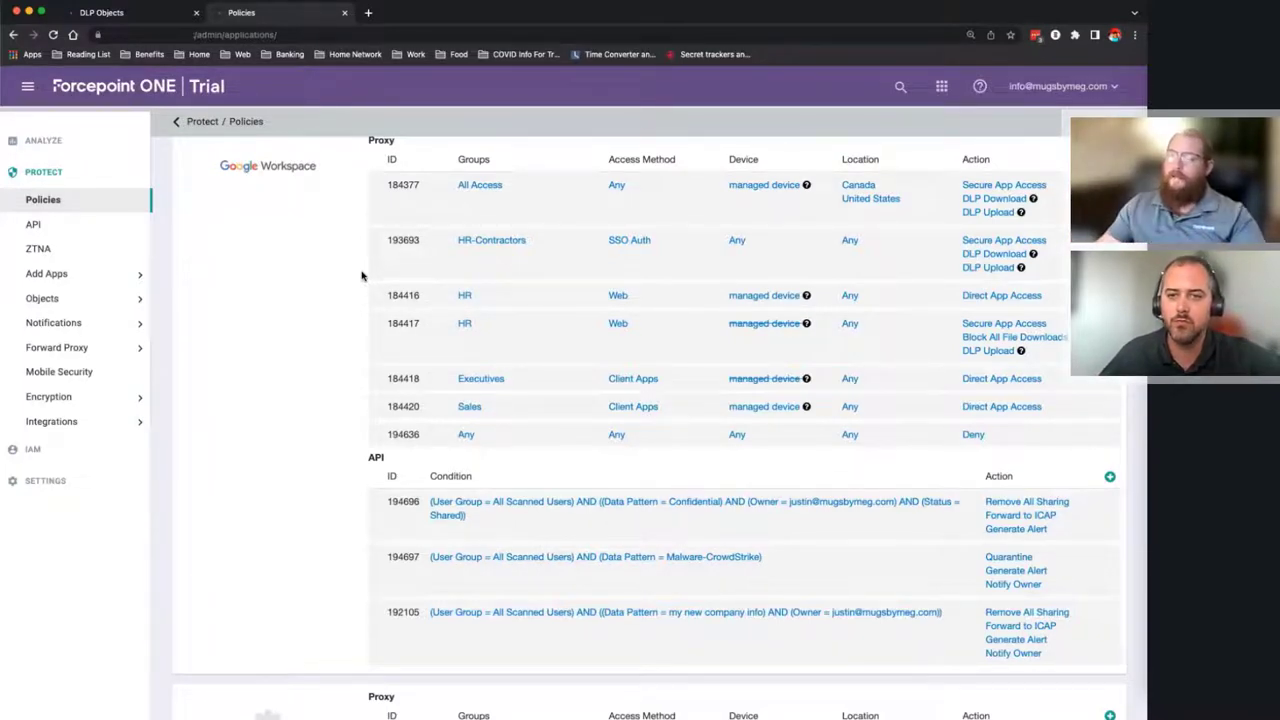
pyautogui.moveTo(485, 255)
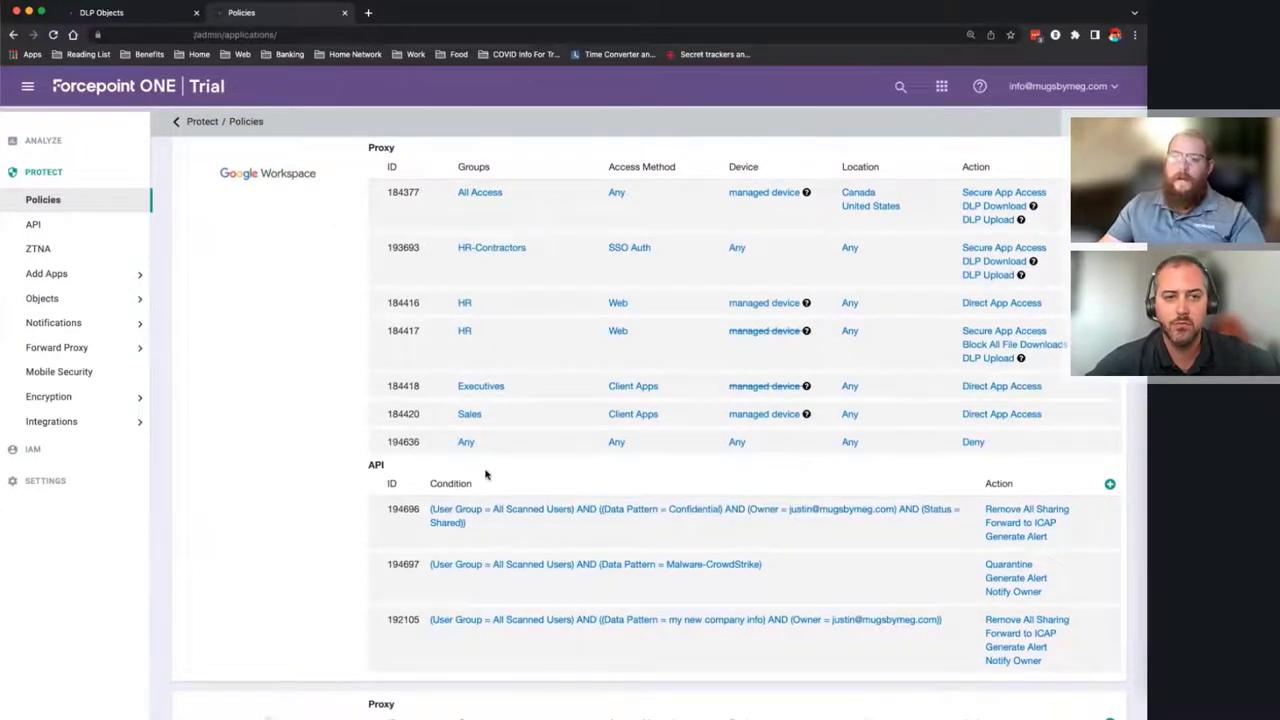
pyautogui.scroll(-3)
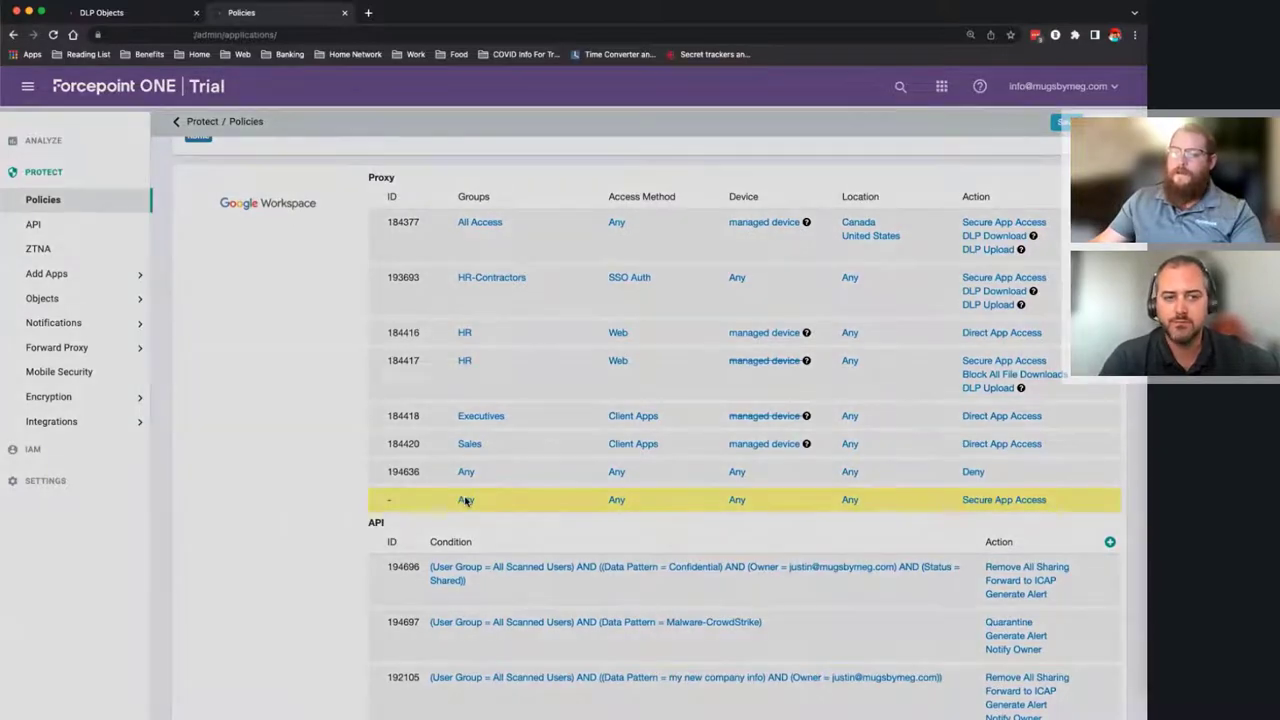
pyautogui.click(465, 500)
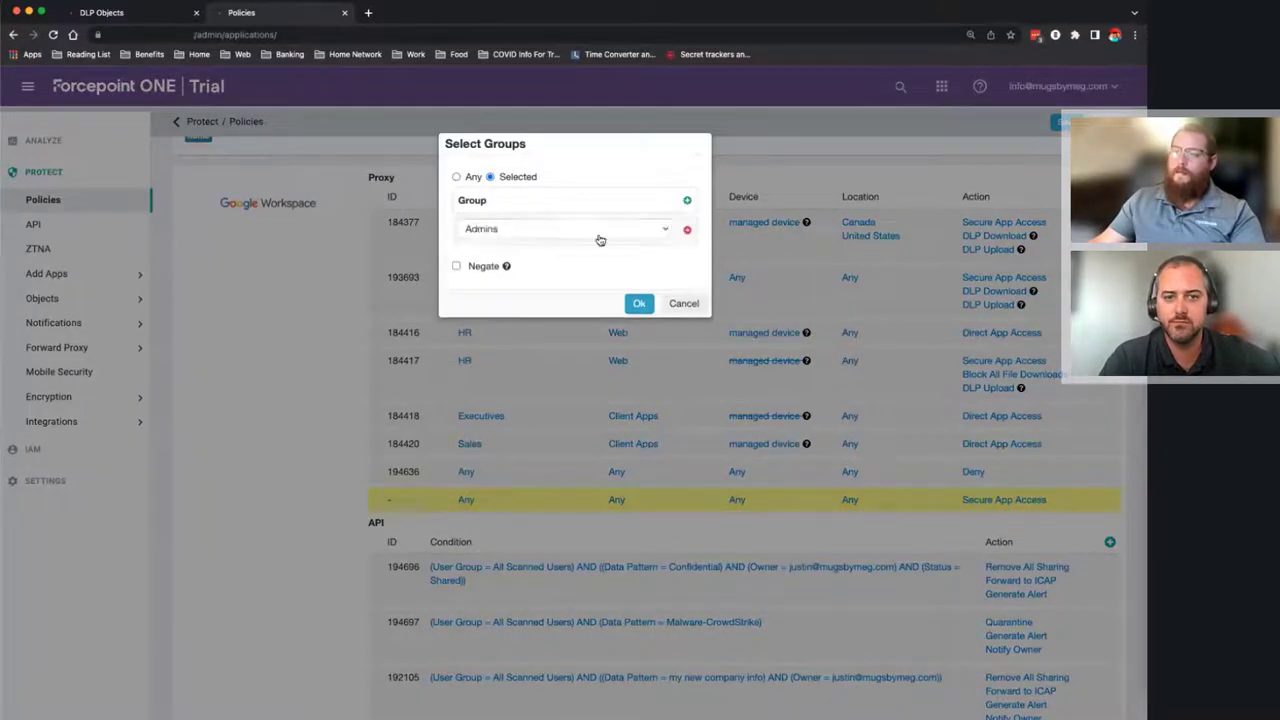
# - Assign the rule to Finance and encrypt downloads matching ITAR Federal Regulation
pyautogui.click(565, 229)
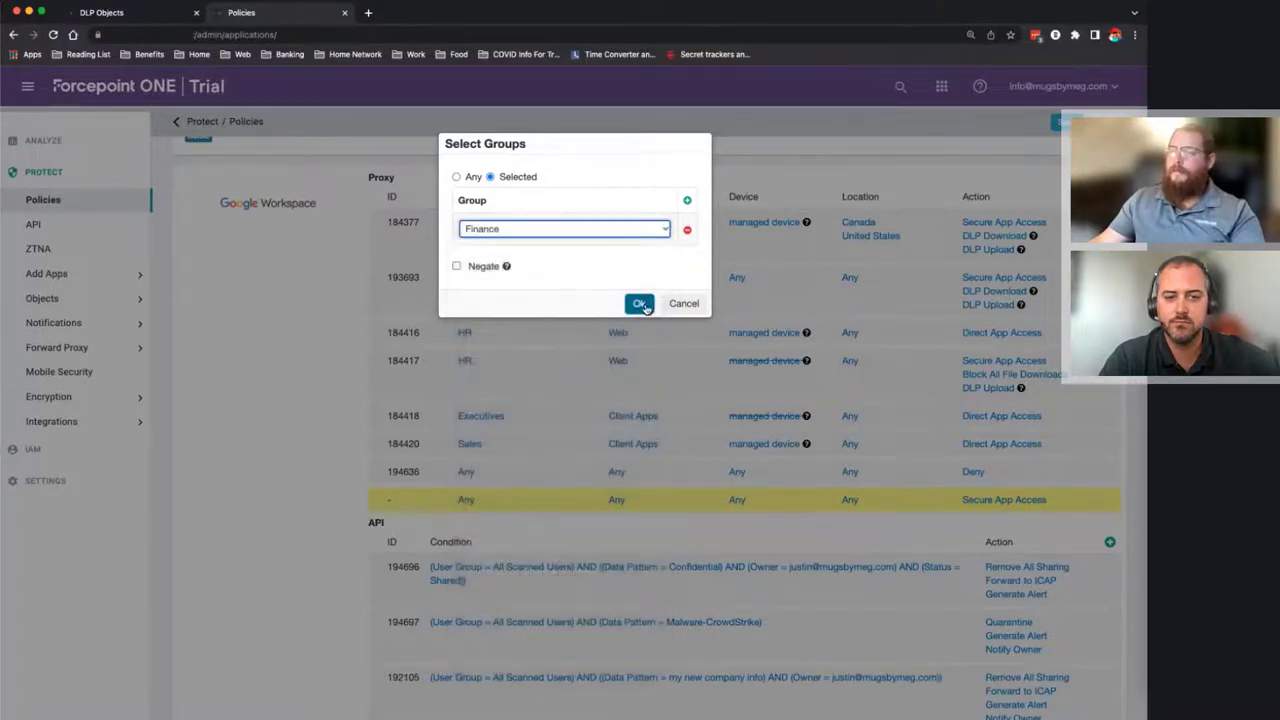
pyautogui.click(639, 303)
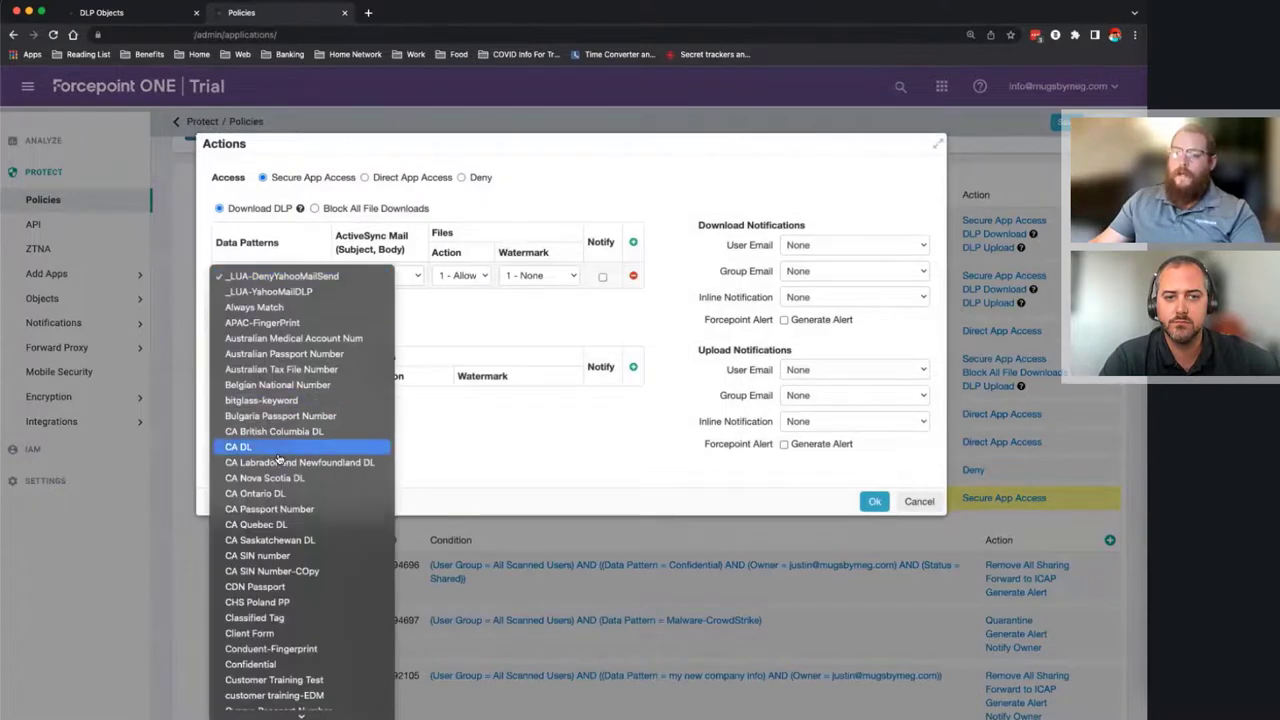
pyautogui.scroll(-3)
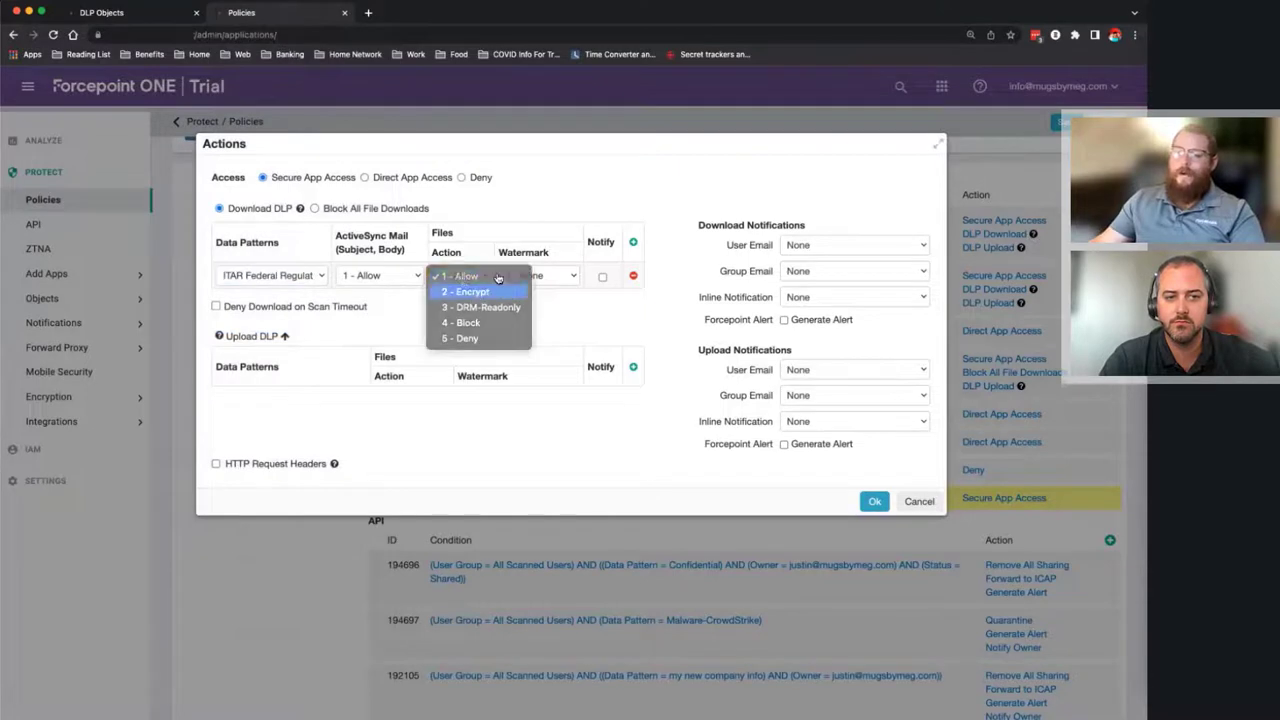
pyautogui.click(462, 291)
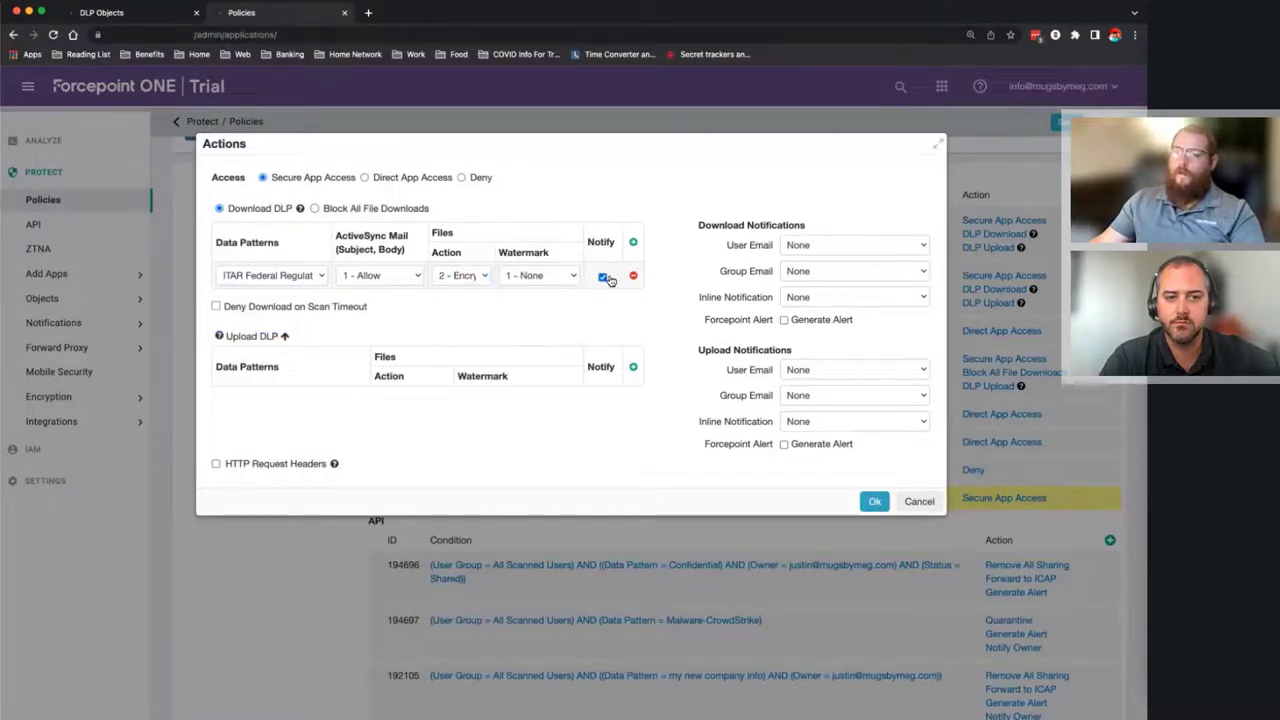
# - Add Web Page Blocked inline notice, Generate Alert, and Notify Group Email notifications
pyautogui.click(854, 297)
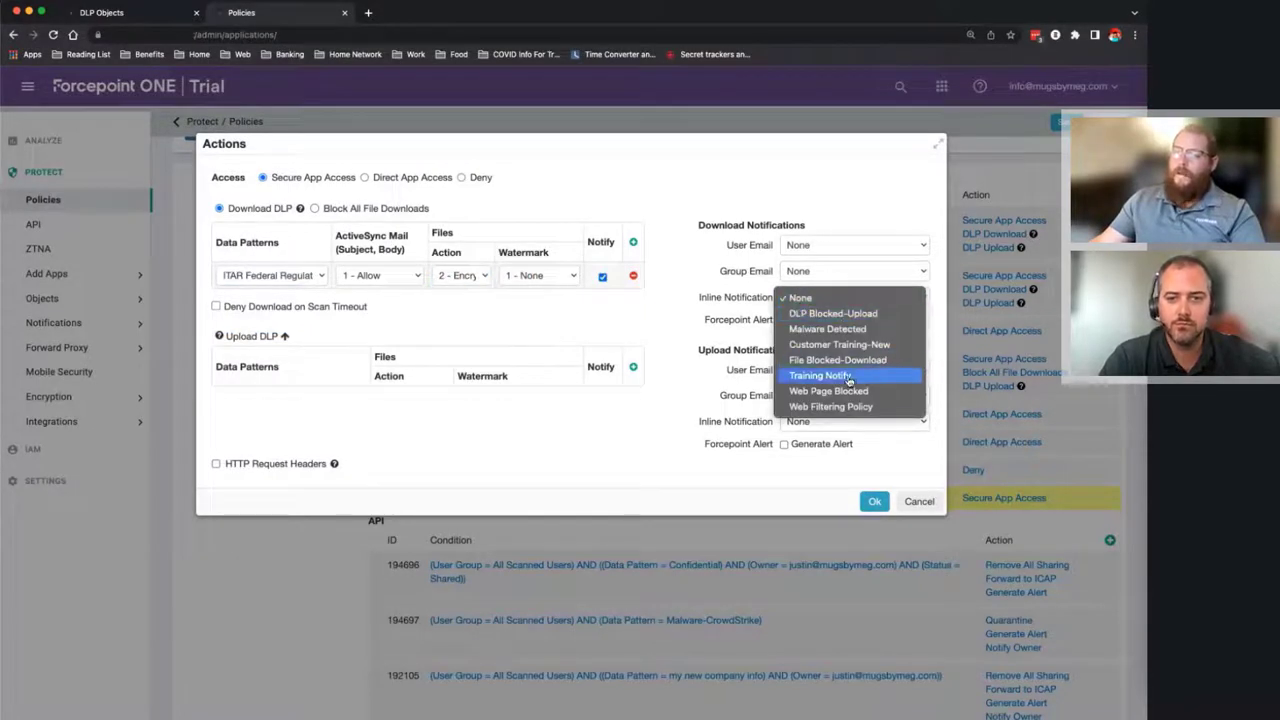
pyautogui.click(828, 391)
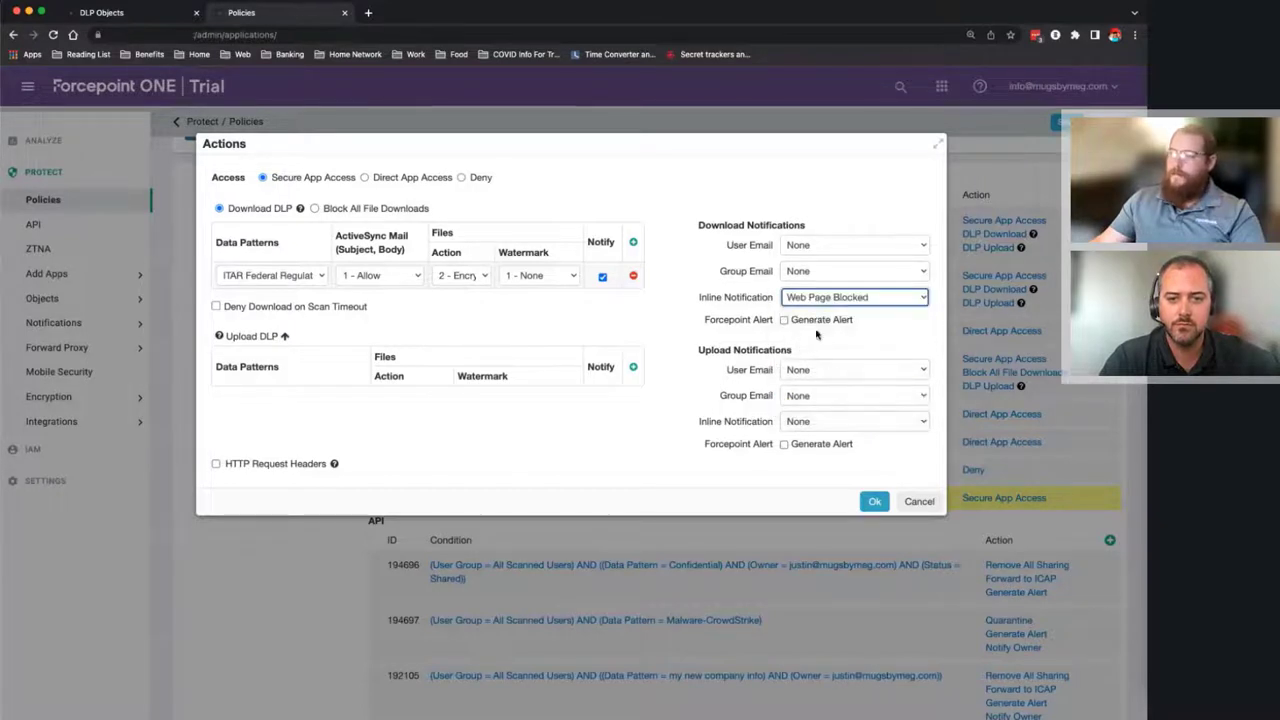
pyautogui.click(784, 320)
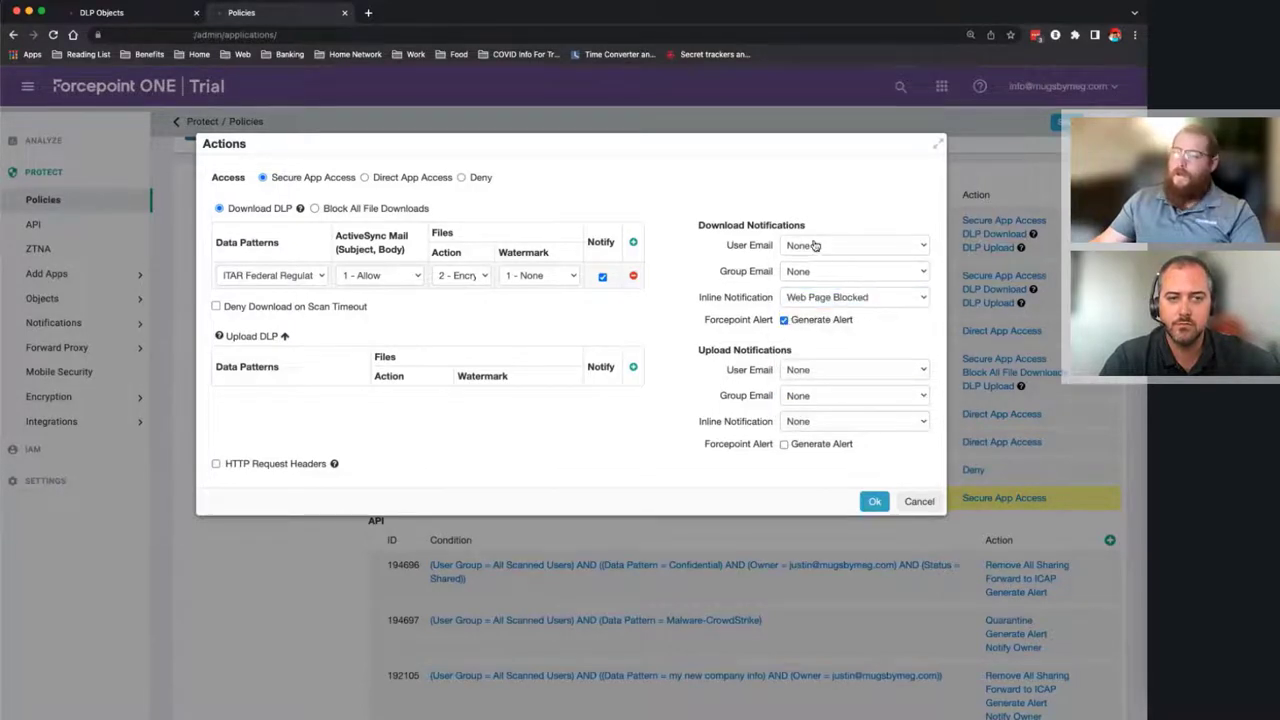
pyautogui.click(853, 245)
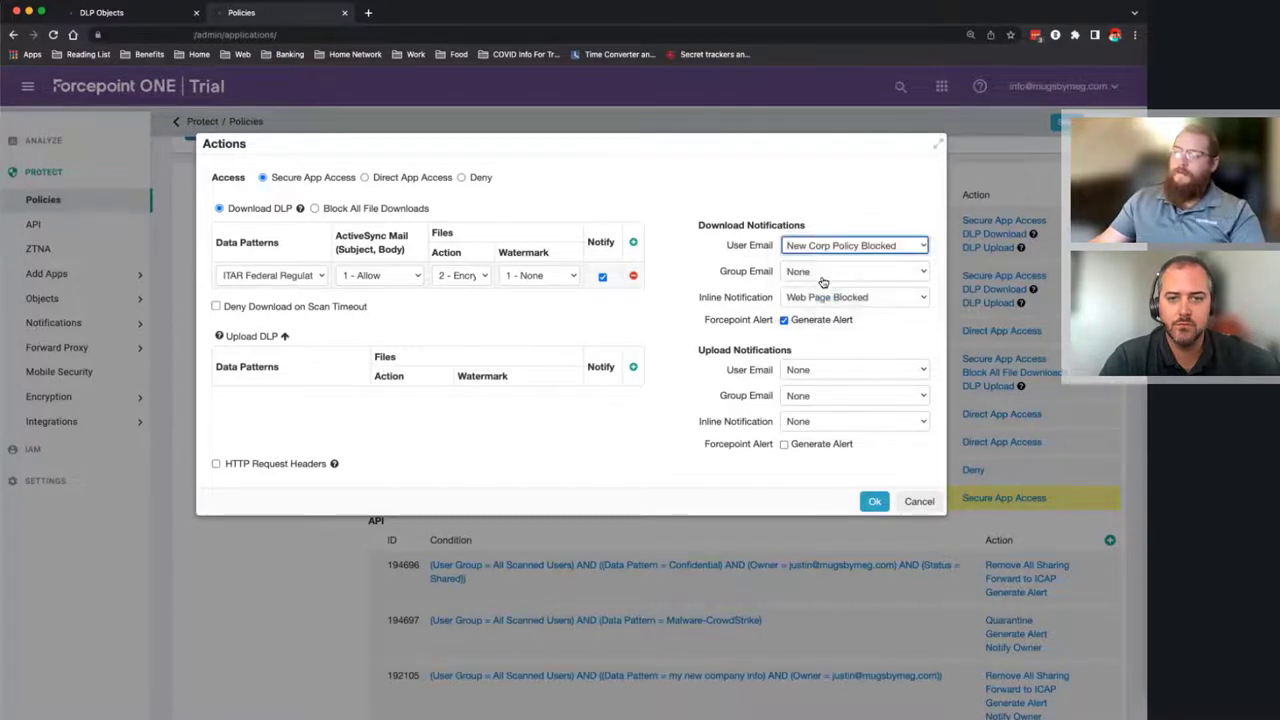
pyautogui.click(853, 271)
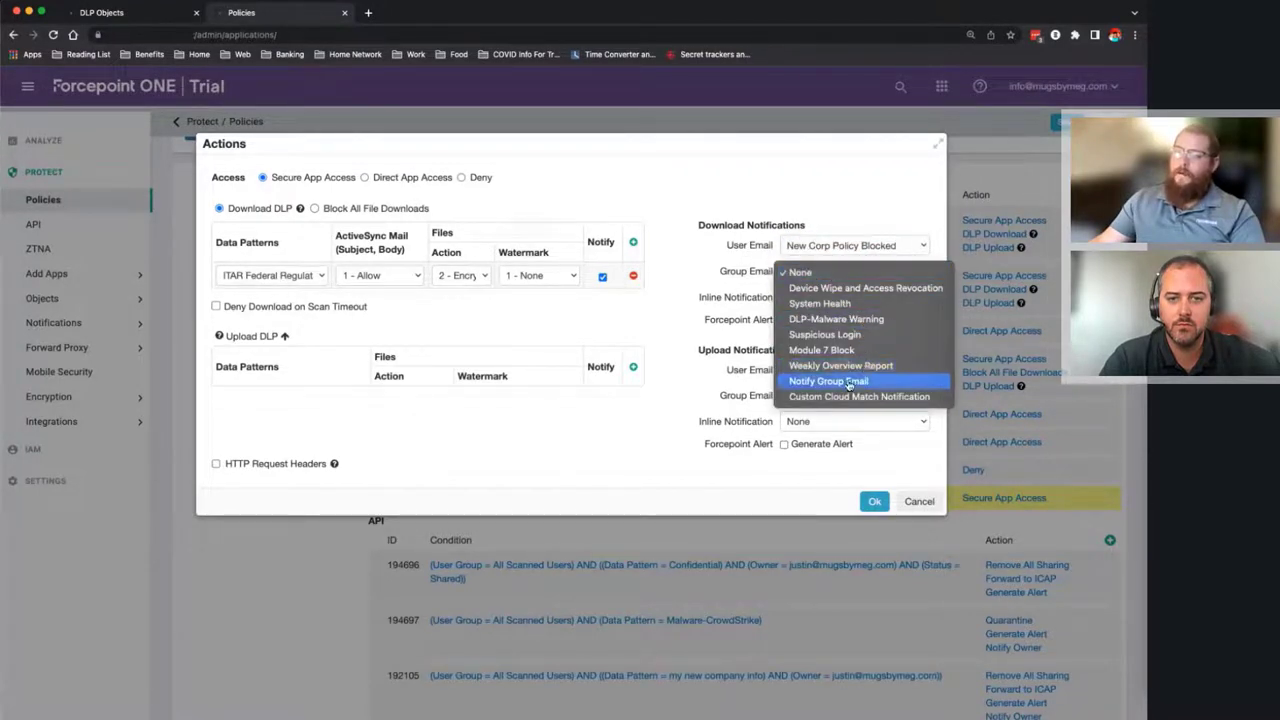
pyautogui.click(828, 380)
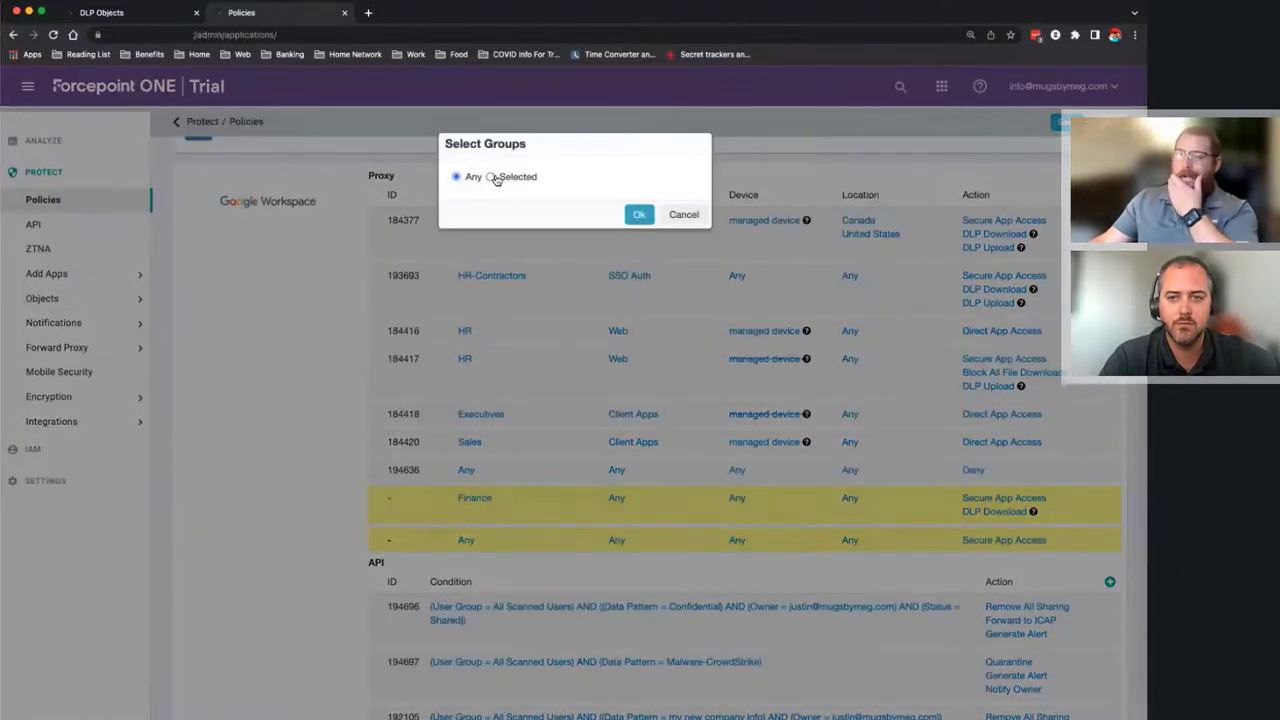
# - Limit the Compliance Team rule to its group and add an ITAR download DLP row
pyautogui.click(491, 176)
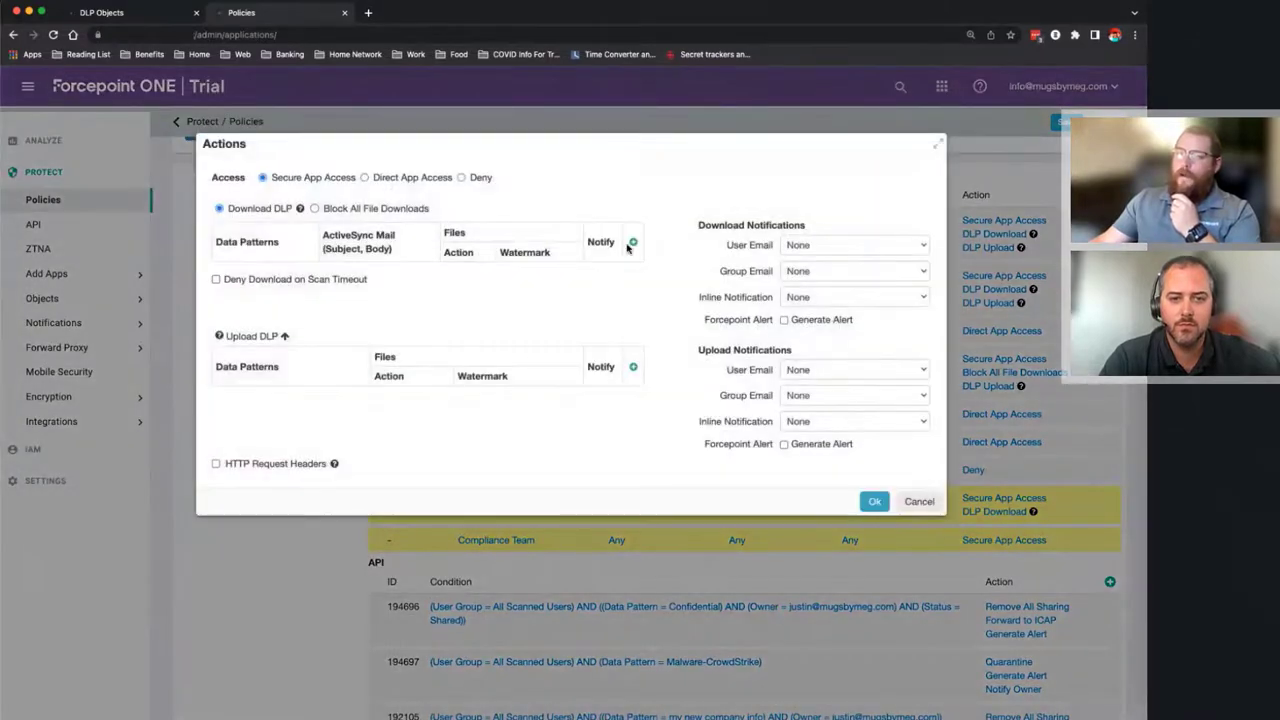
pyautogui.click(634, 242)
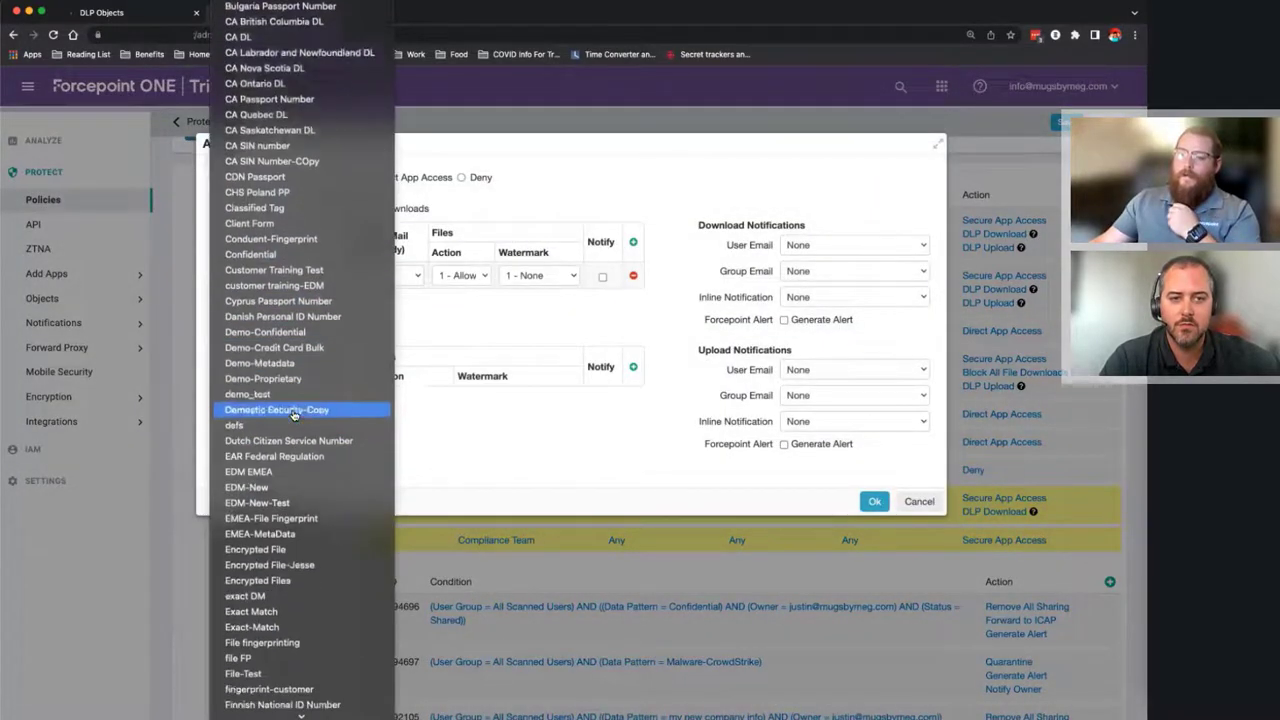
pyautogui.scroll(-3)
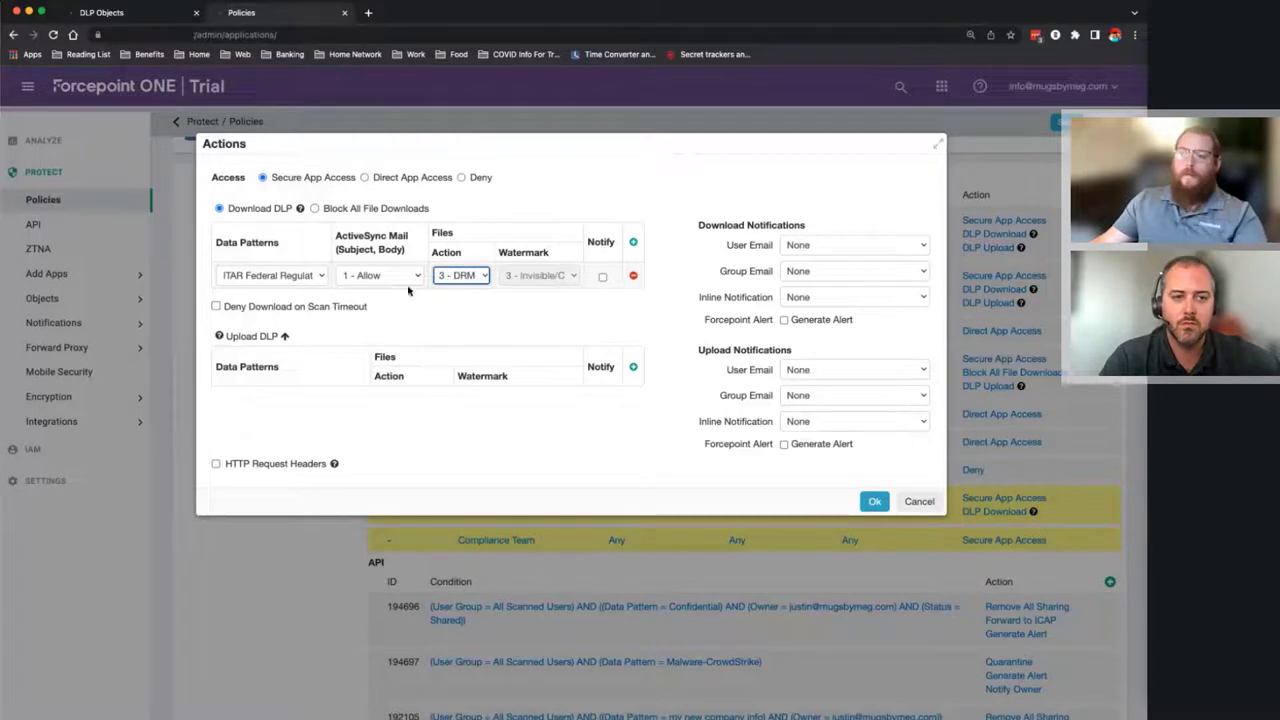
pyautogui.click(602, 276)
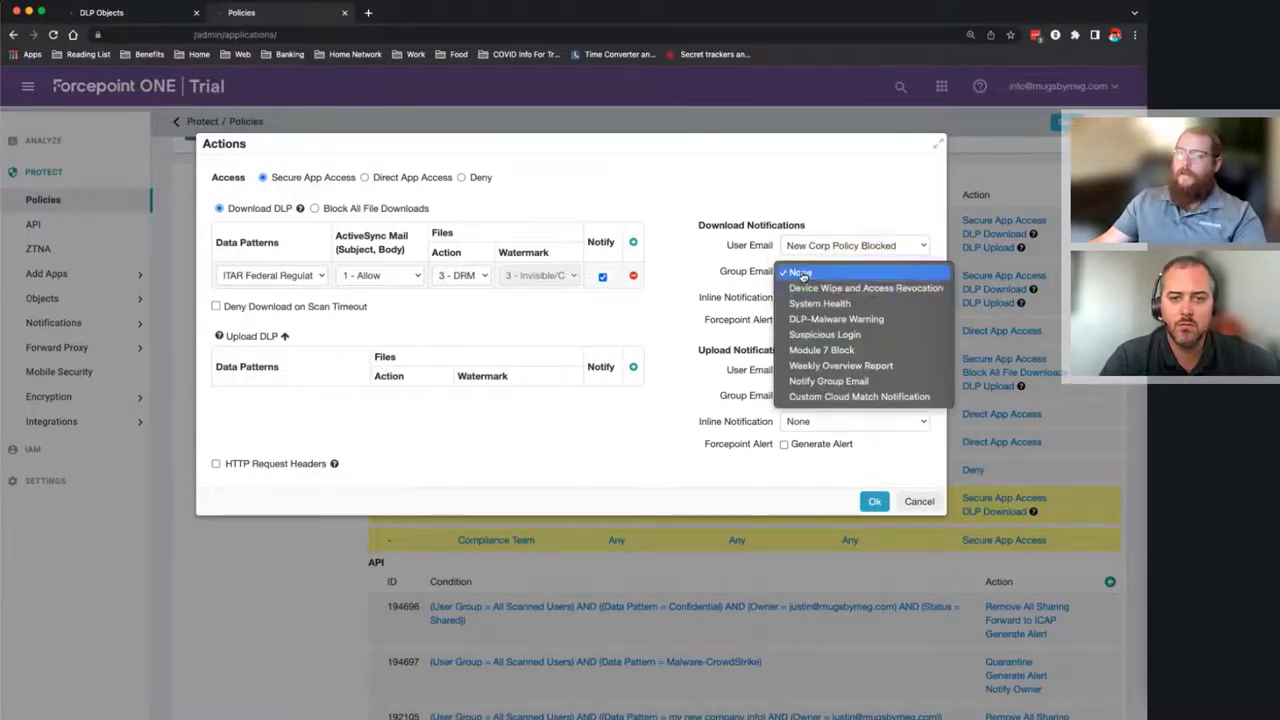
# - Set Notify Group Email and Training Notify notices, confirm, and save both Google Workspace rules
pyautogui.click(828, 380)
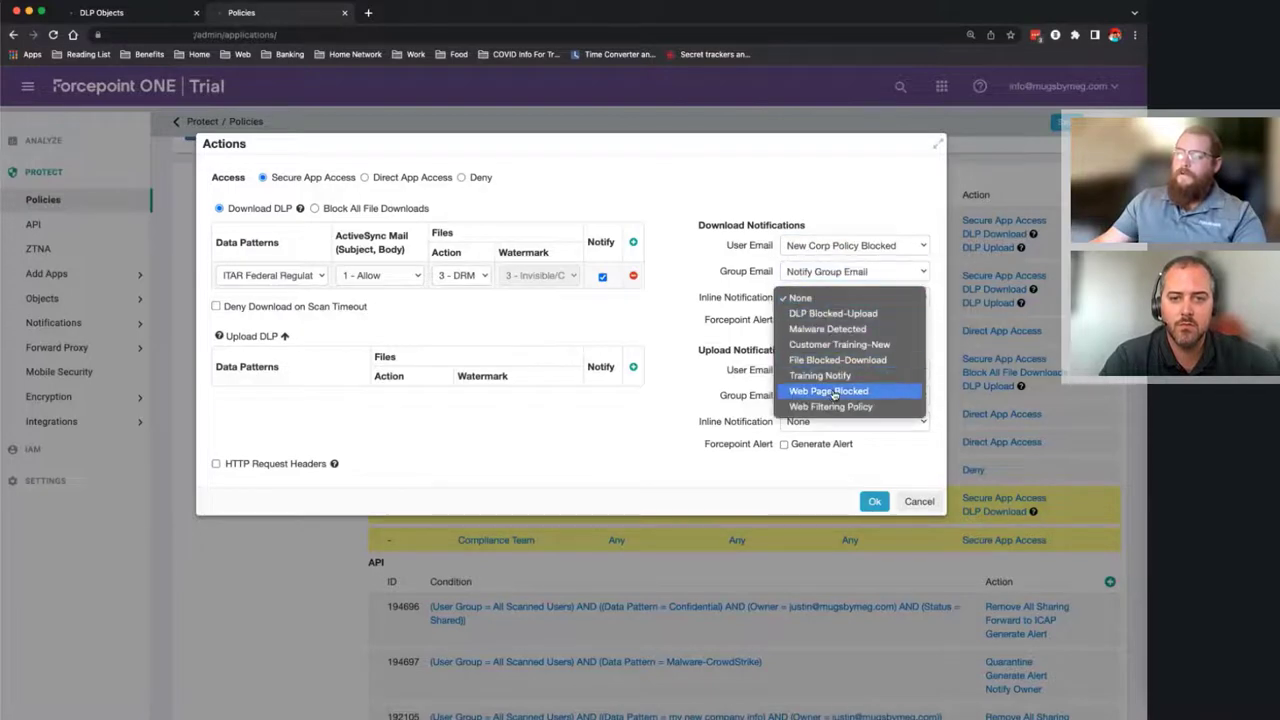
pyautogui.click(820, 375)
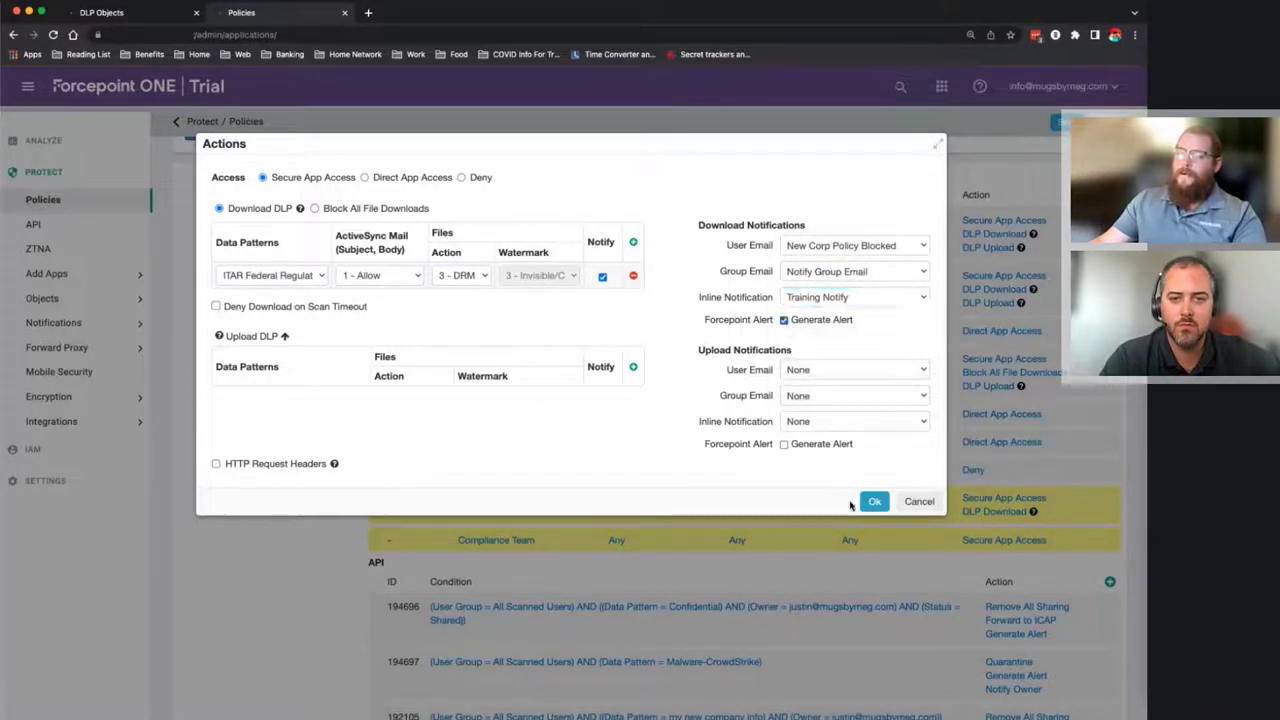
pyautogui.click(874, 501)
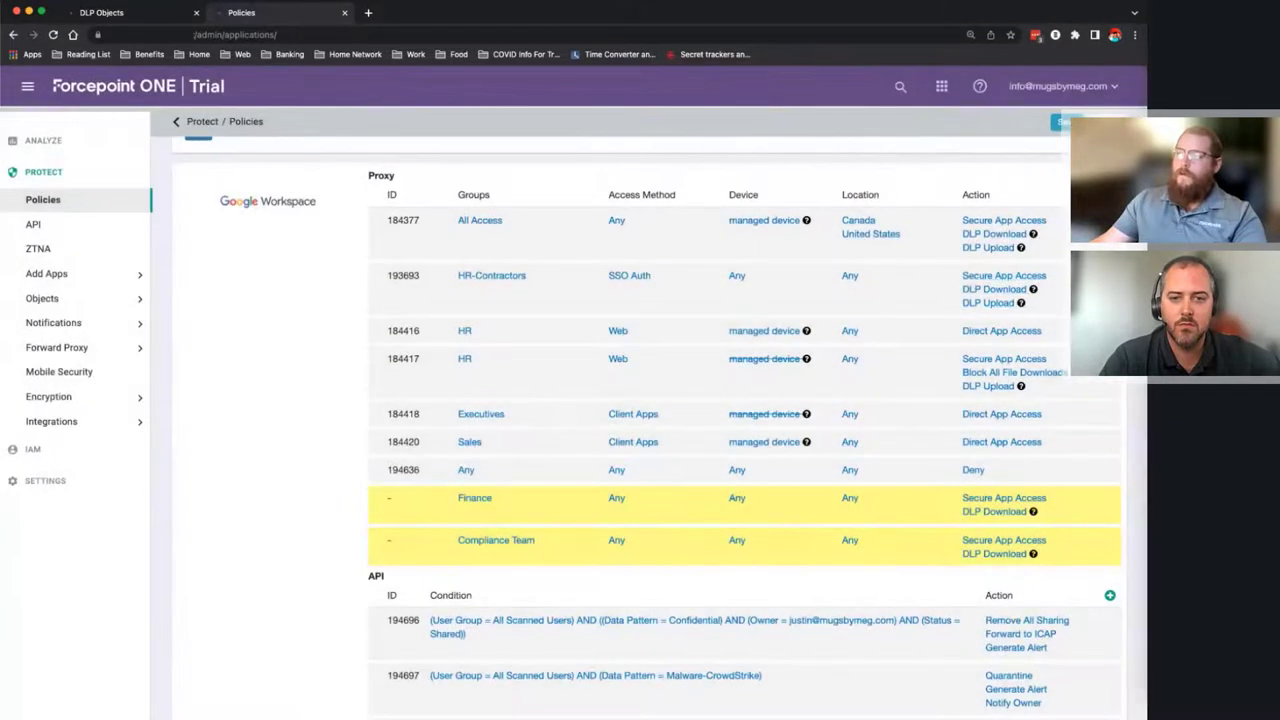
pyautogui.moveTo(486, 519)
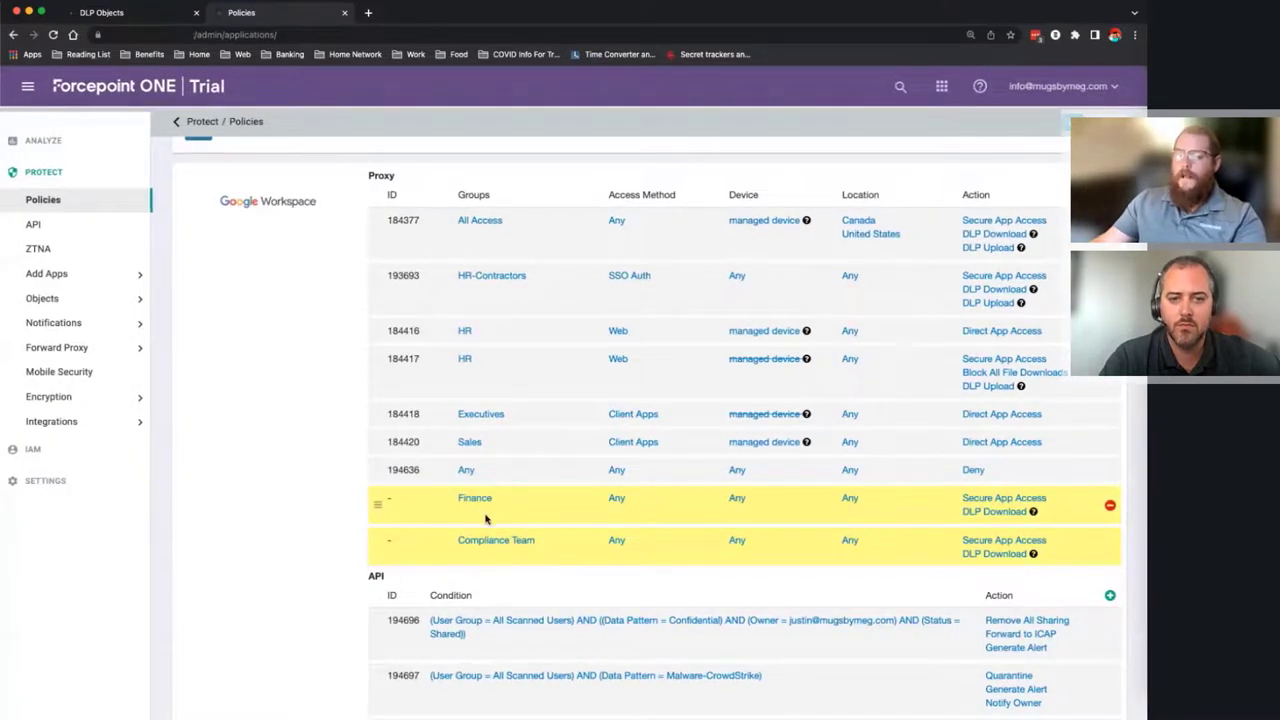
pyautogui.moveTo(480, 513)
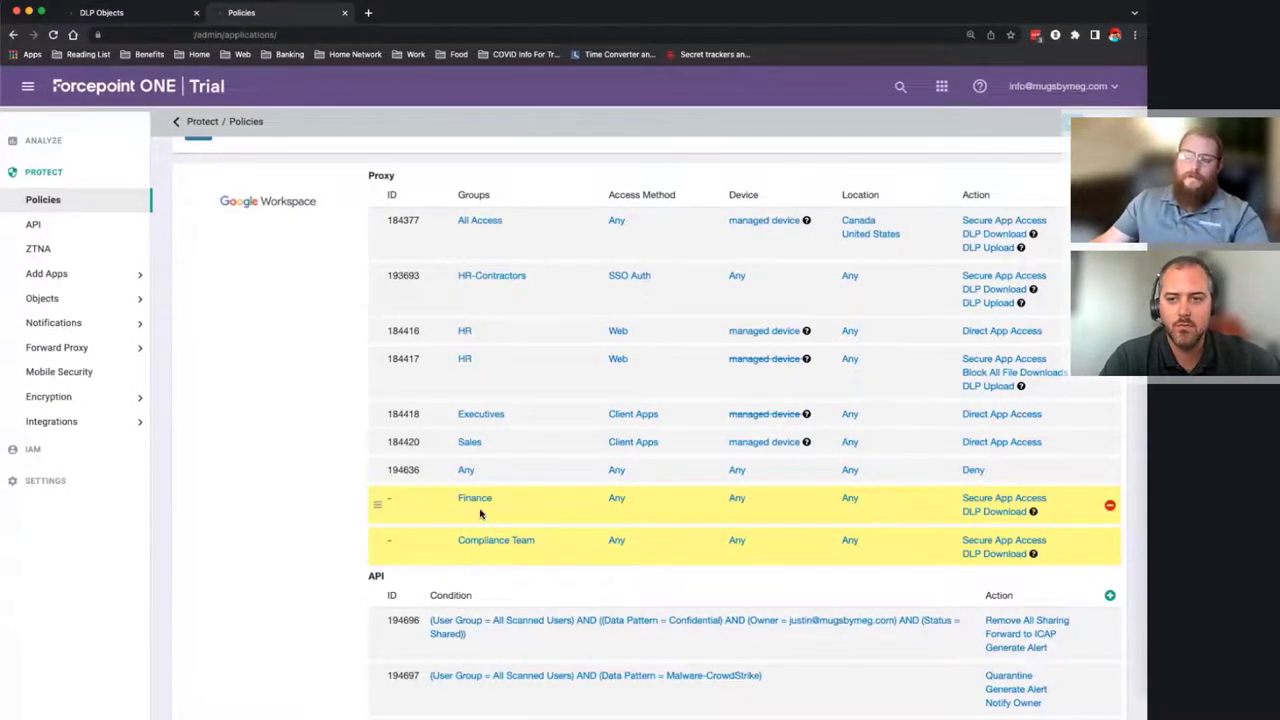
pyautogui.moveTo(625, 562)
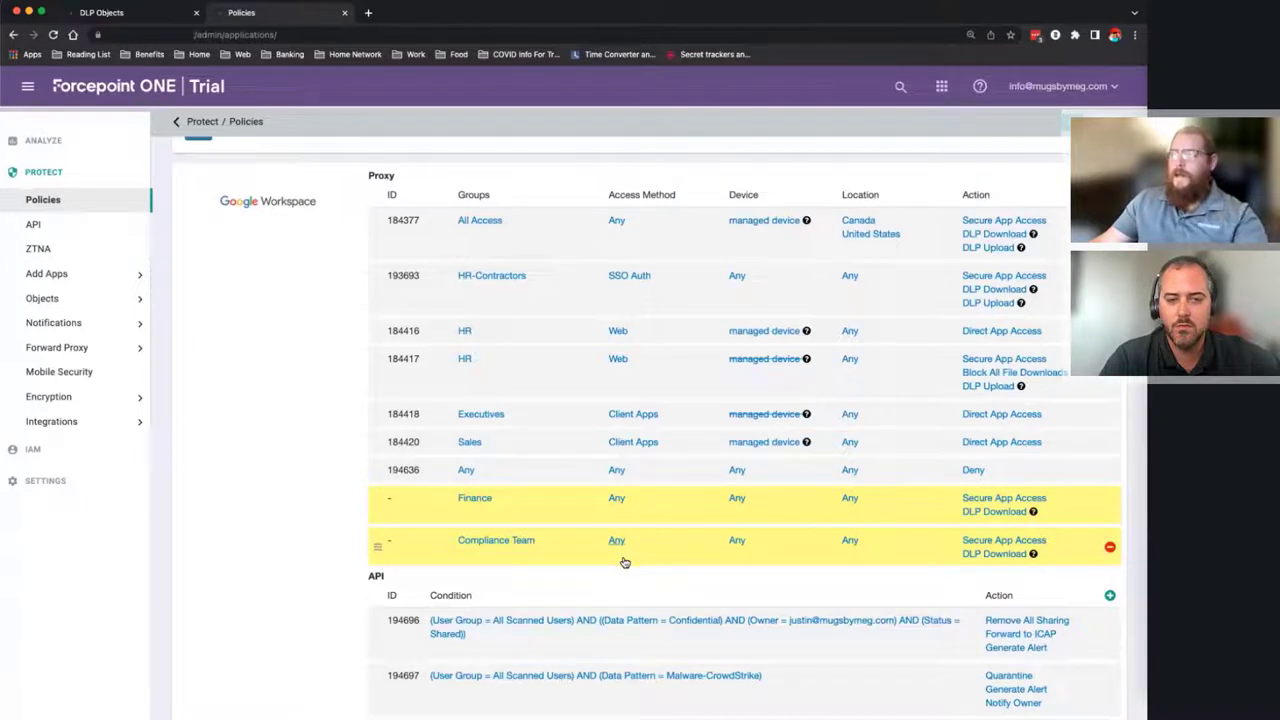
pyautogui.scroll(-3)
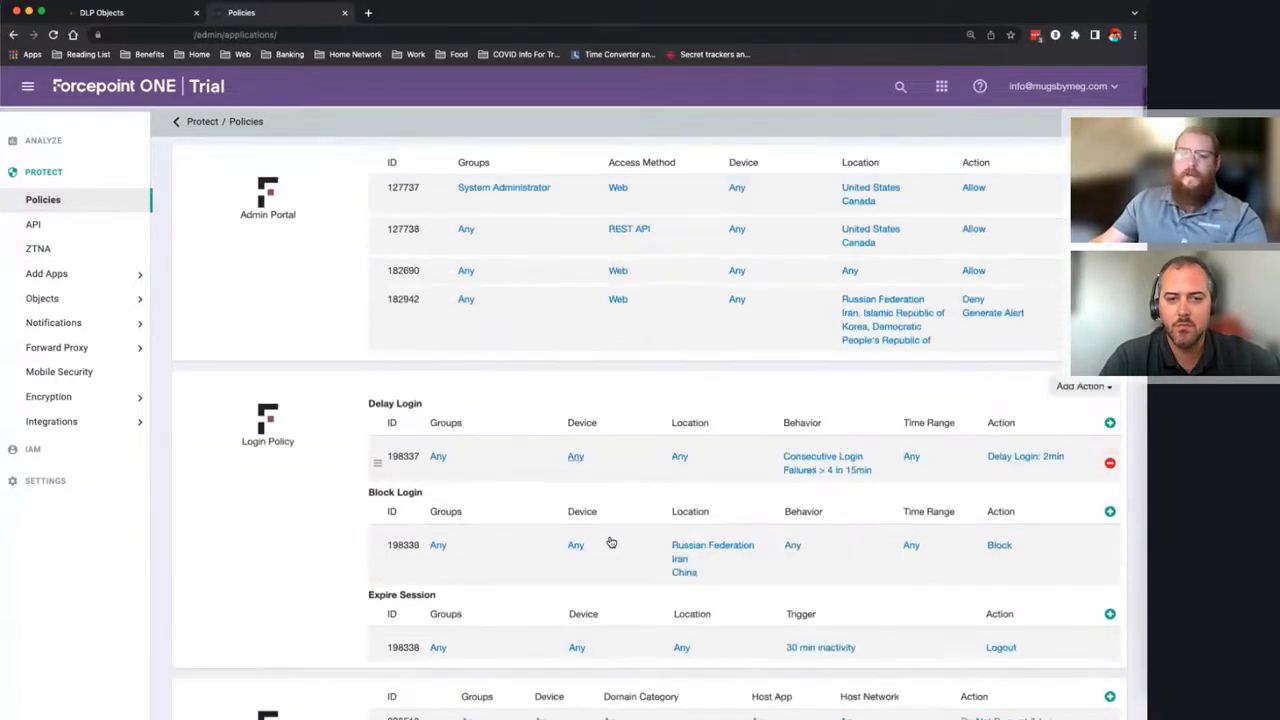
pyautogui.scroll(-3)
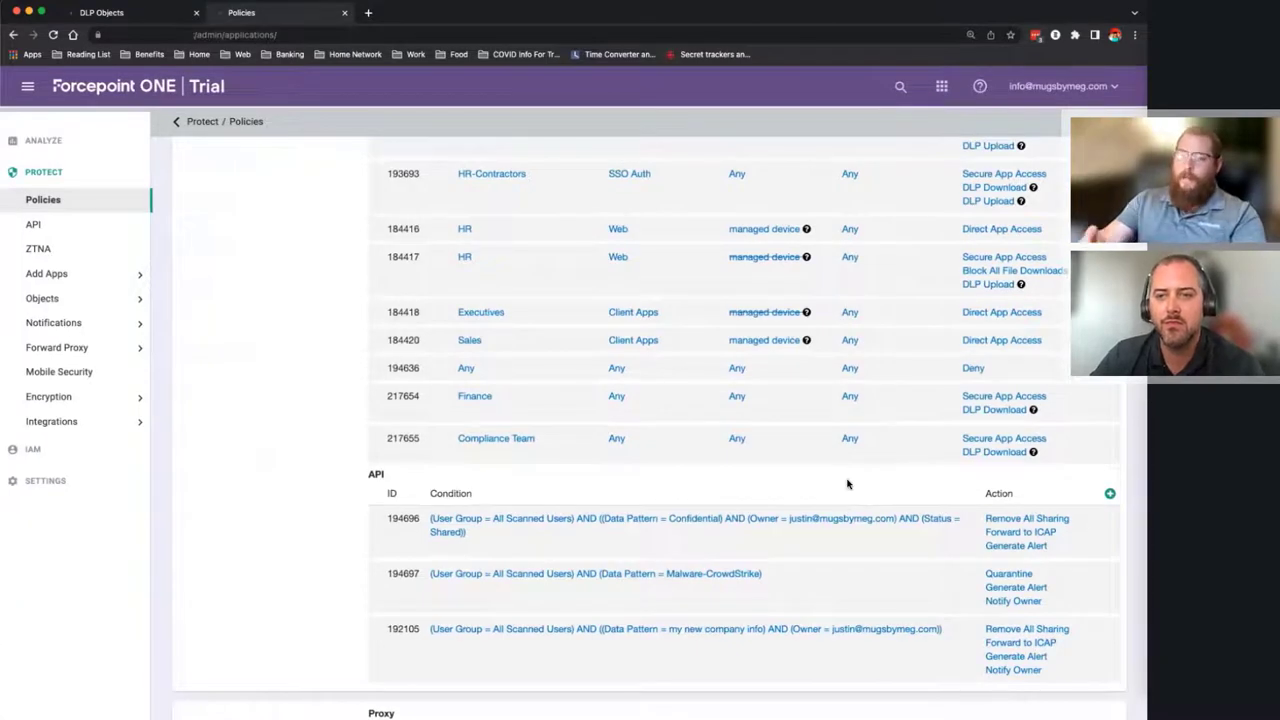
pyautogui.scroll(-3)
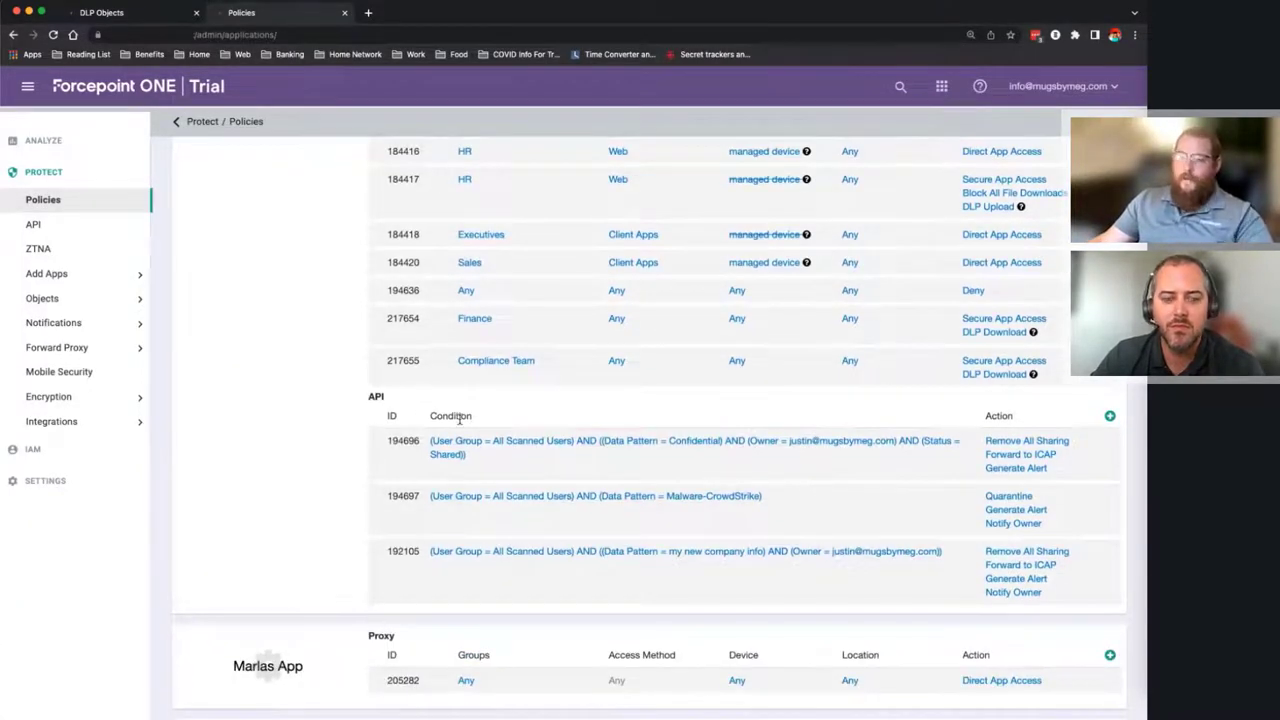
pyautogui.click(1110, 415)
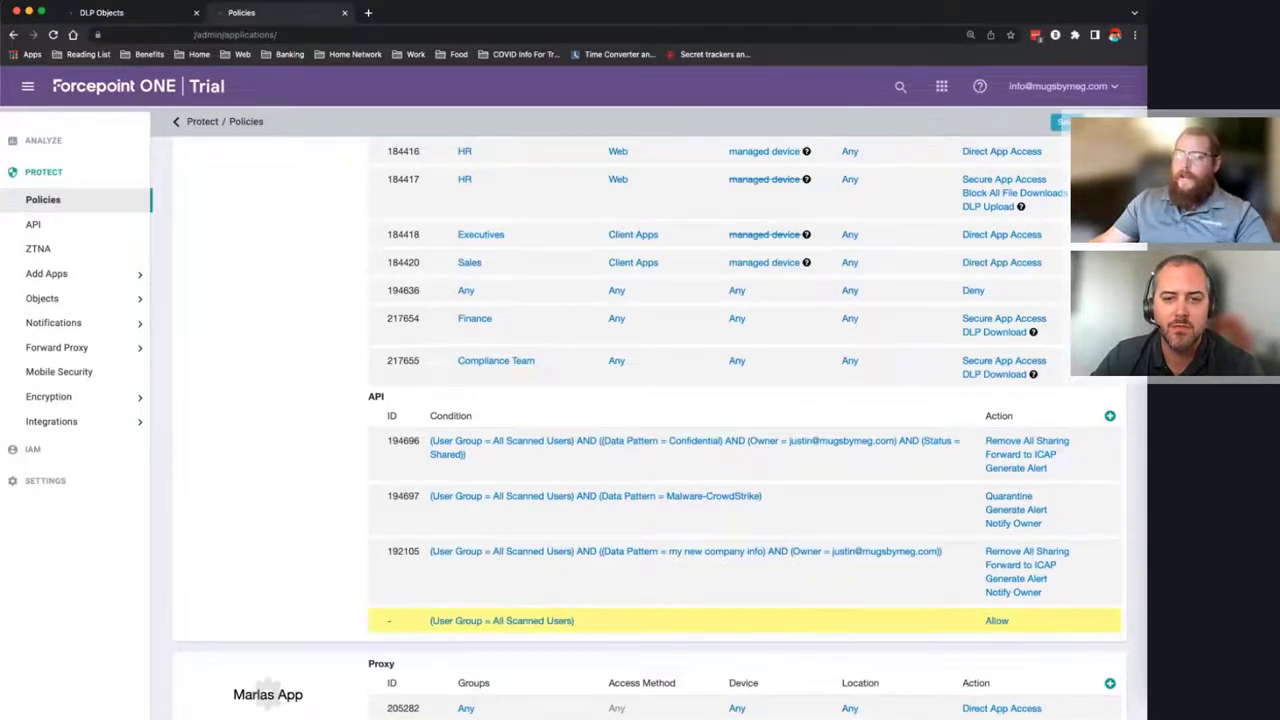
pyautogui.click(989, 620)
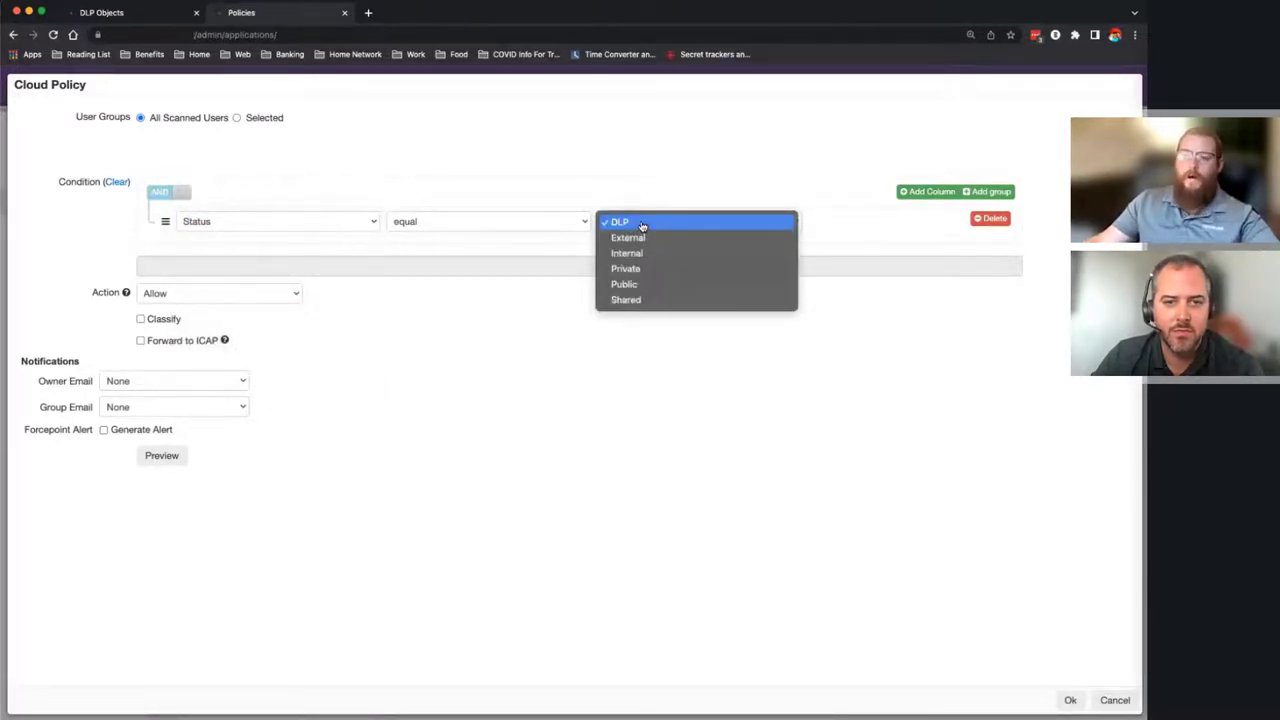
pyautogui.moveTo(645, 268)
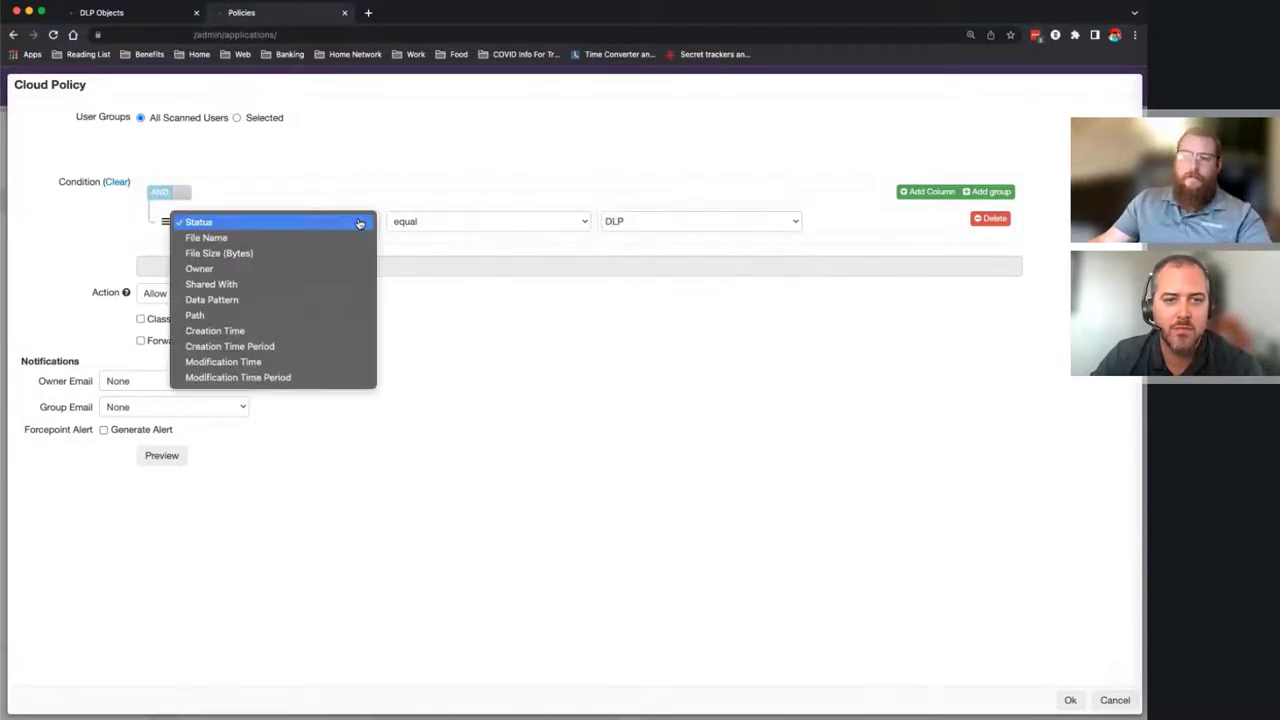
pyautogui.moveTo(251, 292)
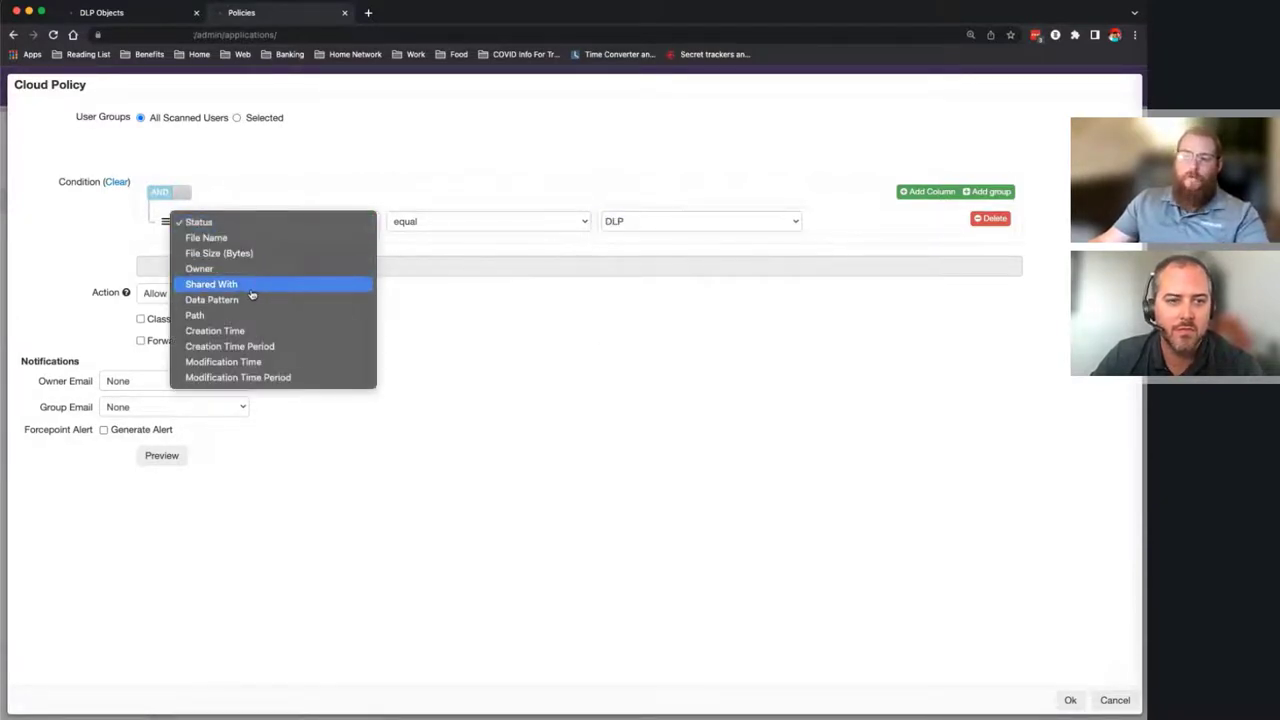
pyautogui.click(211, 299)
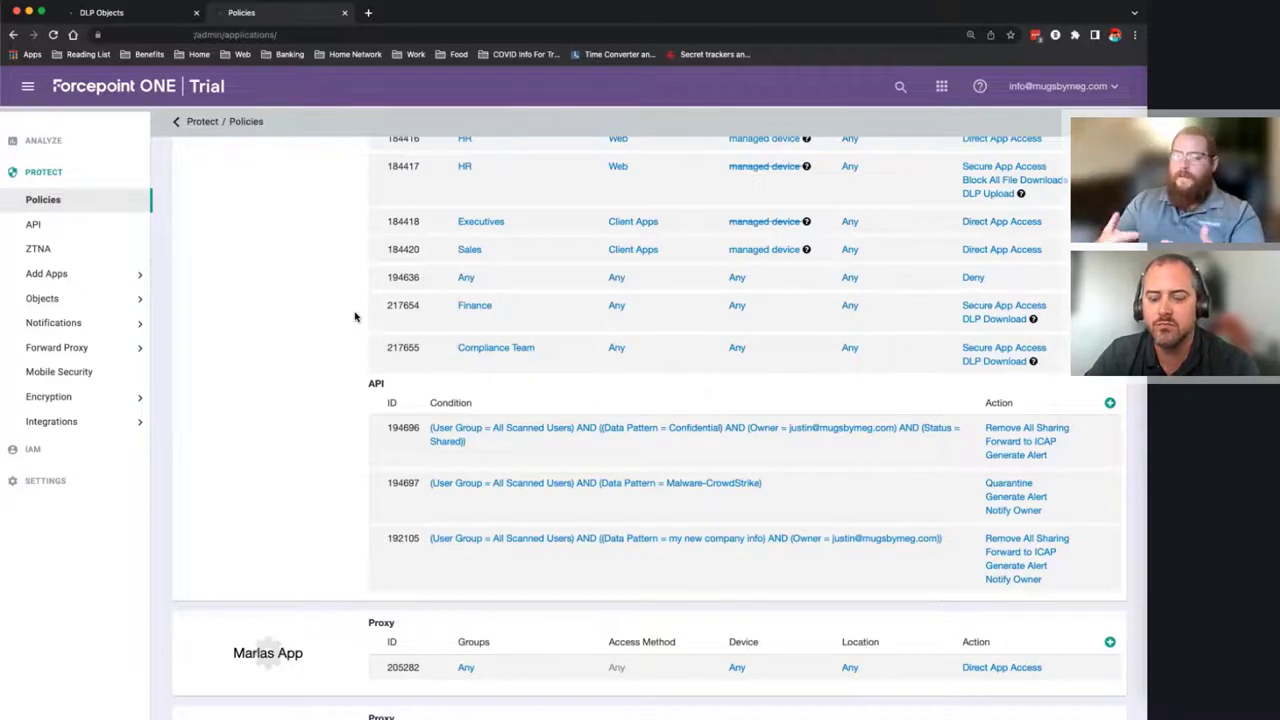
# - Set rule 178959 to 2 - Deny EAR Federal Regulation downloads with Notify checked
pyautogui.scroll(-3)
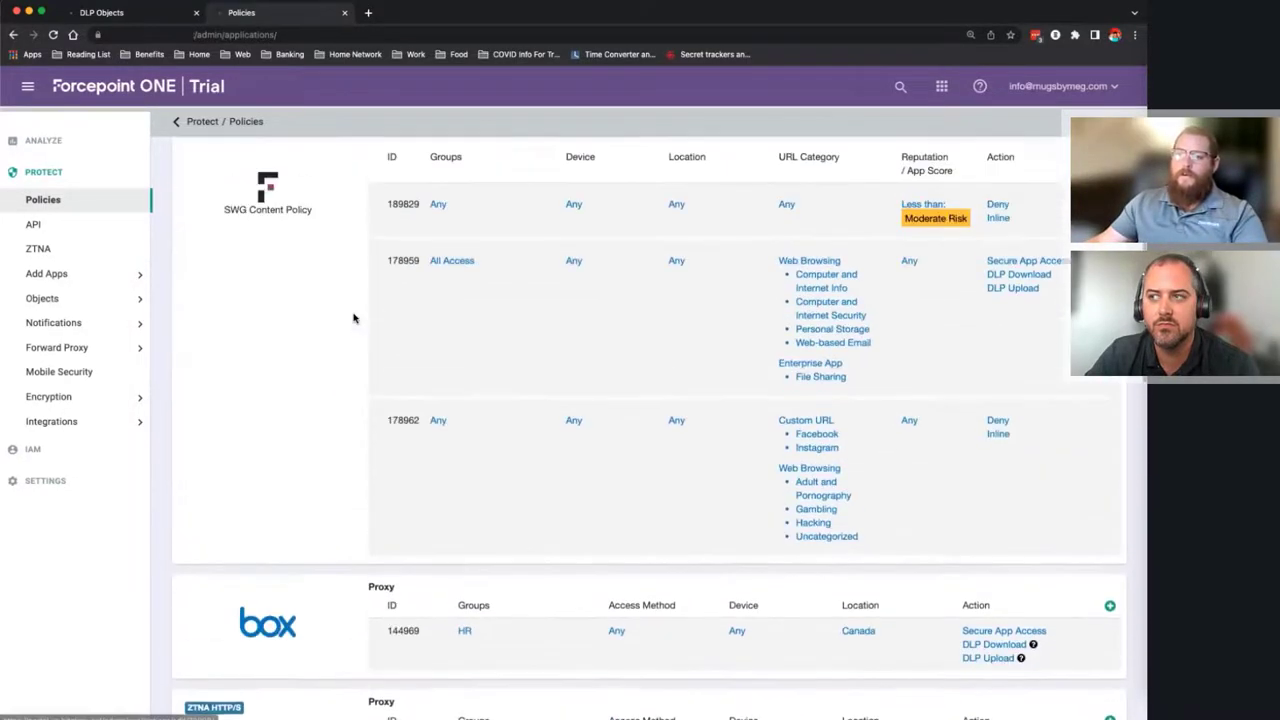
pyautogui.scroll(3)
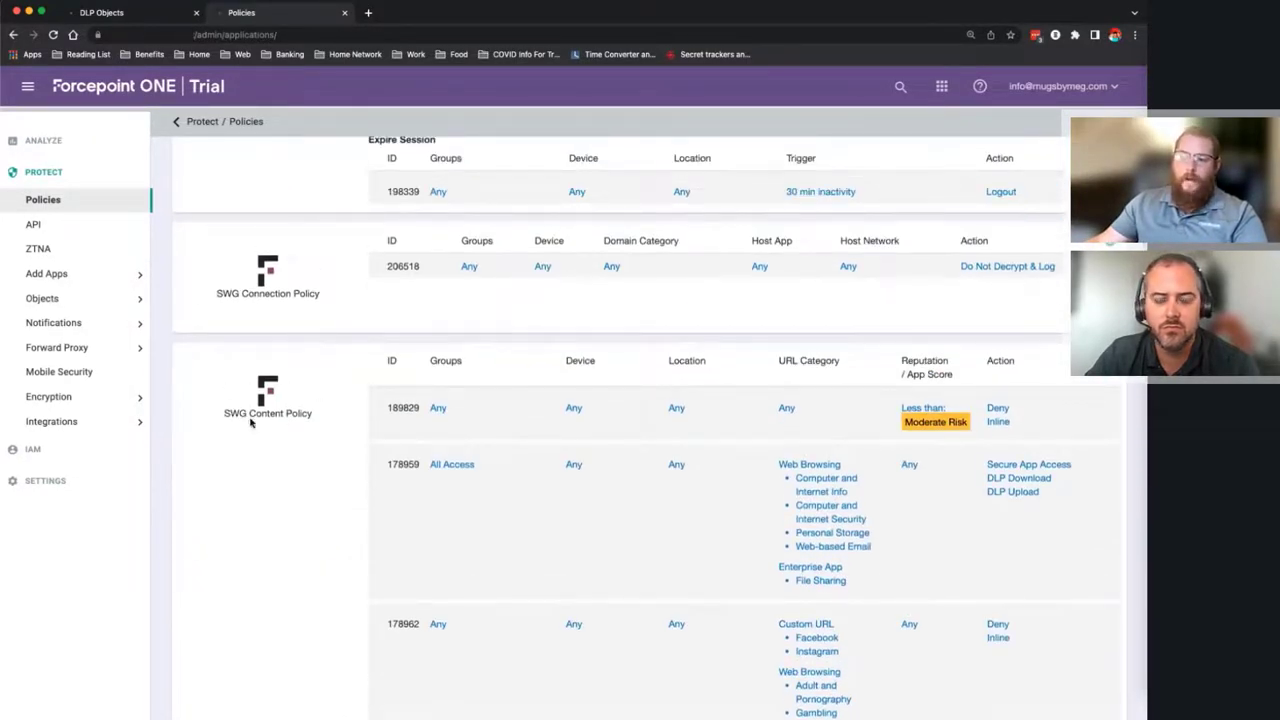
pyautogui.scroll(-3)
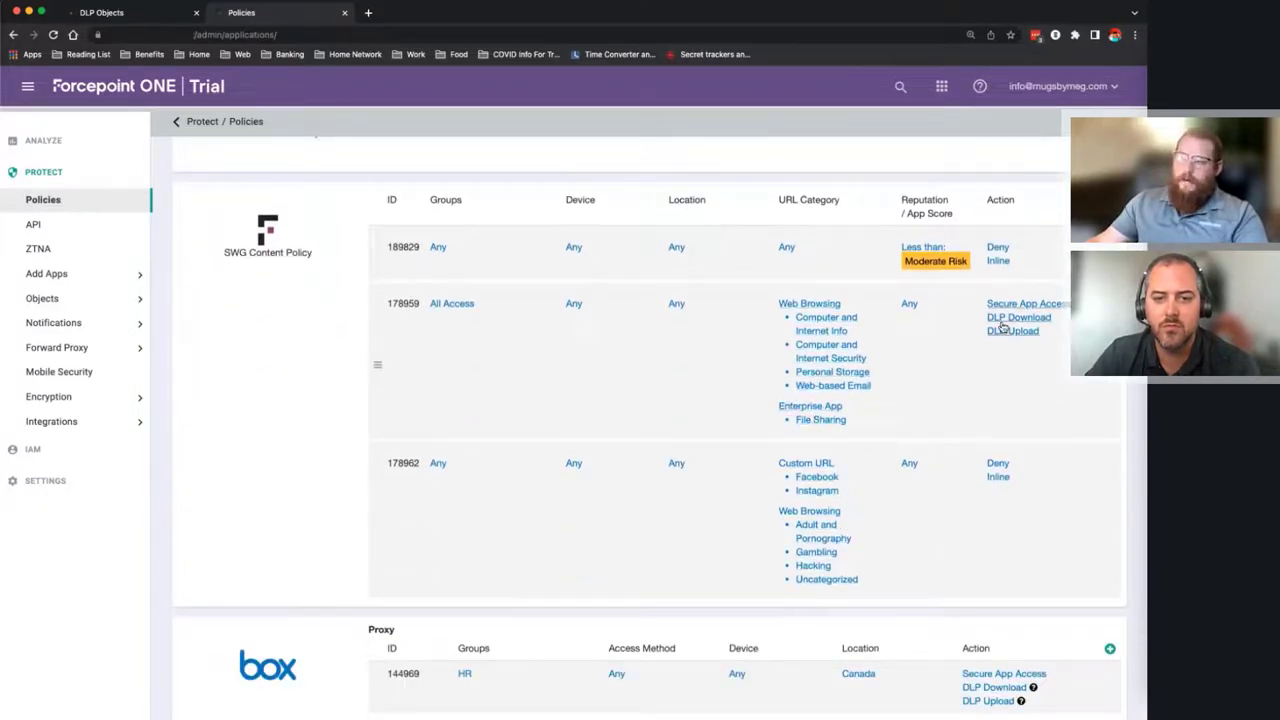
pyautogui.click(1018, 317)
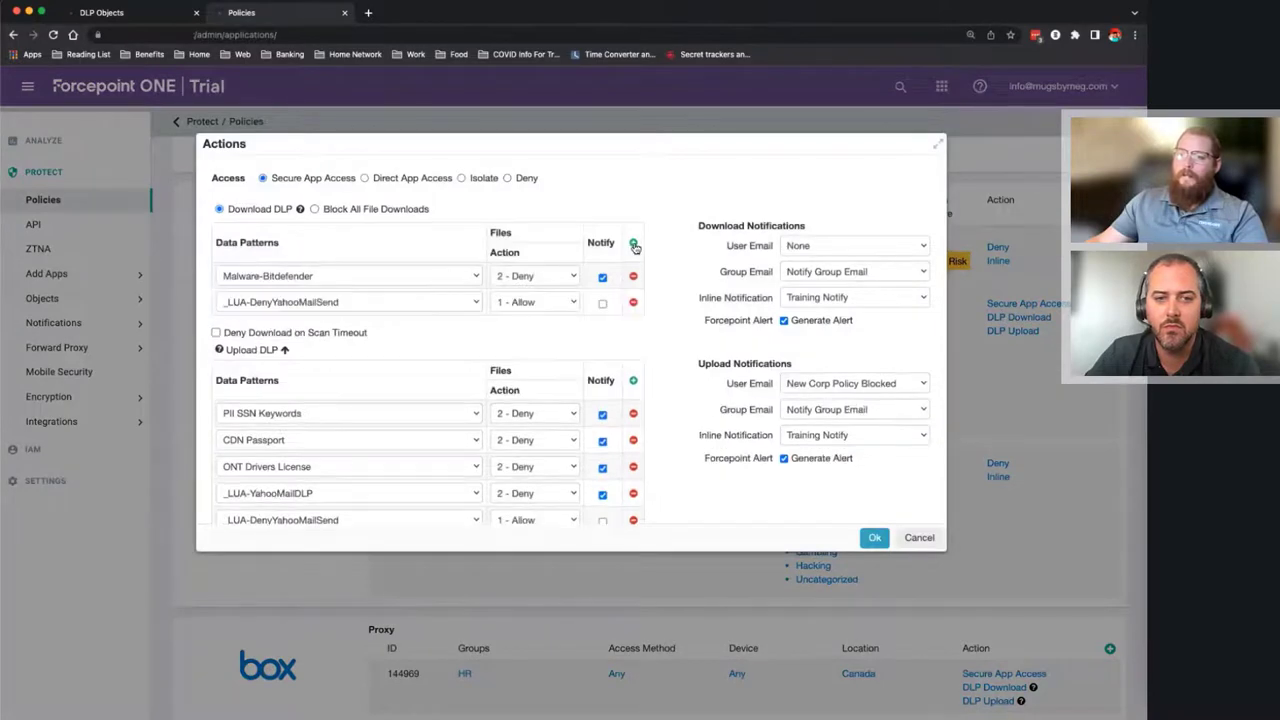
pyautogui.click(634, 242)
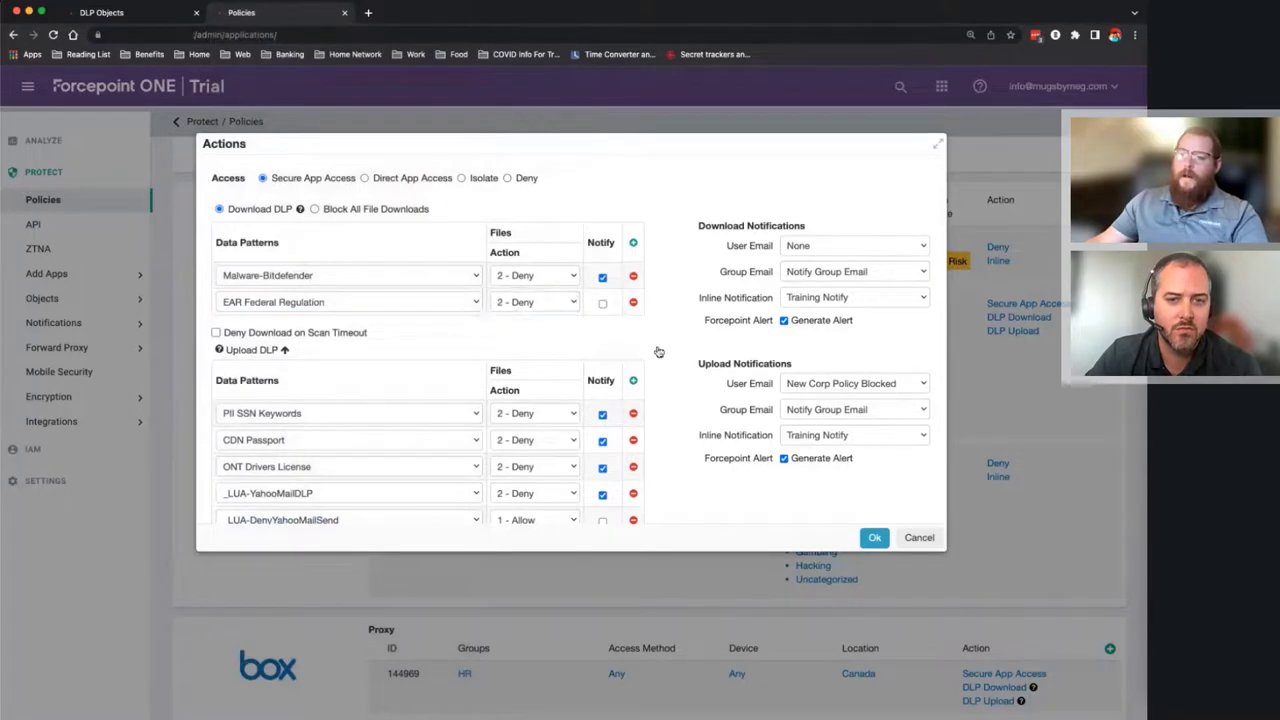
pyautogui.click(602, 302)
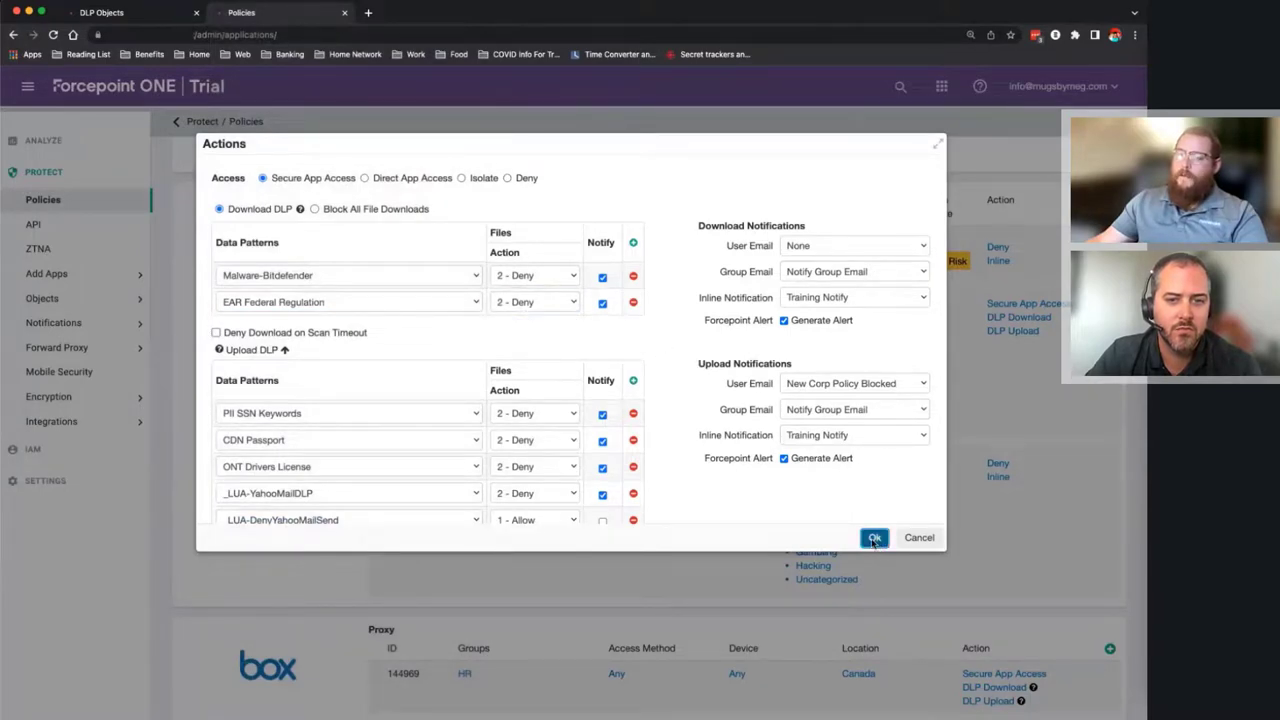
pyautogui.click(874, 537)
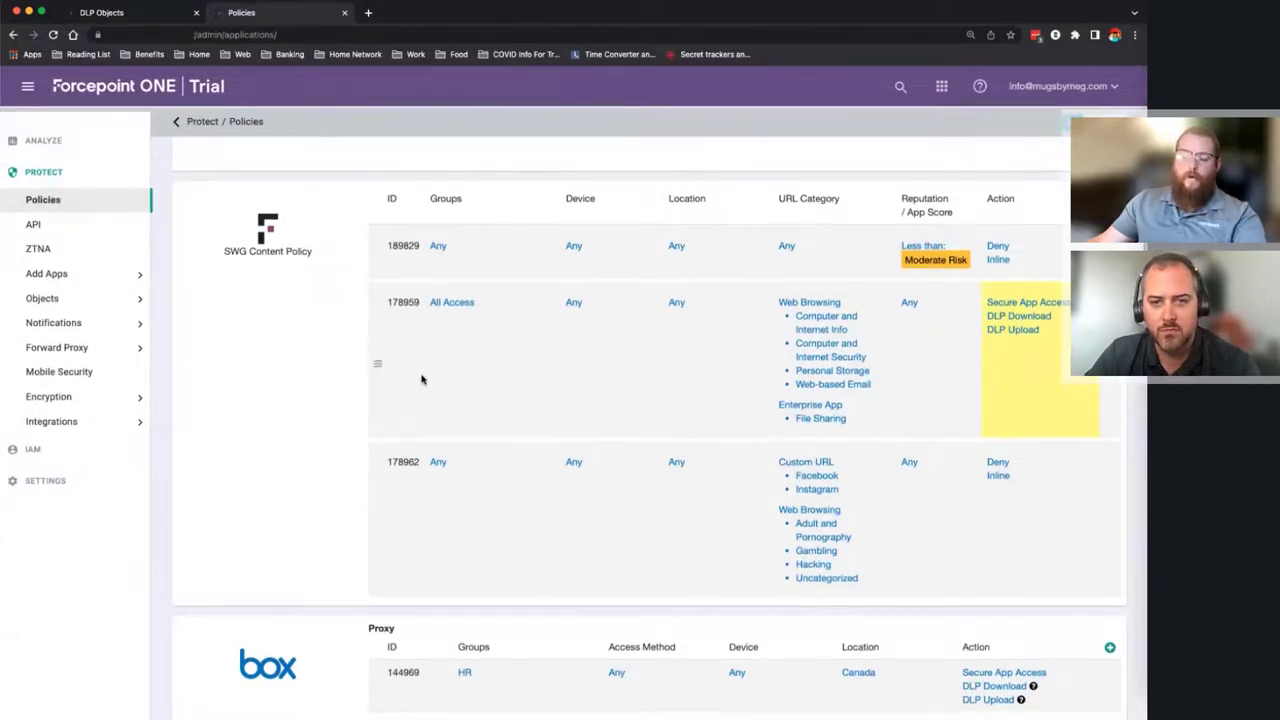
pyautogui.moveTo(281, 334)
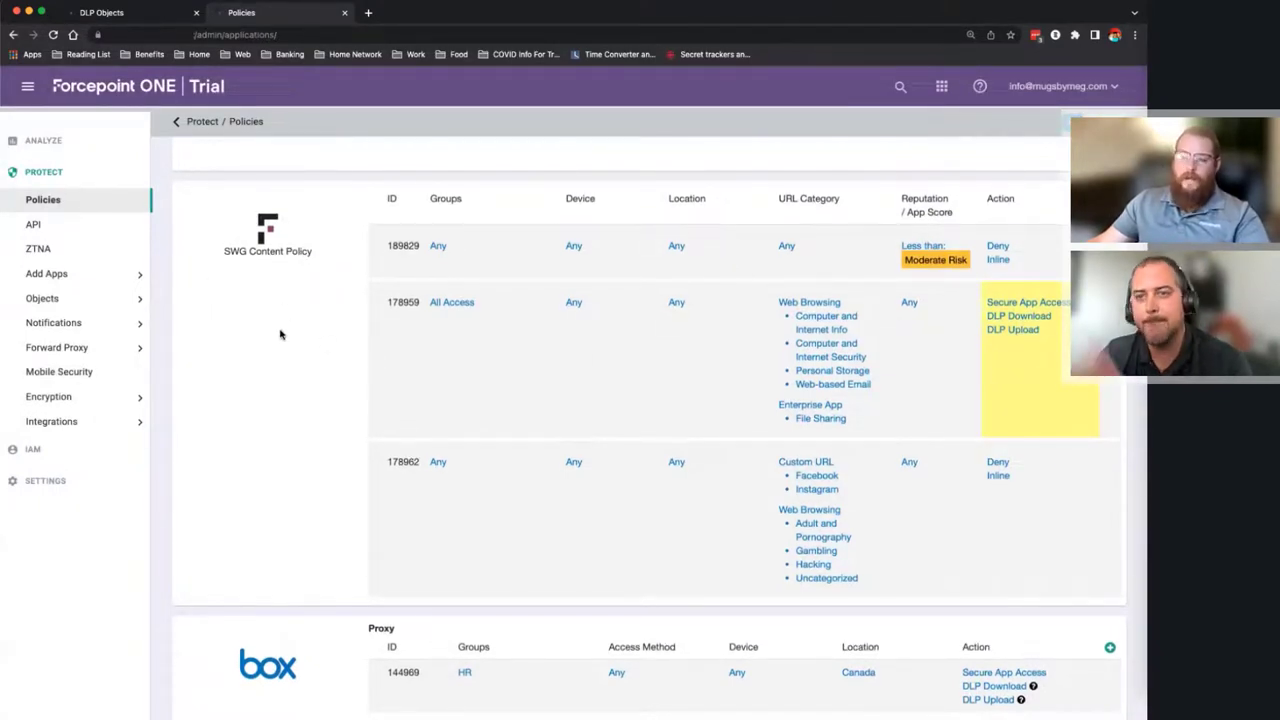
# - Add an upload DLP row using ITAR Federal Regulation to the ZTNA rule's actions
pyautogui.scroll(-3)
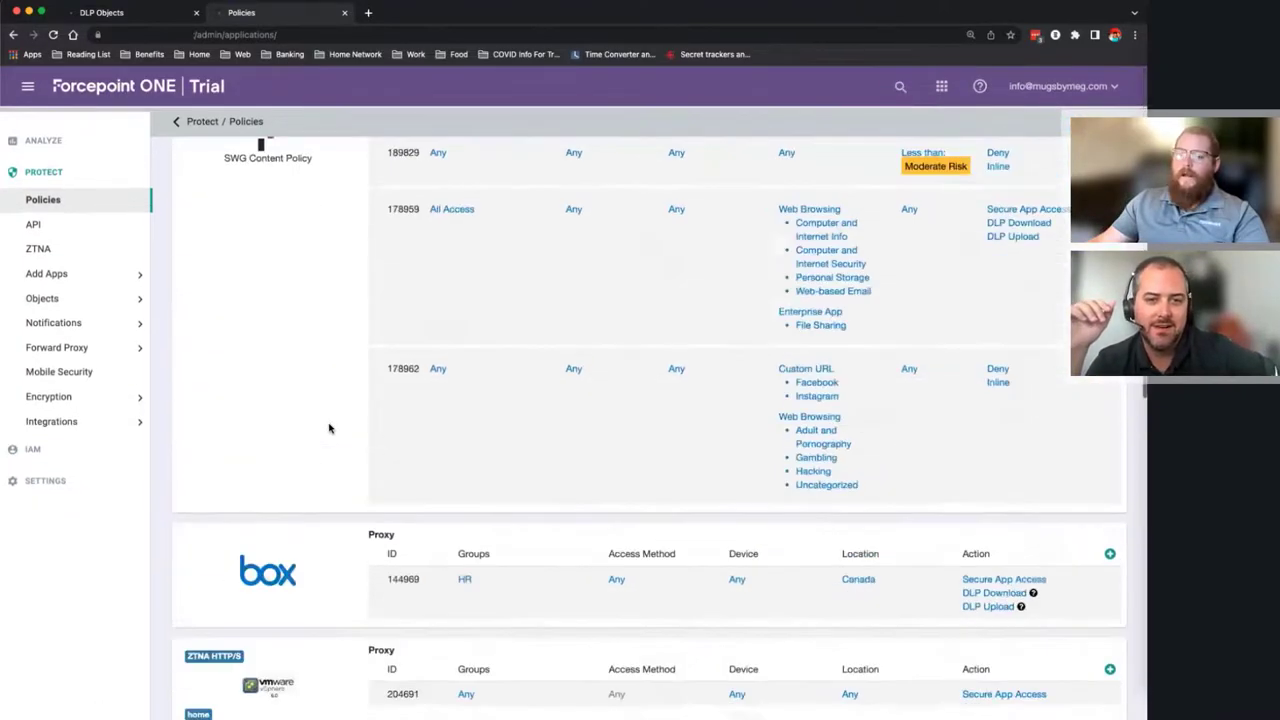
pyautogui.scroll(-3)
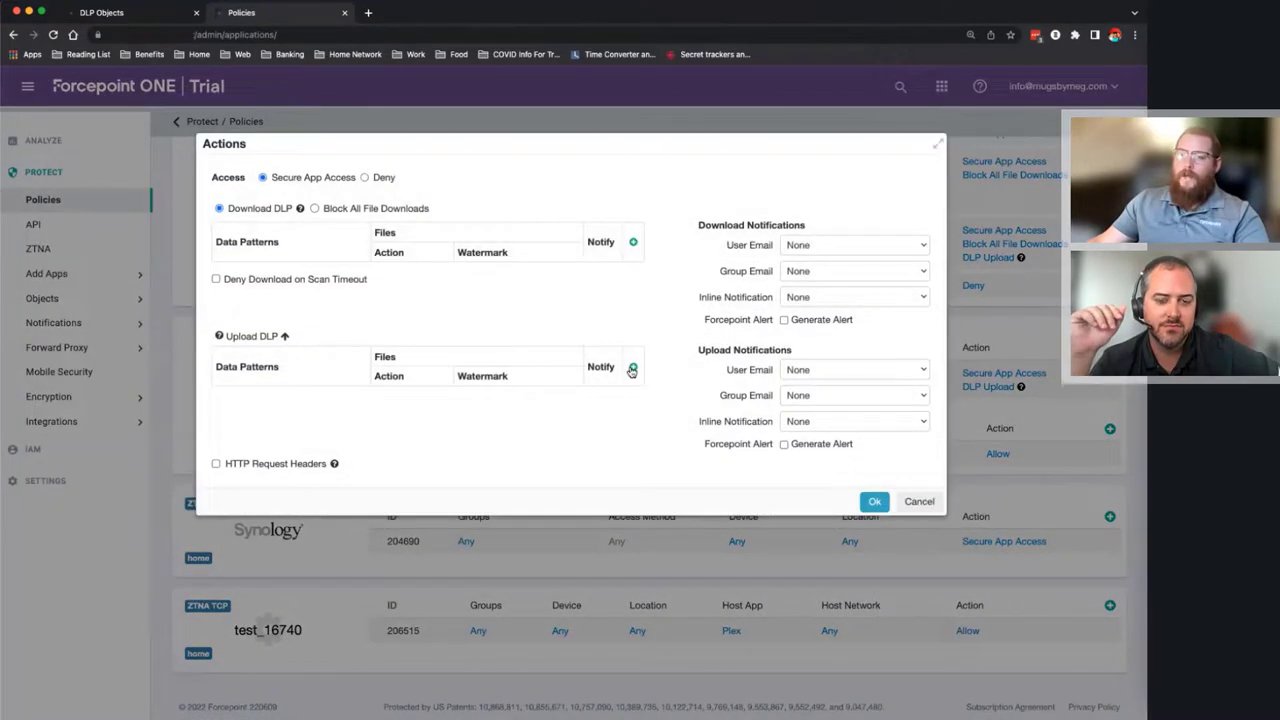
pyautogui.click(632, 367)
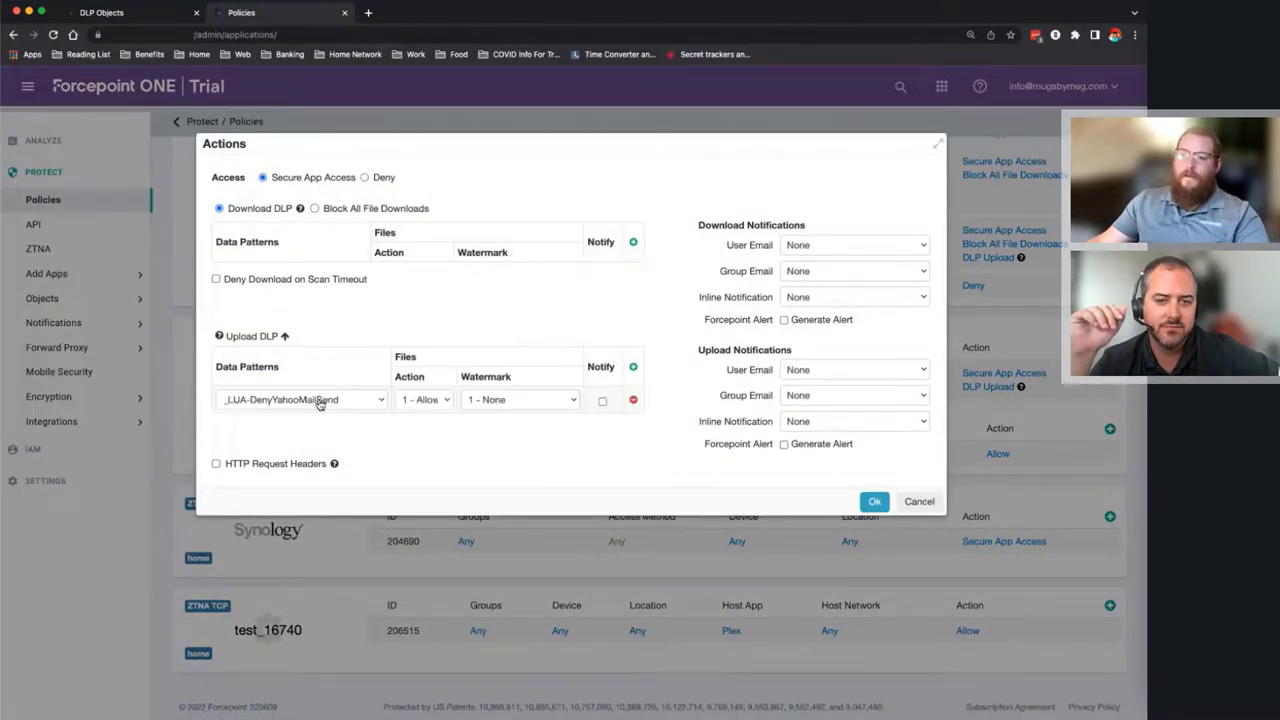
pyautogui.click(300, 399)
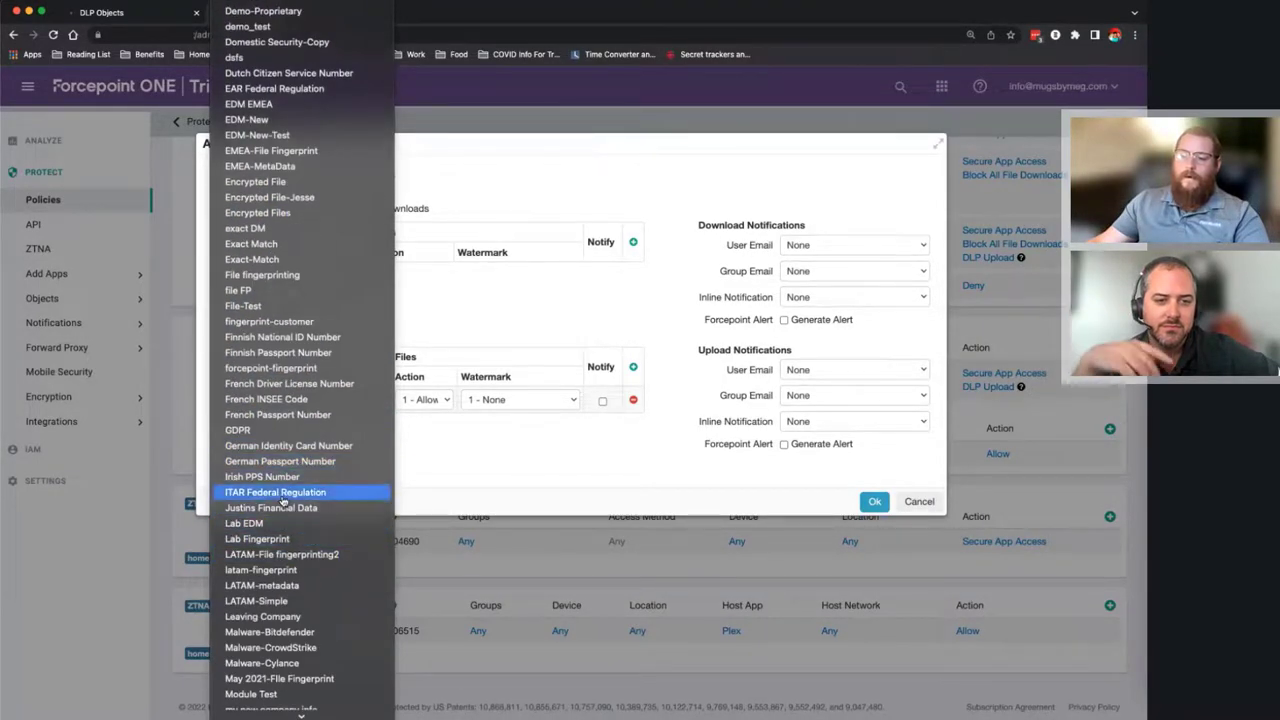
pyautogui.click(275, 492)
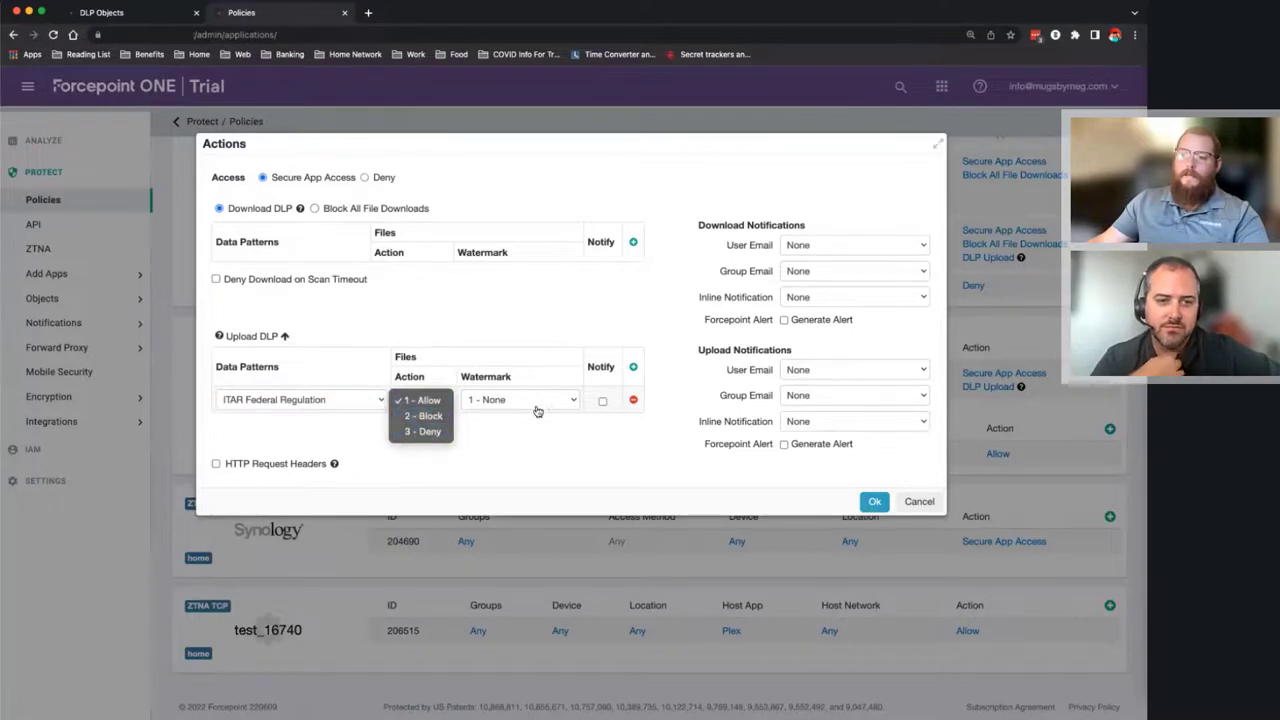